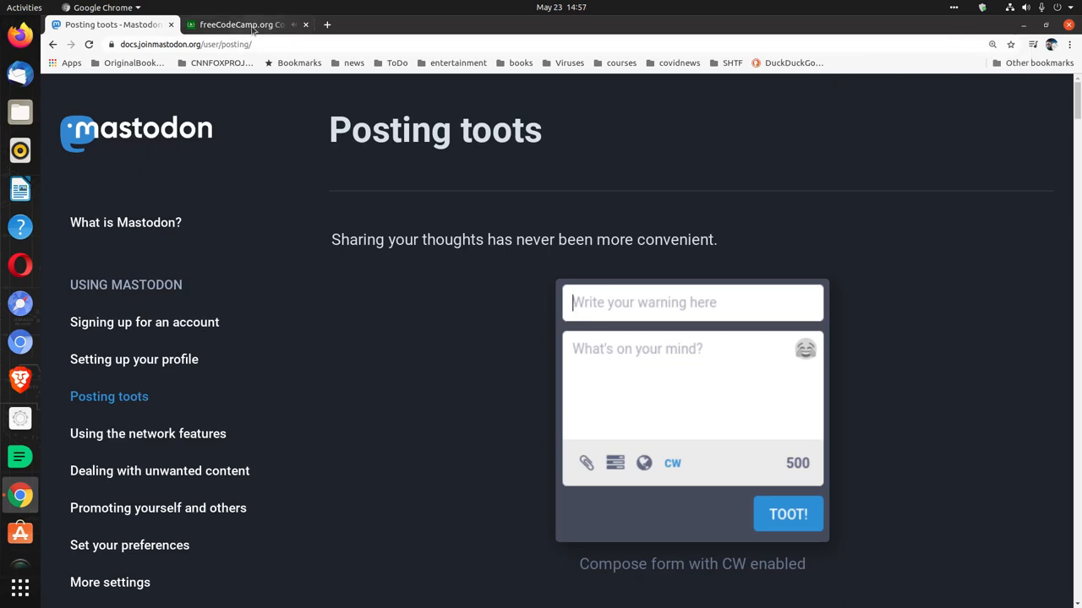
# Switch to the freeCodeCamp Code Radio tab, playing Bonobo's 'Migration'.
pyautogui.click(245, 25)
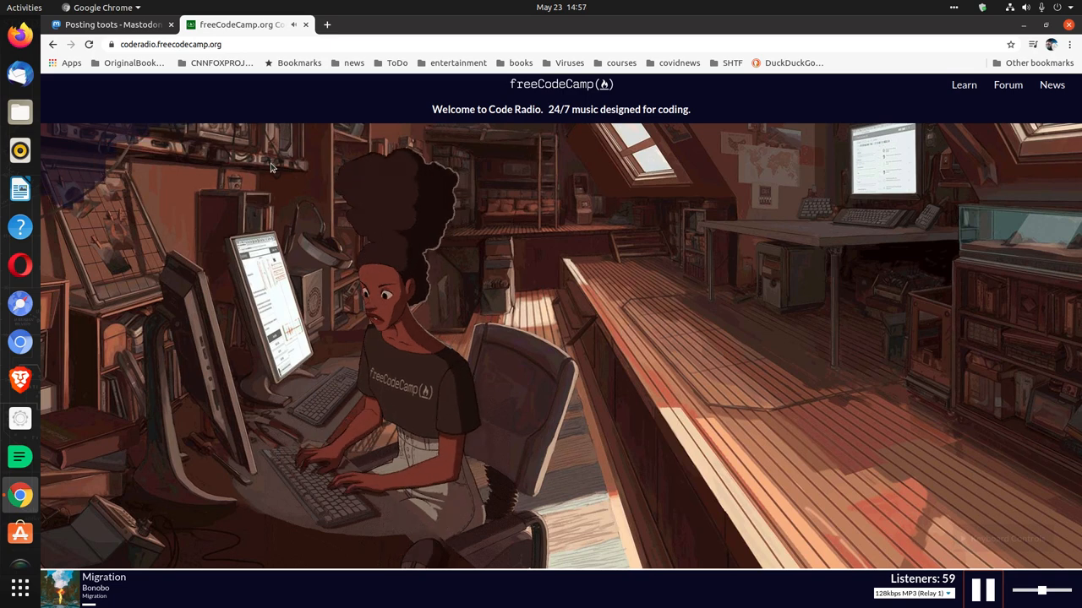
pyautogui.moveTo(114, 25)
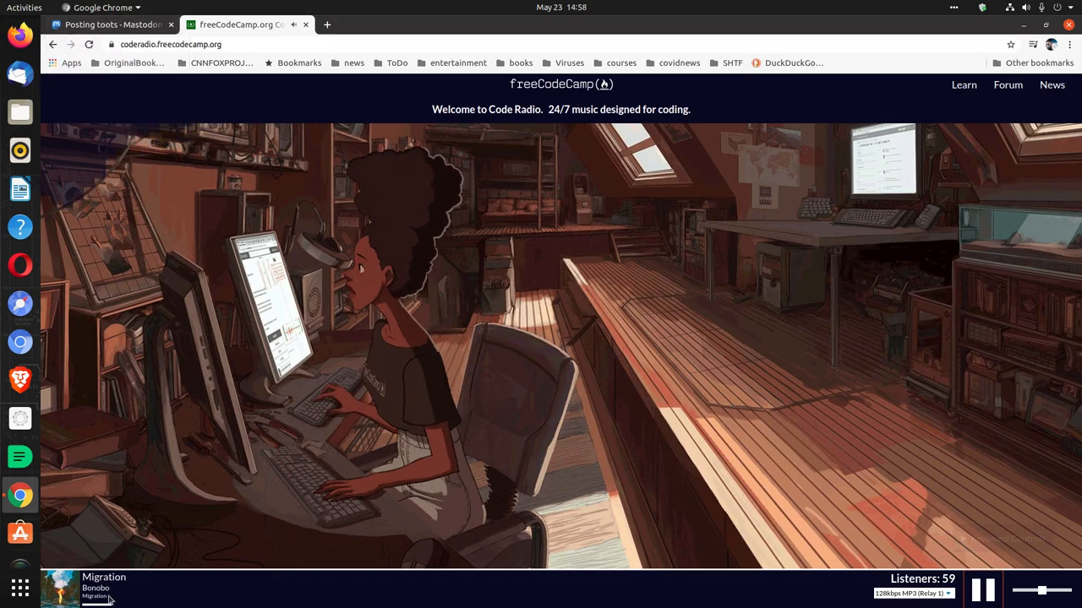
# Reopen the Posting toots page and scroll down to the Text and Links sections.
pyautogui.click(101, 24)
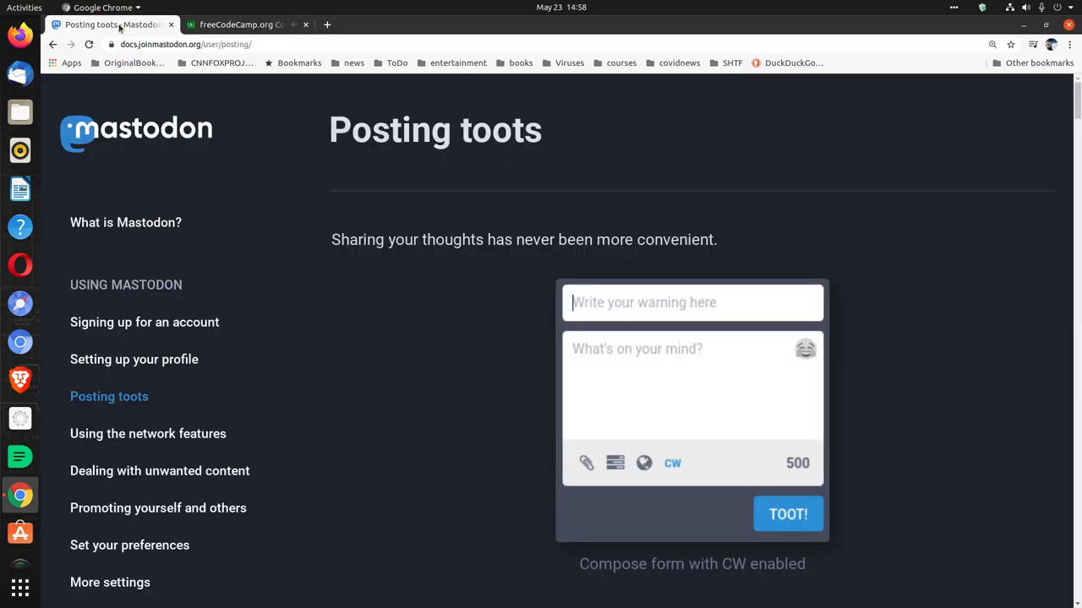
pyautogui.moveTo(403, 320)
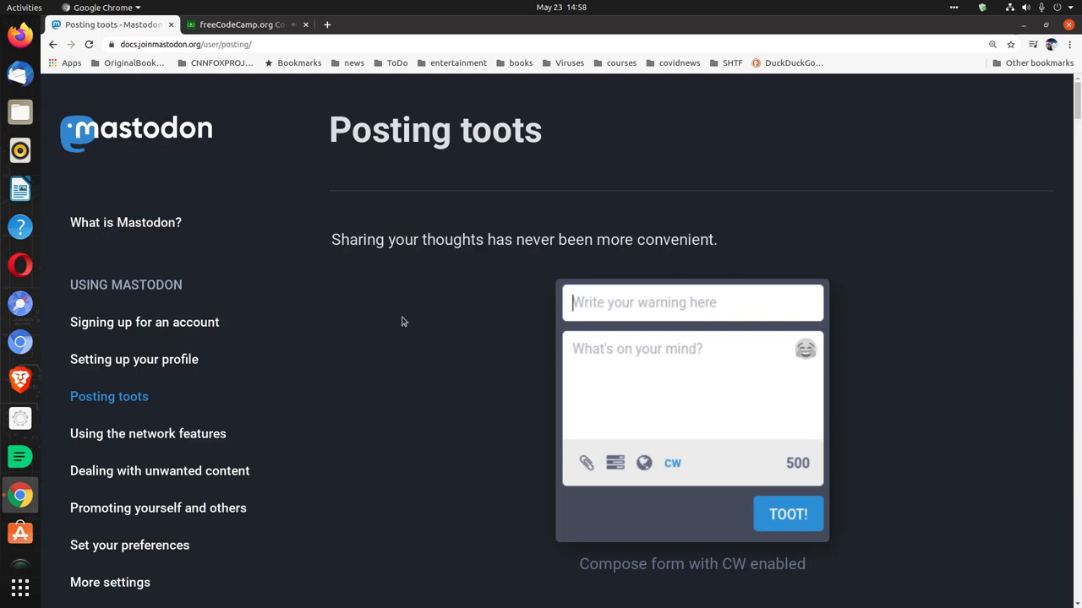
pyautogui.moveTo(990, 347)
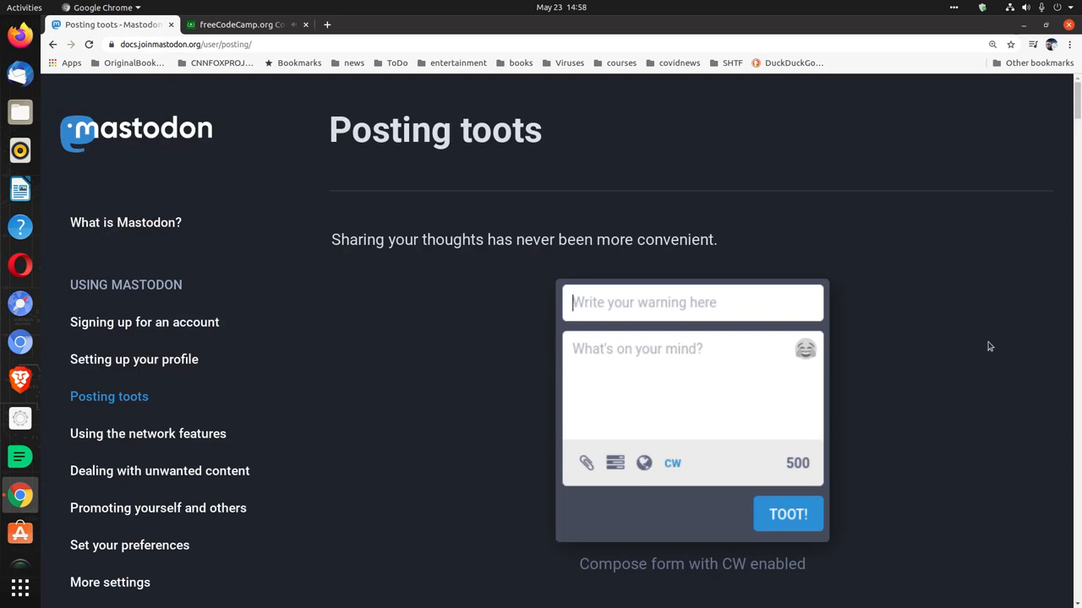
pyautogui.moveTo(913, 299)
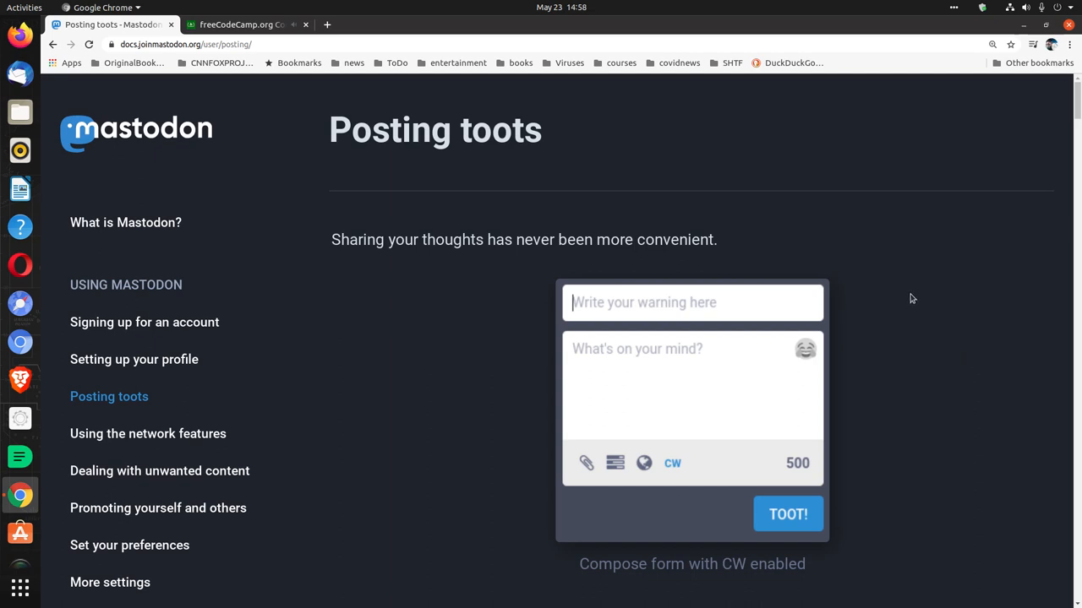
pyautogui.scroll(-3)
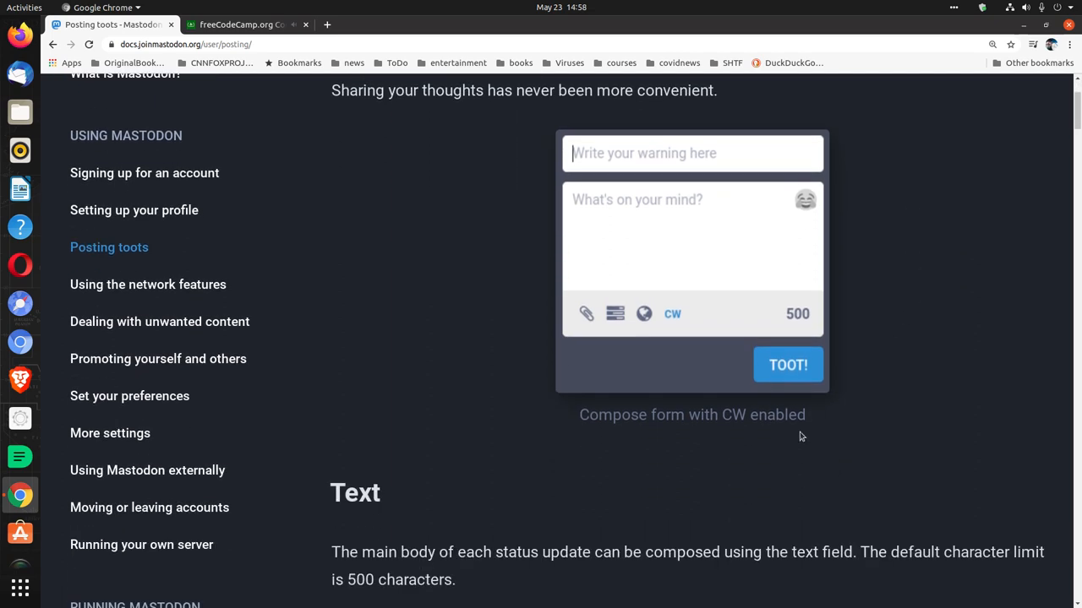
pyautogui.moveTo(894, 418)
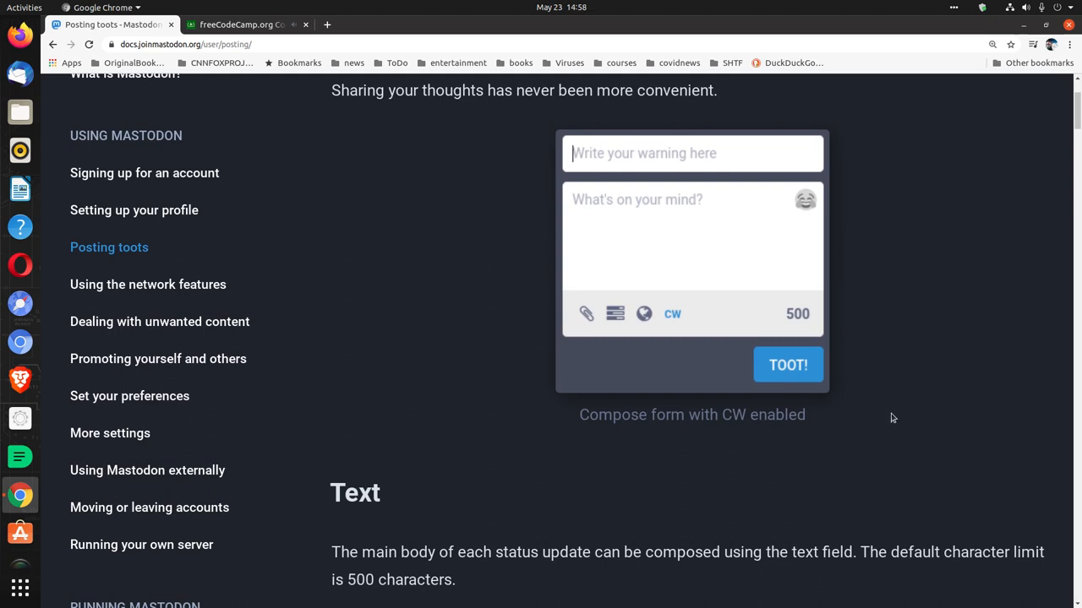
pyautogui.scroll(-3)
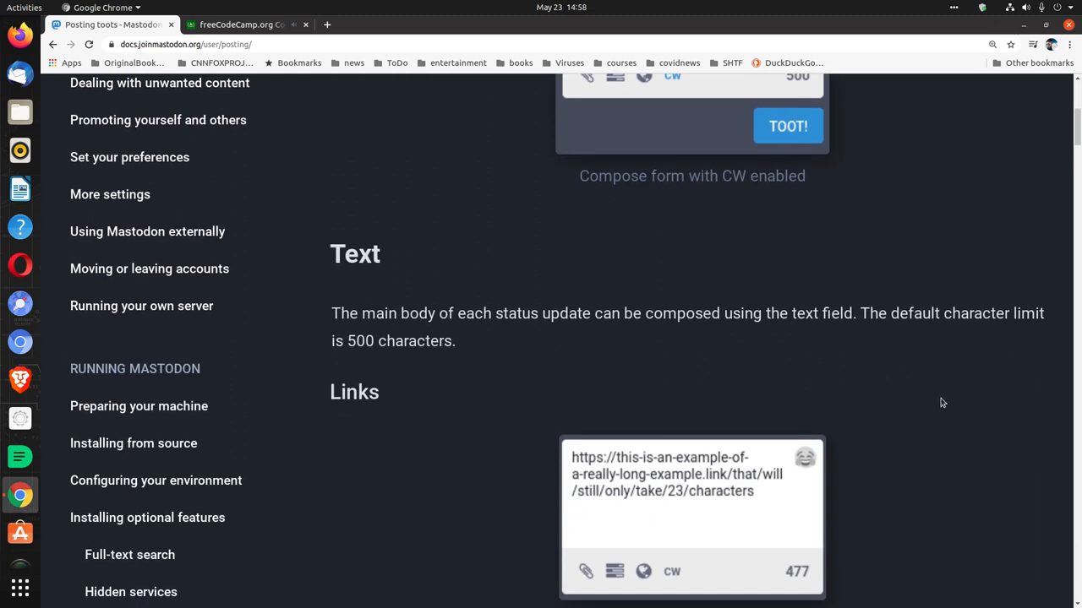
pyautogui.moveTo(914, 441)
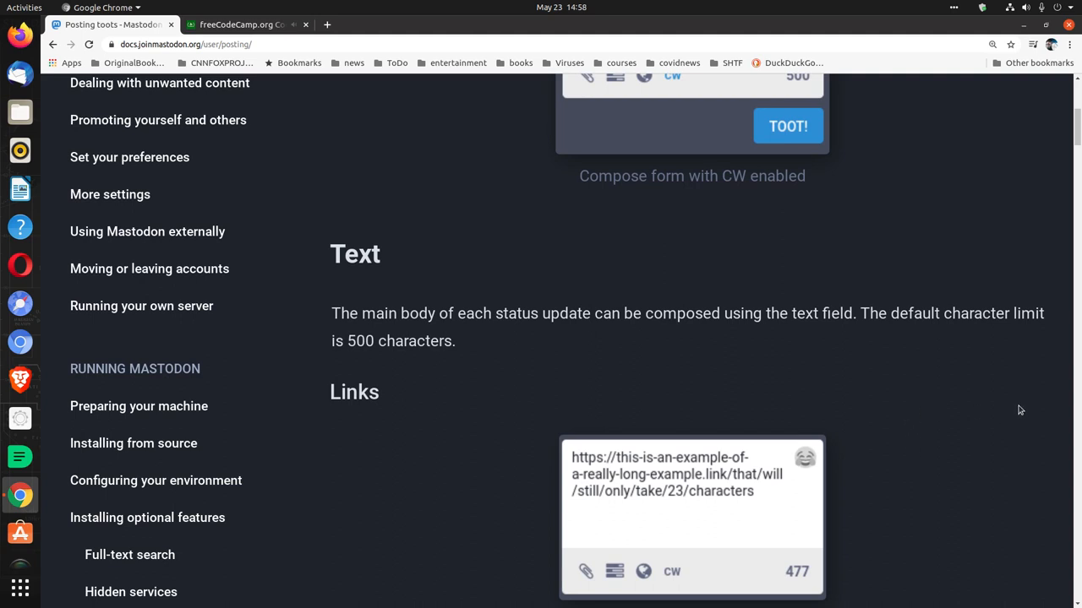
pyautogui.moveTo(1028, 414)
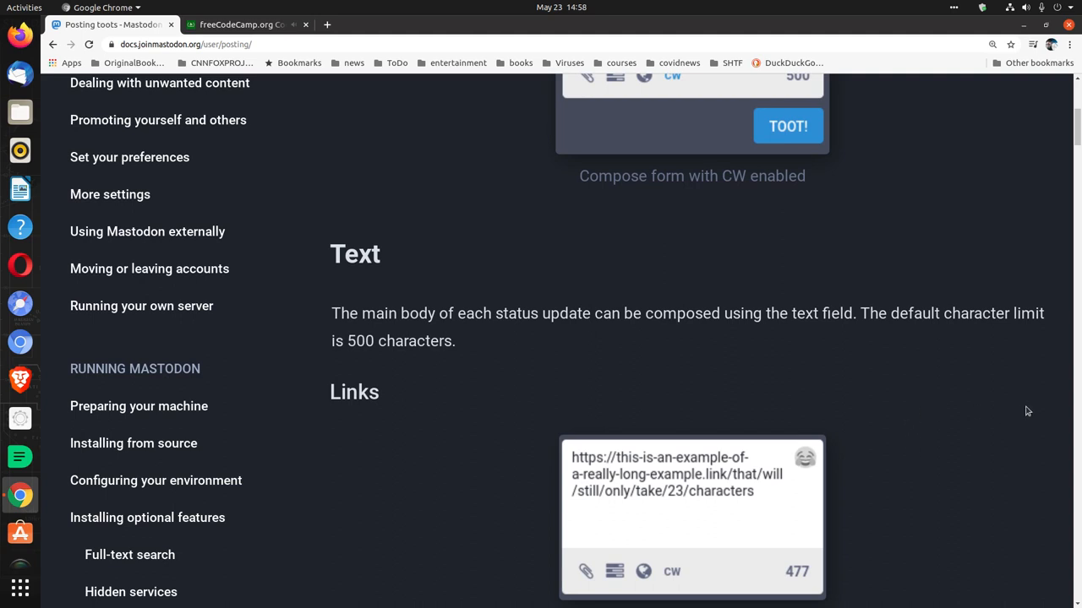
pyautogui.scroll(-3)
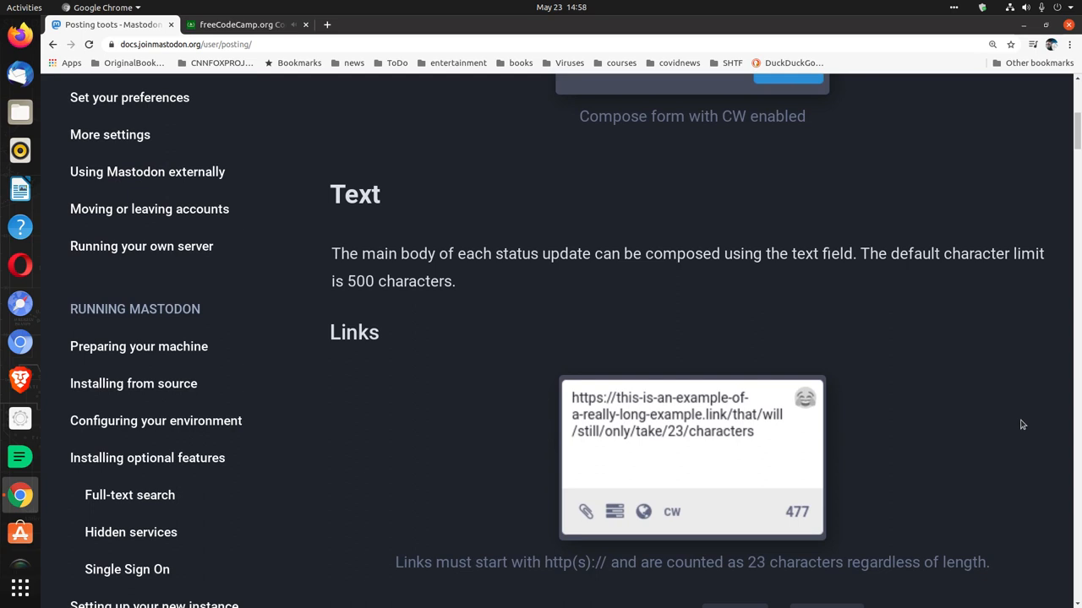
pyautogui.moveTo(999, 439)
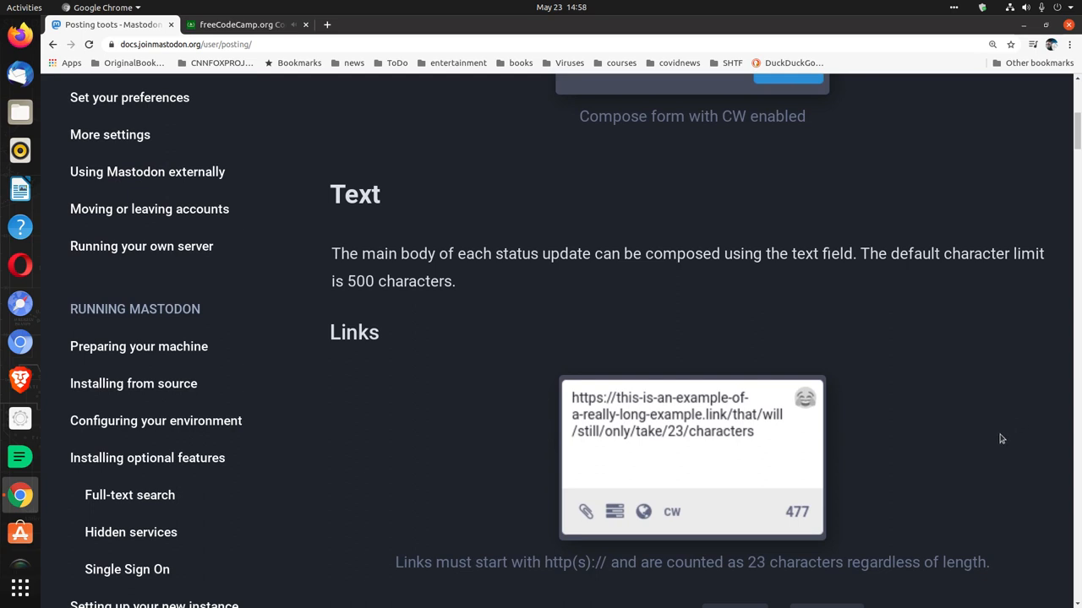
pyautogui.scroll(-3)
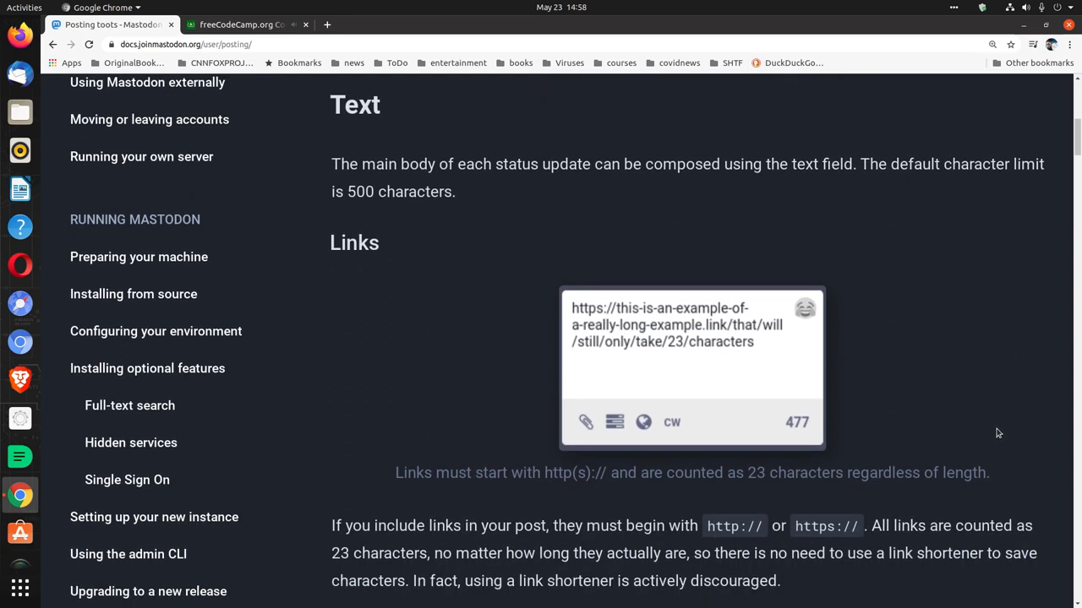
pyautogui.scroll(-3)
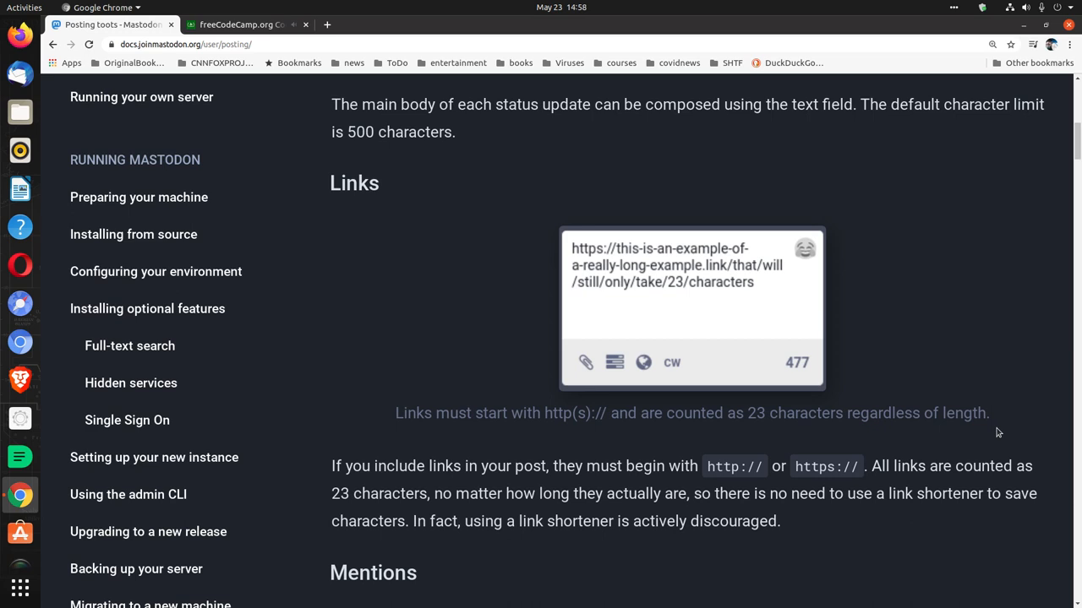
pyautogui.moveTo(1076, 486)
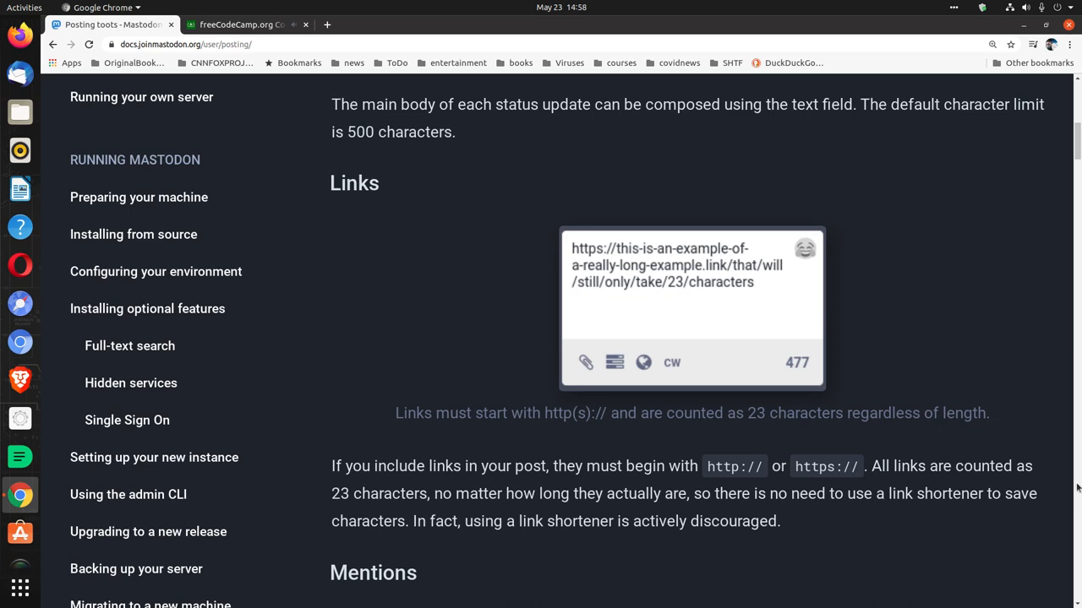
pyautogui.scroll(-3)
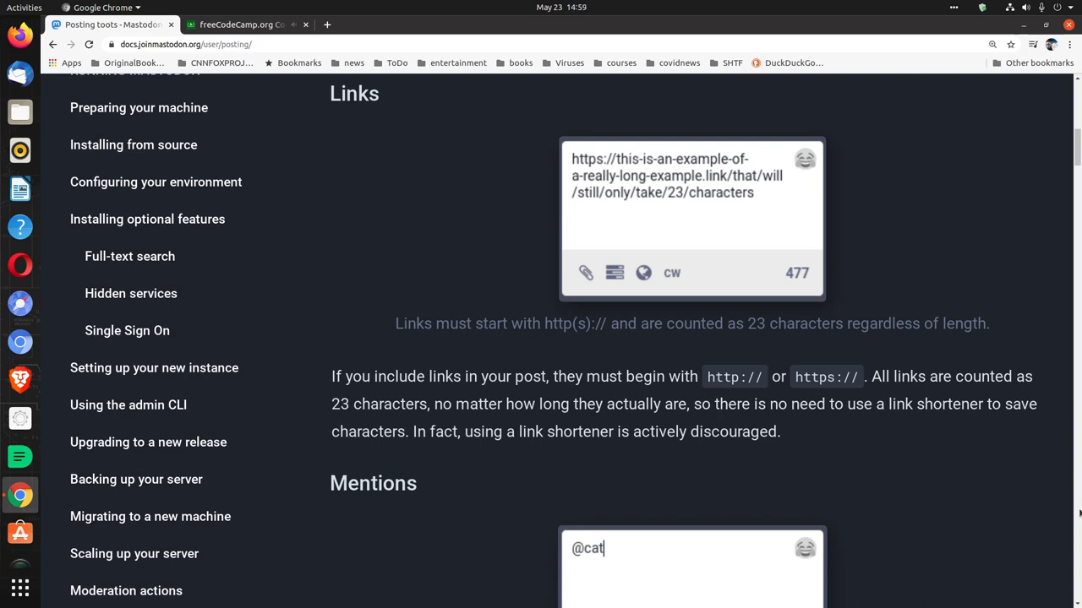
pyautogui.scroll(-3)
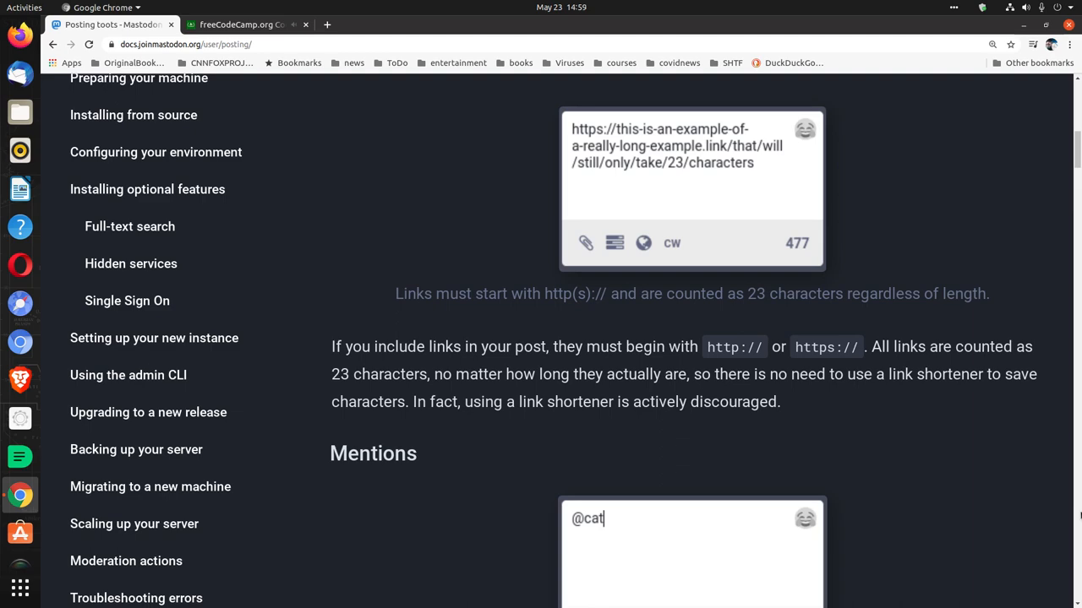
# Scroll through Mentions to the Hashtags #cat example, then show the Code Radio stream.
pyautogui.scroll(-3)
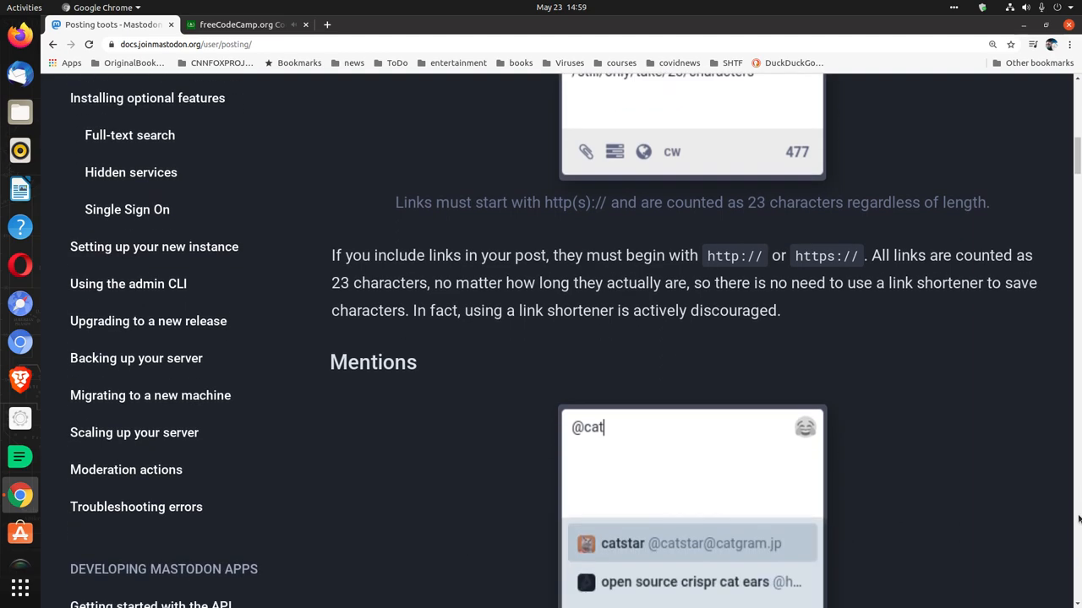
pyautogui.scroll(-3)
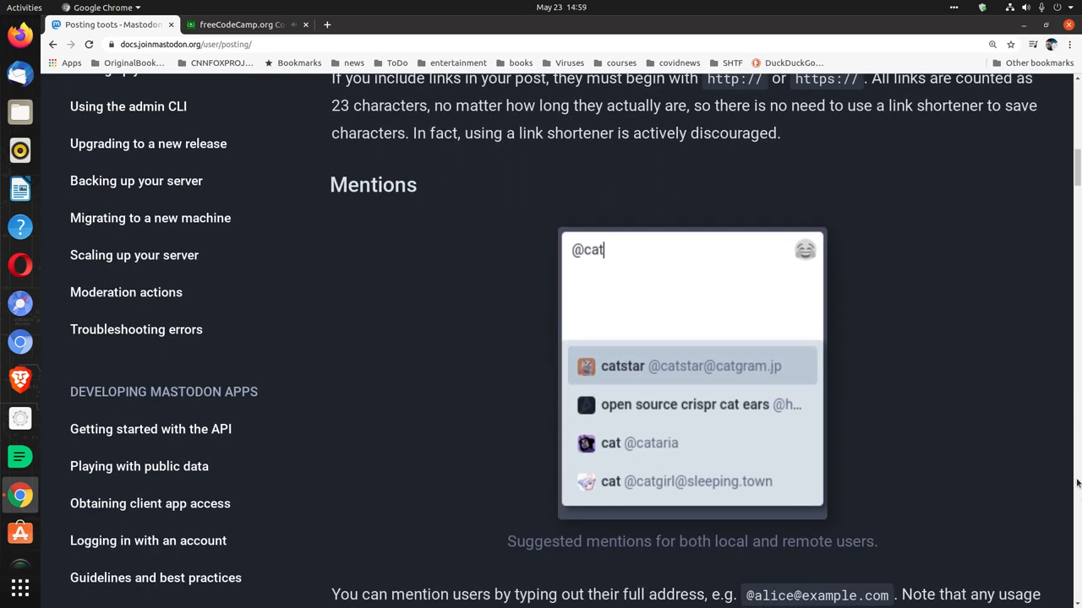
pyautogui.scroll(-3)
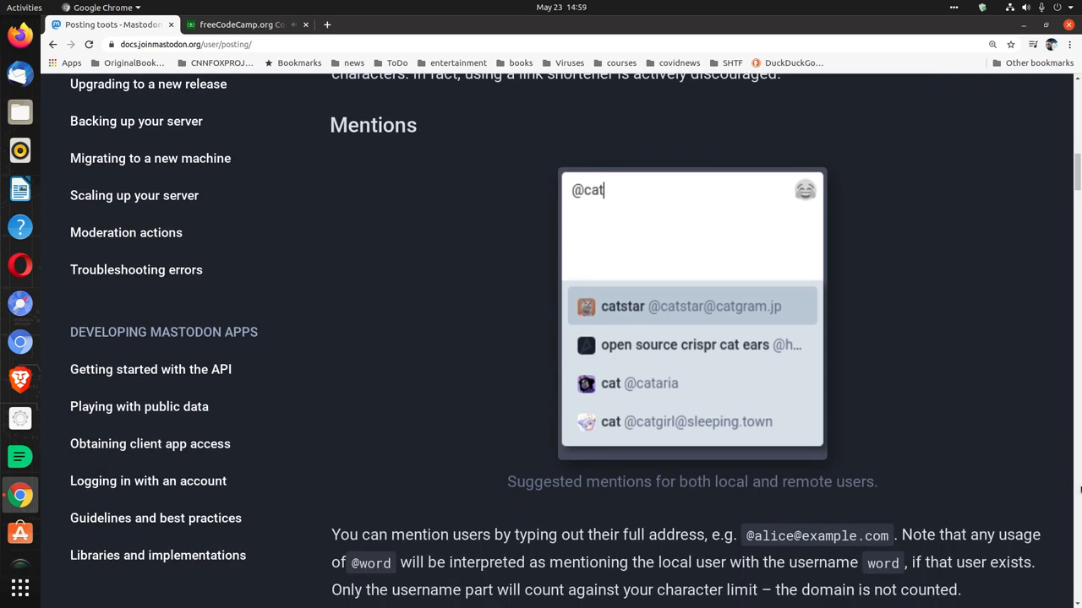
pyautogui.scroll(-3)
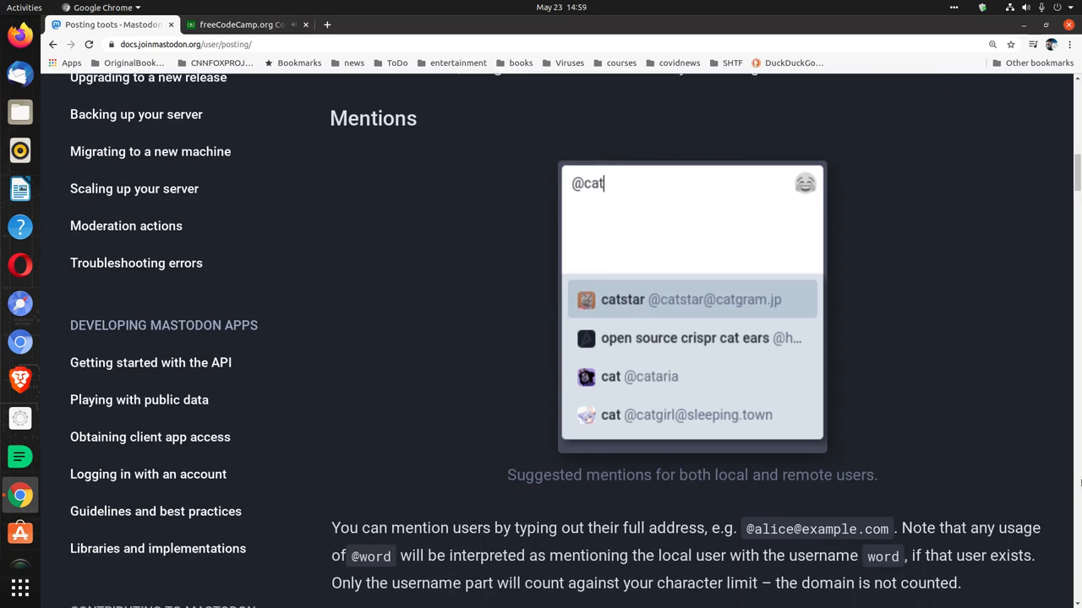
pyautogui.scroll(-3)
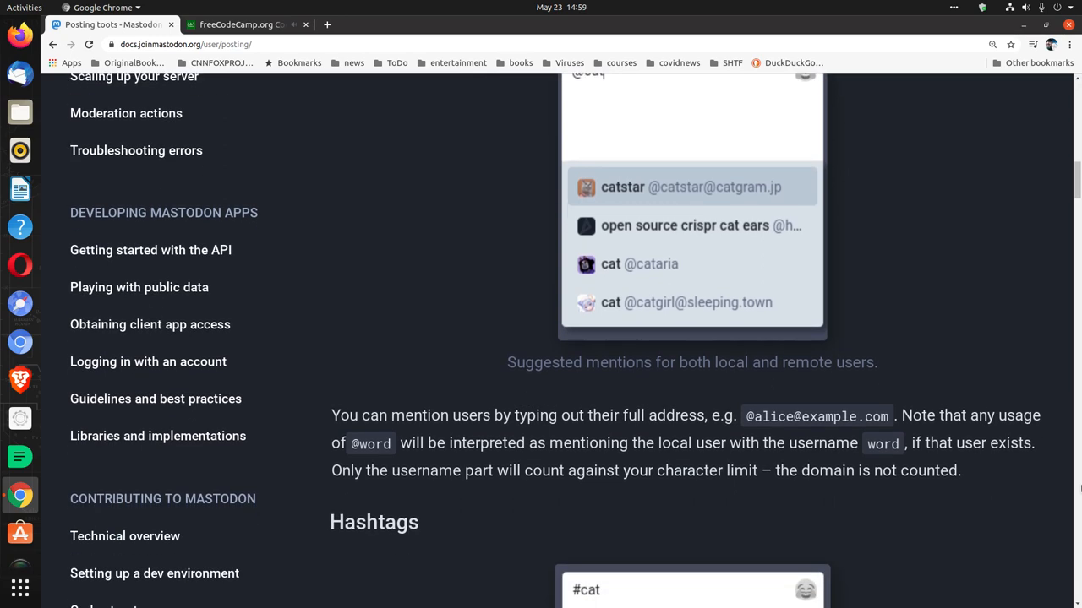
pyautogui.scroll(-3)
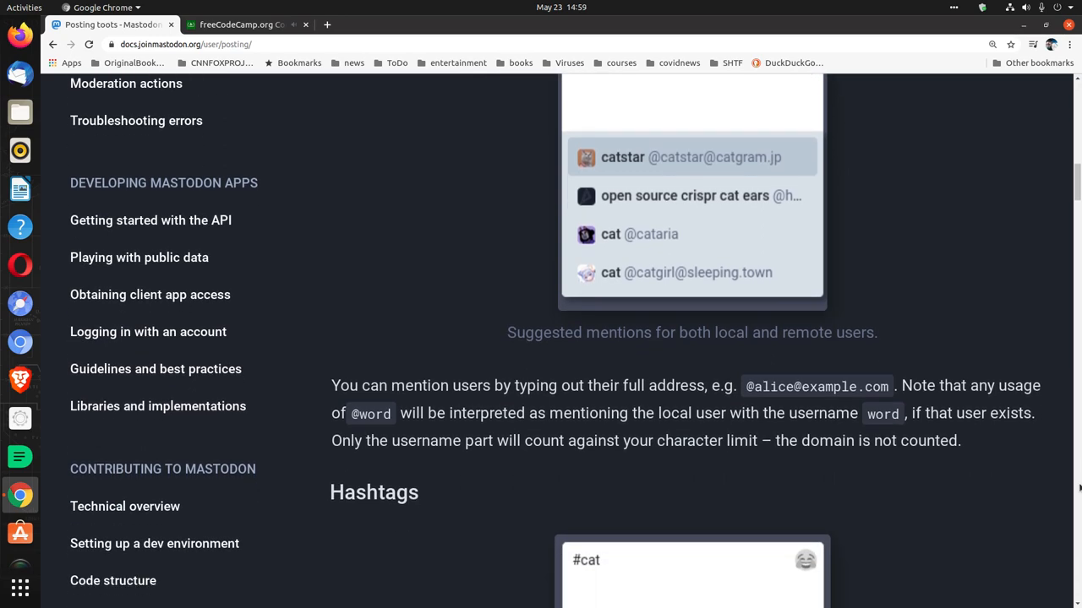
pyautogui.scroll(-3)
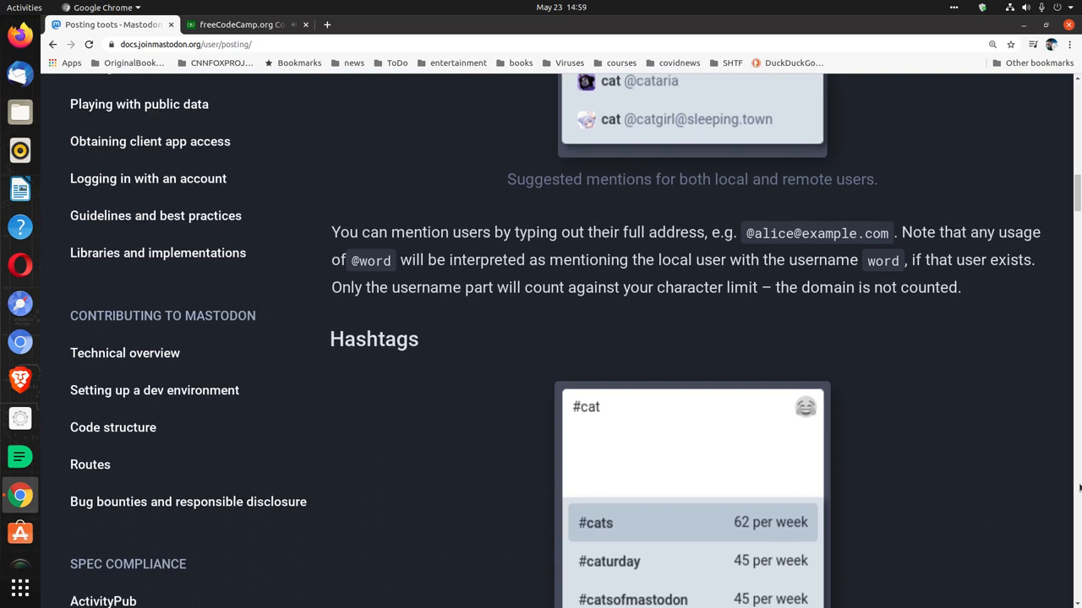
pyautogui.scroll(-3)
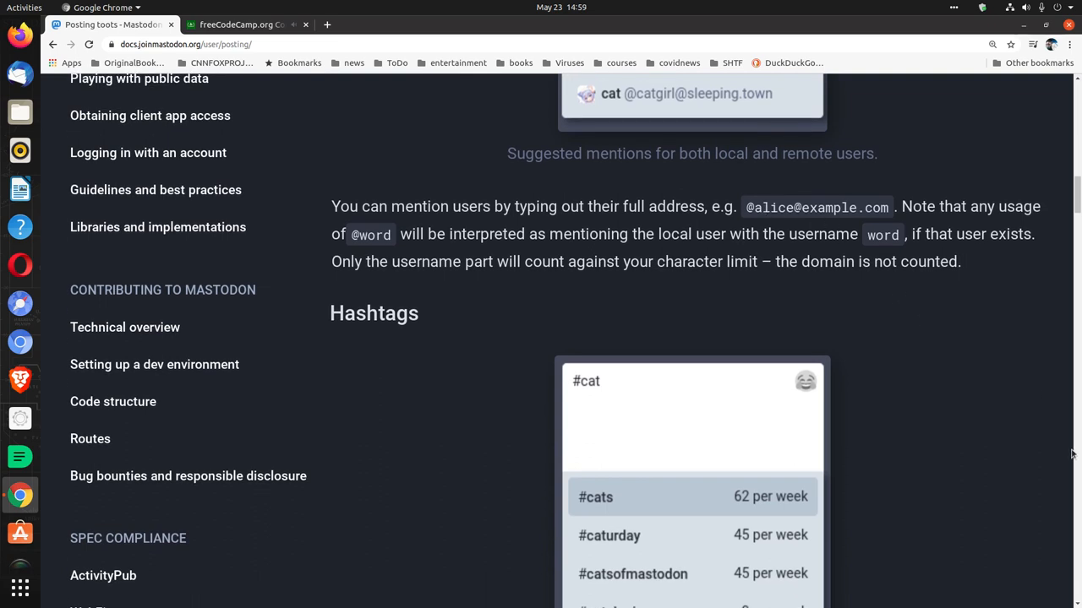
pyautogui.moveTo(1066, 459)
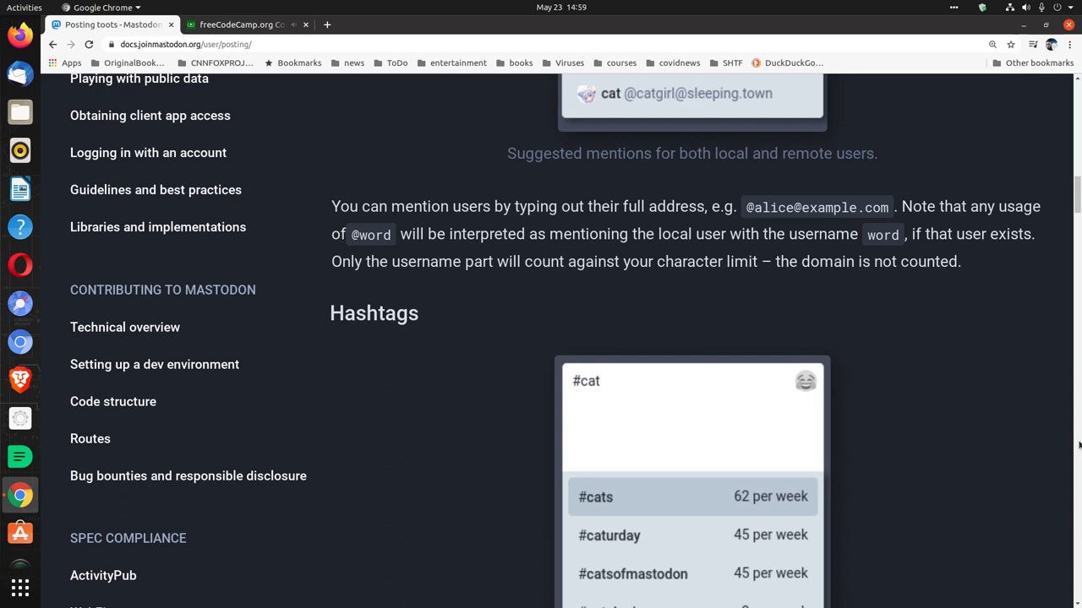
pyautogui.click(245, 25)
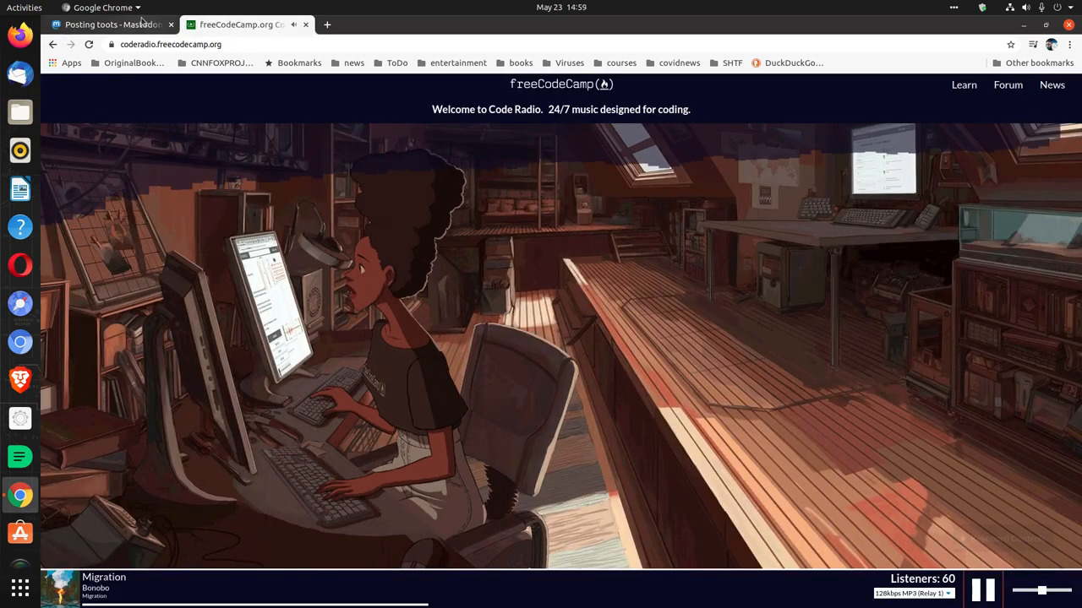
# Return to Posting toots and scroll past Hashtags to the Custom emoji picker example.
pyautogui.click(119, 23)
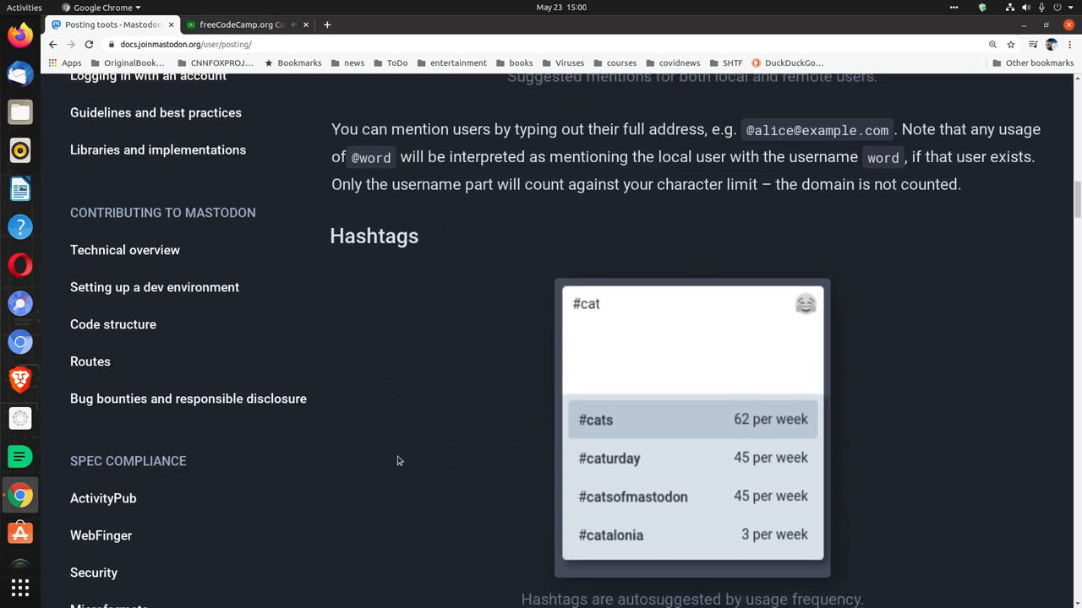
pyautogui.scroll(-3)
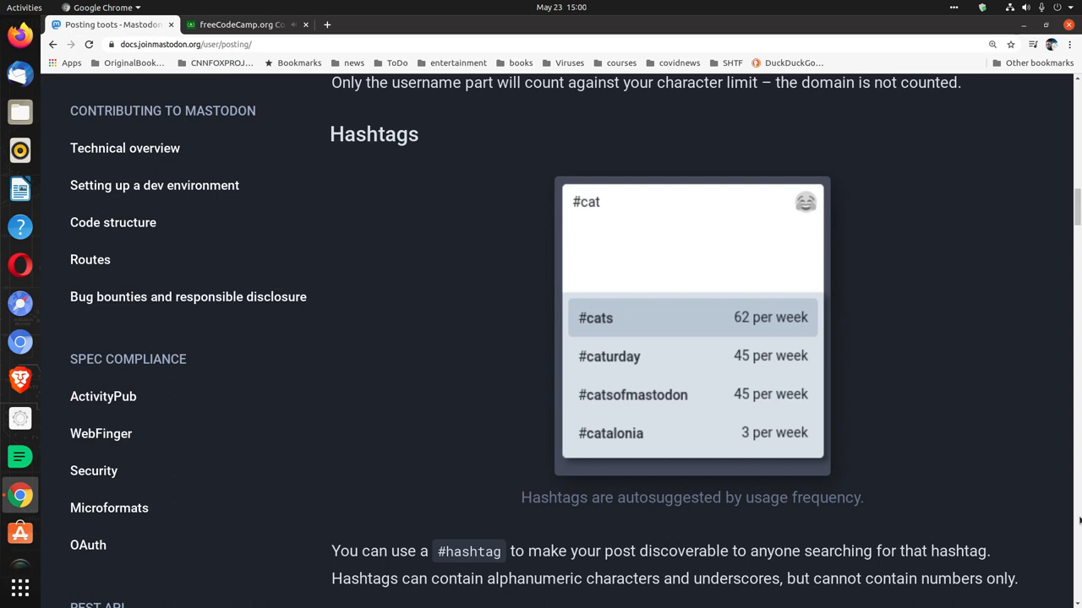
pyautogui.scroll(-3)
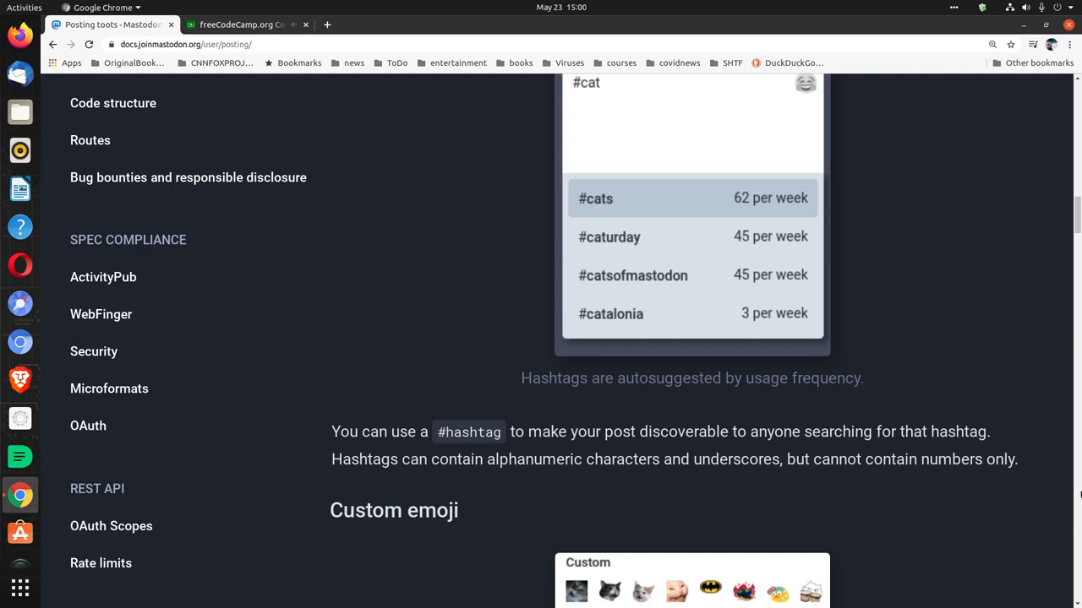
pyautogui.moveTo(1076, 505)
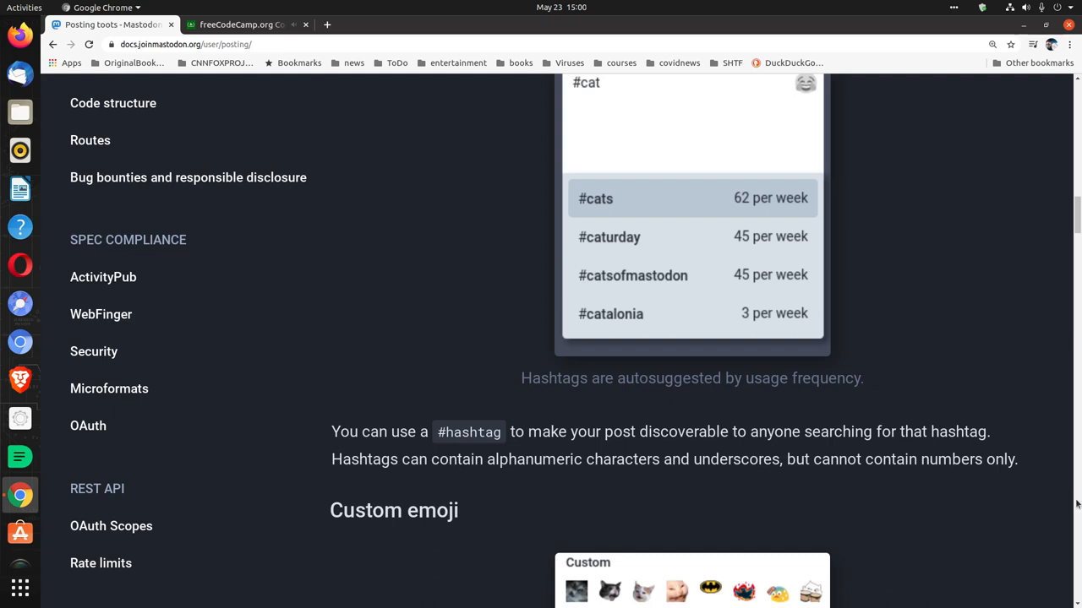
pyautogui.scroll(-3)
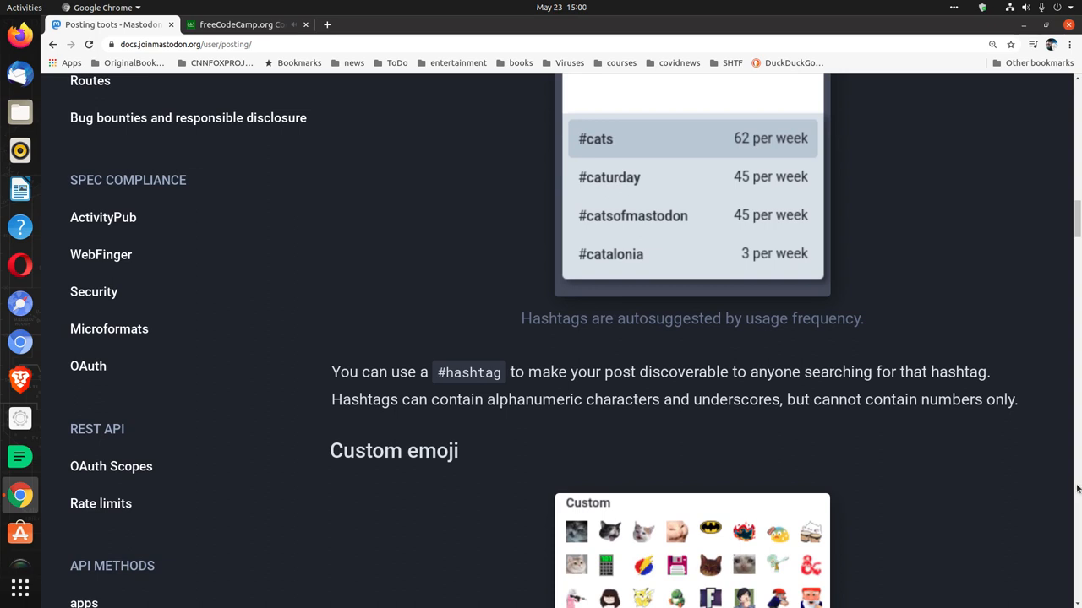
# Scroll past the custom emoji picker text to the Attachments Files thumbnail.
pyautogui.scroll(-3)
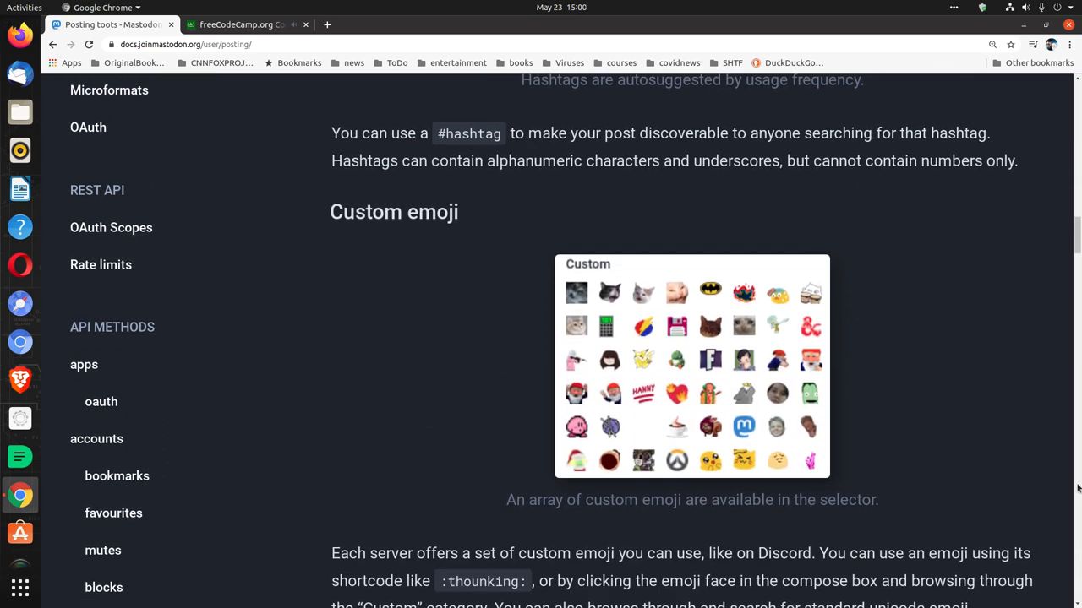
pyautogui.moveTo(1077, 488)
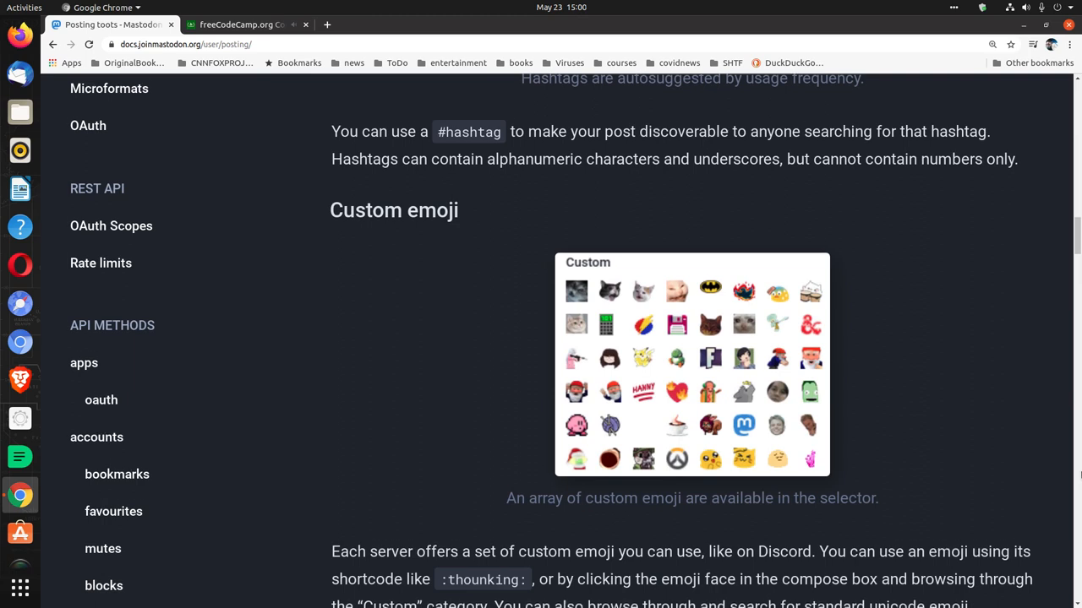
pyautogui.scroll(-3)
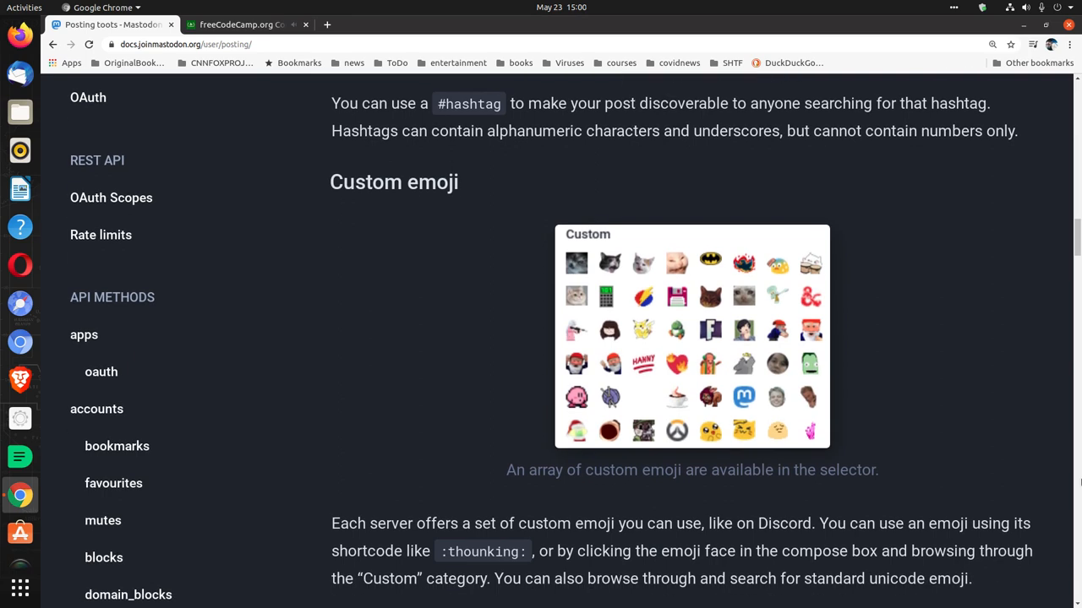
pyautogui.scroll(-3)
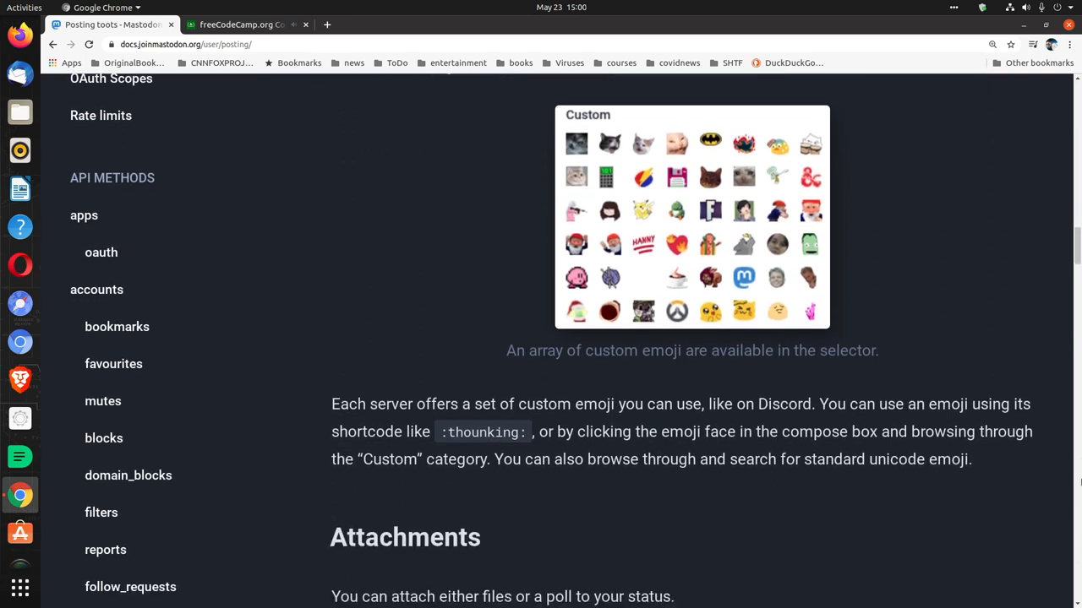
pyautogui.moveTo(1075, 495)
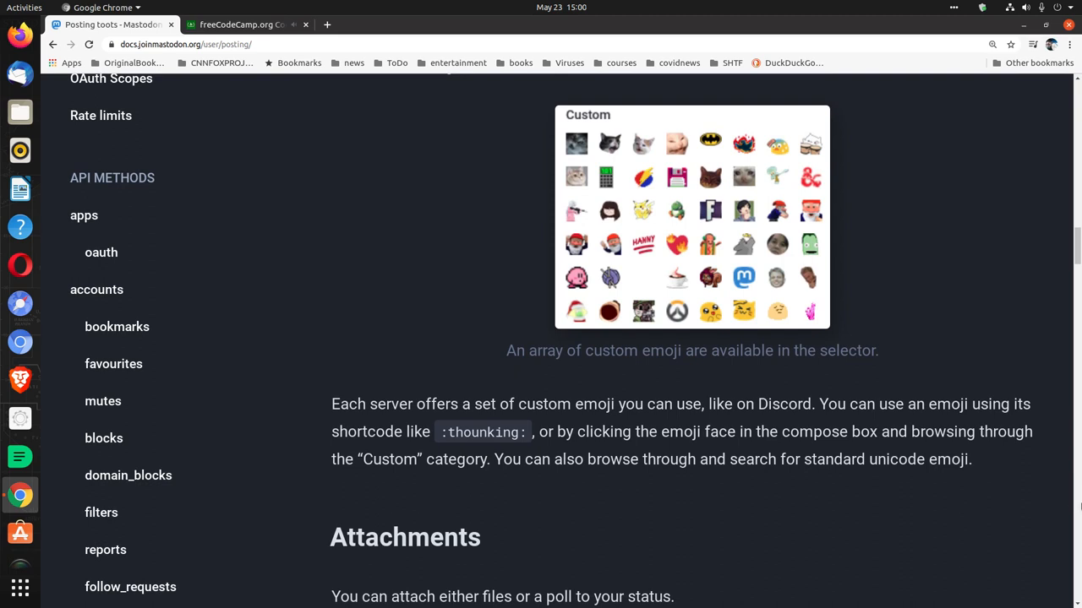
pyautogui.moveTo(1078, 488)
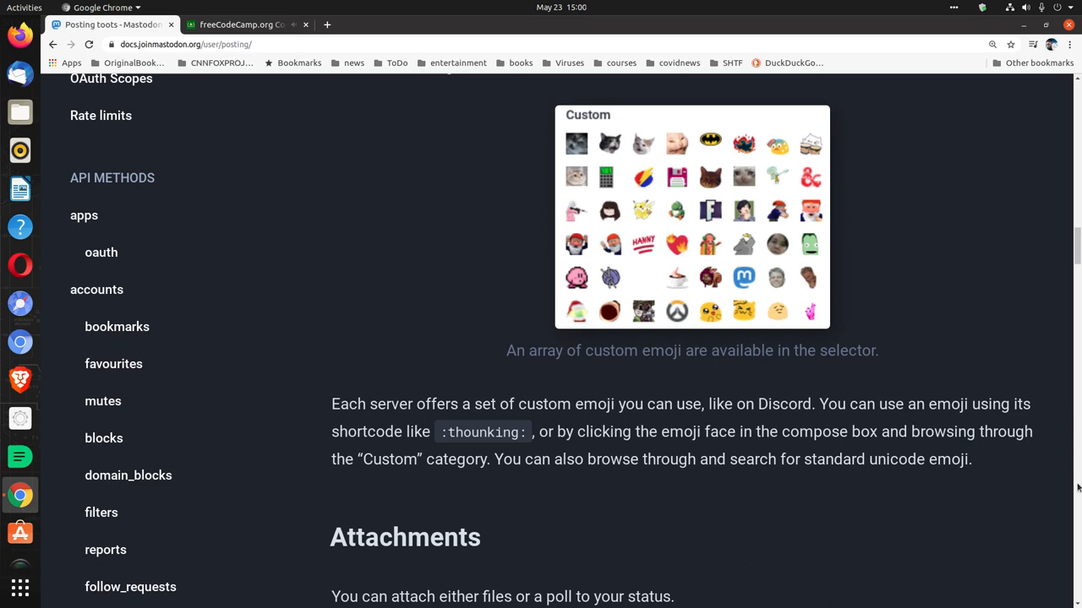
pyautogui.moveTo(455, 445)
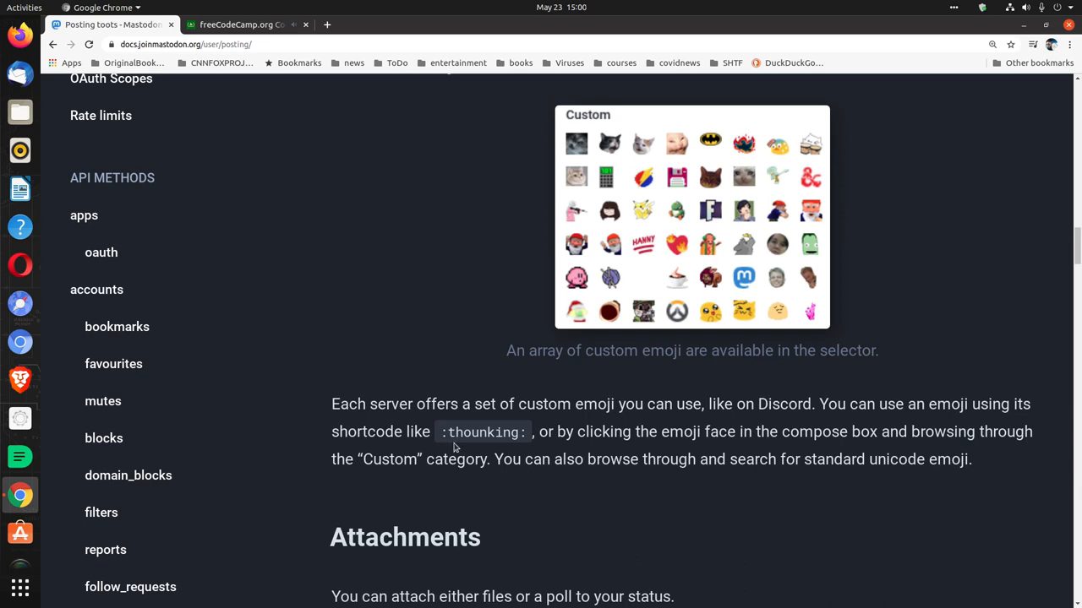
pyautogui.moveTo(473, 438)
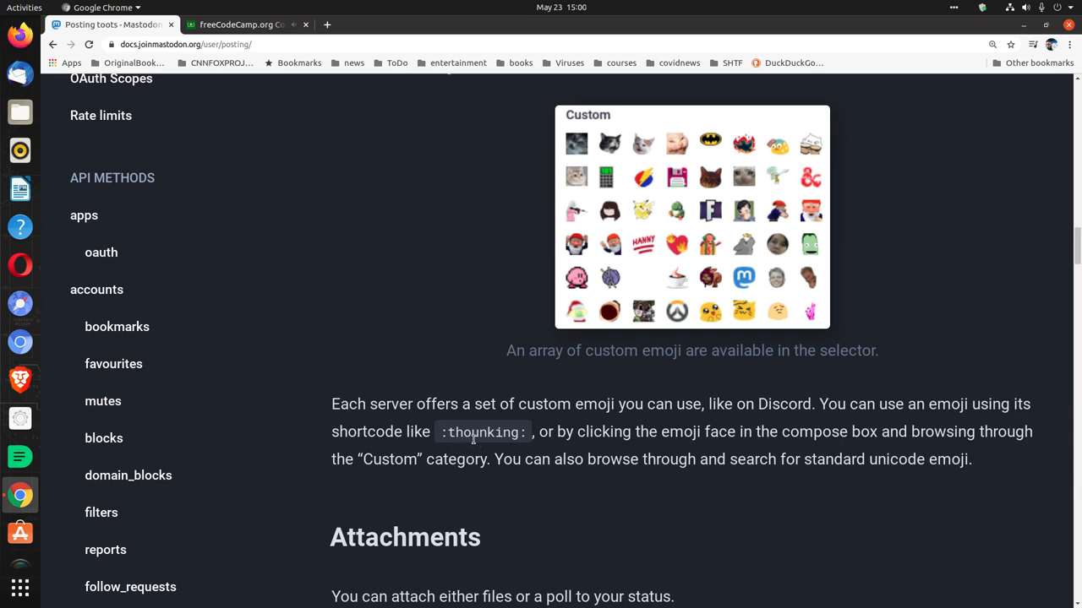
pyautogui.moveTo(499, 434)
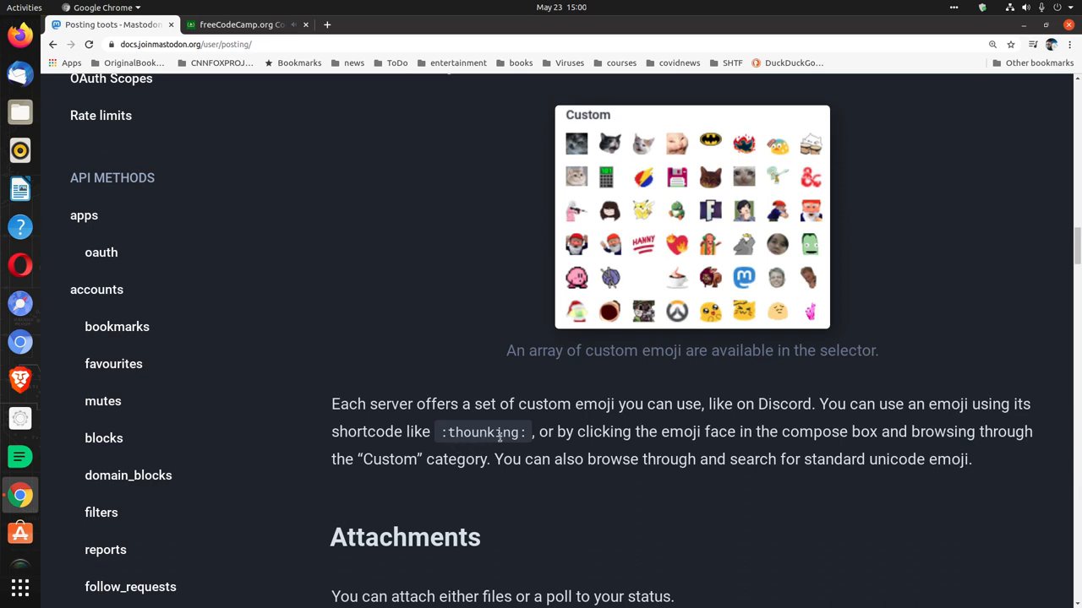
pyautogui.moveTo(1047, 457)
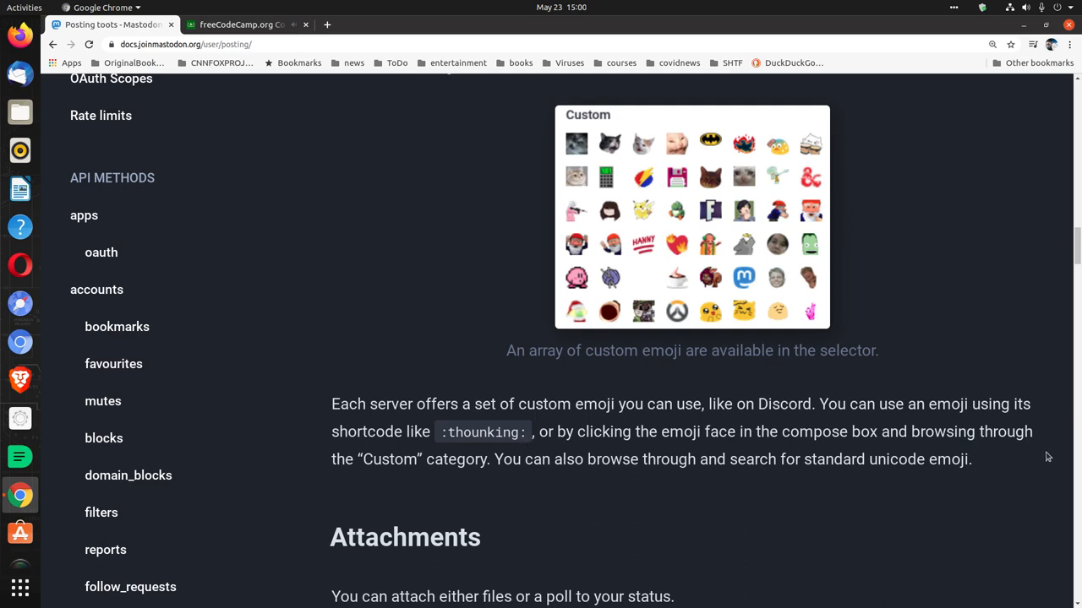
pyautogui.moveTo(1068, 453)
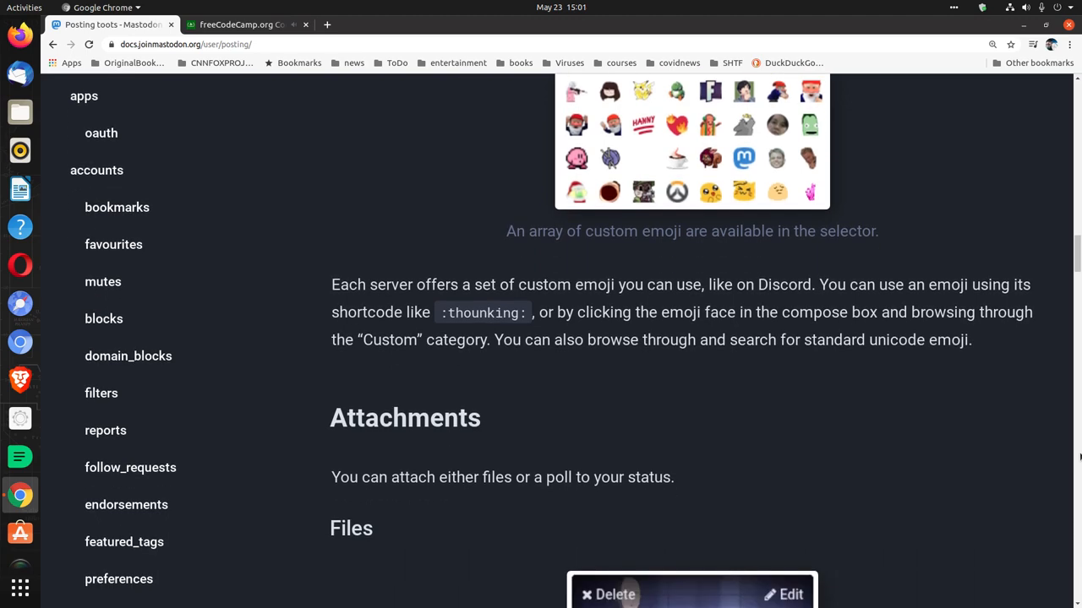
pyautogui.scroll(-3)
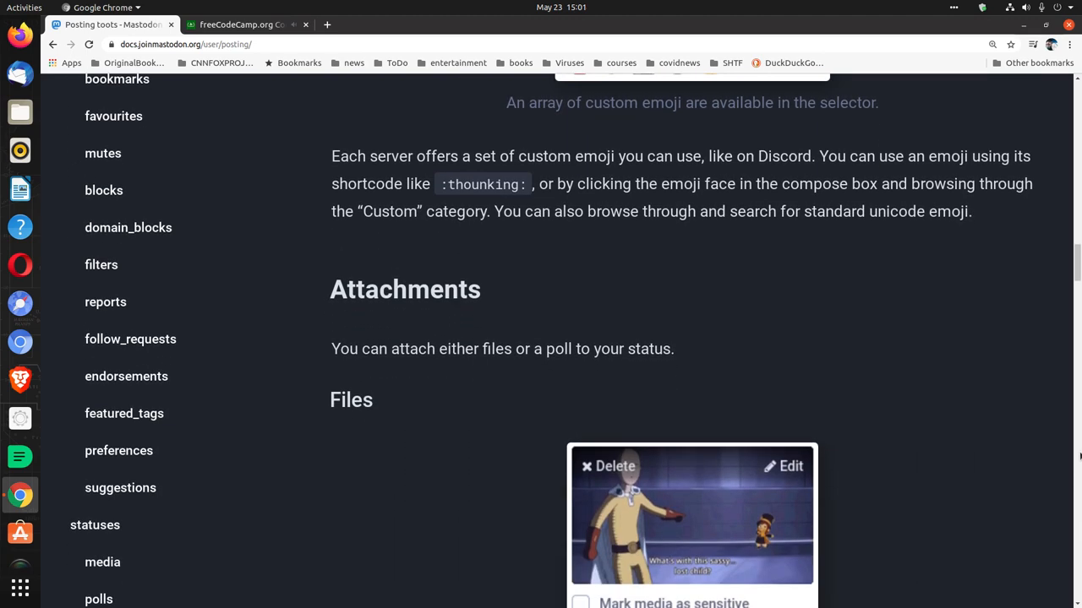
pyautogui.scroll(-3)
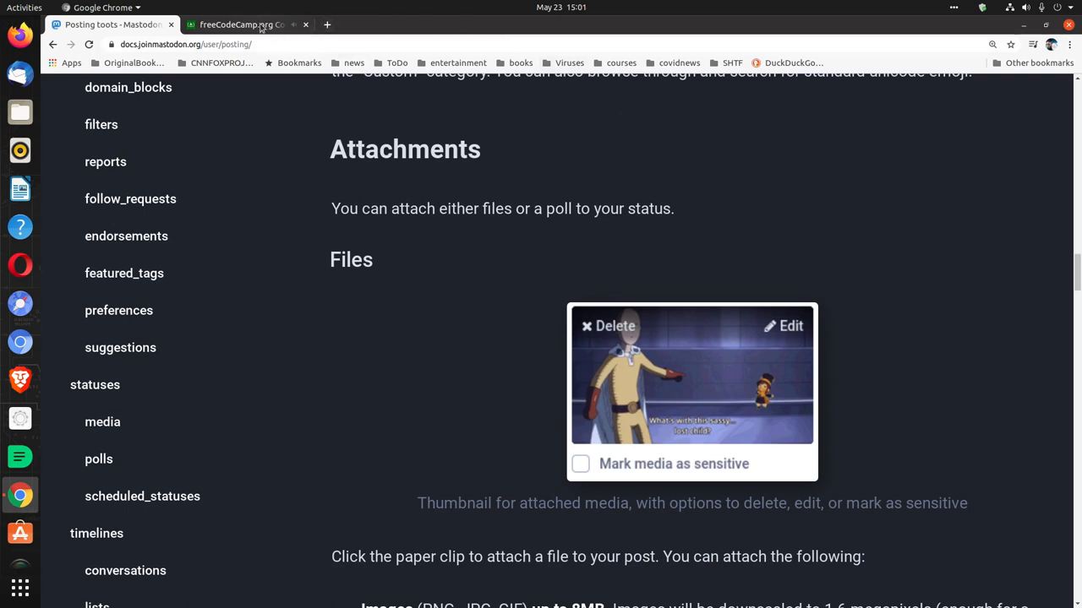
pyautogui.click(245, 25)
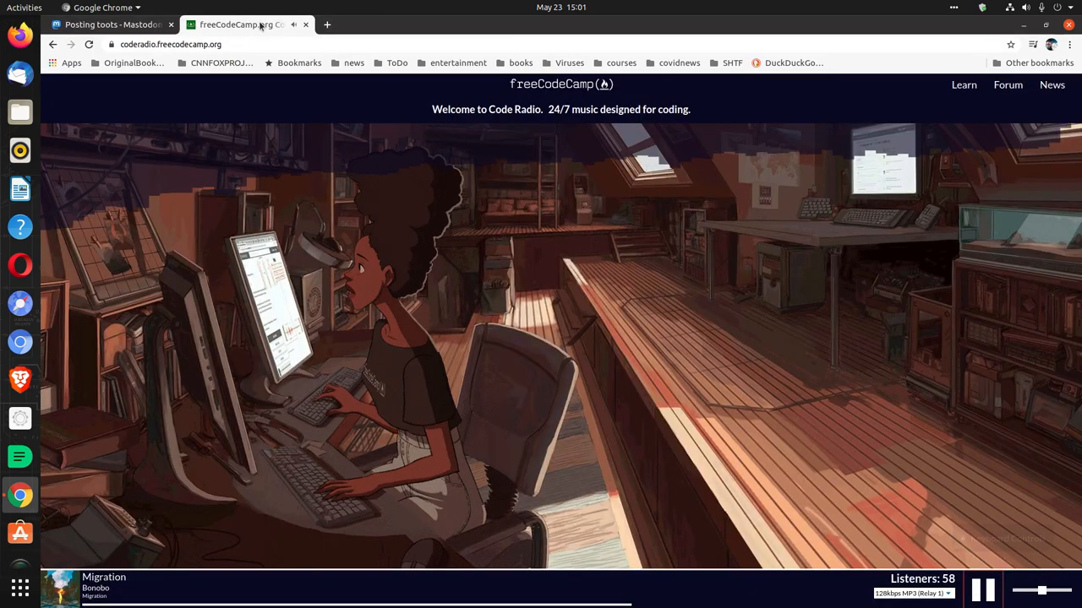
pyautogui.click(110, 24)
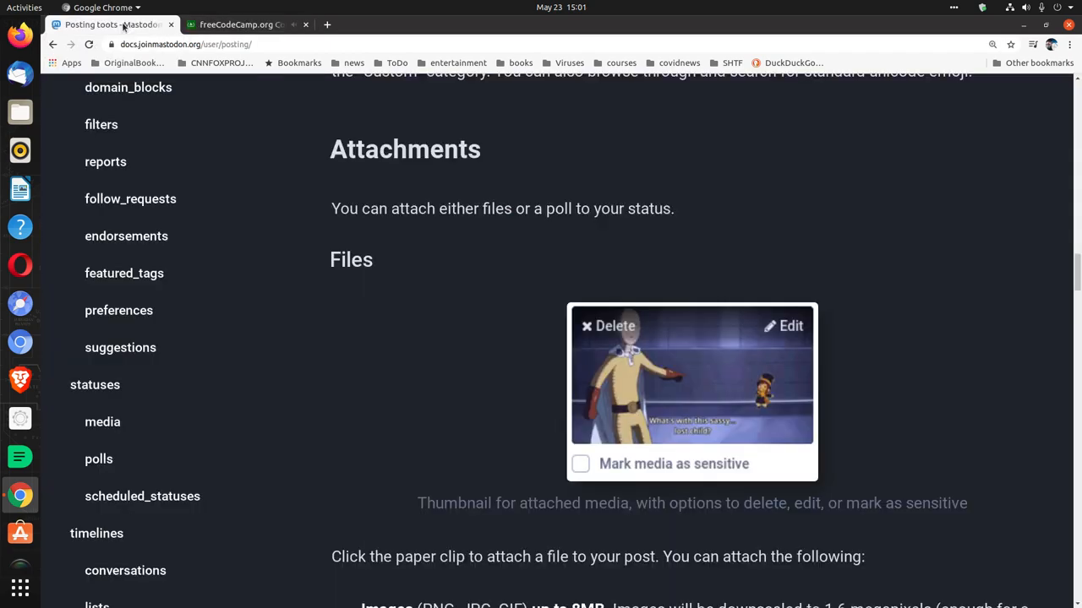
pyautogui.scroll(-3)
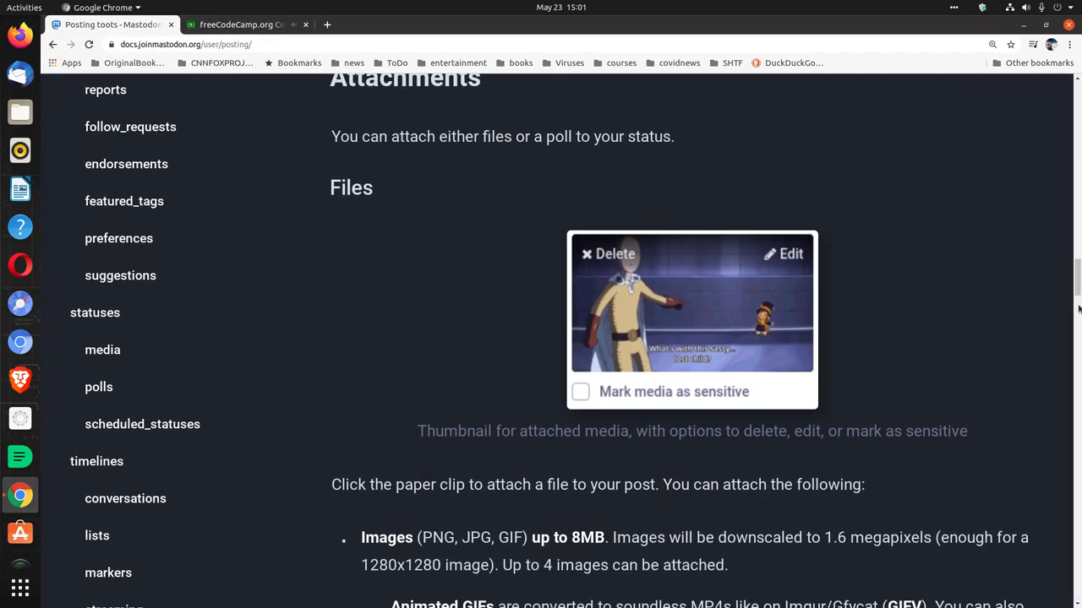
pyautogui.scroll(-3)
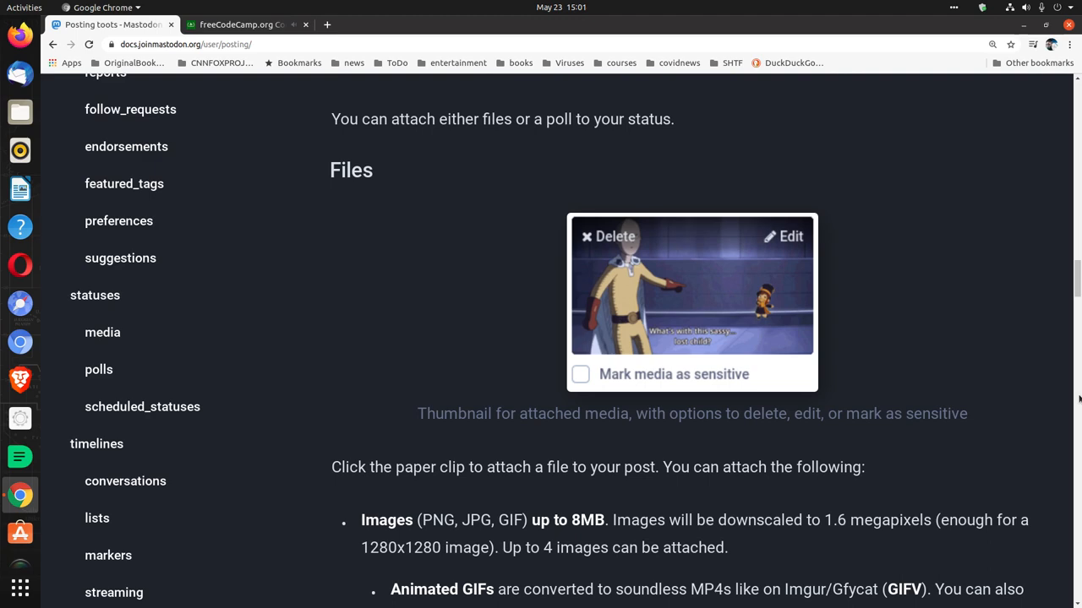
# Scroll through the Images, Videos and Audio limits (40MB) to Editing media.
pyautogui.scroll(-3)
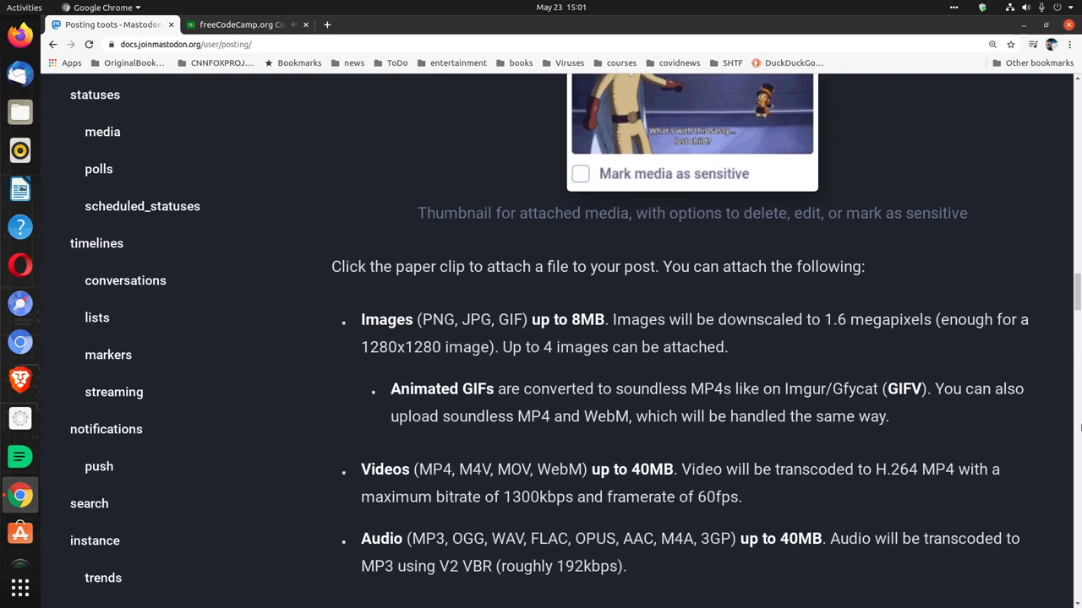
pyautogui.scroll(-3)
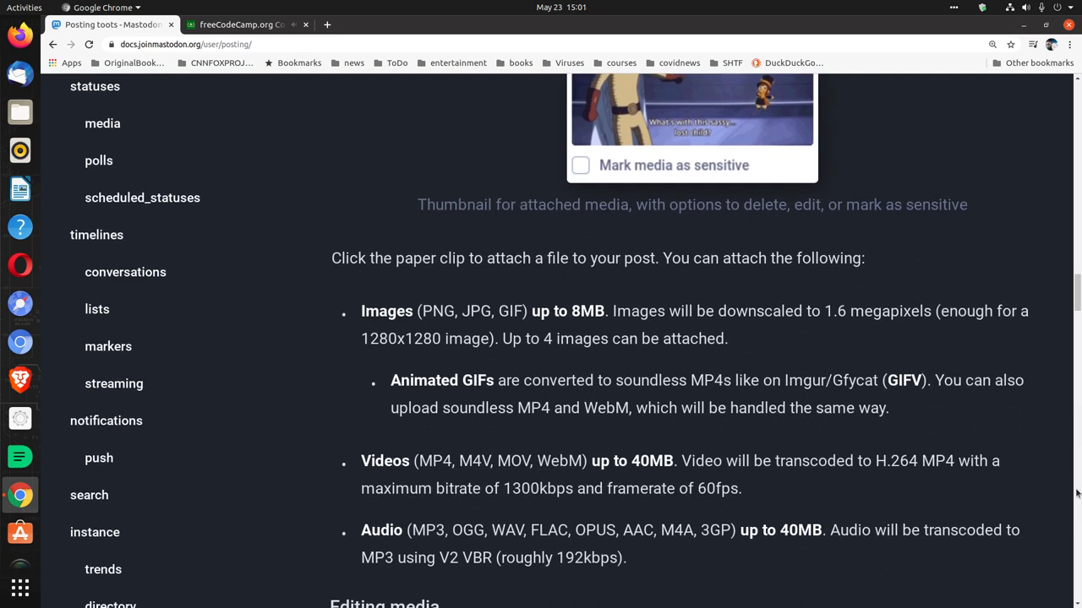
pyautogui.scroll(-3)
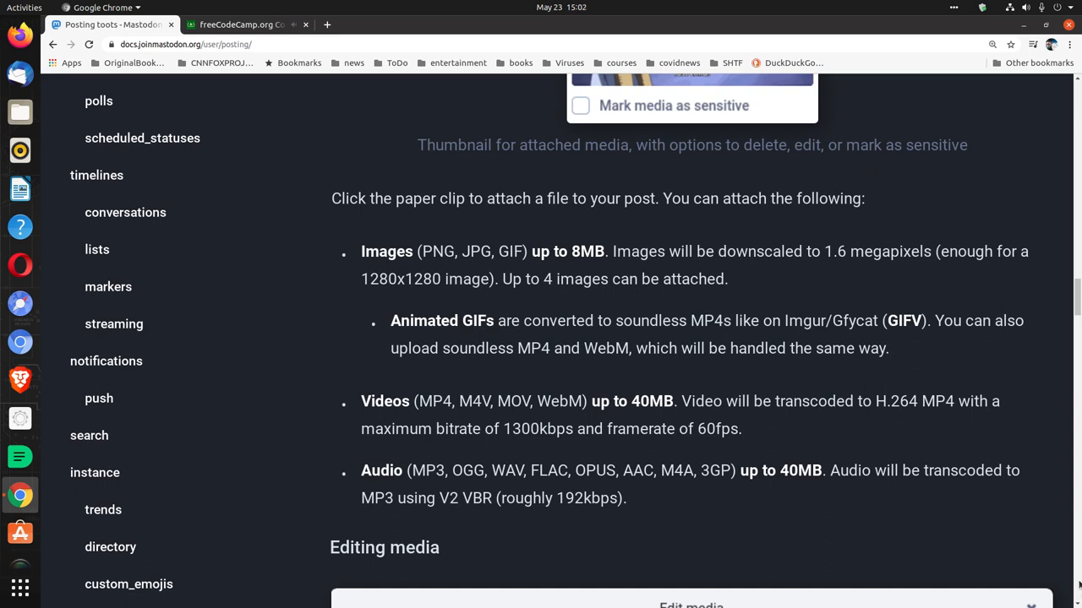
pyautogui.moveTo(816, 342)
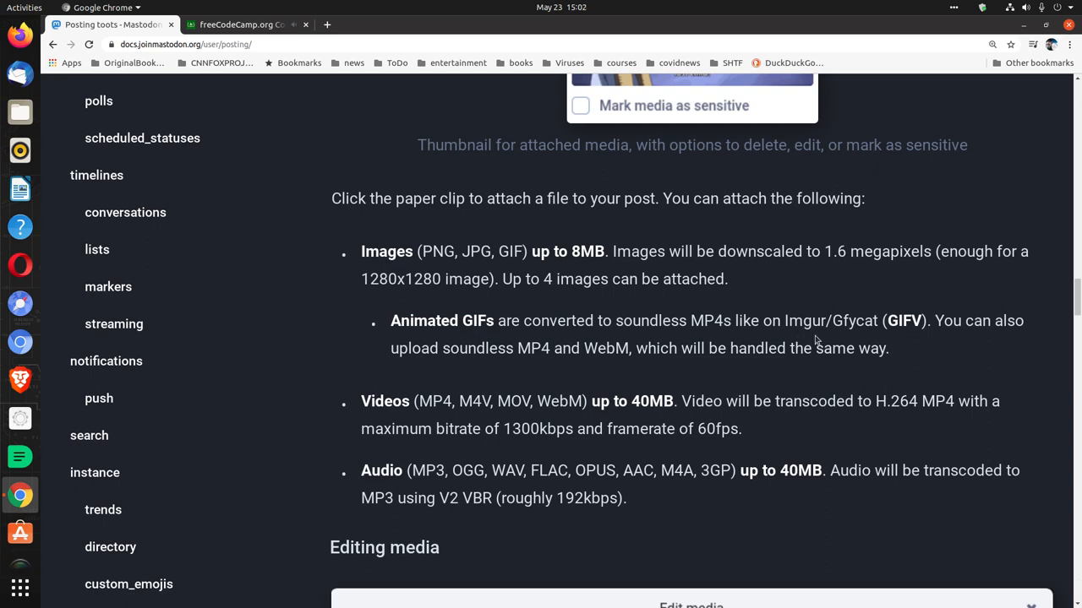
pyautogui.moveTo(852, 338)
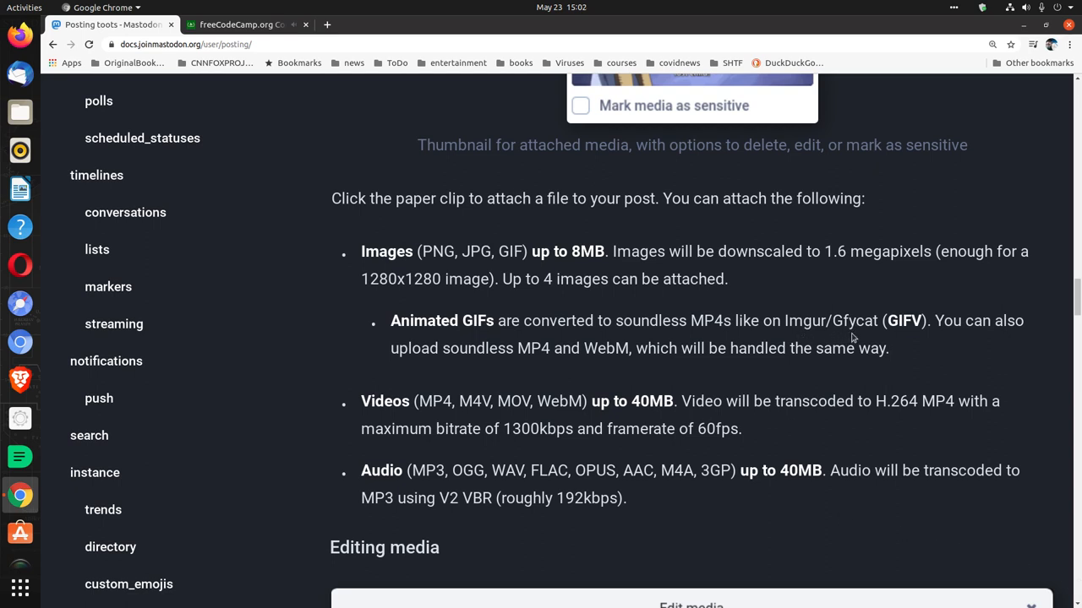
pyautogui.moveTo(904, 326)
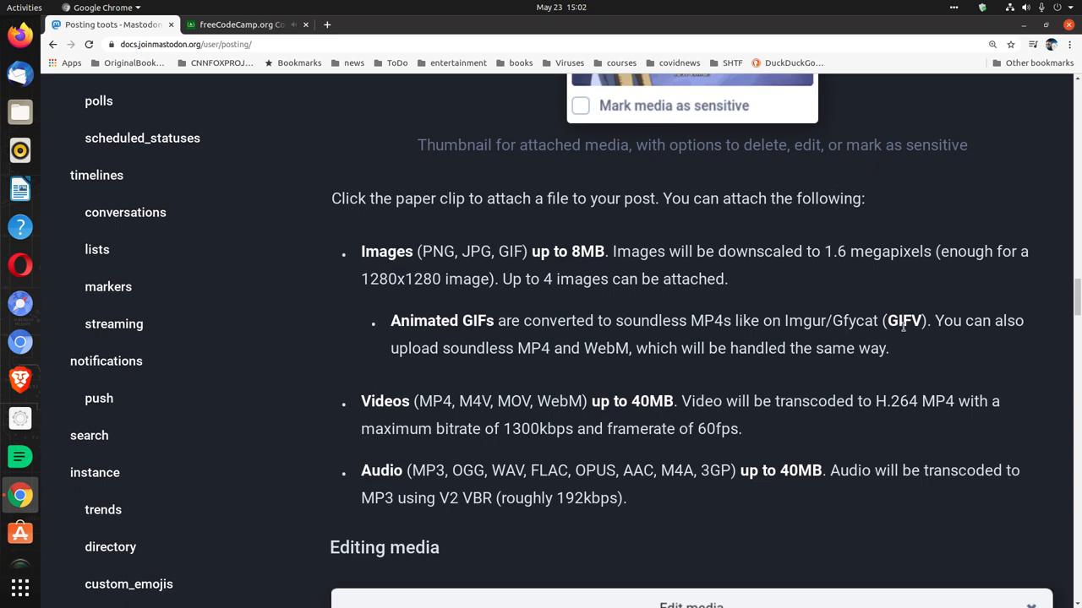
pyautogui.moveTo(904, 336)
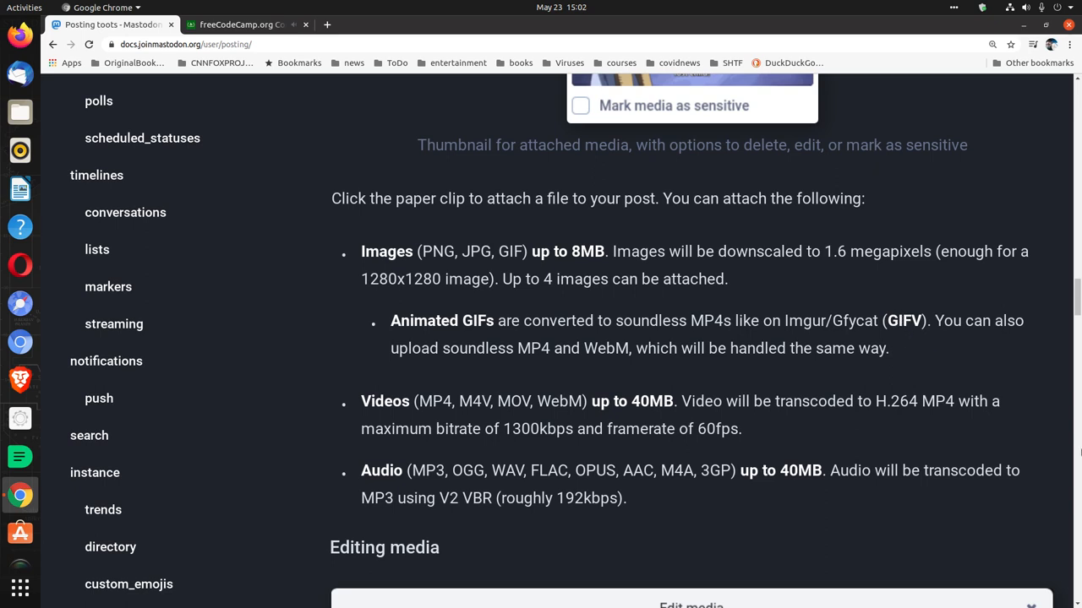
pyautogui.moveTo(1074, 428)
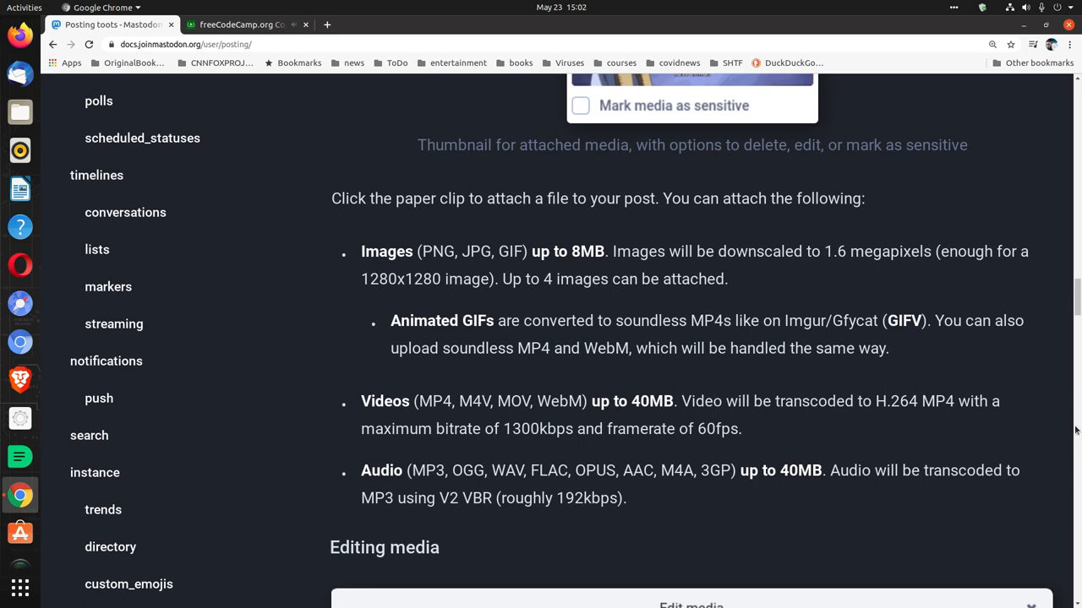
# Scroll down to the Edit media screenshot with focal-point and description fields.
pyautogui.scroll(-3)
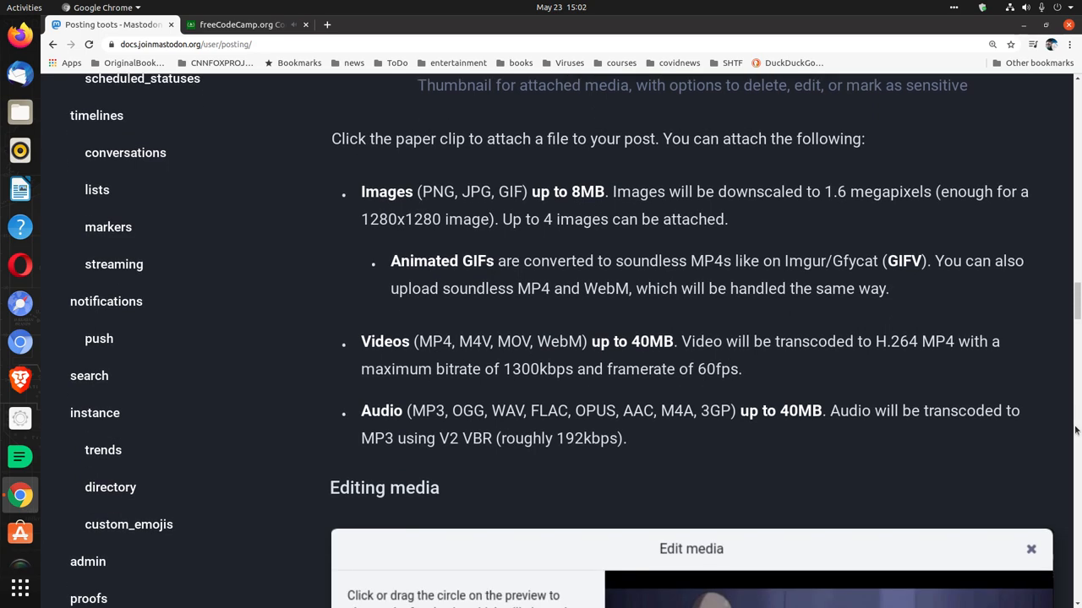
pyautogui.scroll(-3)
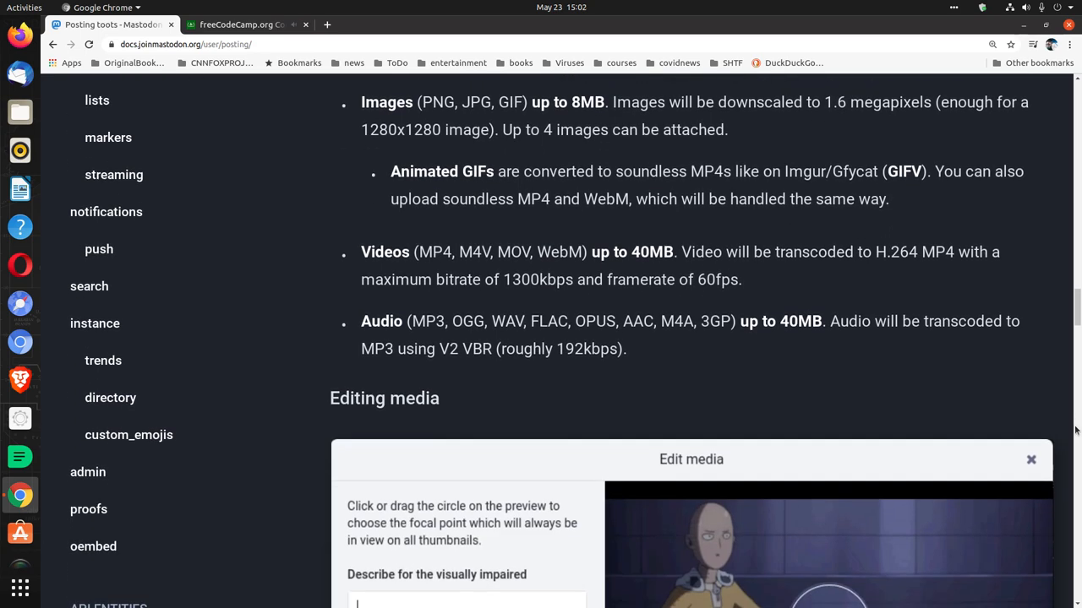
pyautogui.scroll(-3)
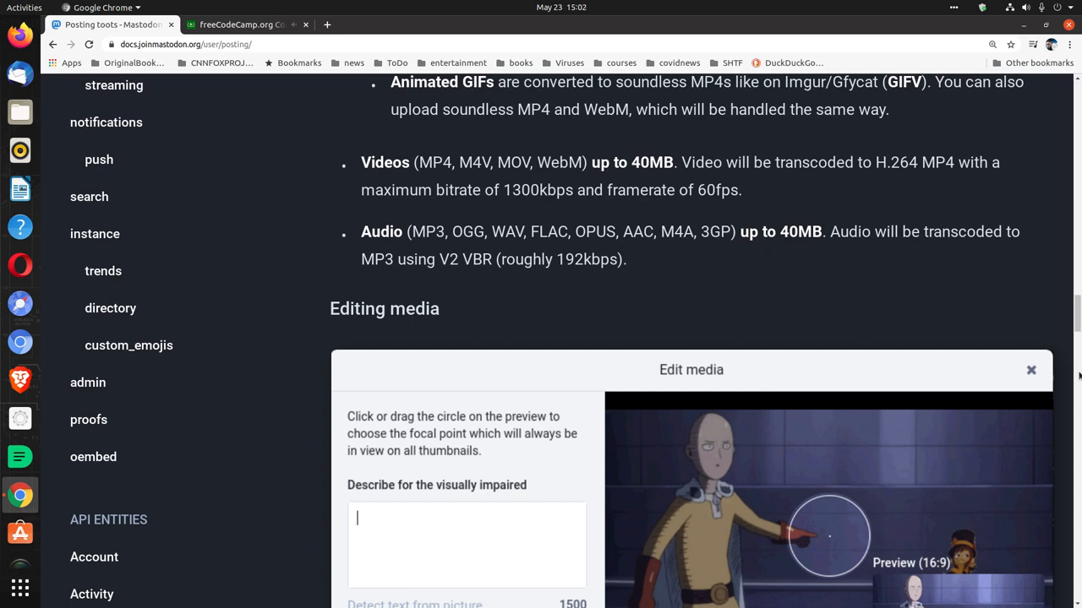
pyautogui.moveTo(818, 279)
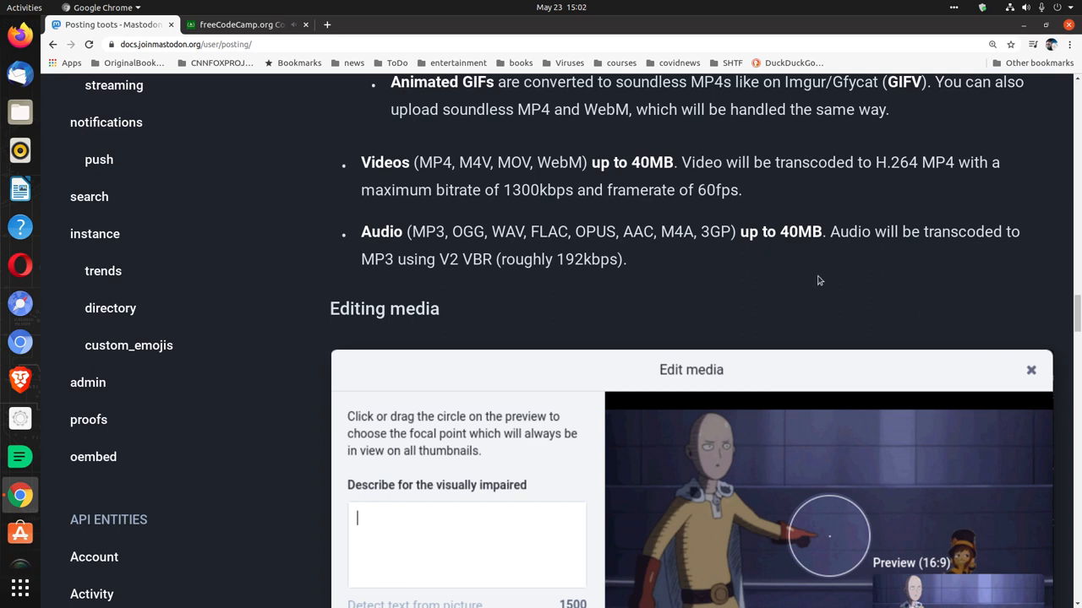
# Glance at Code Radio, still on 'Migration', then show the full Edit media example.
pyautogui.click(245, 25)
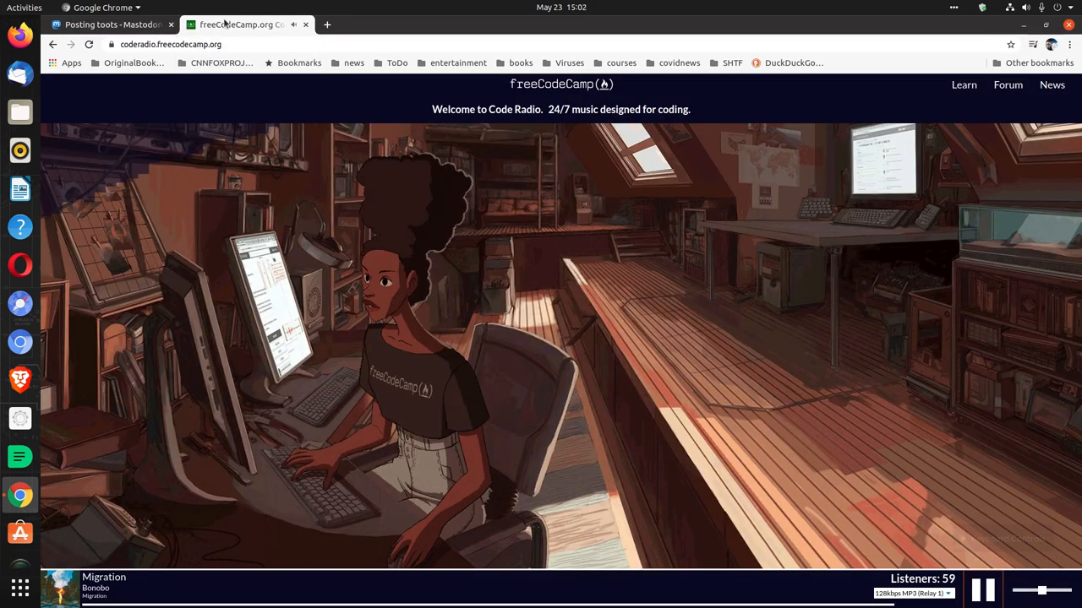
pyautogui.click(110, 24)
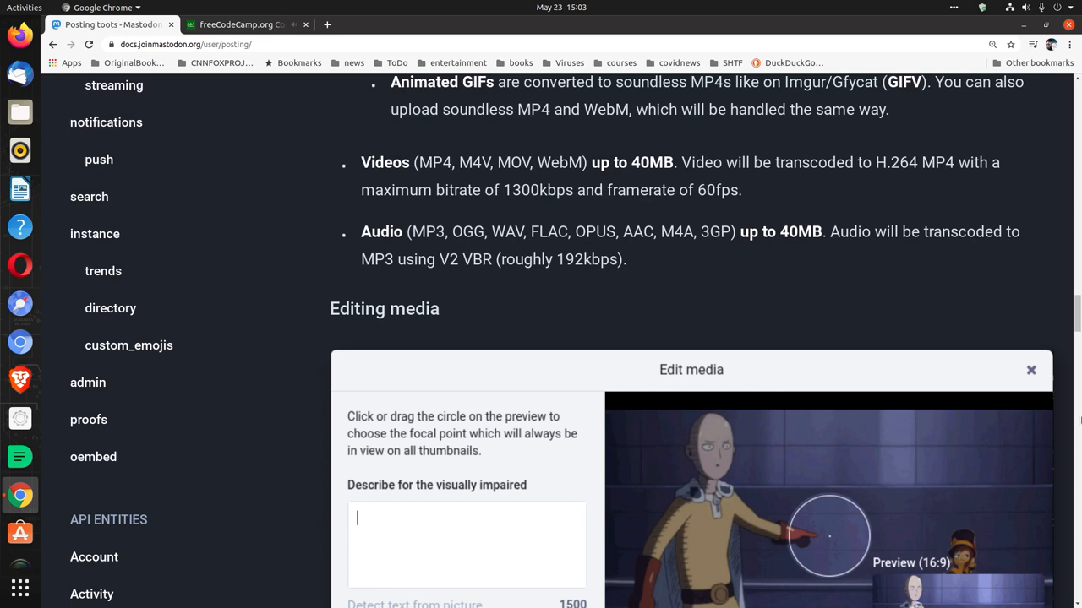
pyautogui.moveTo(1077, 433)
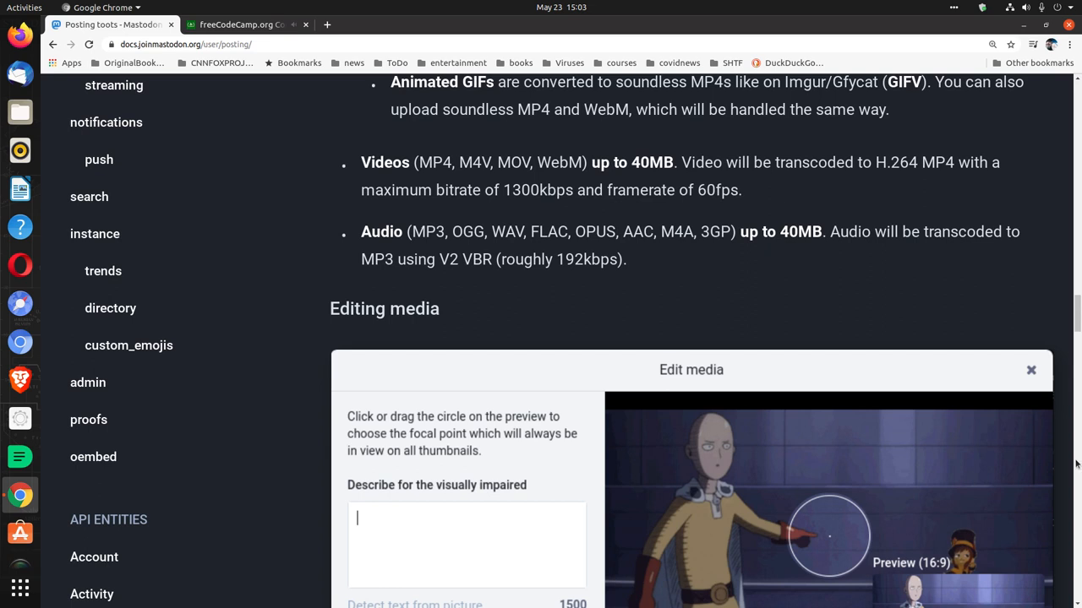
pyautogui.scroll(-3)
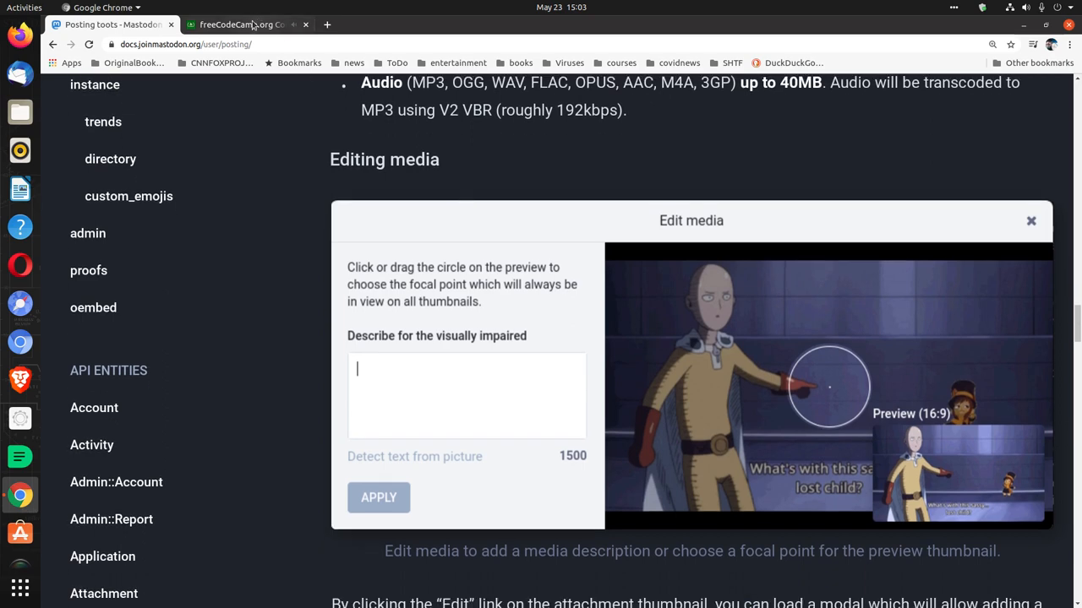
# Check Code Radio's new track, then scroll to the media descriptions and focal points paragraph.
pyautogui.click(245, 25)
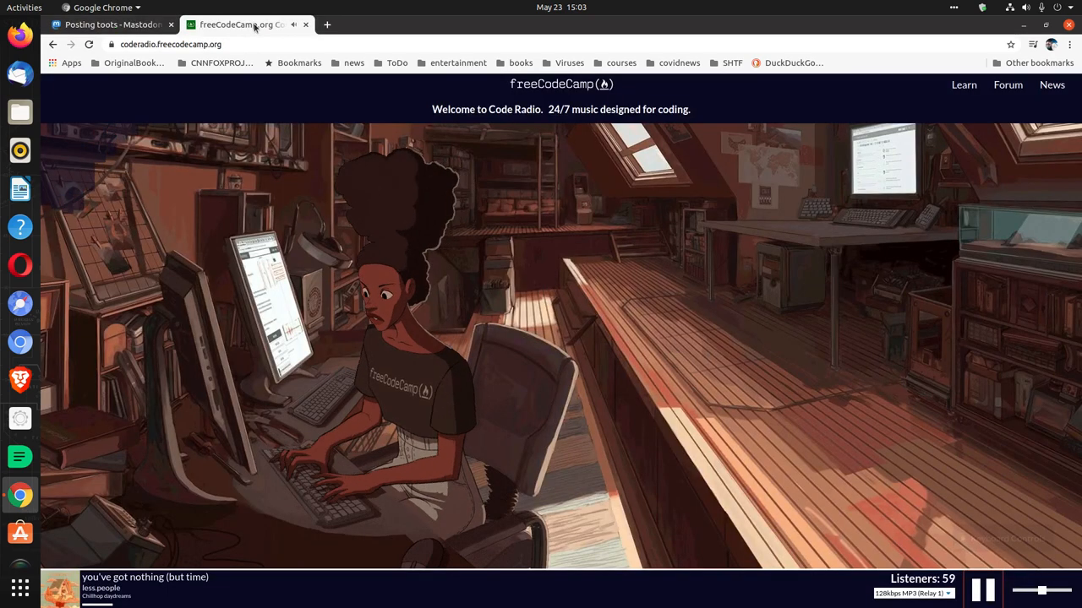
pyautogui.click(118, 25)
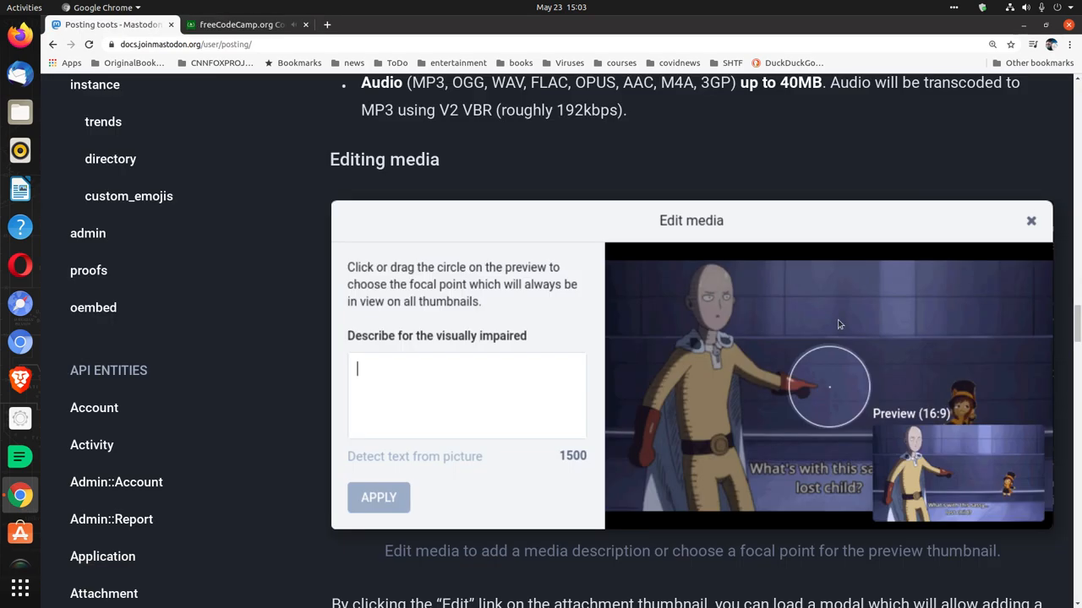
pyautogui.moveTo(1077, 434)
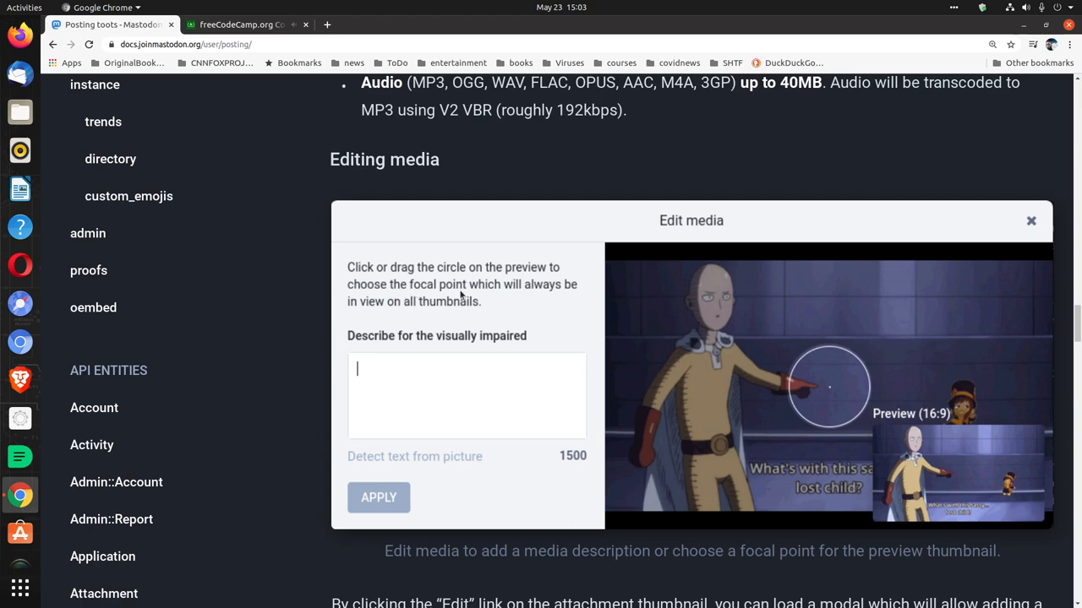
pyautogui.moveTo(445, 318)
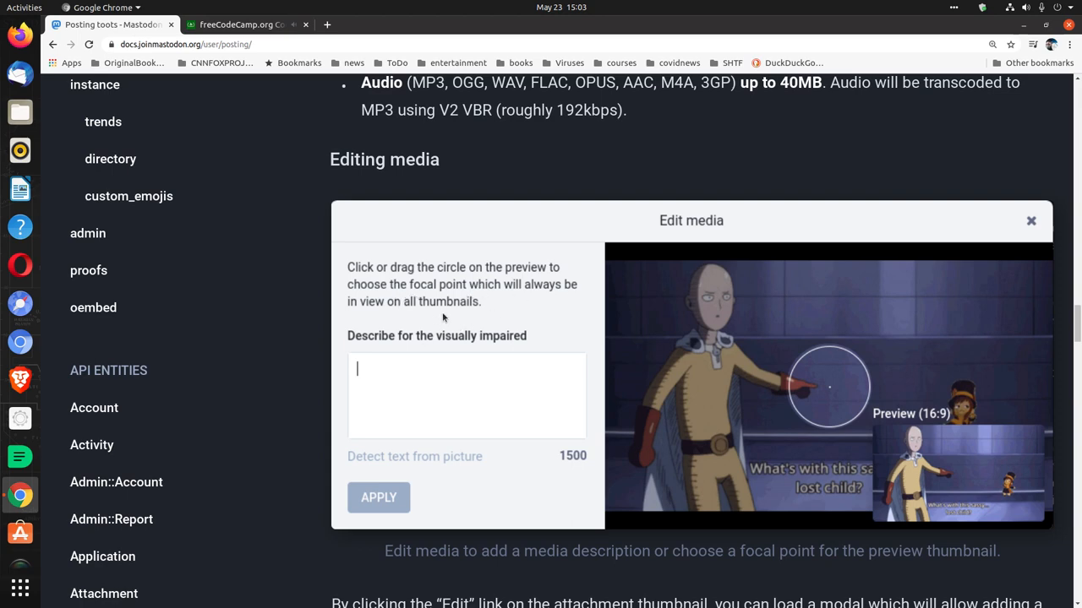
pyautogui.scroll(-3)
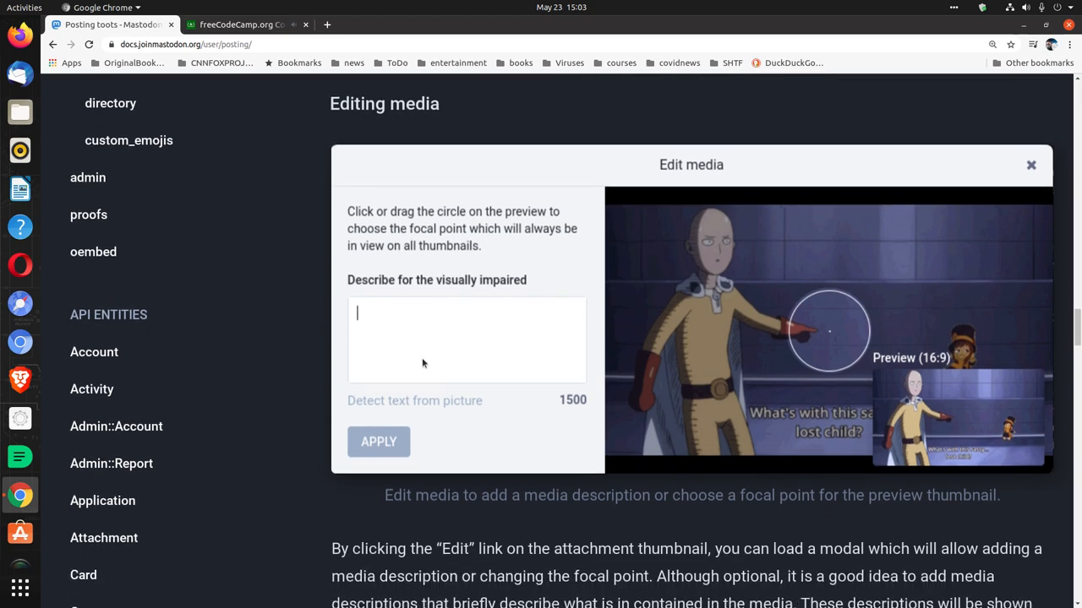
pyautogui.scroll(-3)
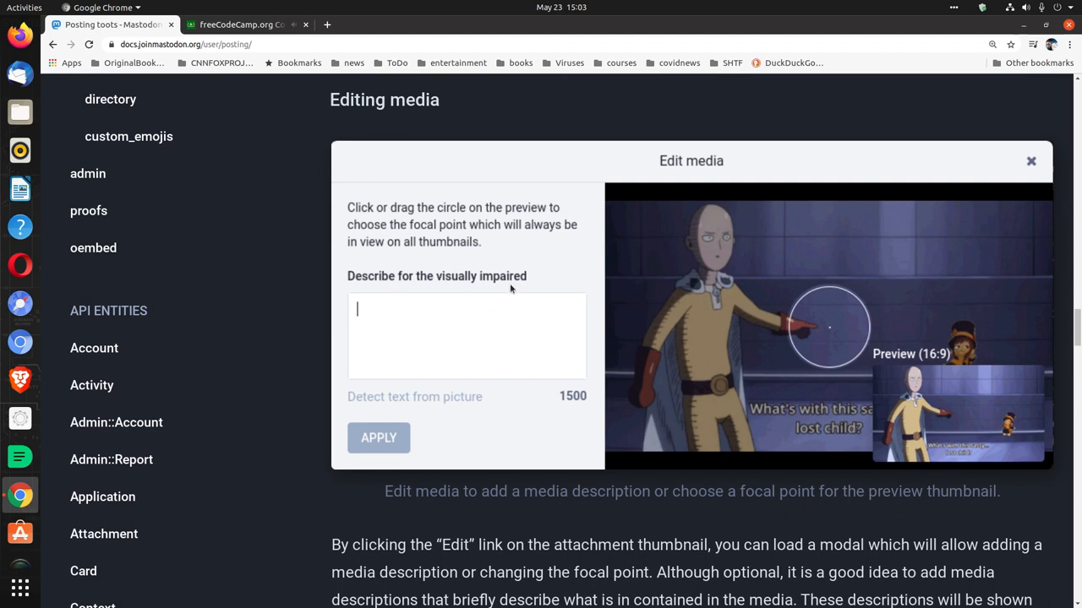
pyautogui.moveTo(492, 305)
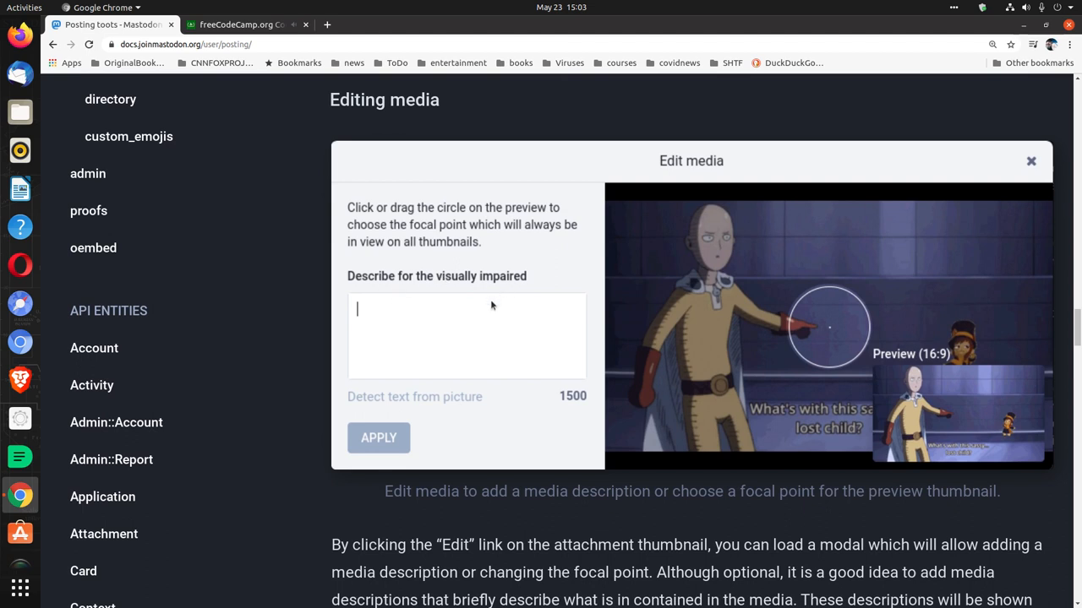
pyautogui.scroll(-3)
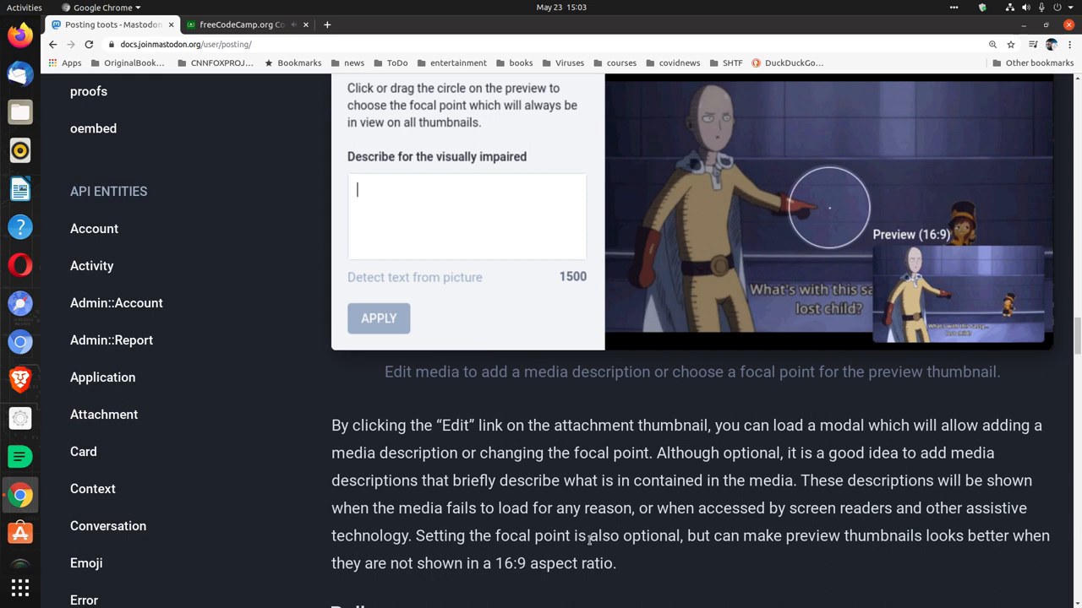
# Scroll down to the Polls heading and its Choice 1 / Choice 2 example poll.
pyautogui.scroll(-3)
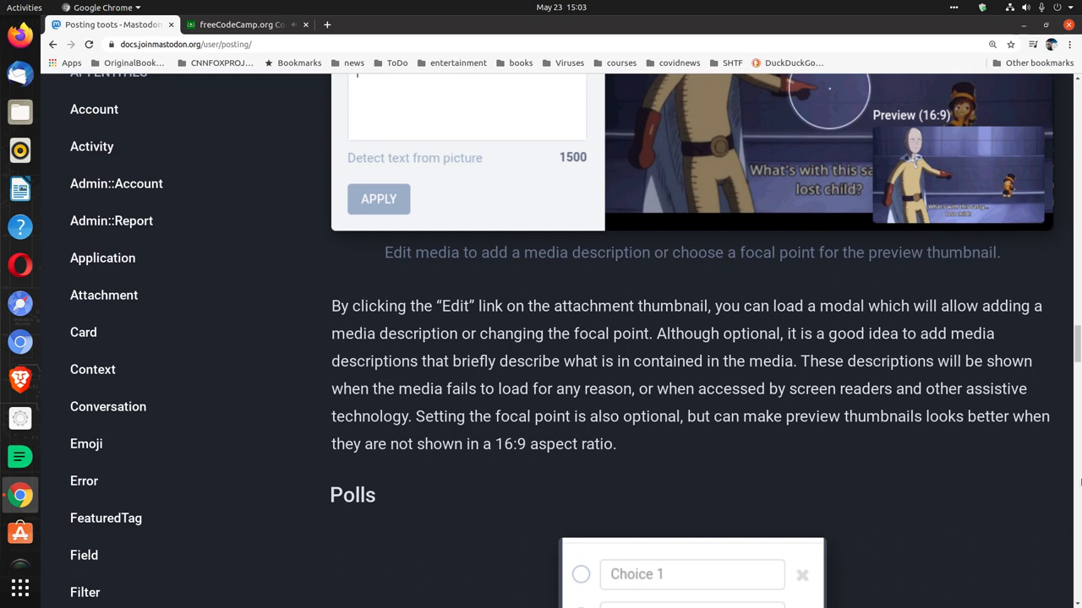
pyautogui.moveTo(1075, 483)
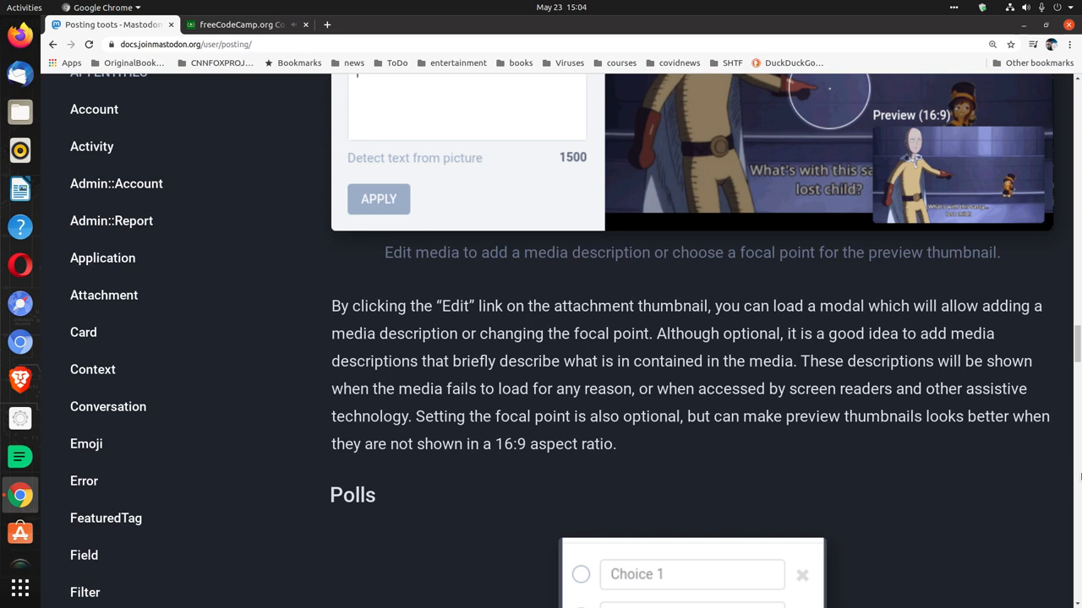
pyautogui.moveTo(1006, 479)
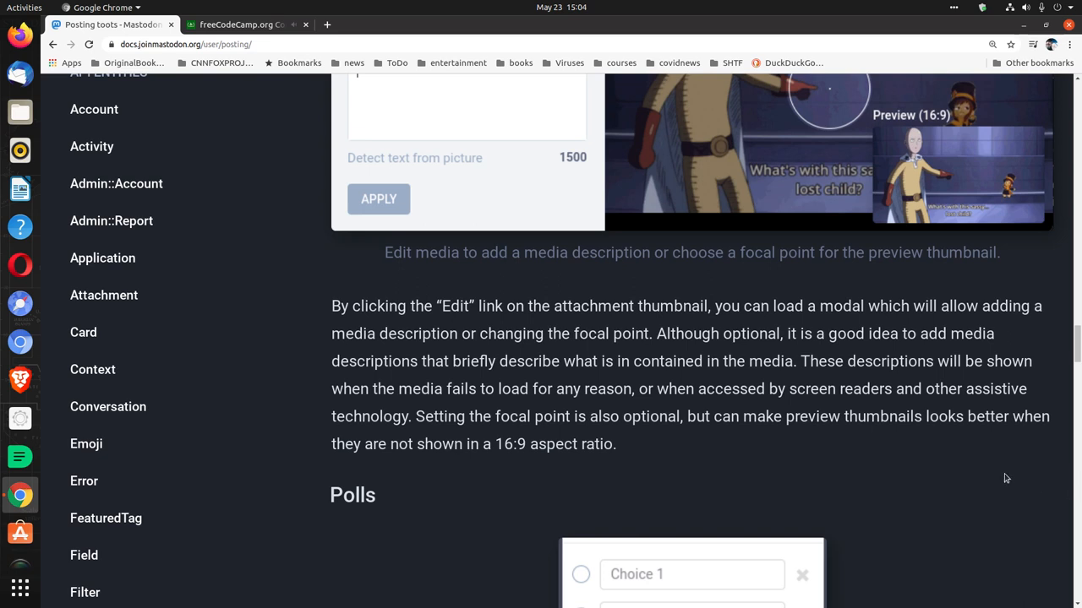
pyautogui.moveTo(624, 377)
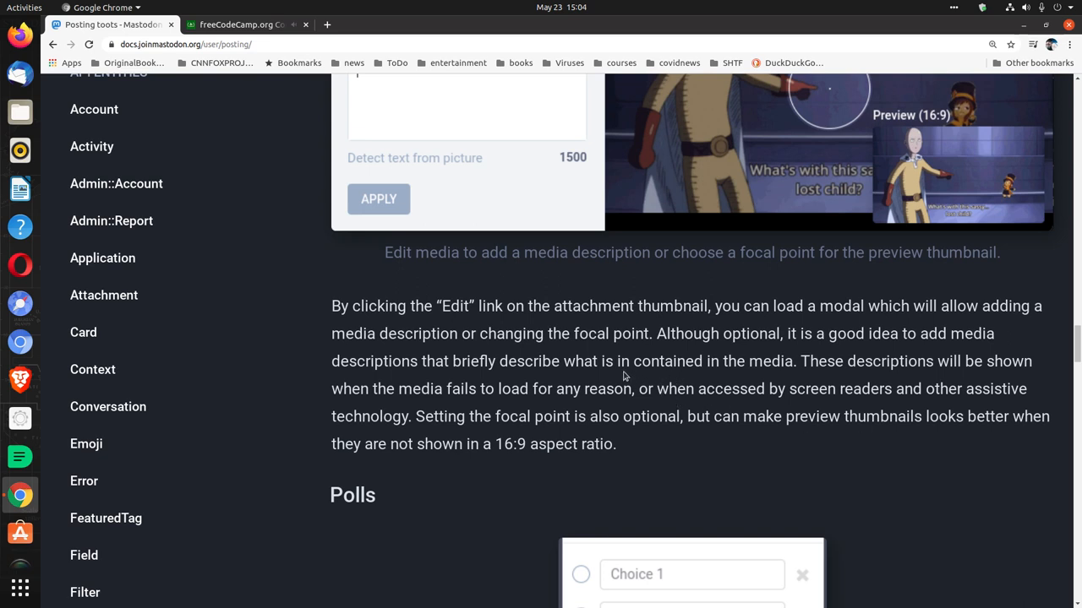
pyautogui.moveTo(616, 377)
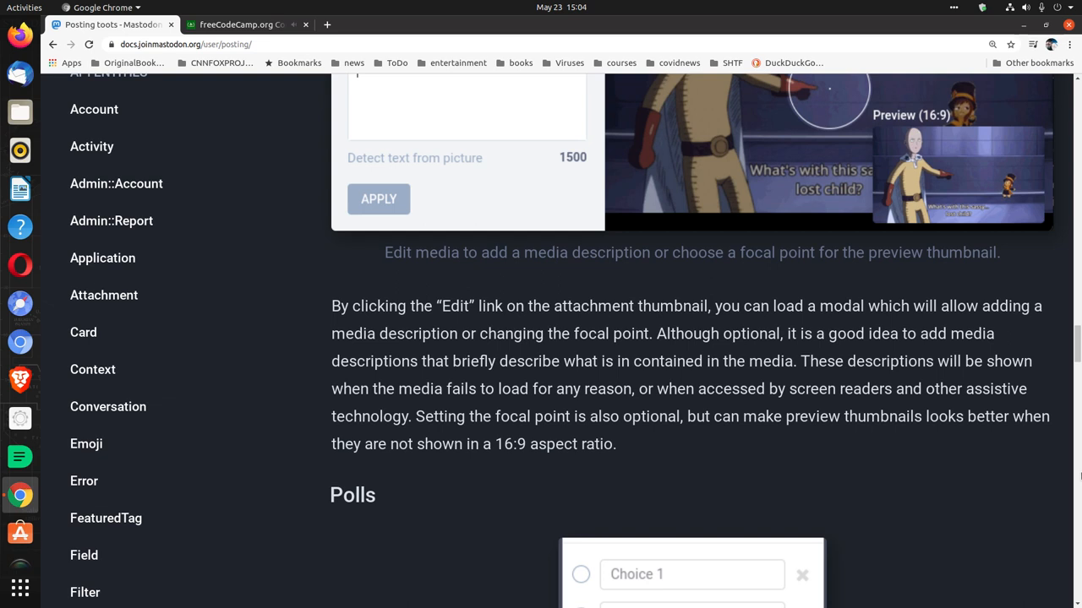
pyautogui.scroll(-3)
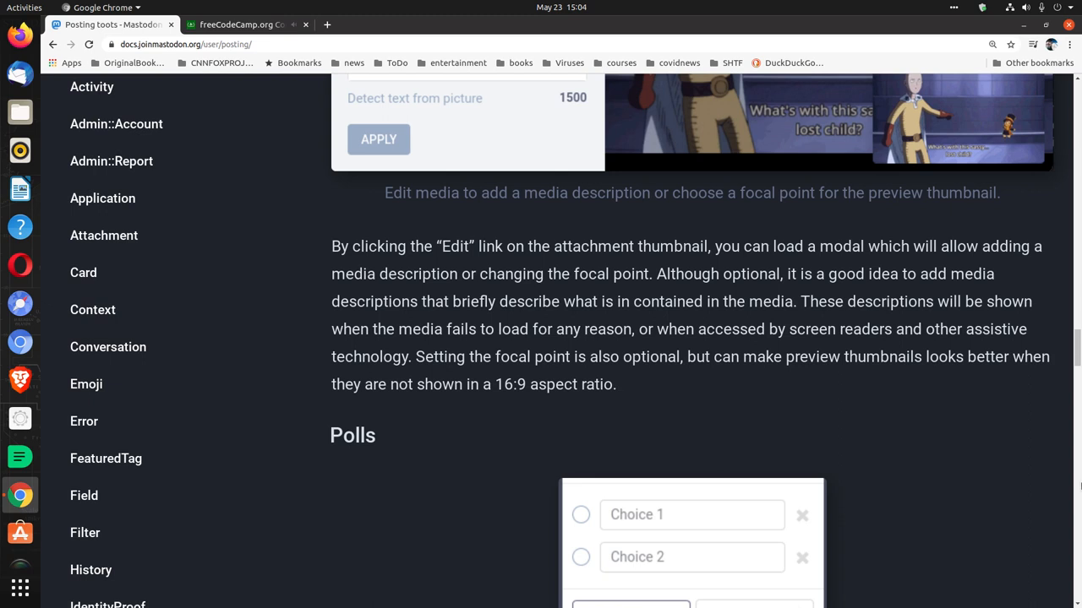
# Bring the full poll screenshot, its two-choice 1-day caption and the first attachment bullet into view.
pyautogui.scroll(-3)
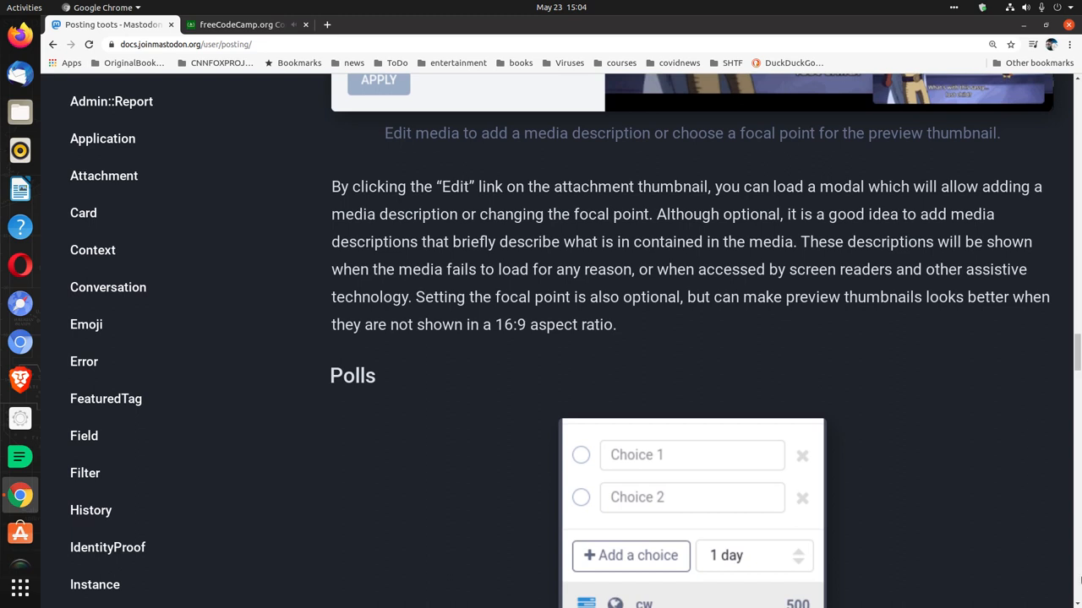
pyautogui.scroll(-3)
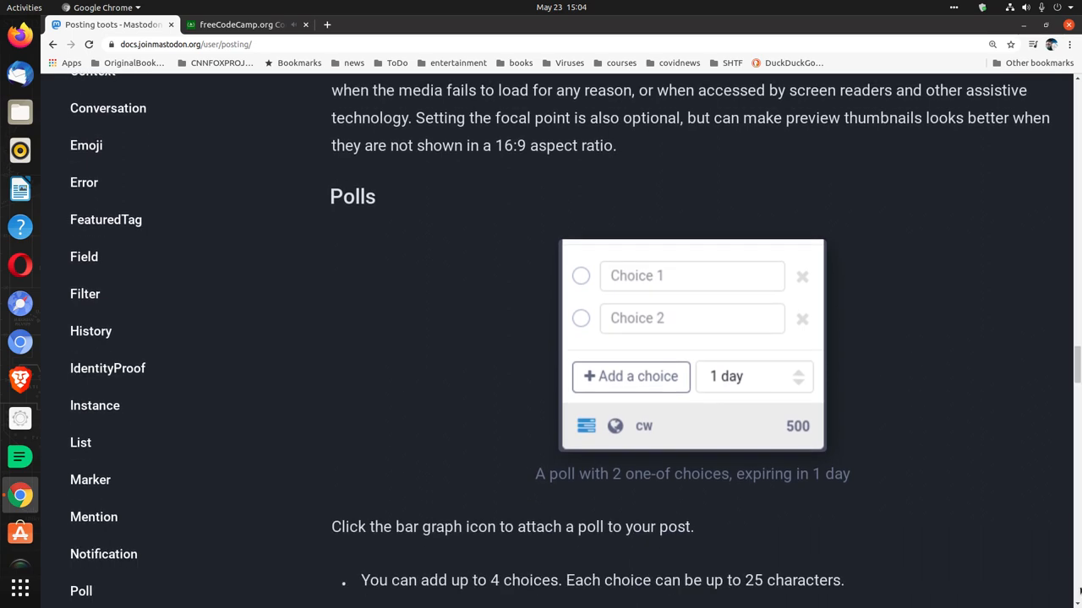
pyautogui.moveTo(967, 499)
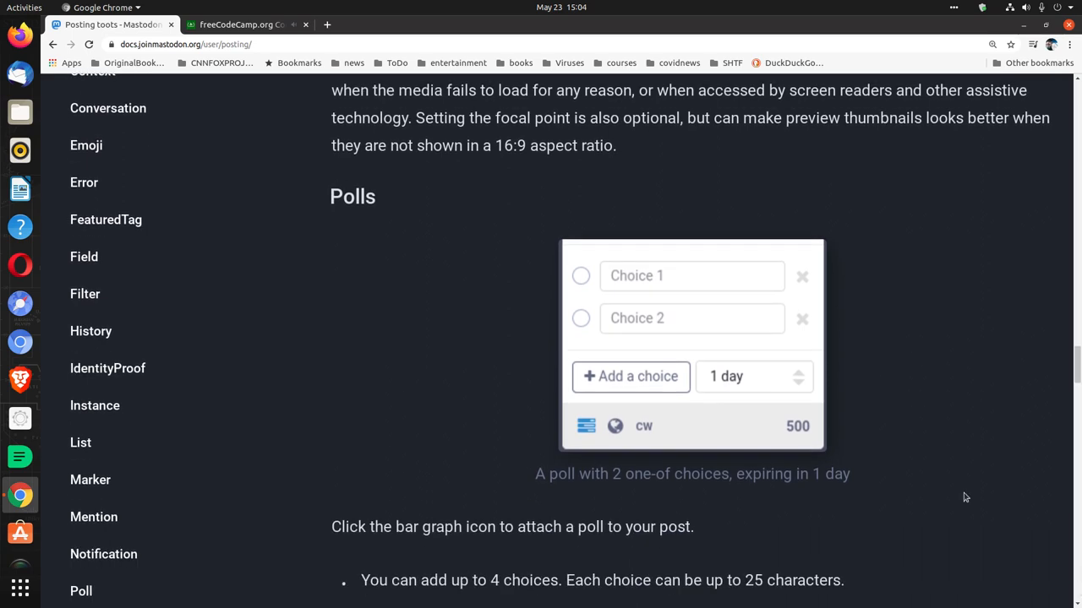
# Glance at Code Radio, return to the docs, and scroll past the poll rules to Publishing levels.
pyautogui.click(254, 24)
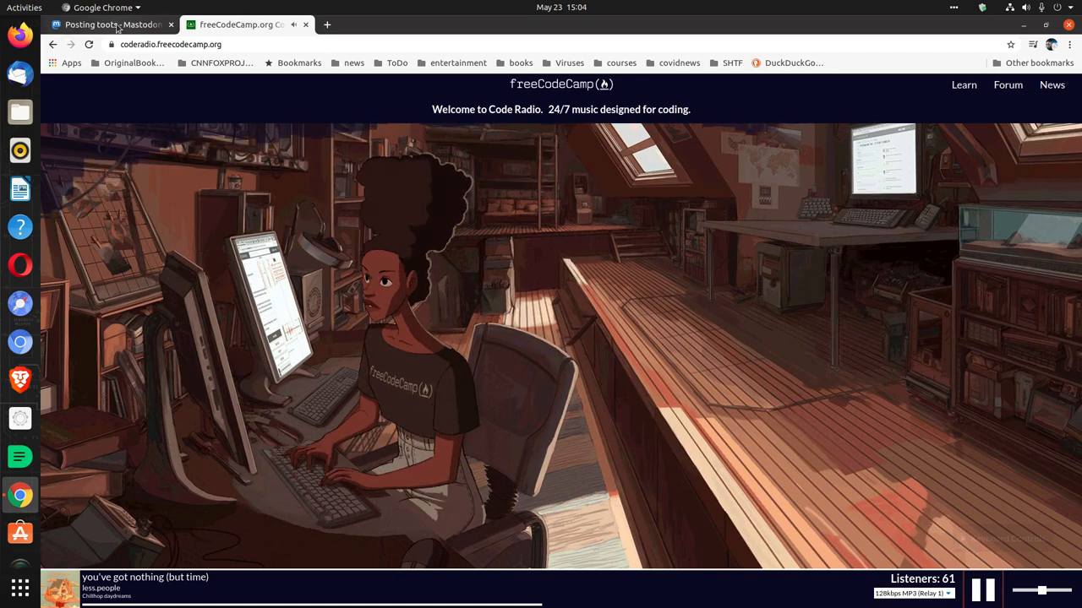
pyautogui.click(118, 26)
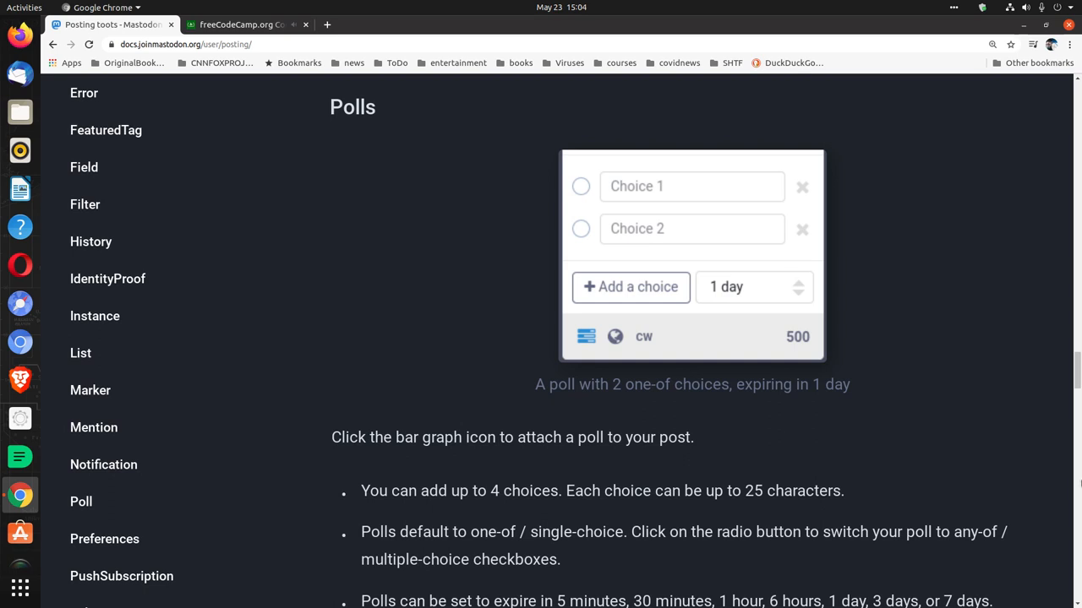
pyautogui.moveTo(765, 519)
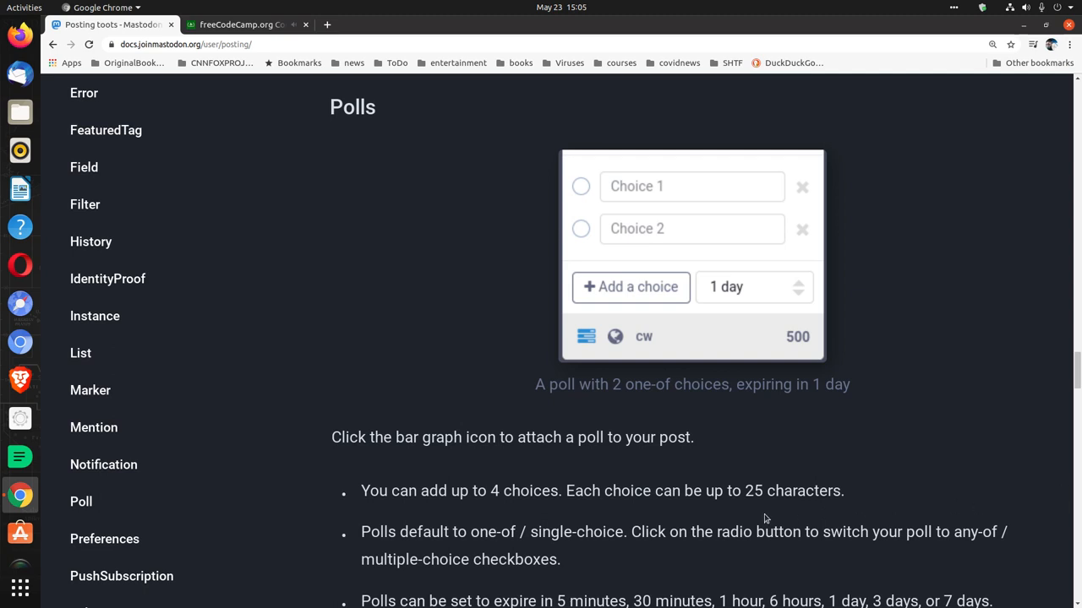
pyautogui.moveTo(587, 338)
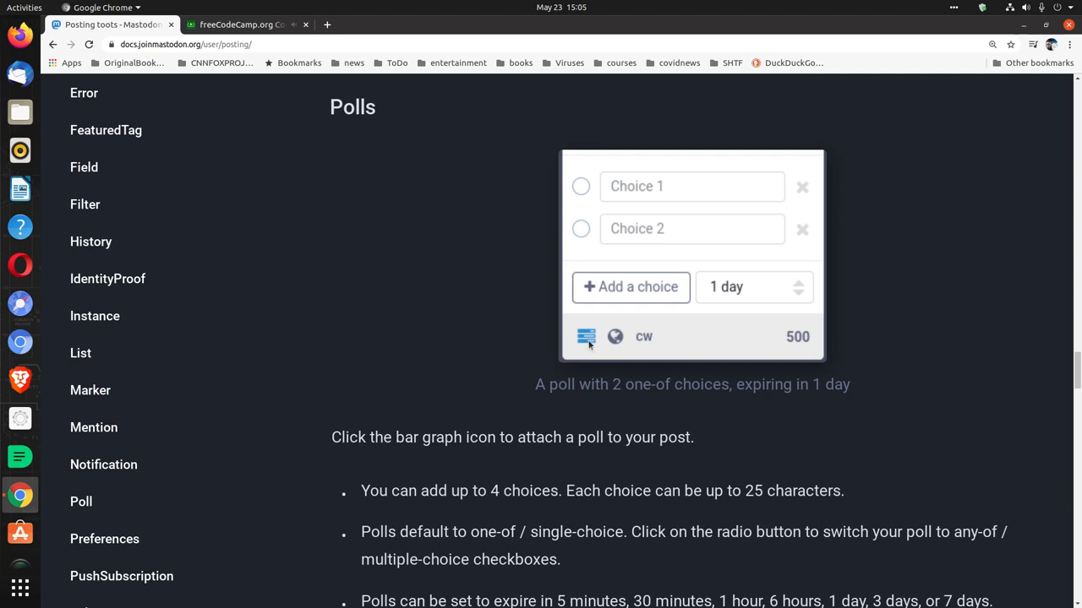
pyautogui.scroll(-3)
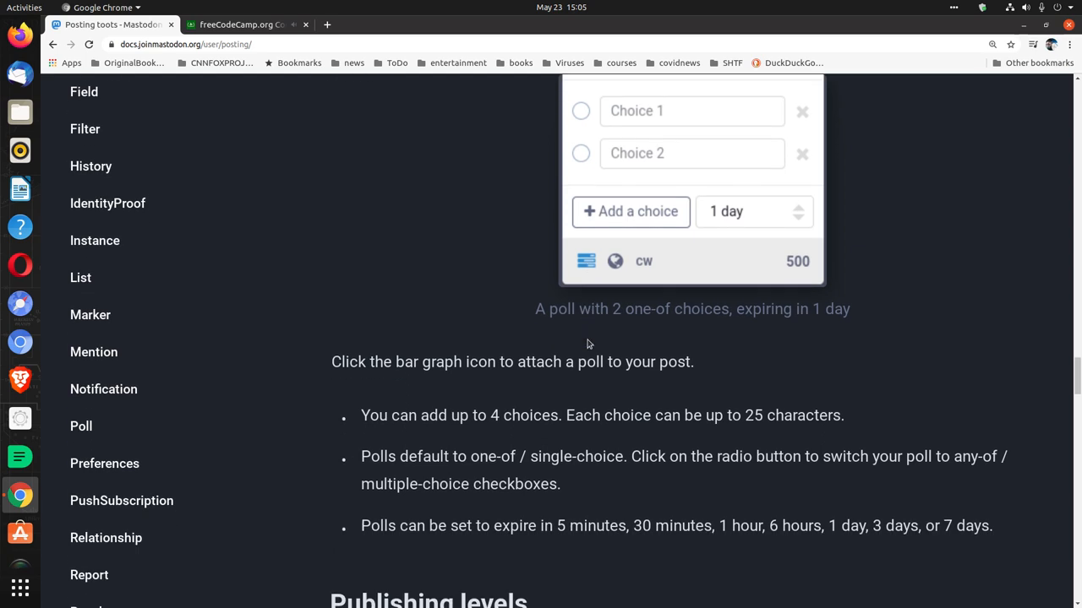
pyautogui.scroll(-3)
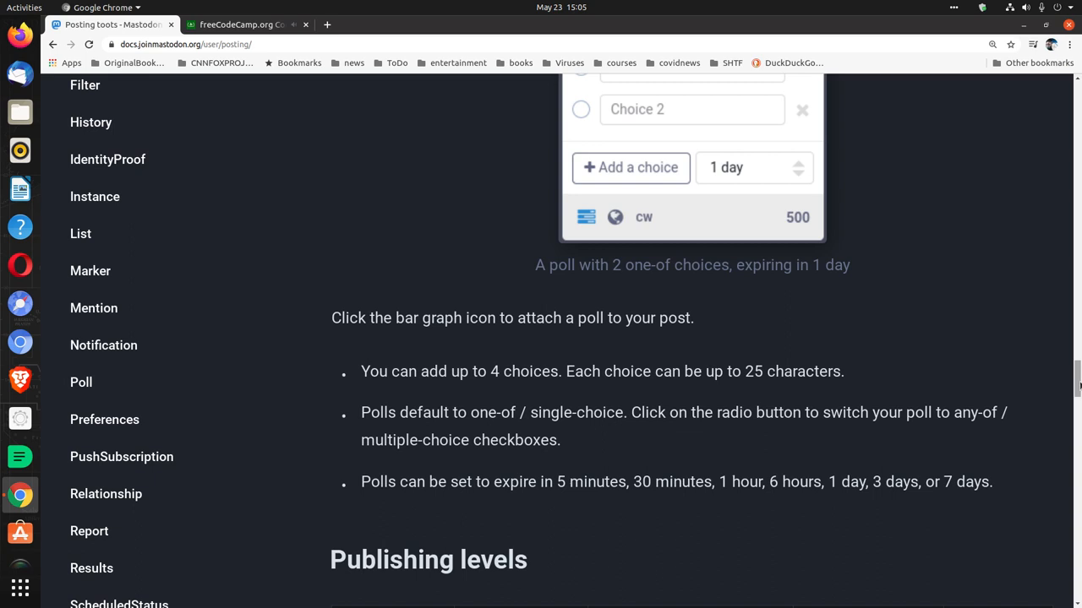
pyautogui.scroll(-3)
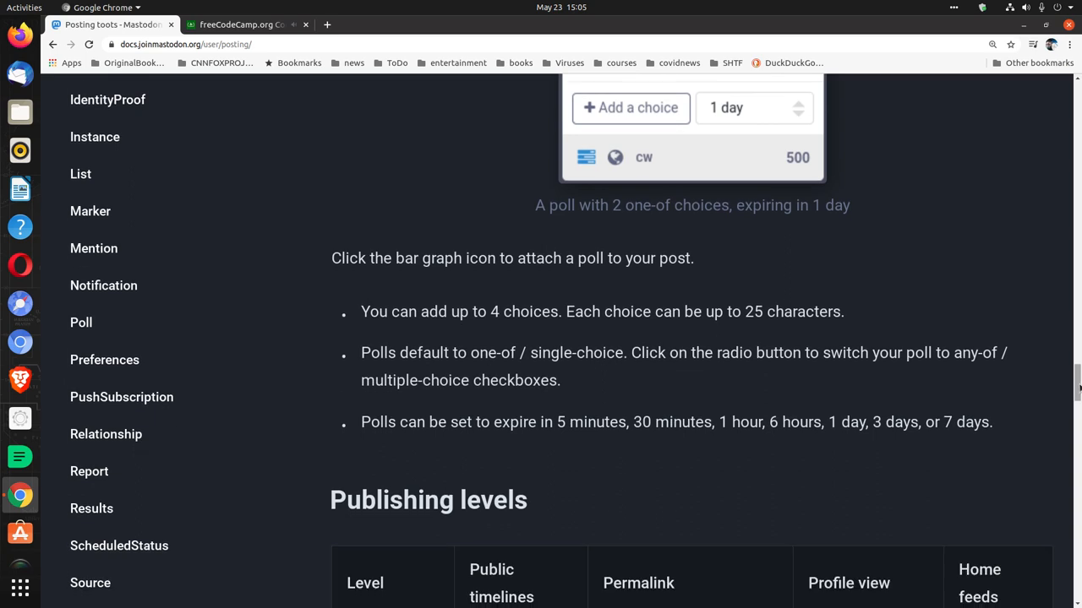
pyautogui.moveTo(1056, 413)
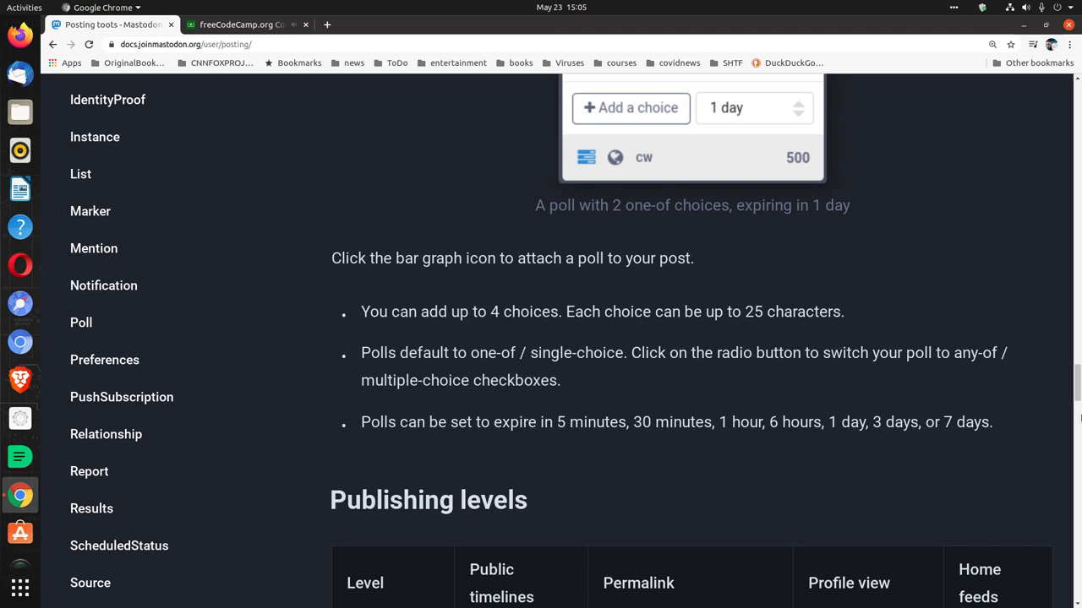
pyautogui.scroll(-3)
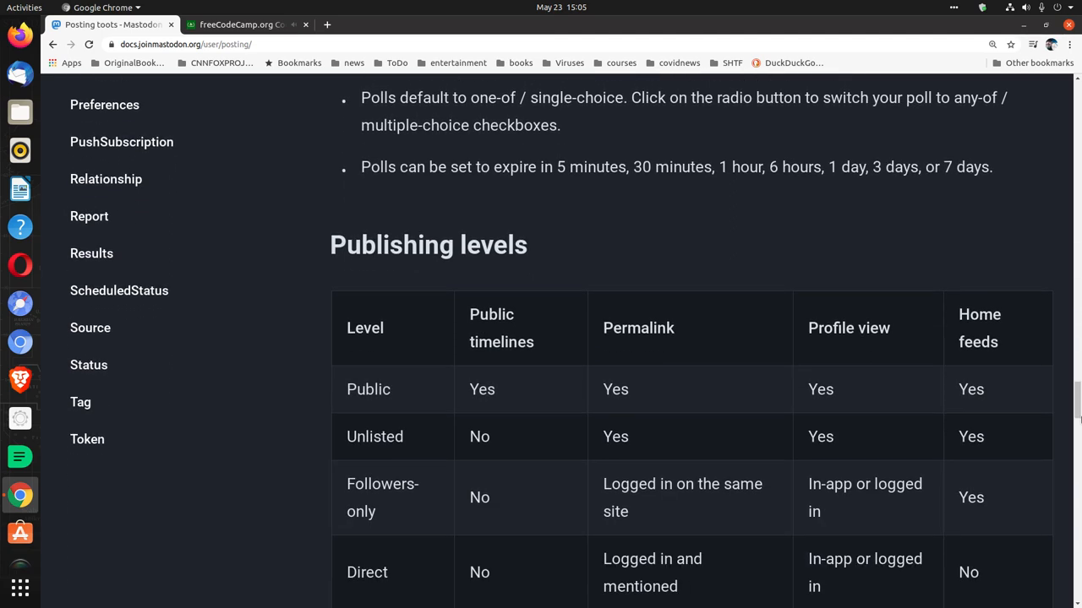
# Check Code Radio twice, then scroll past the levels table to the Public description.
pyautogui.scroll(-3)
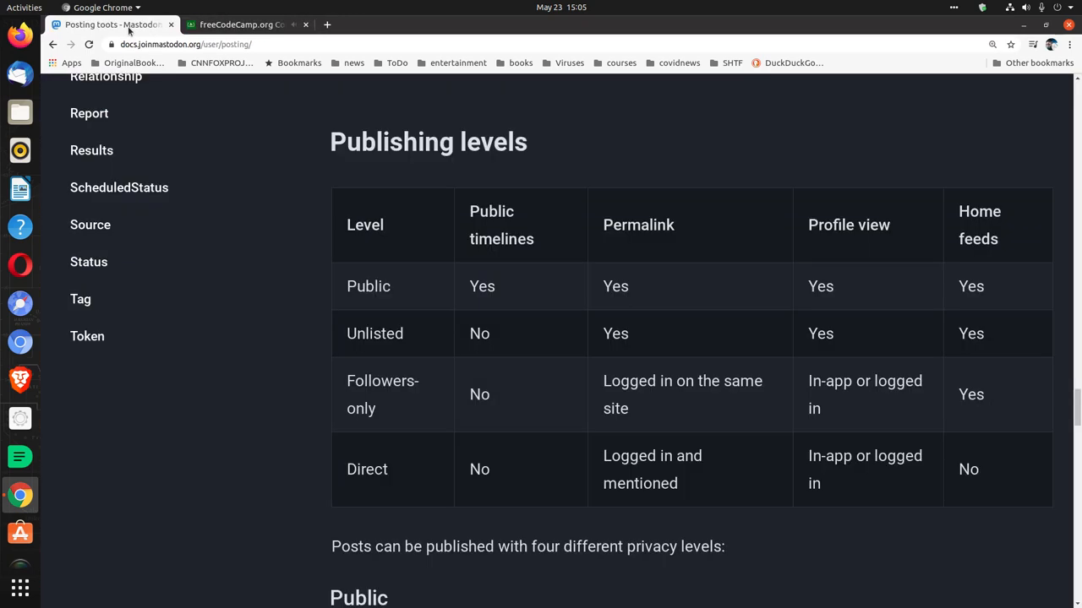
pyautogui.moveTo(414, 288)
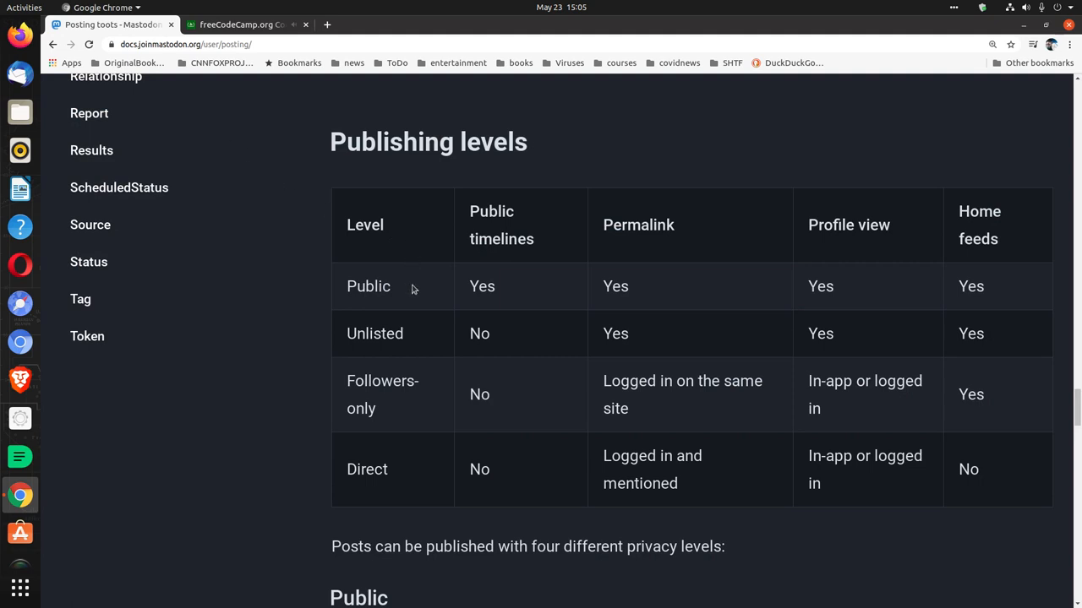
pyautogui.moveTo(499, 299)
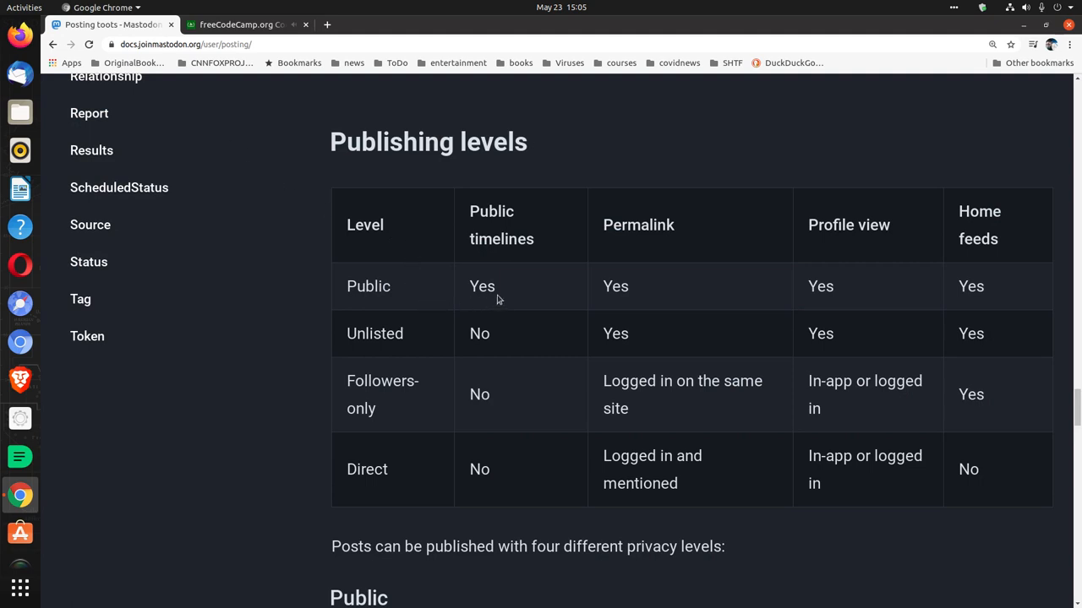
pyautogui.moveTo(728, 292)
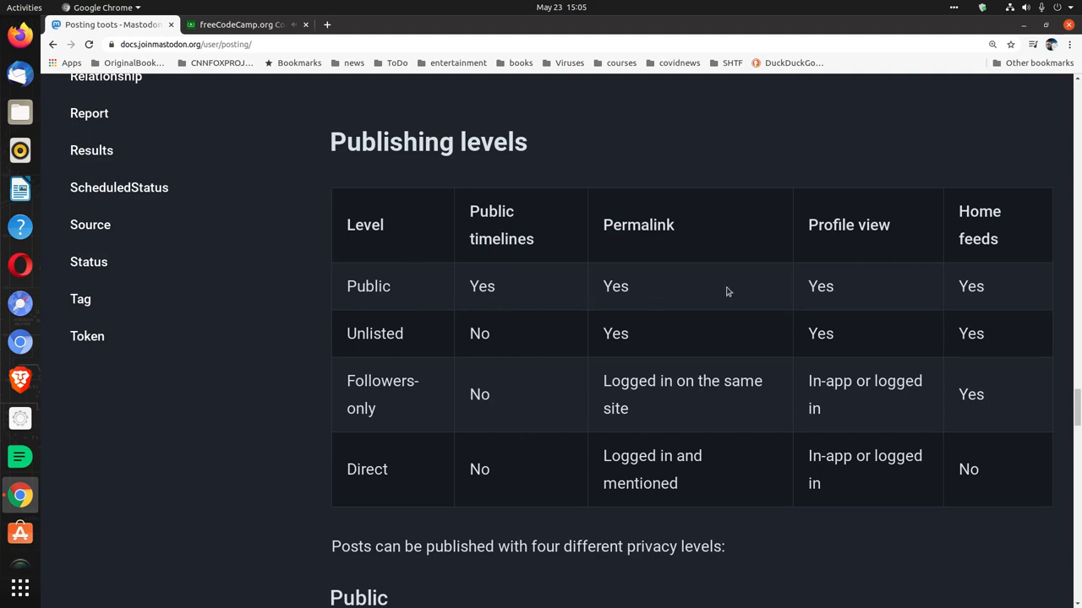
pyautogui.moveTo(838, 290)
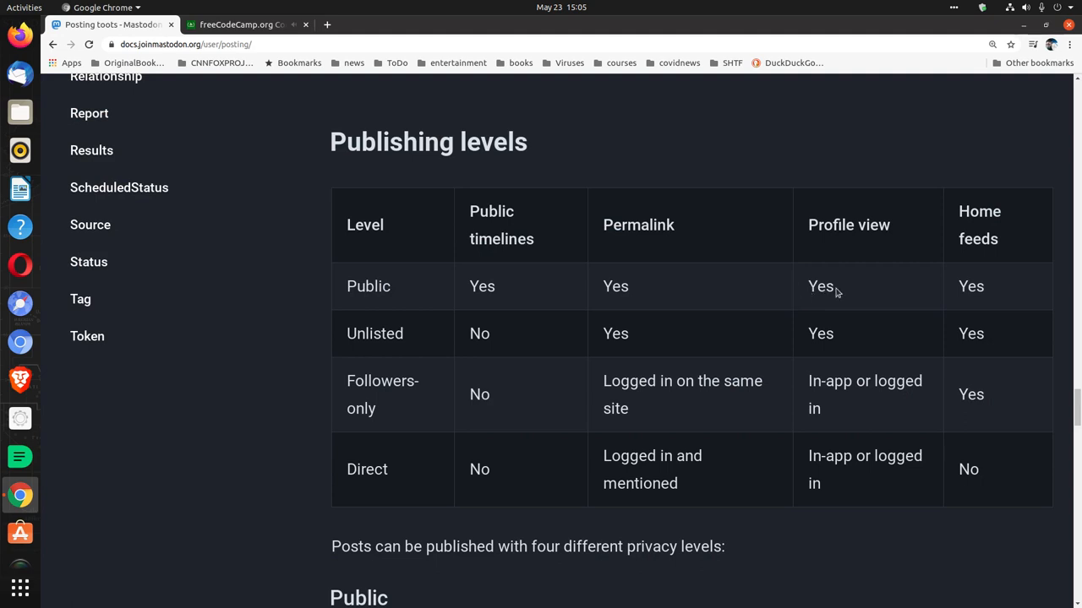
pyautogui.moveTo(999, 294)
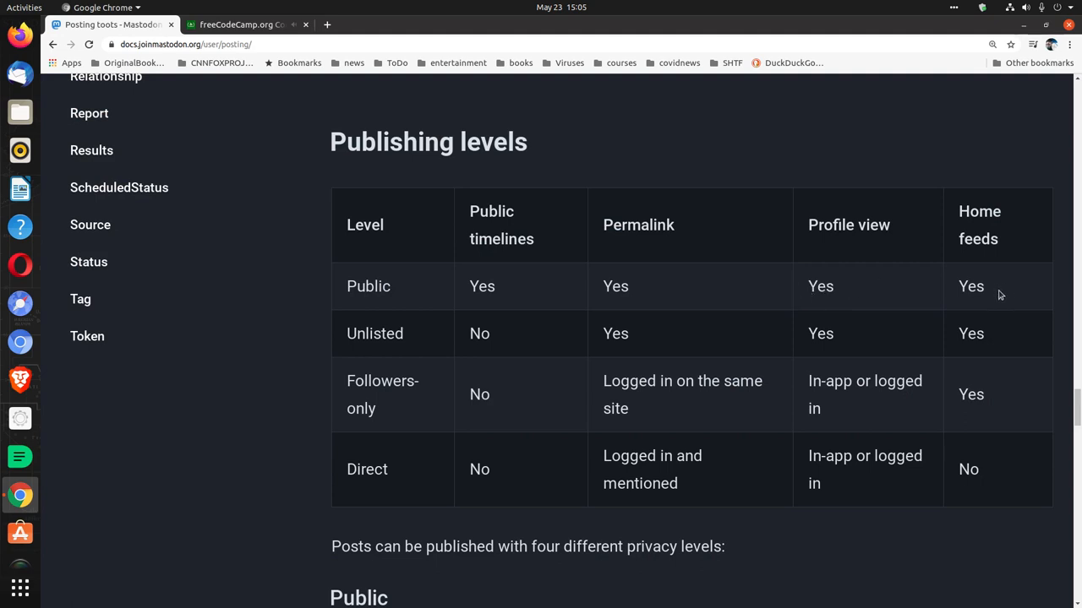
pyautogui.click(245, 25)
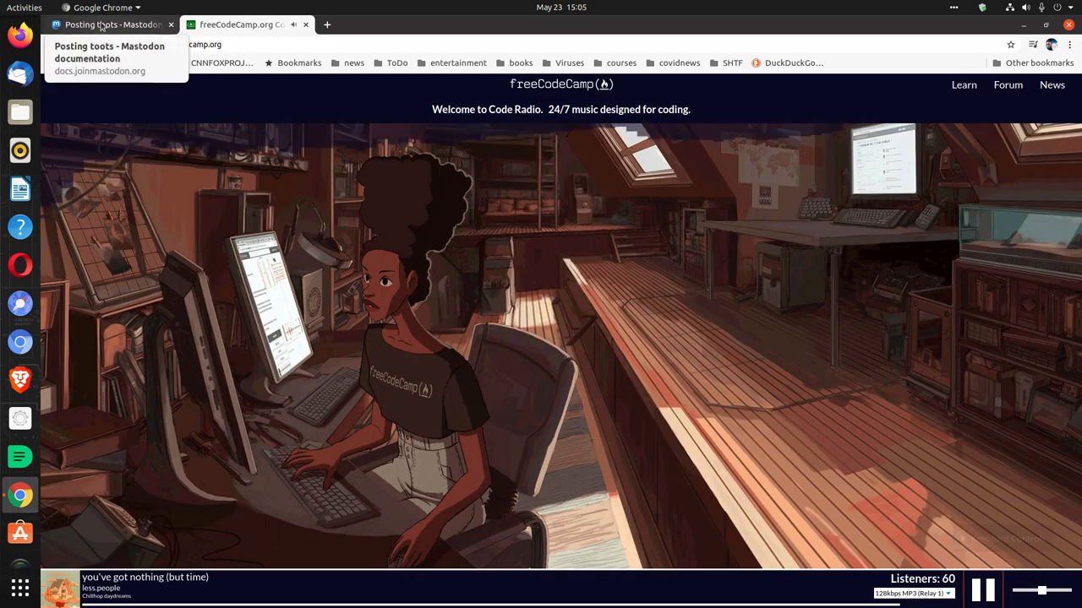
pyautogui.click(110, 24)
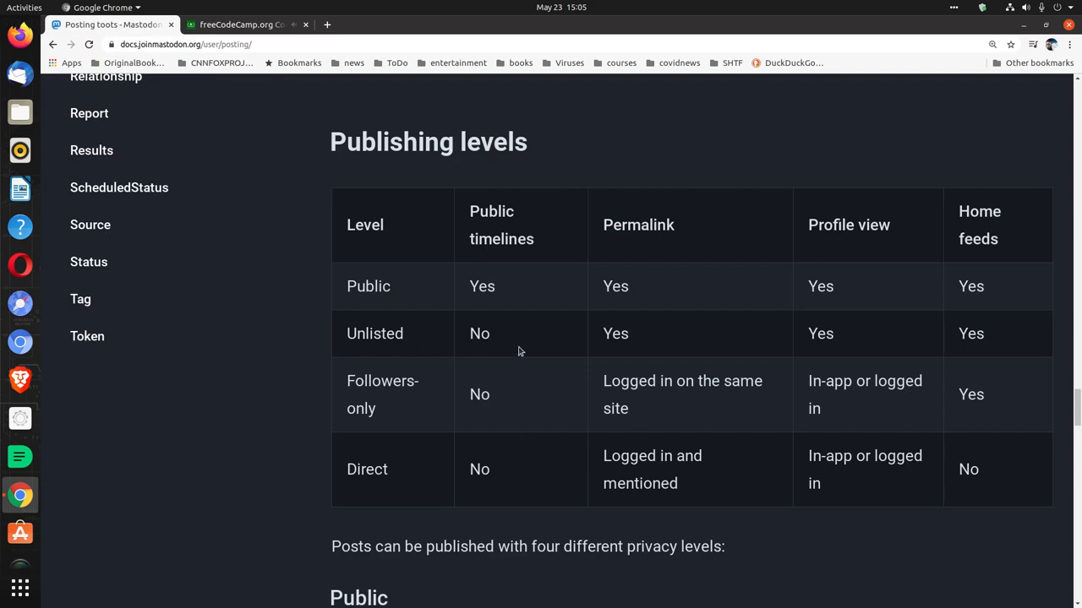
pyautogui.moveTo(673, 343)
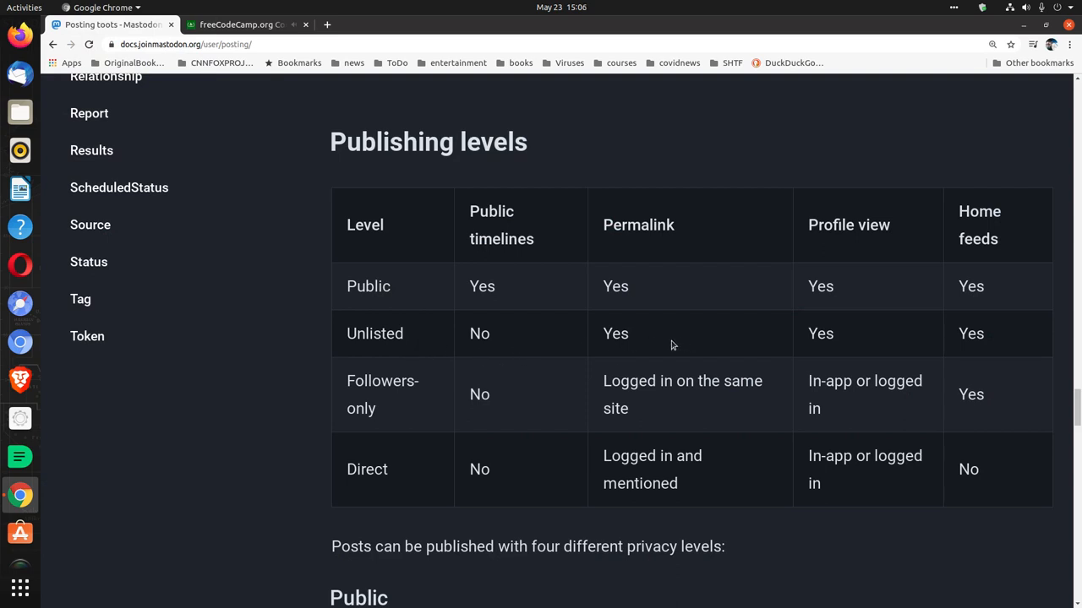
pyautogui.moveTo(1028, 344)
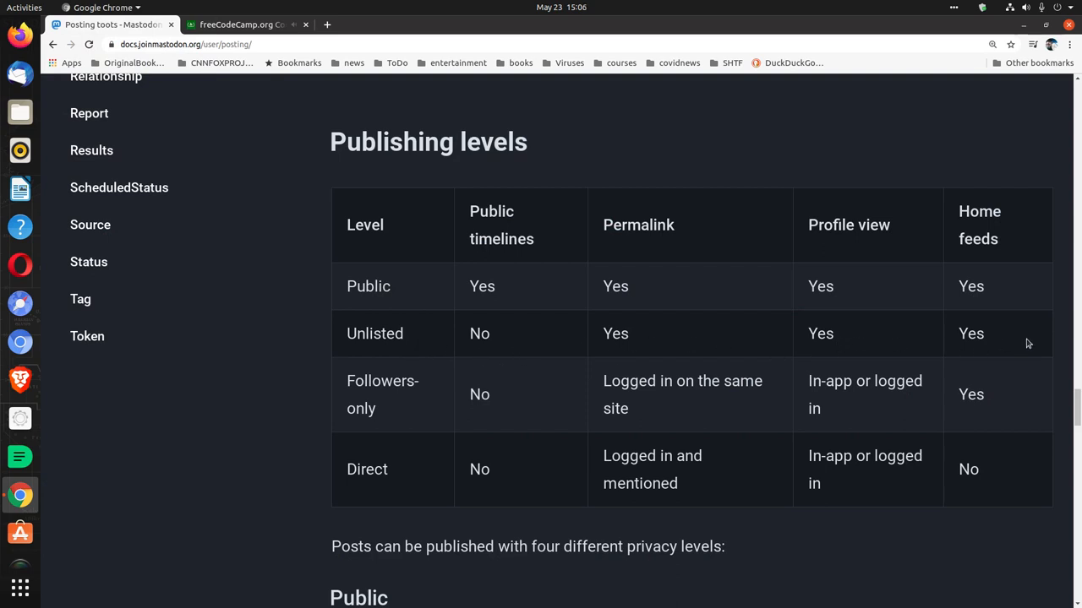
pyautogui.moveTo(508, 125)
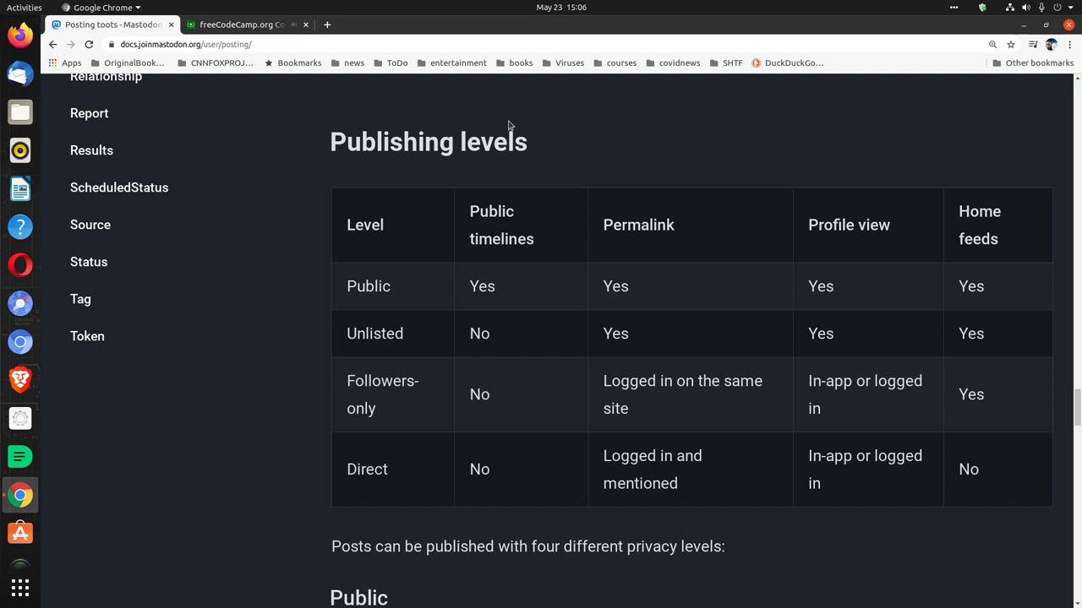
pyautogui.click(245, 25)
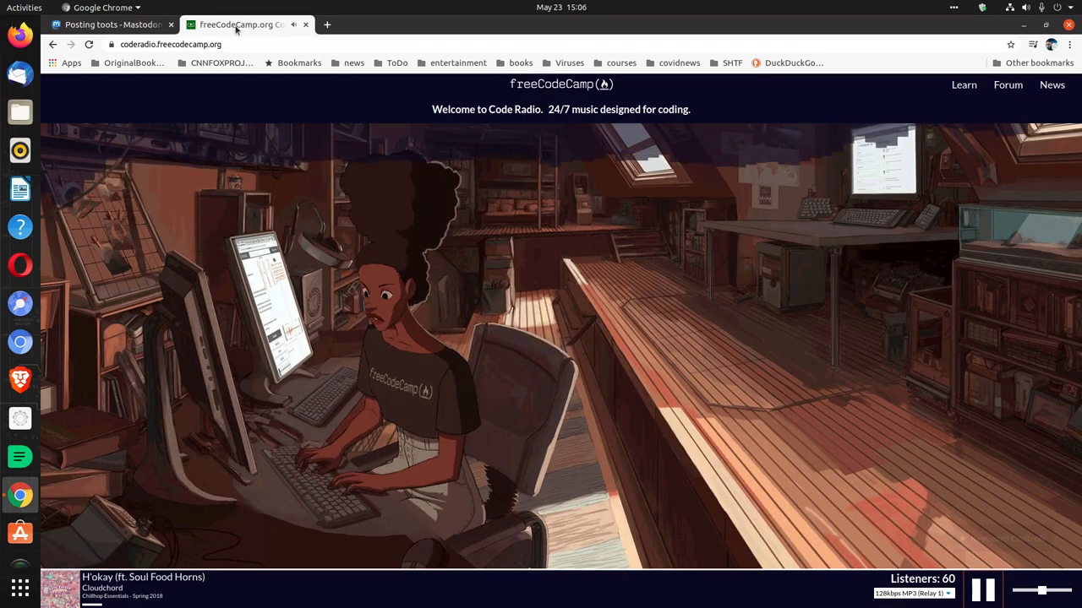
pyautogui.moveTo(139, 26)
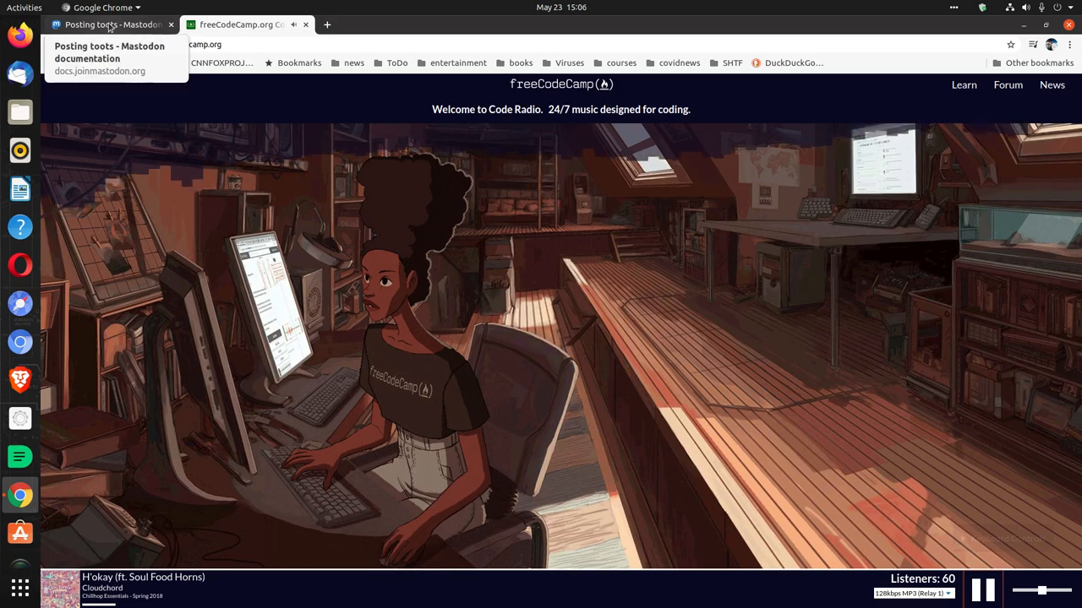
pyautogui.click(114, 25)
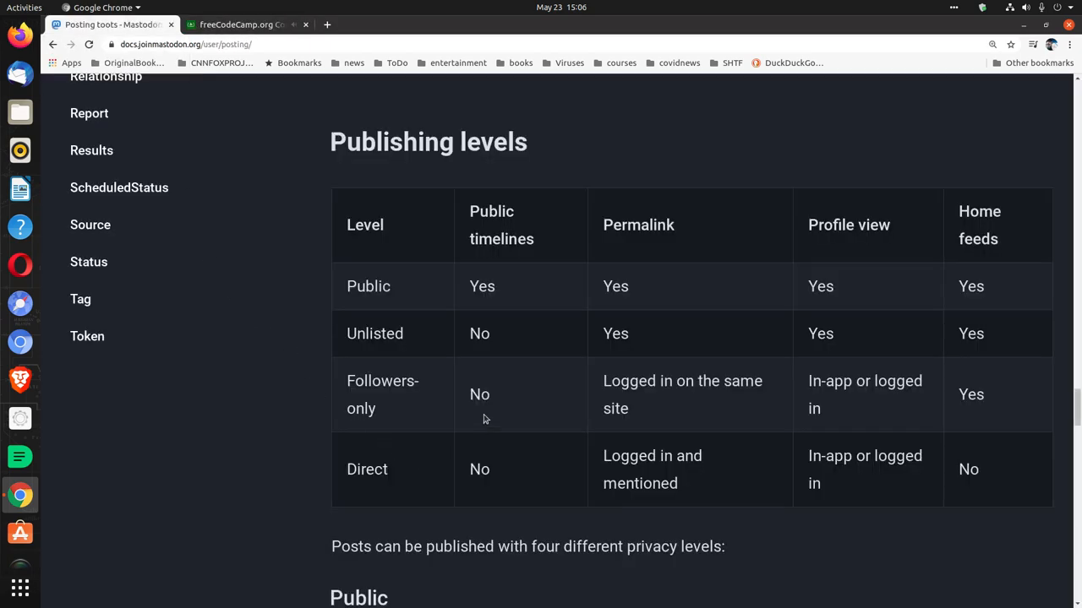
pyautogui.moveTo(622, 432)
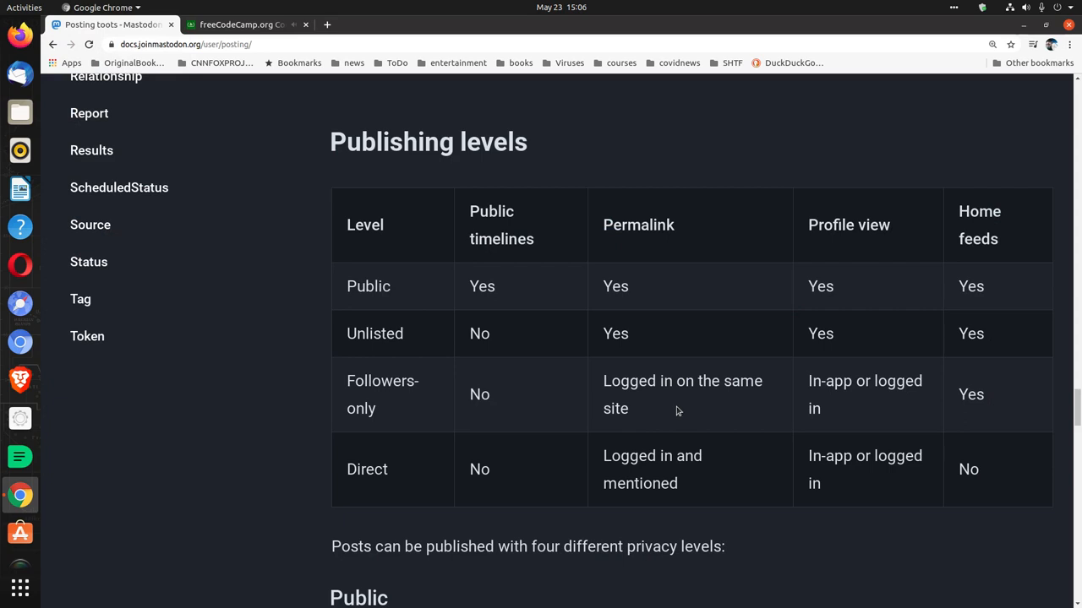
pyautogui.moveTo(896, 418)
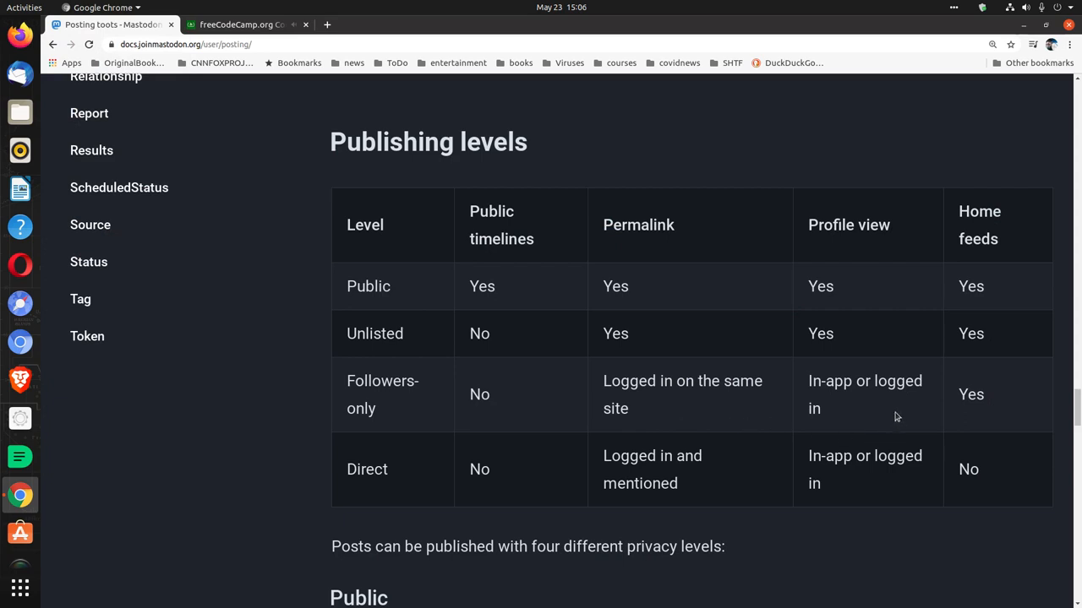
pyautogui.moveTo(1031, 423)
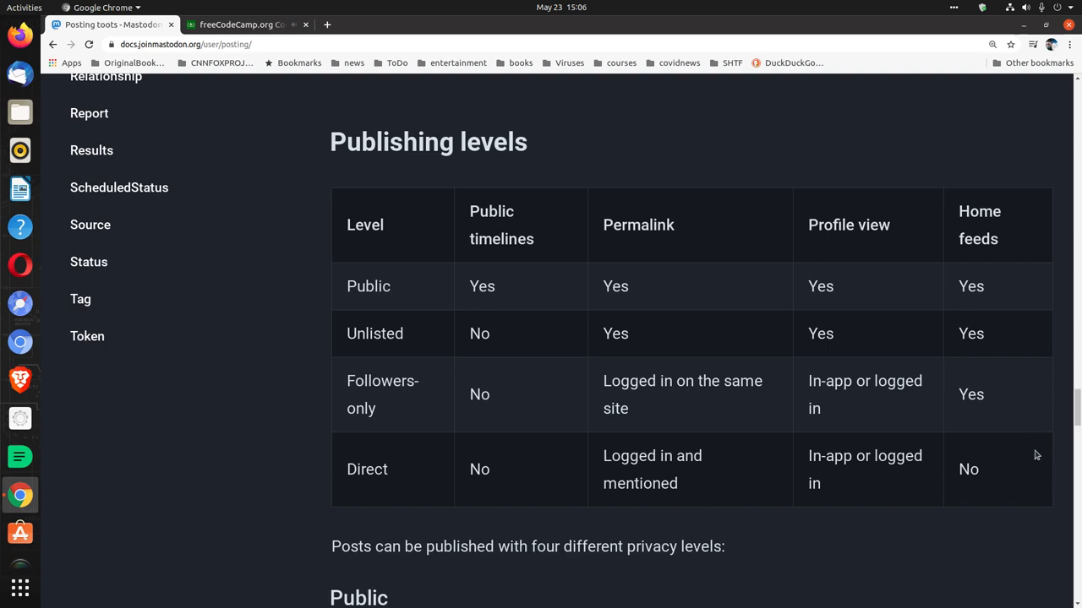
pyautogui.moveTo(383, 495)
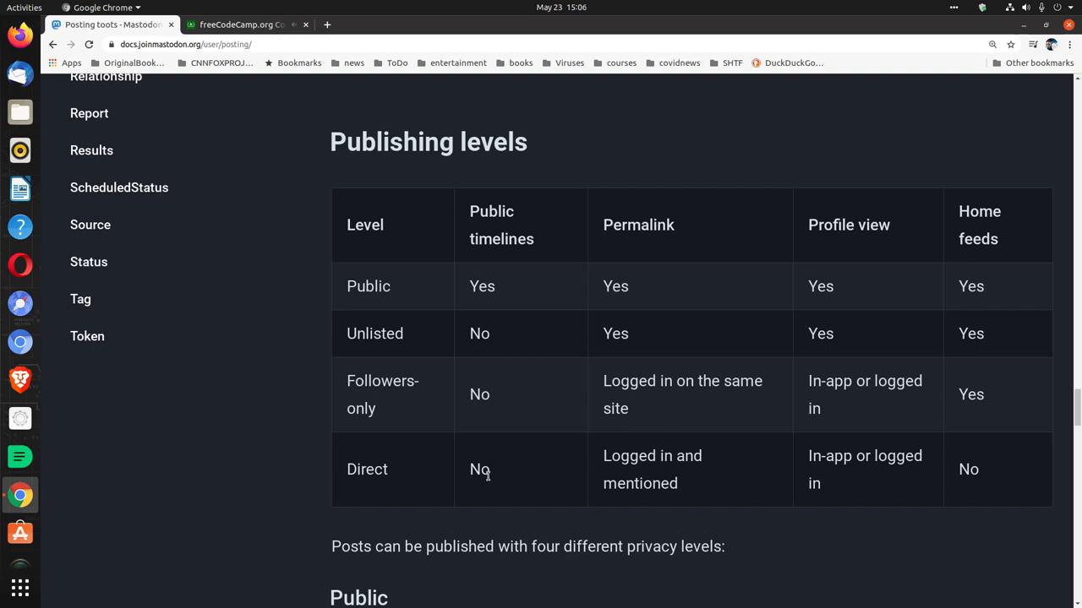
pyautogui.scroll(-3)
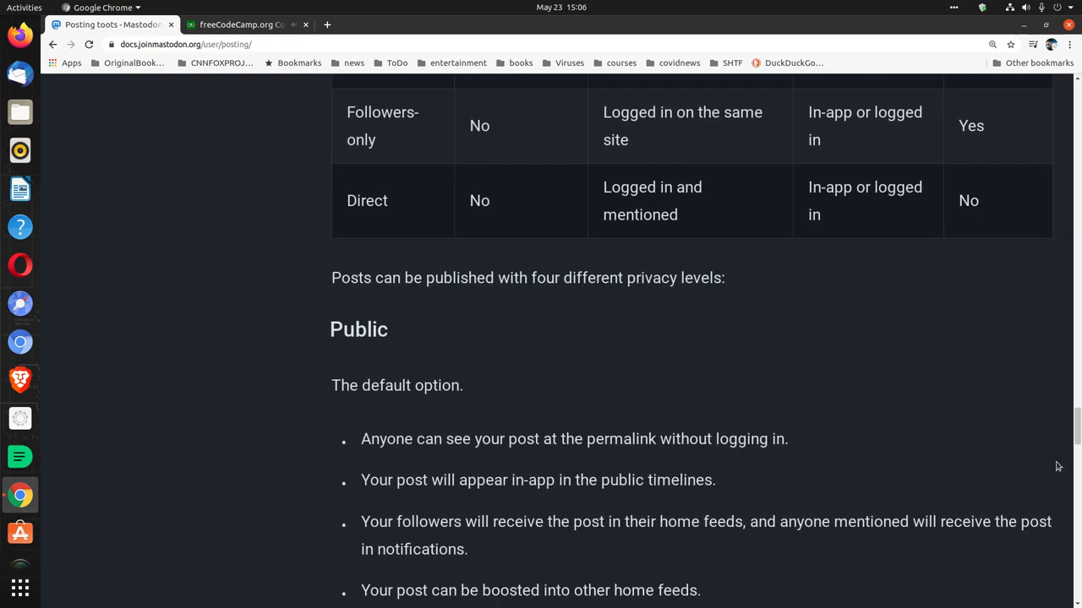
# Scroll past the Public list to the Unlisted description and the start of Followers-only.
pyautogui.scroll(-3)
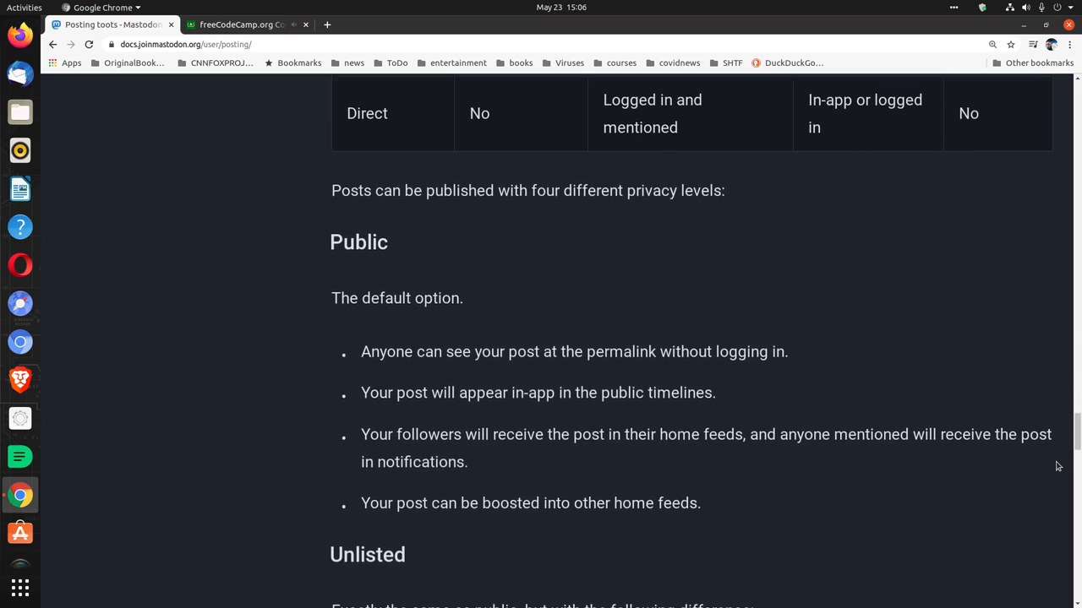
pyautogui.scroll(-3)
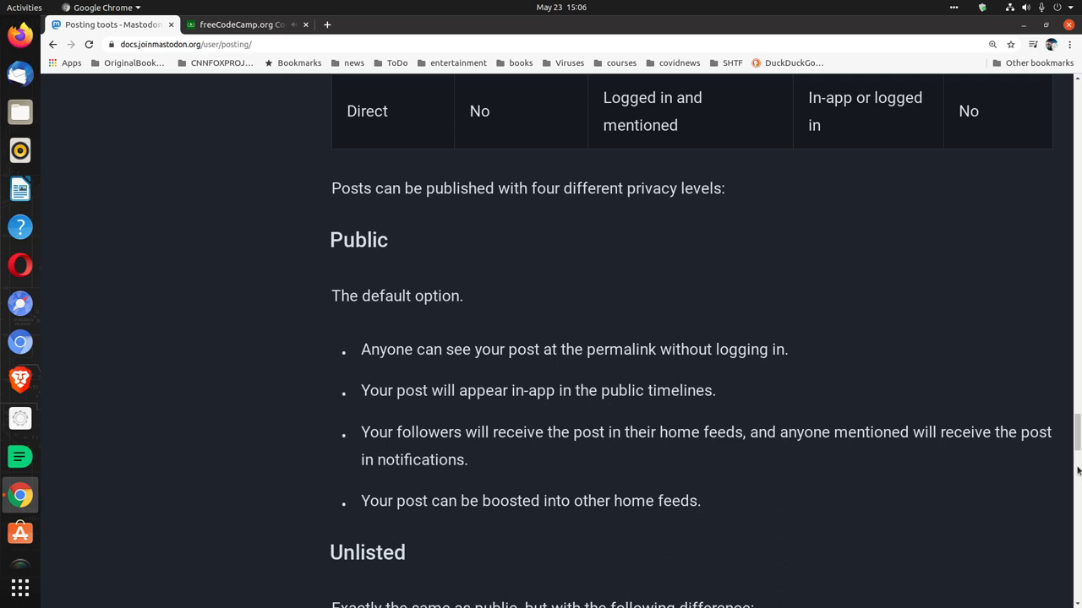
pyautogui.moveTo(1076, 520)
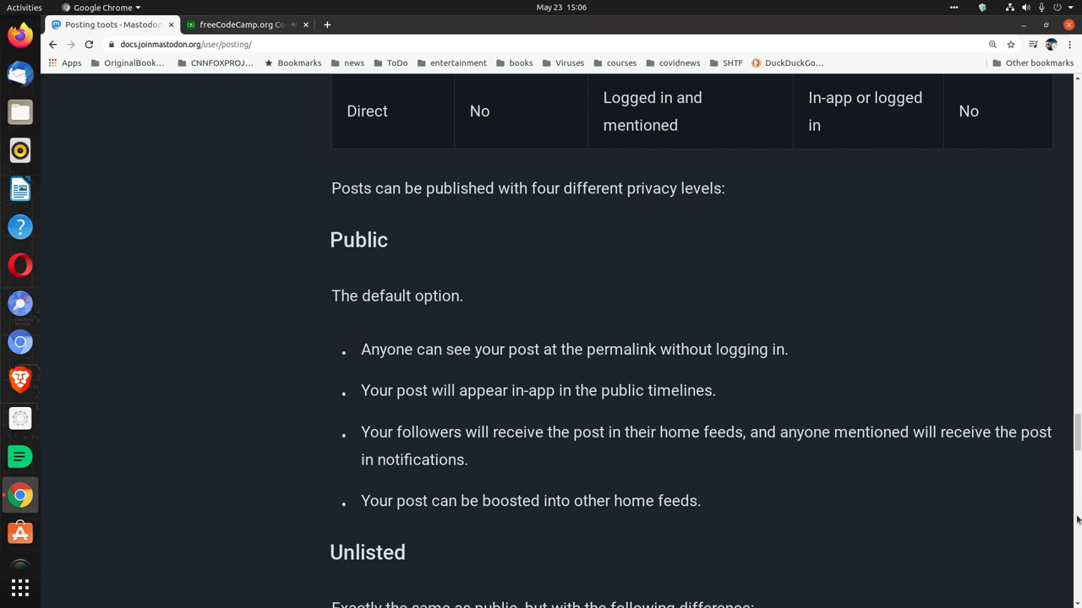
pyautogui.moveTo(1067, 510)
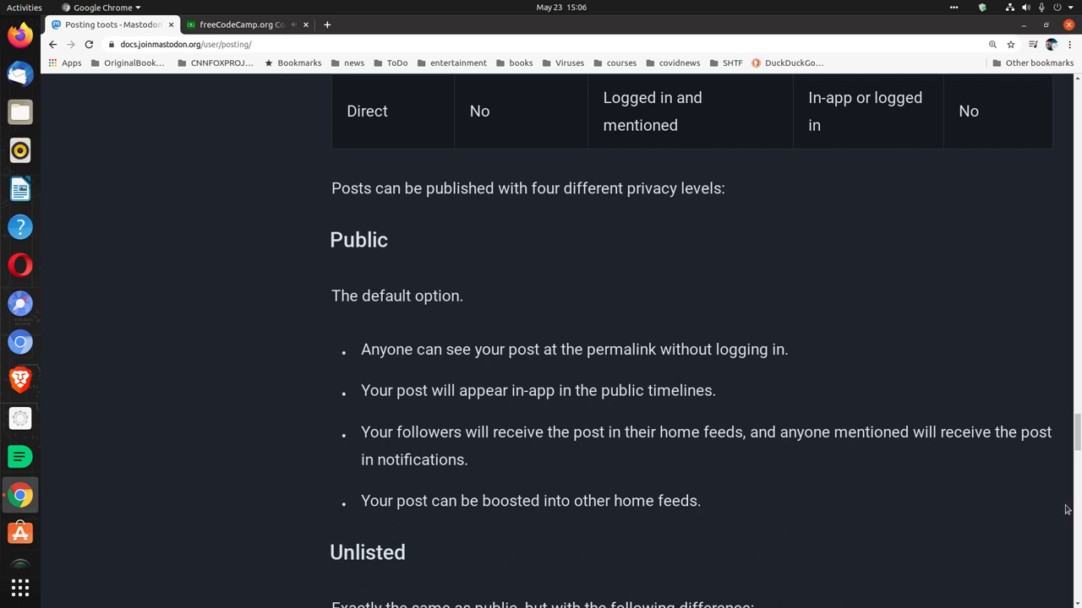
pyautogui.scroll(-3)
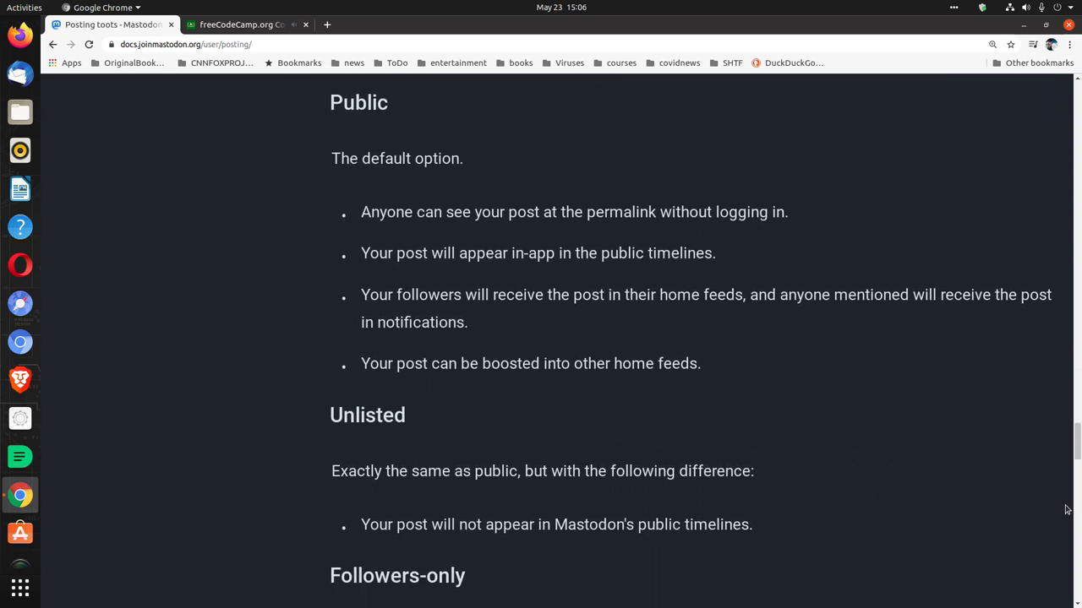
pyautogui.scroll(-3)
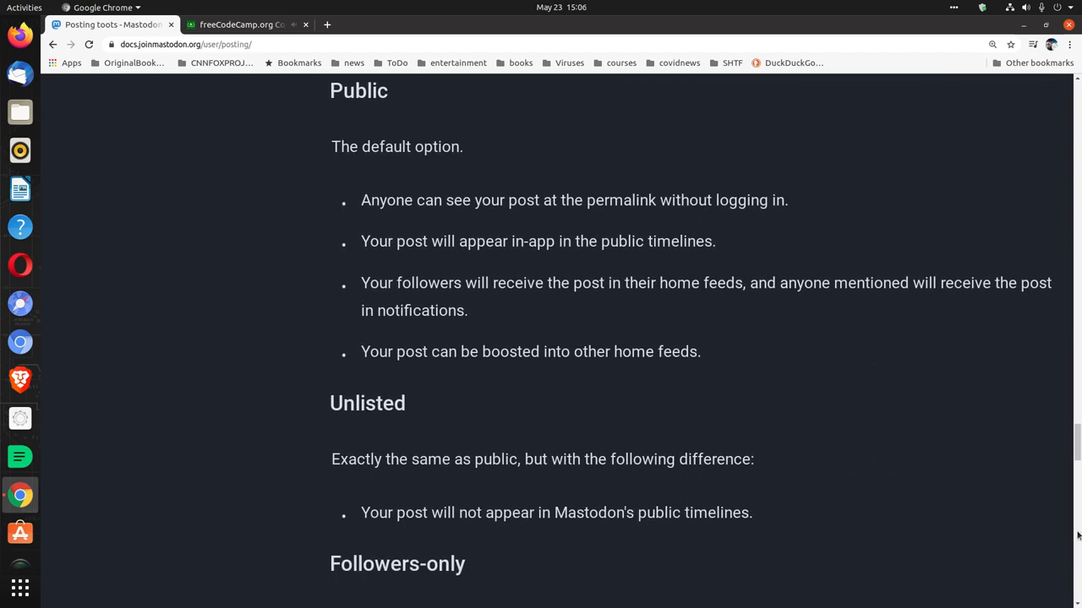
pyautogui.moveTo(1068, 520)
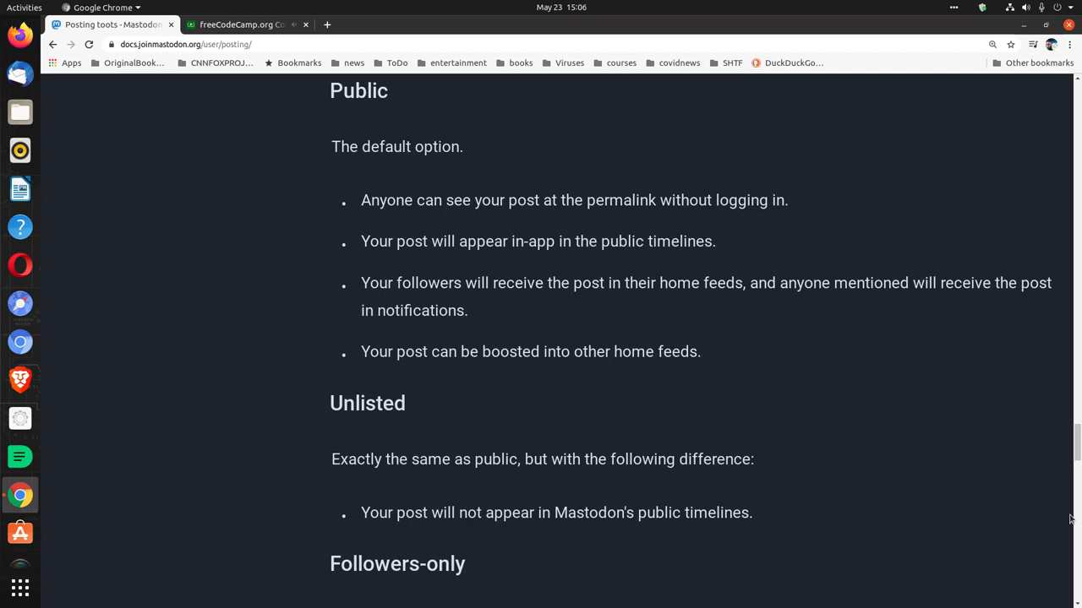
pyautogui.scroll(-3)
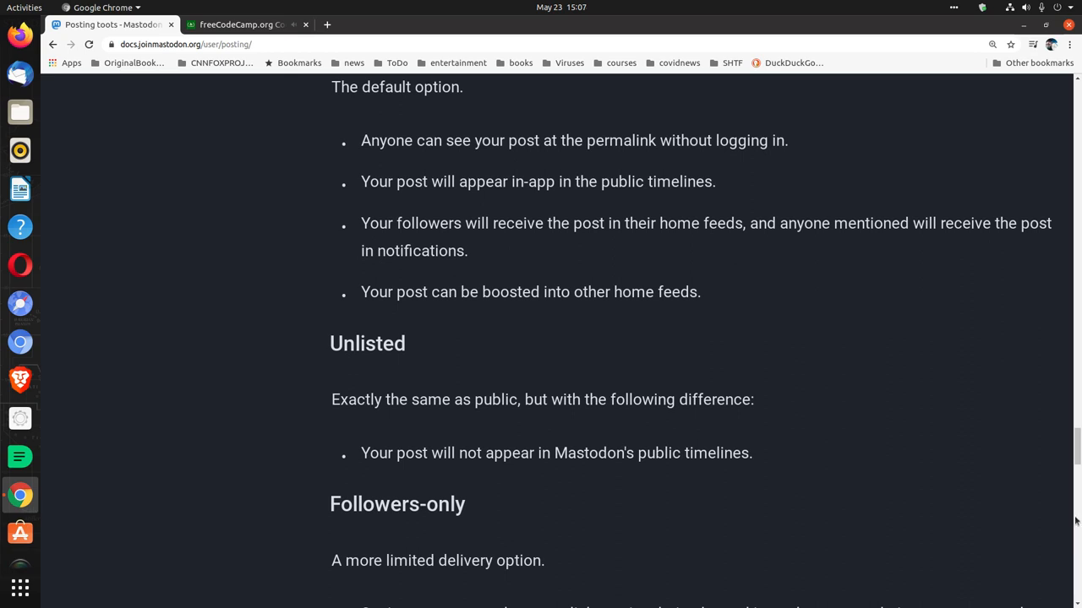
pyautogui.scroll(-3)
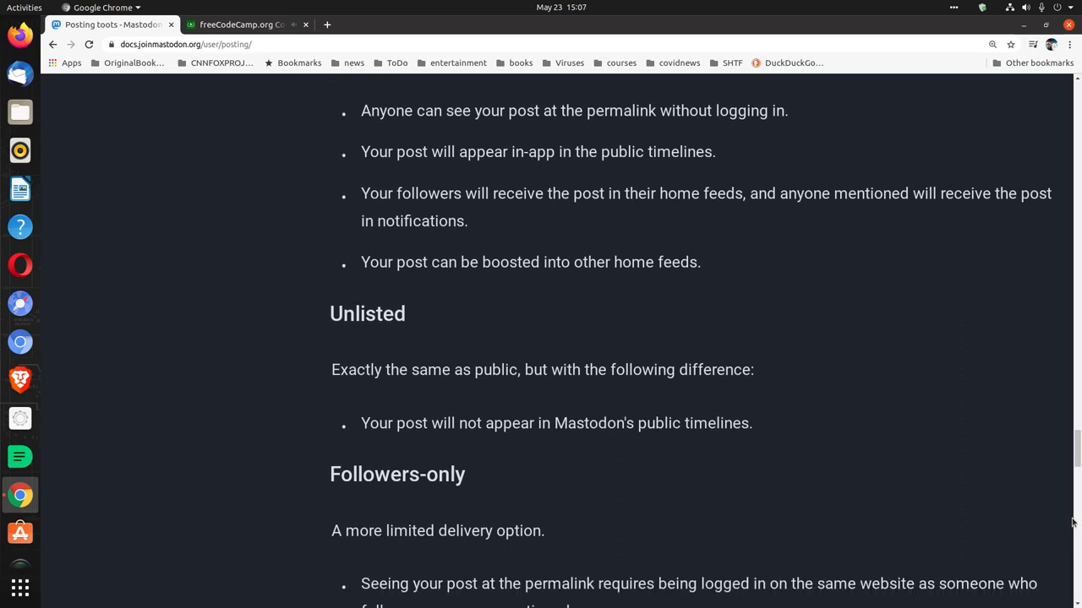
pyautogui.scroll(-3)
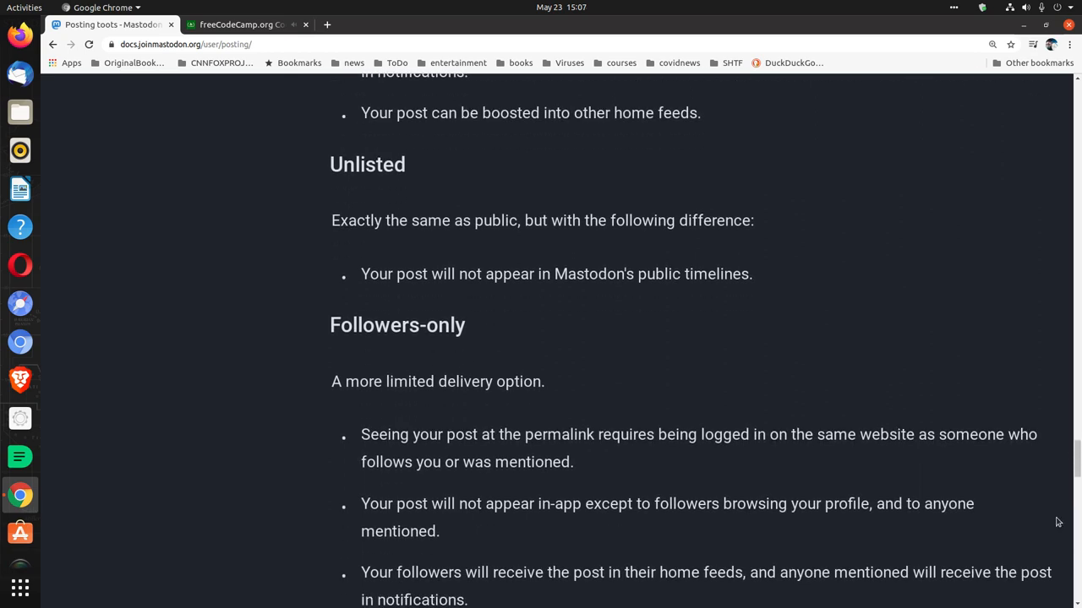
pyautogui.moveTo(1074, 516)
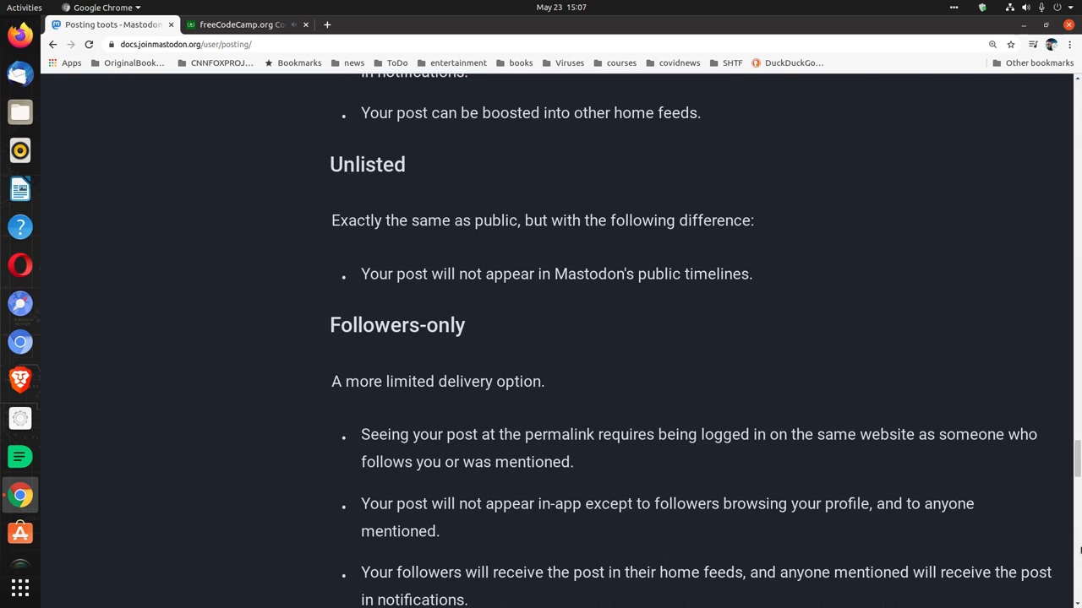
# Scroll through the Followers-only bullets to the account-locking and post-privacy warning boxes.
pyautogui.scroll(-3)
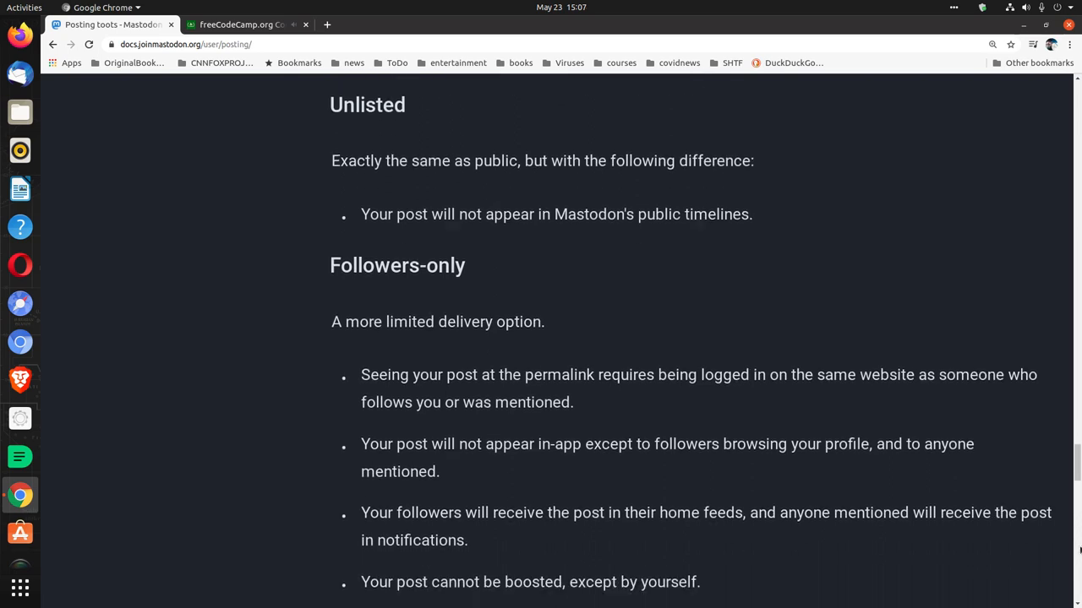
pyautogui.scroll(-3)
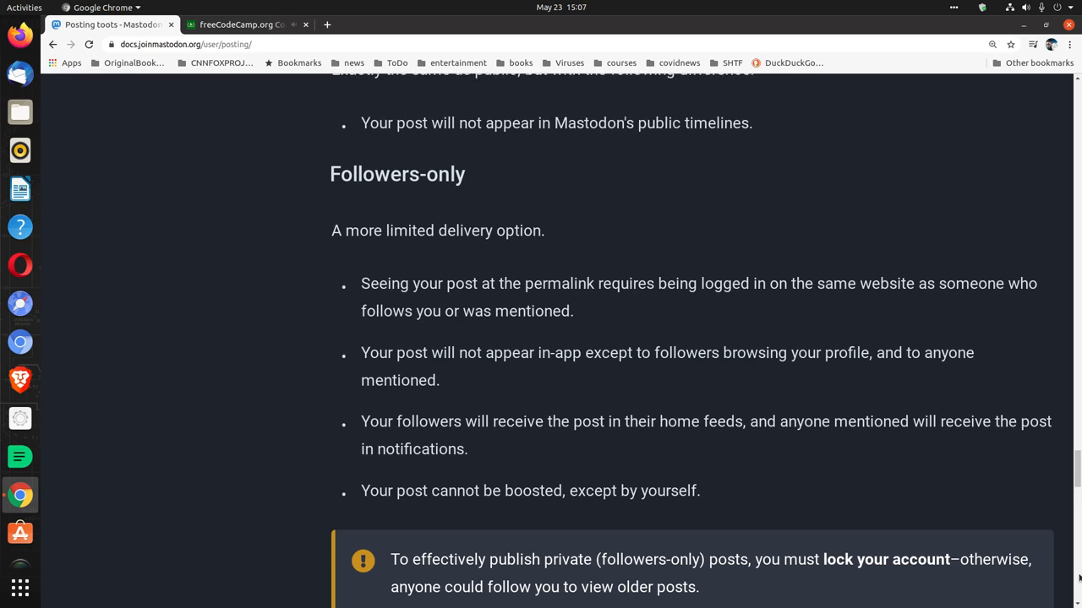
pyautogui.scroll(-3)
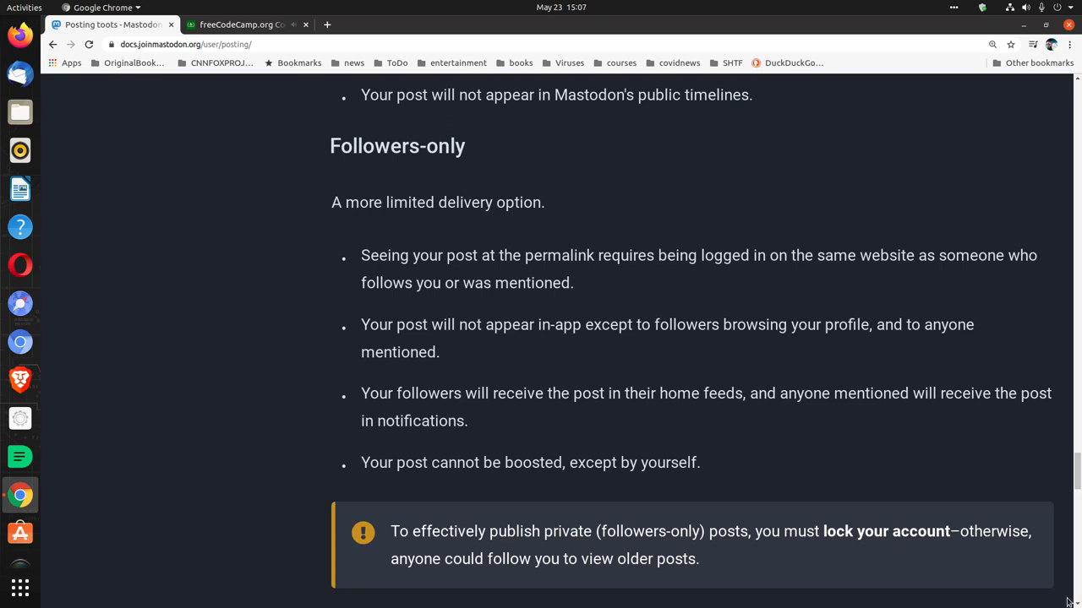
pyautogui.scroll(-3)
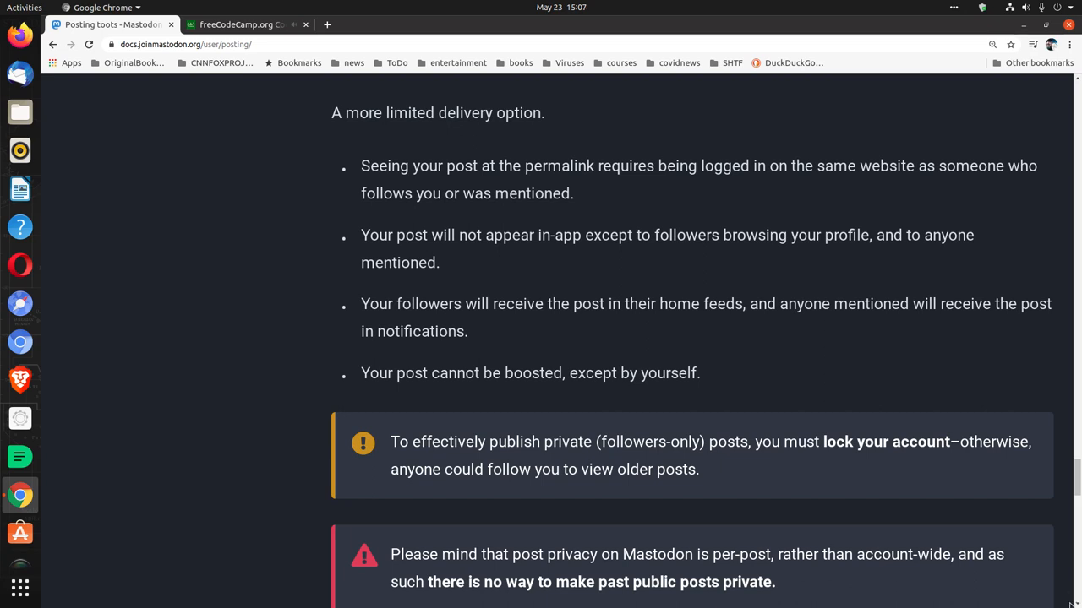
# Scroll down to the Direct visibility heading.
pyautogui.scroll(-3)
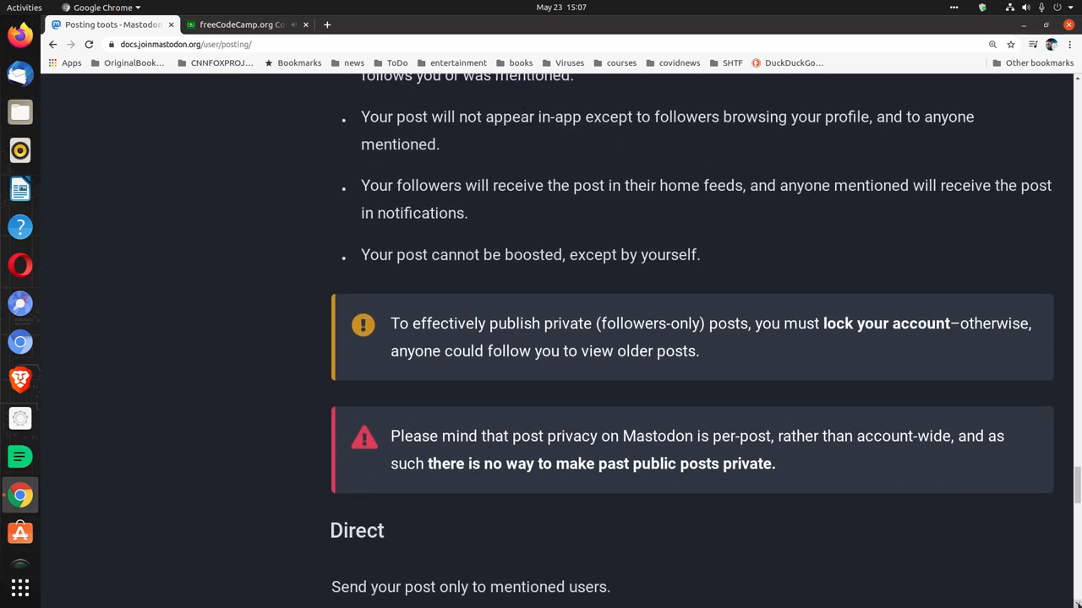
pyautogui.scroll(-3)
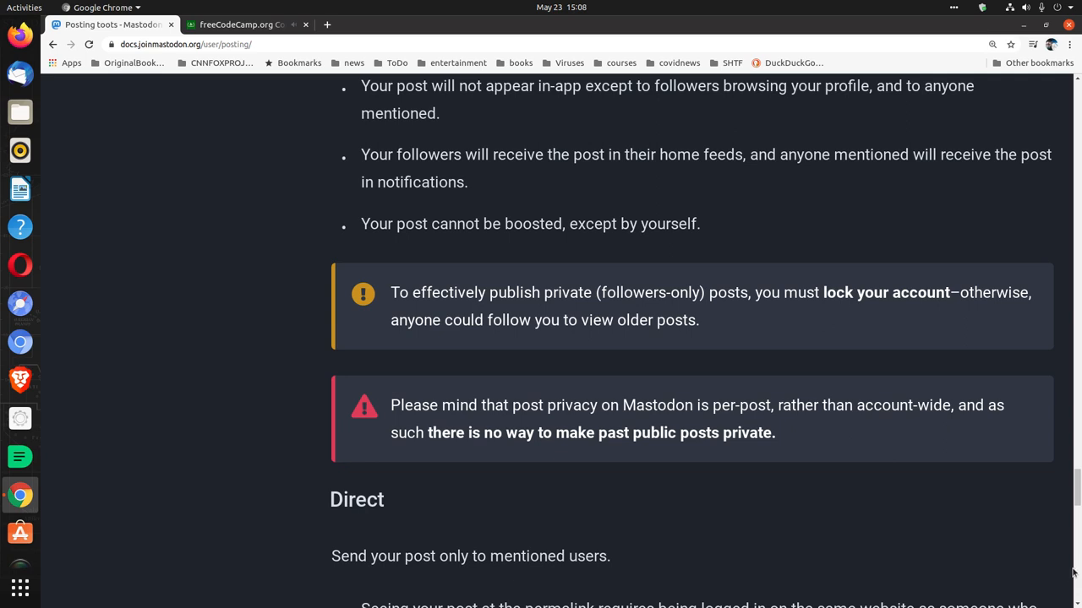
pyautogui.scroll(-3)
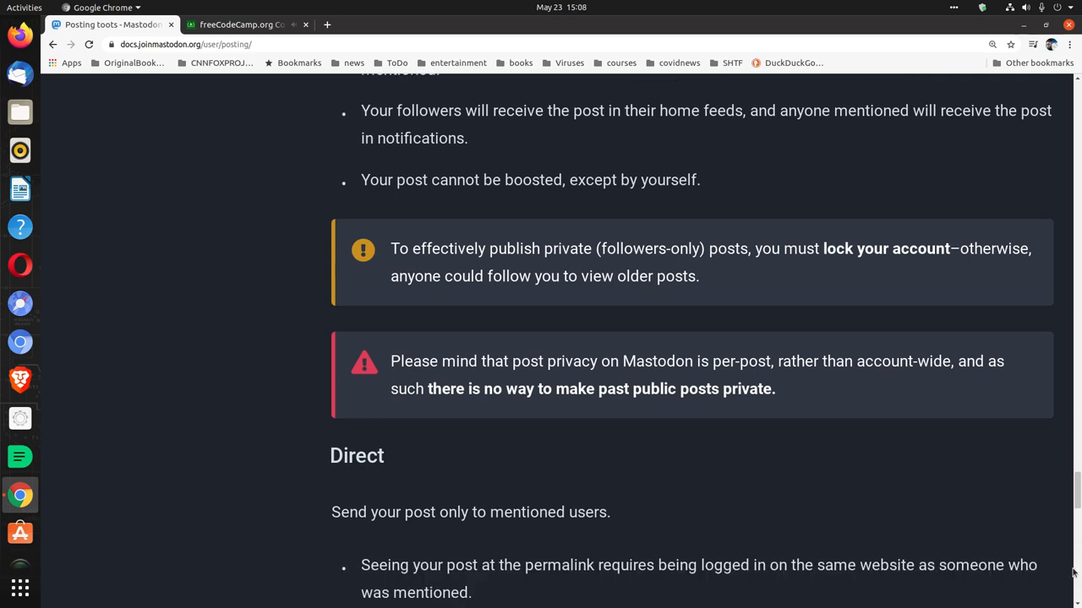
pyautogui.scroll(-3)
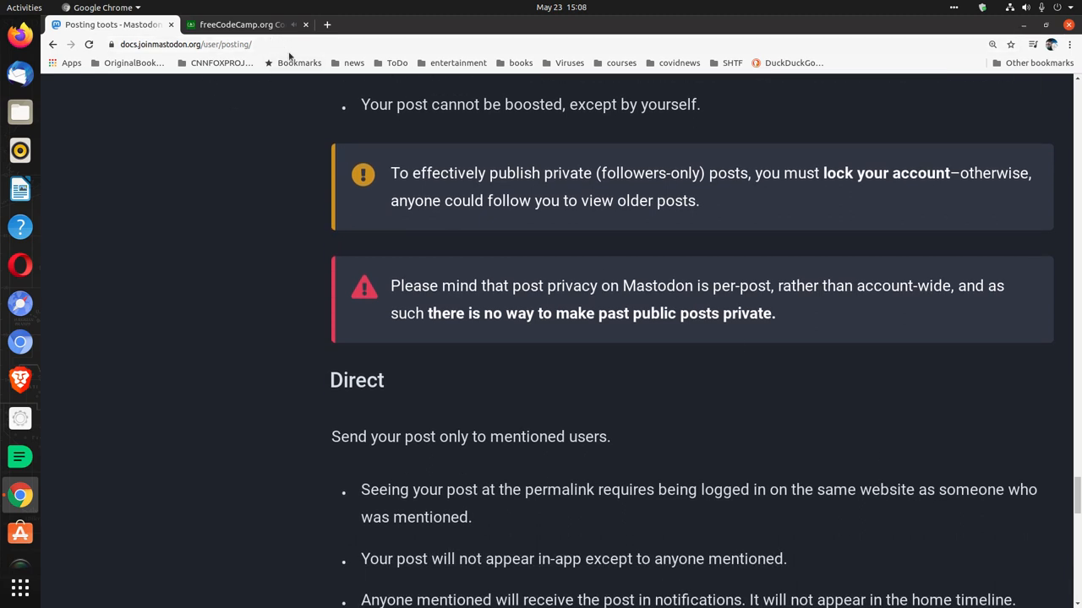
pyautogui.scroll(-3)
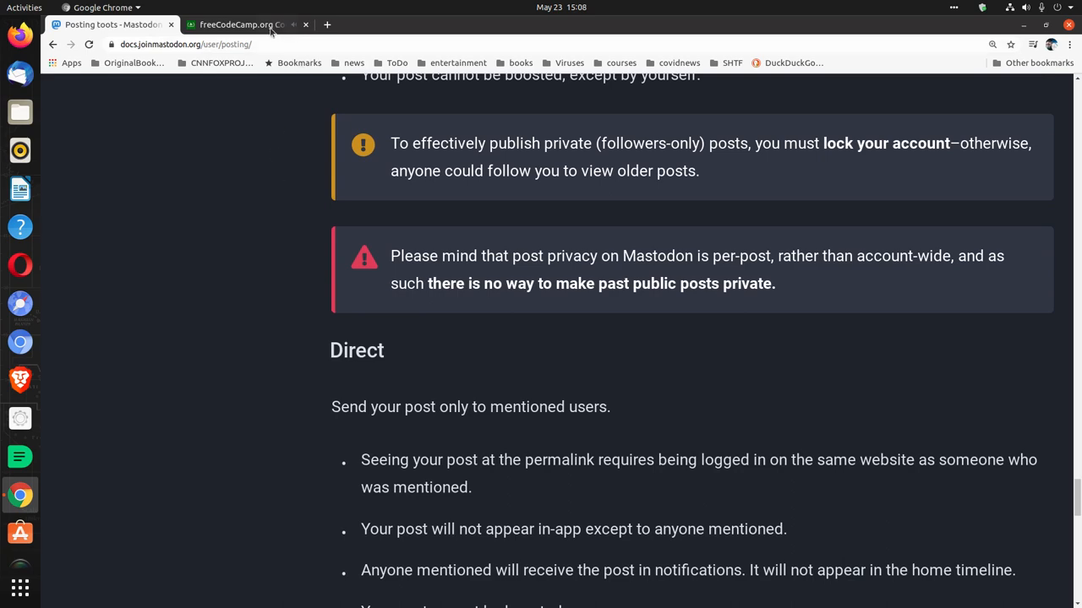
# Check Code Radio, return to Posting toots, and reach the sensitive-information warning.
pyautogui.click(253, 26)
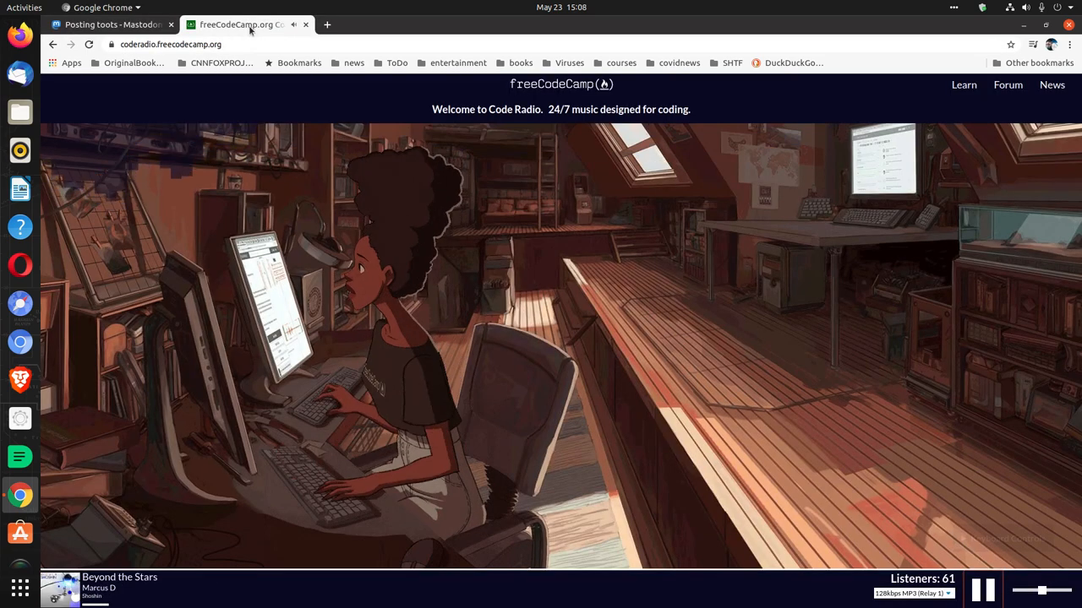
pyautogui.click(118, 24)
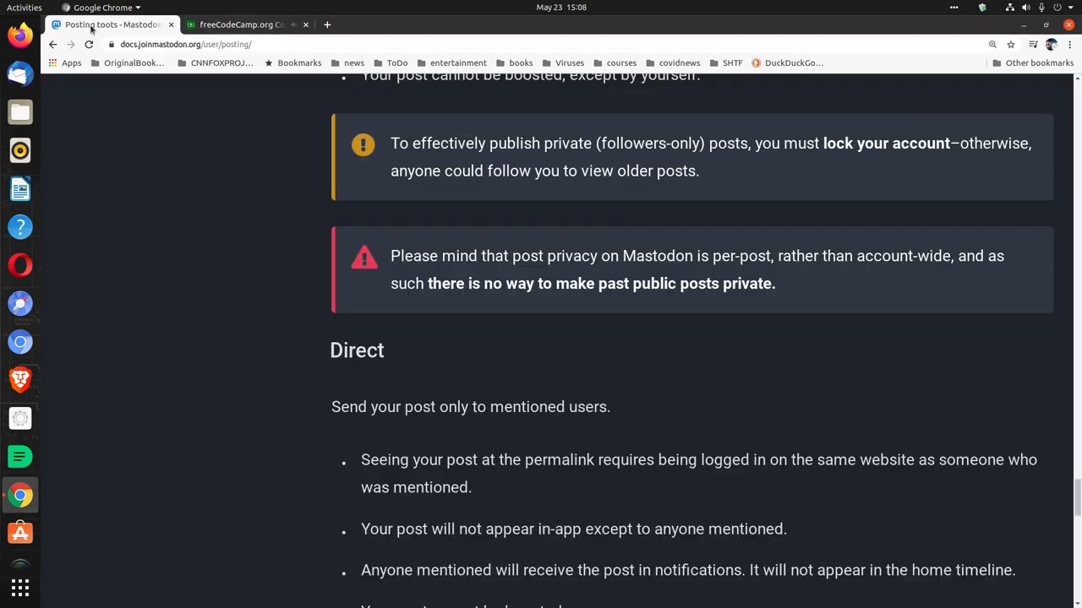
pyautogui.scroll(-3)
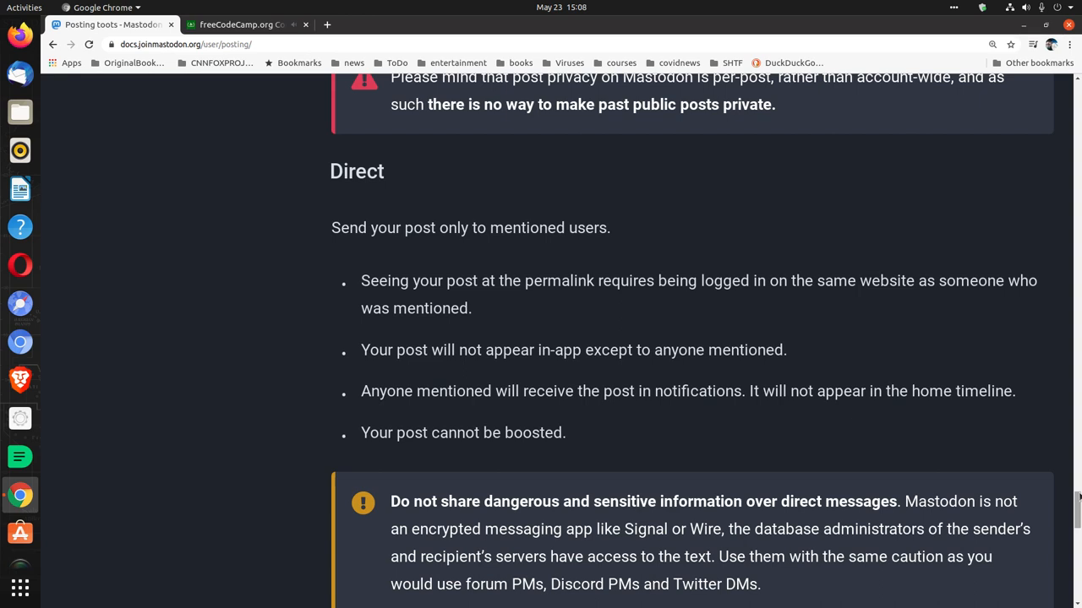
# Scroll past the direct-messages warning to the Content warnings and sensitive content section.
pyautogui.scroll(-3)
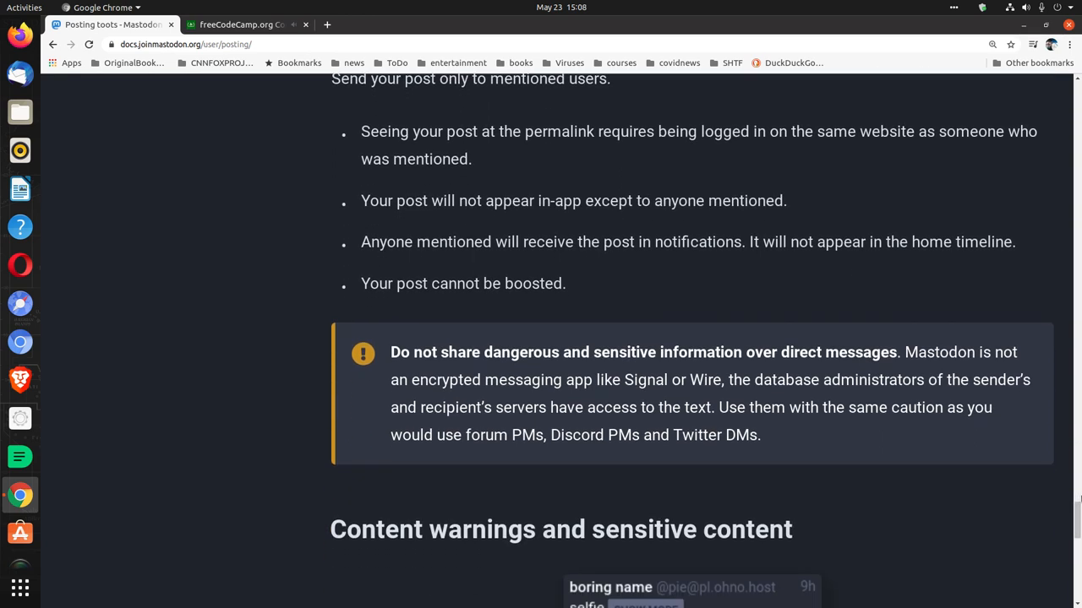
pyautogui.scroll(-3)
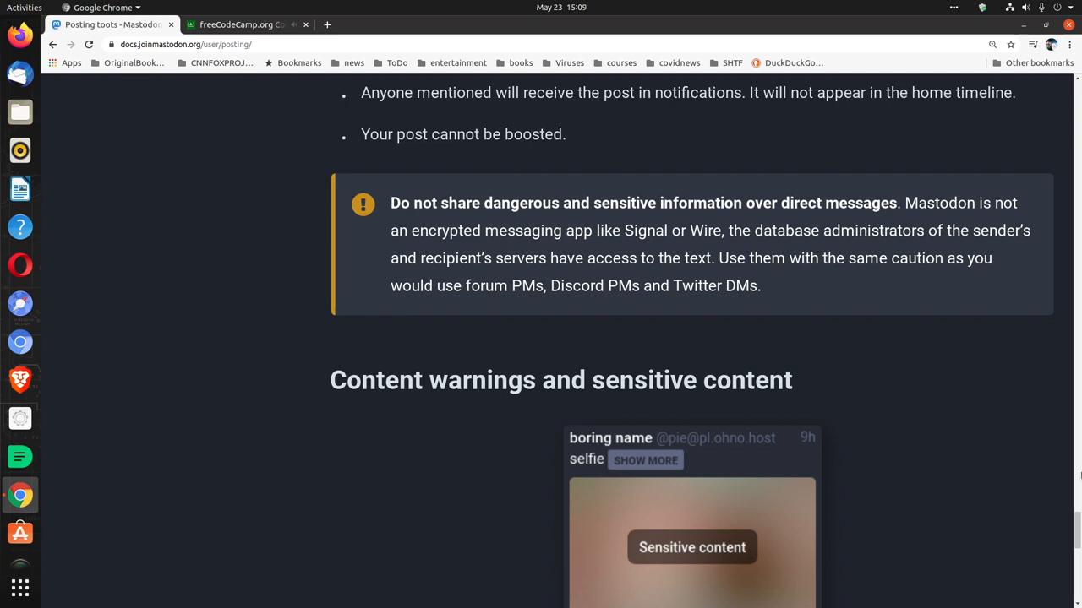
pyautogui.scroll(-3)
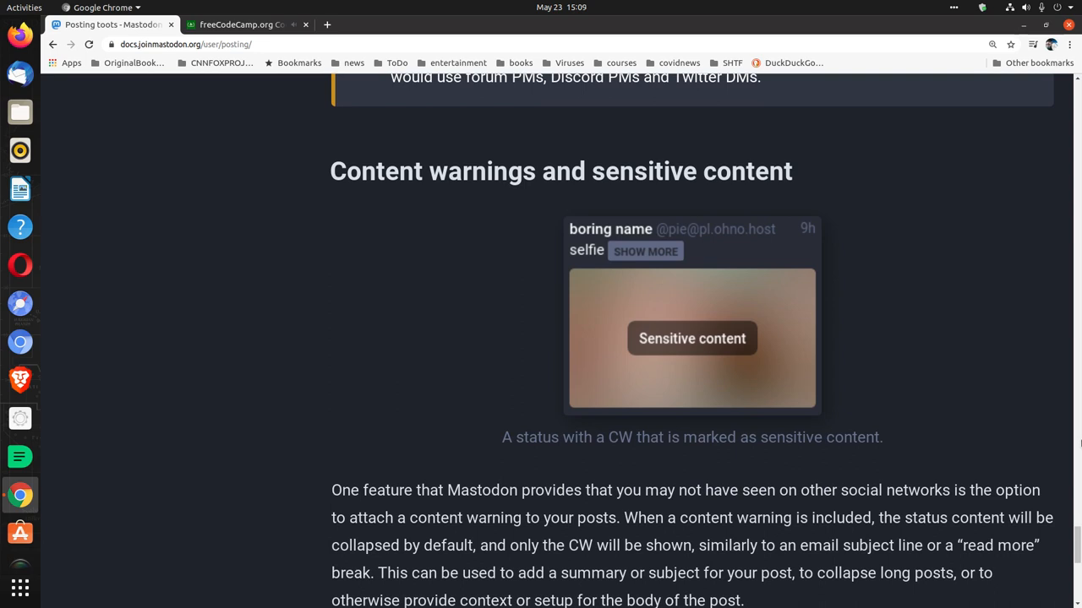
pyautogui.moveTo(1076, 431)
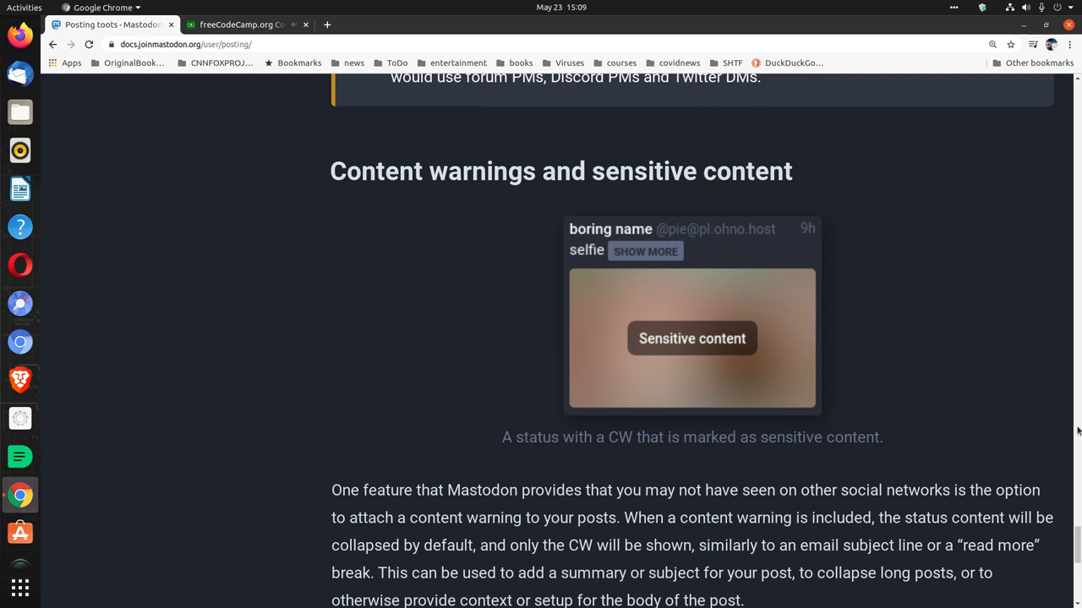
# Scroll through the sensitive-media explanation to the bottom of the Posting toots page.
pyautogui.scroll(-3)
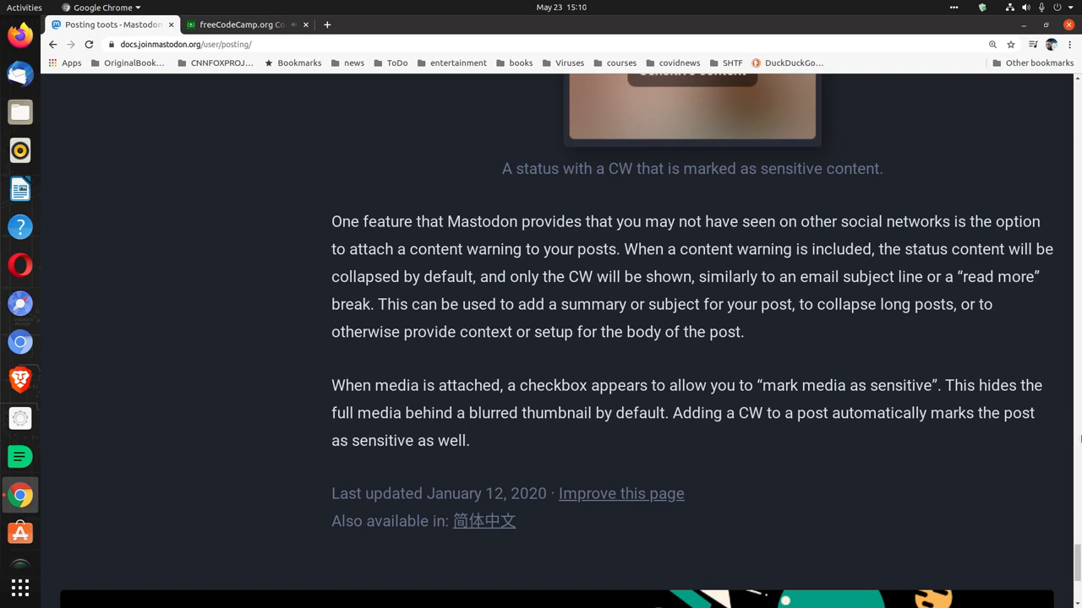
# Start the Code Radio stream, then reopen the Using the network features page.
pyautogui.scroll(-3)
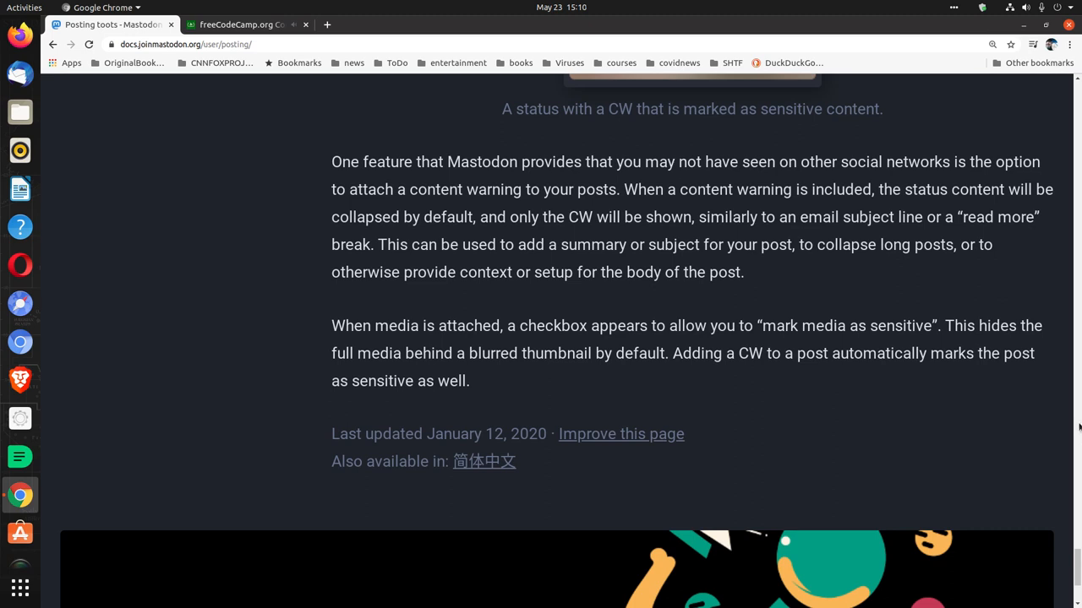
pyautogui.scroll(-3)
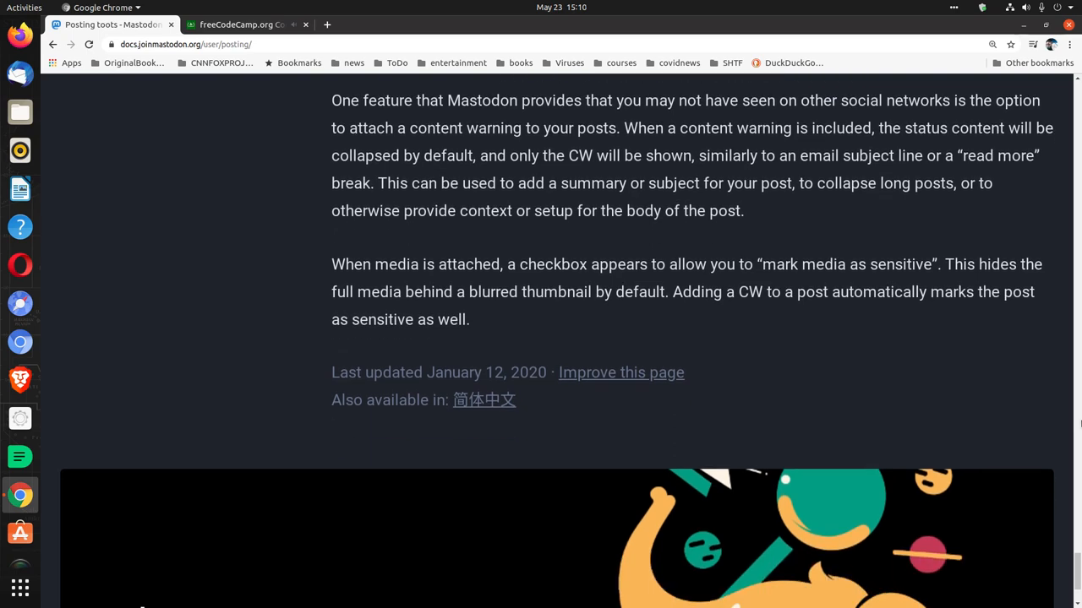
pyautogui.scroll(-3)
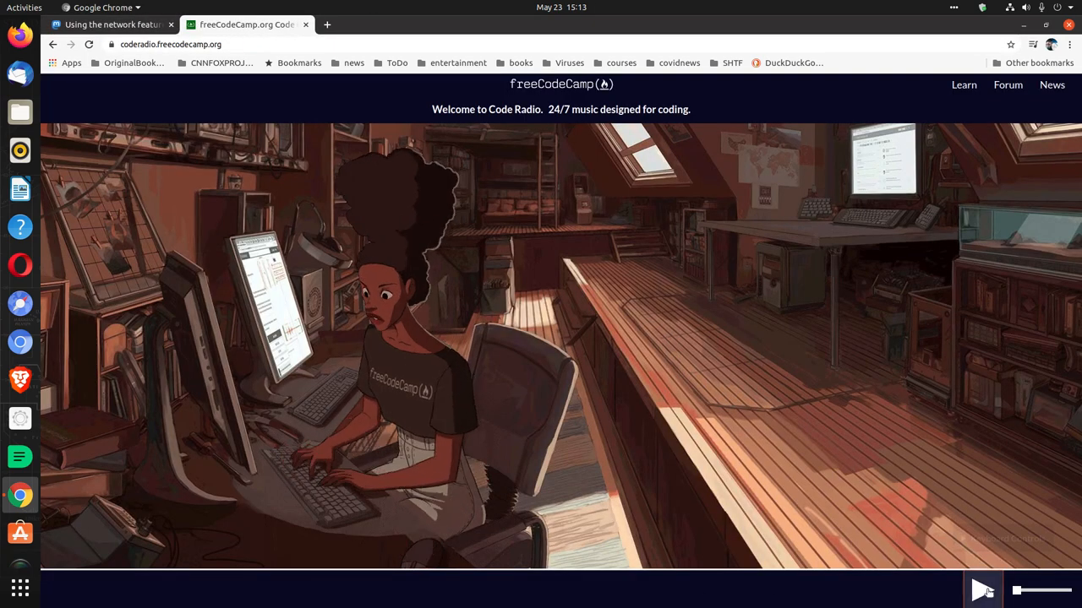
pyautogui.click(983, 591)
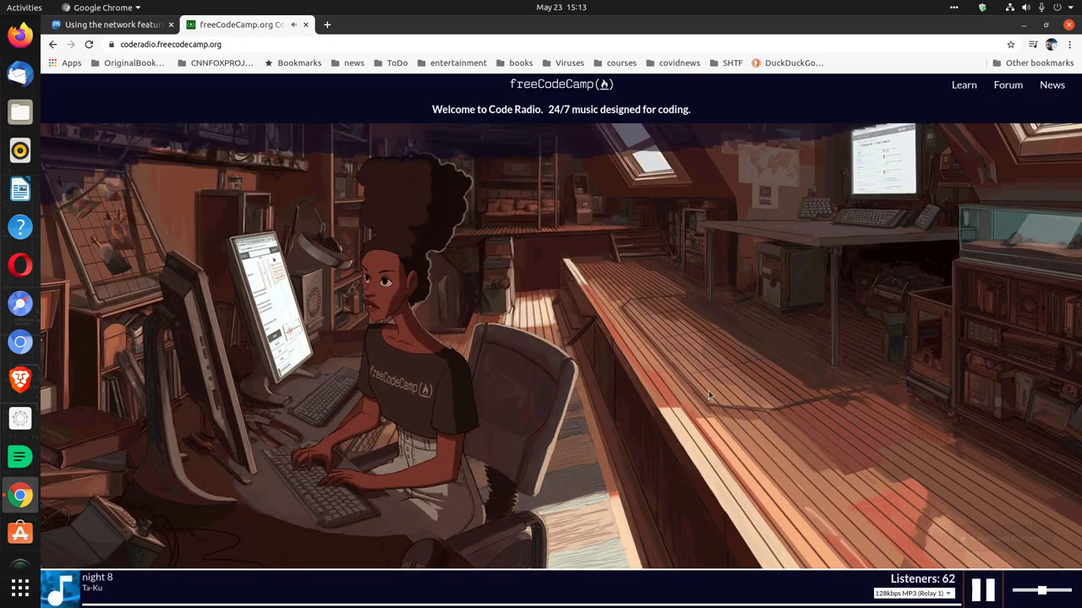
pyautogui.moveTo(233, 111)
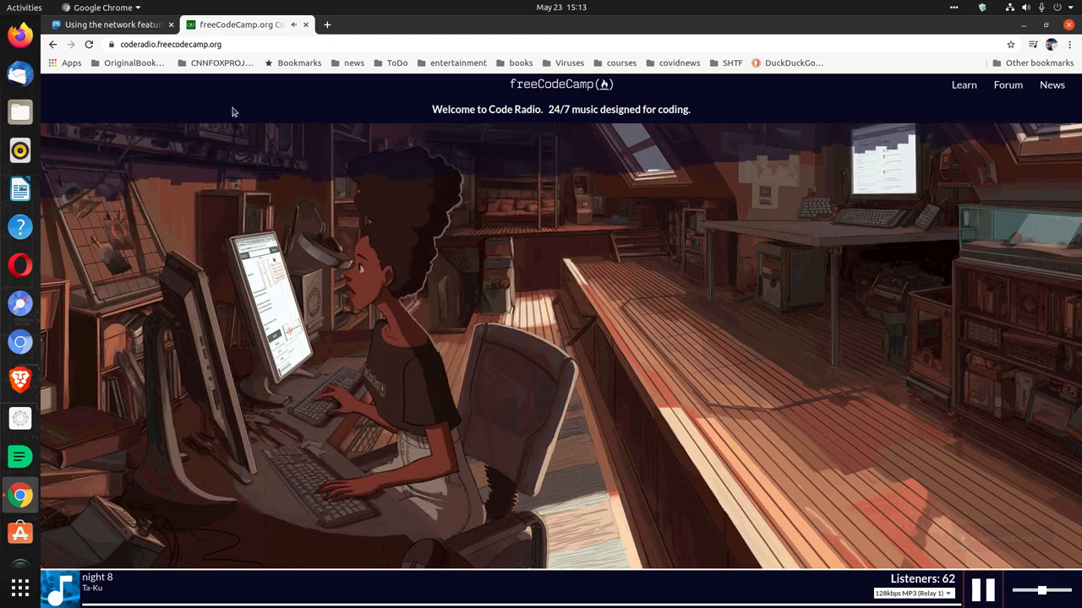
pyautogui.click(110, 26)
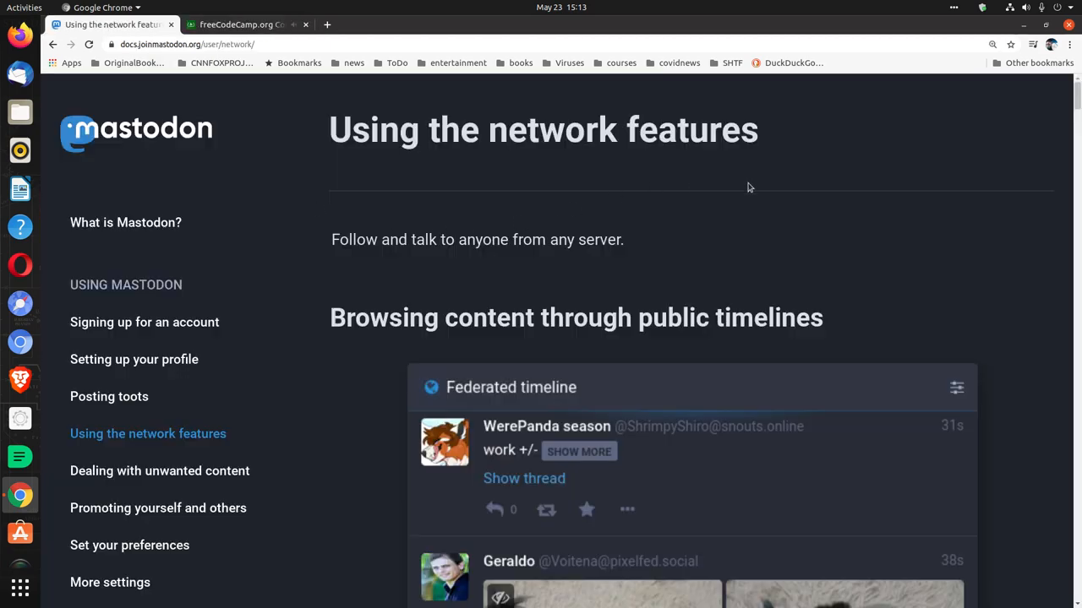
pyautogui.moveTo(979, 296)
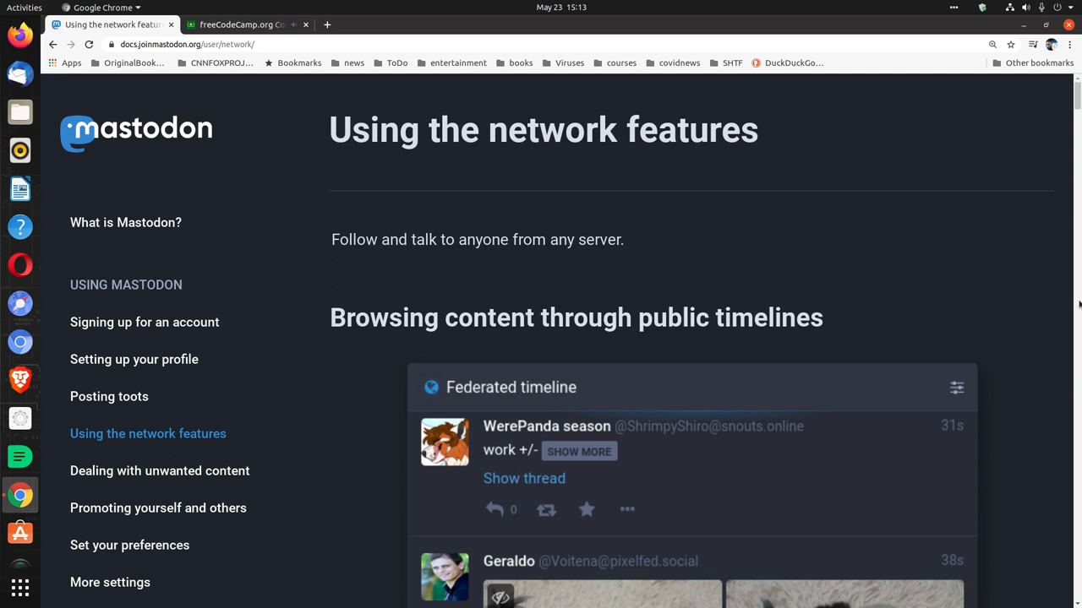
pyautogui.moveTo(1062, 308)
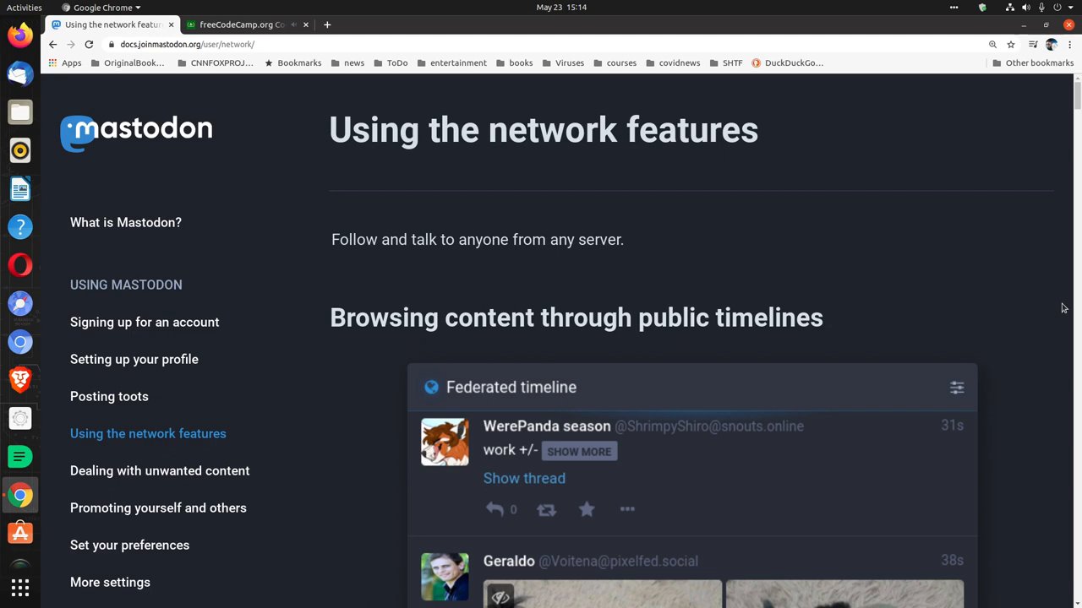
# Scroll past the Federated timeline screenshot to the federated and local timeline explanation.
pyautogui.scroll(-3)
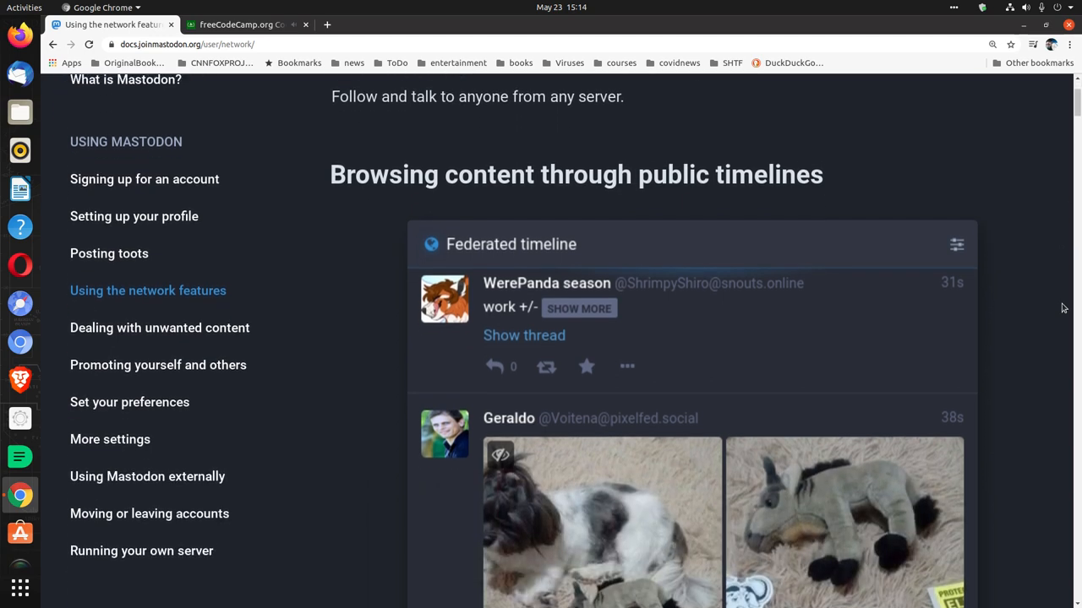
pyautogui.scroll(-3)
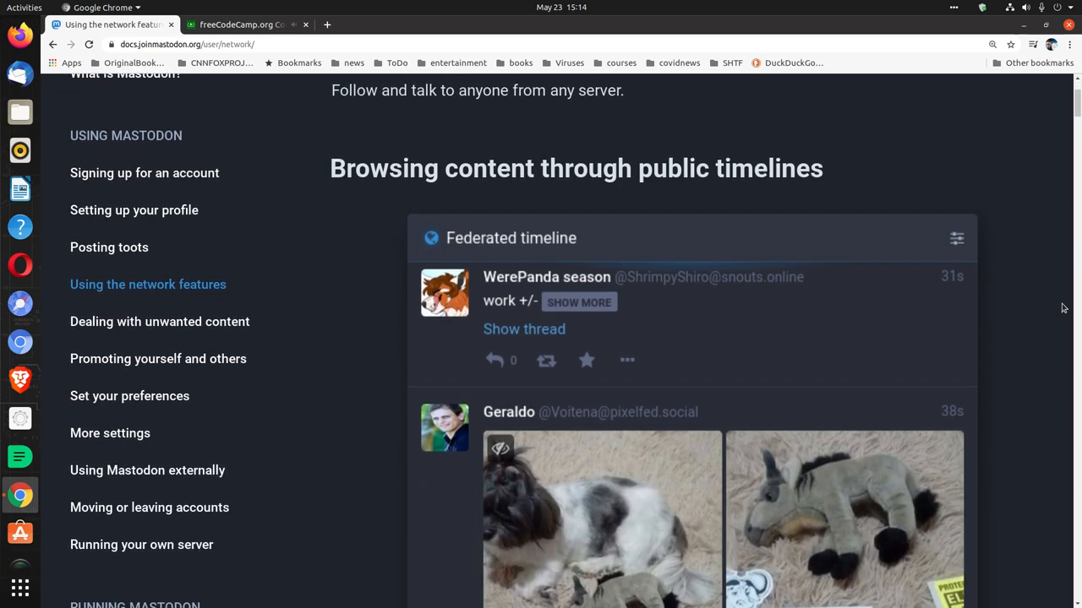
pyautogui.moveTo(562, 250)
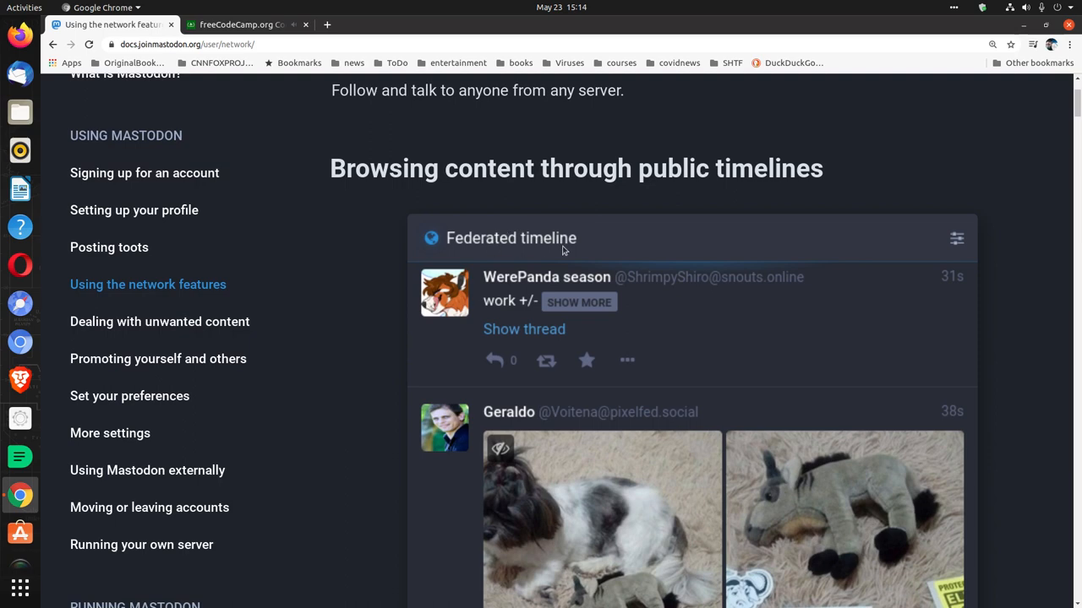
pyautogui.scroll(-3)
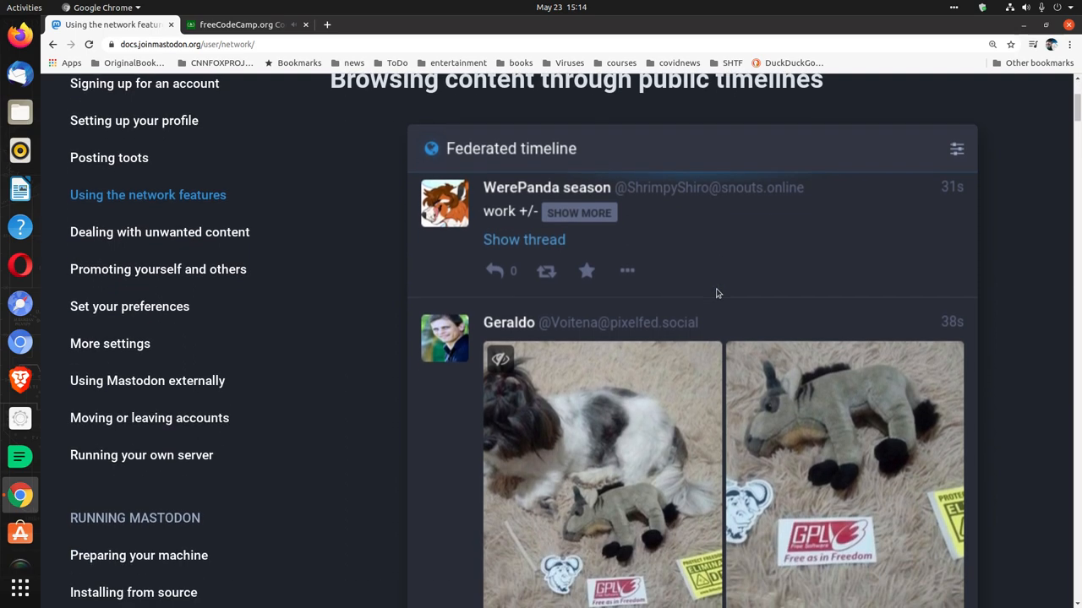
pyautogui.moveTo(754, 198)
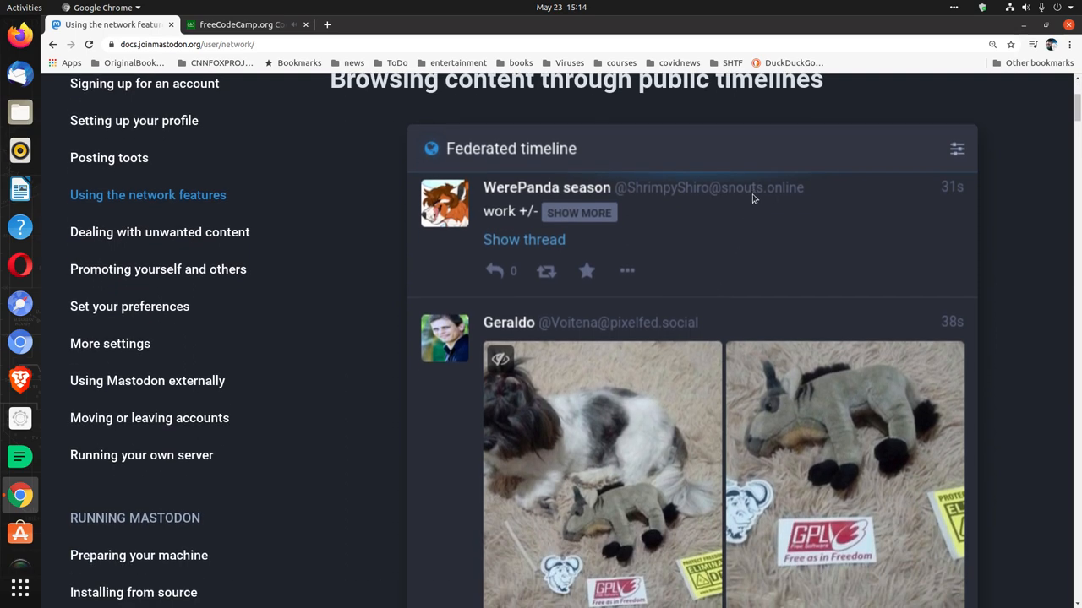
pyautogui.moveTo(789, 193)
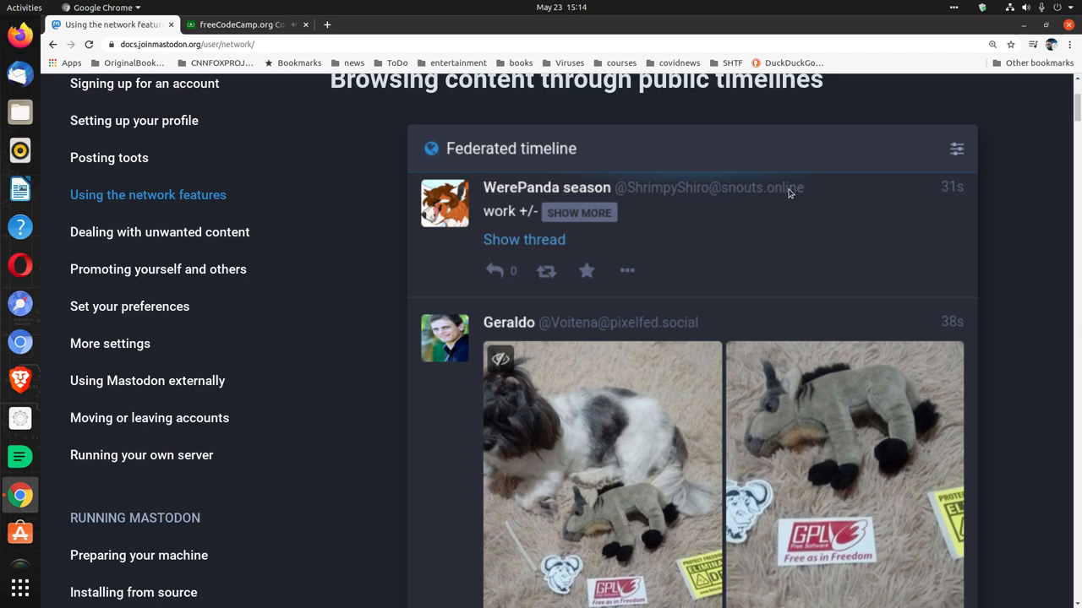
pyautogui.moveTo(688, 335)
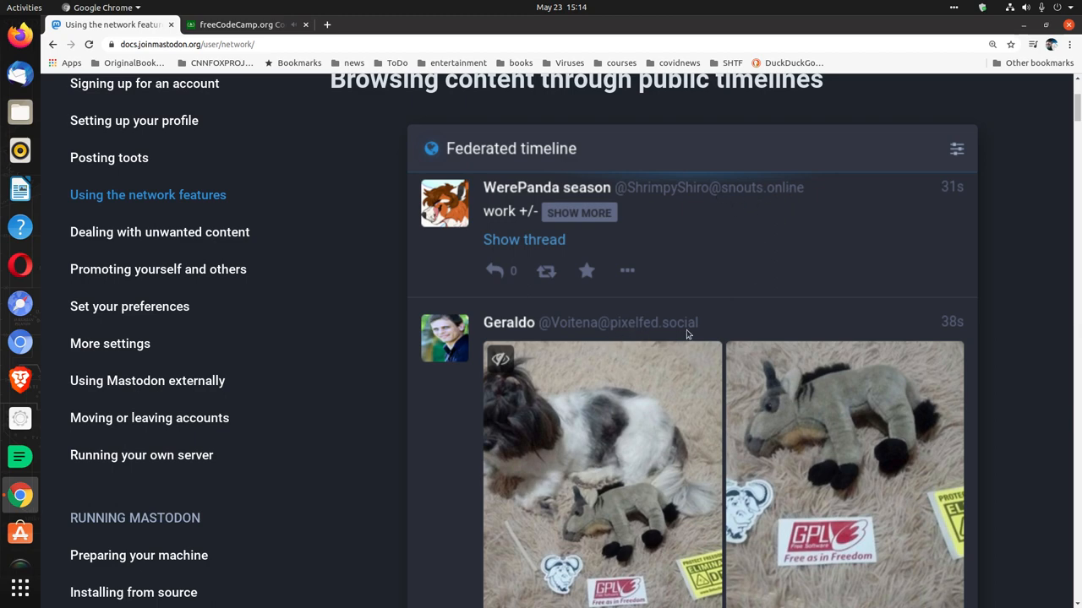
pyautogui.scroll(-3)
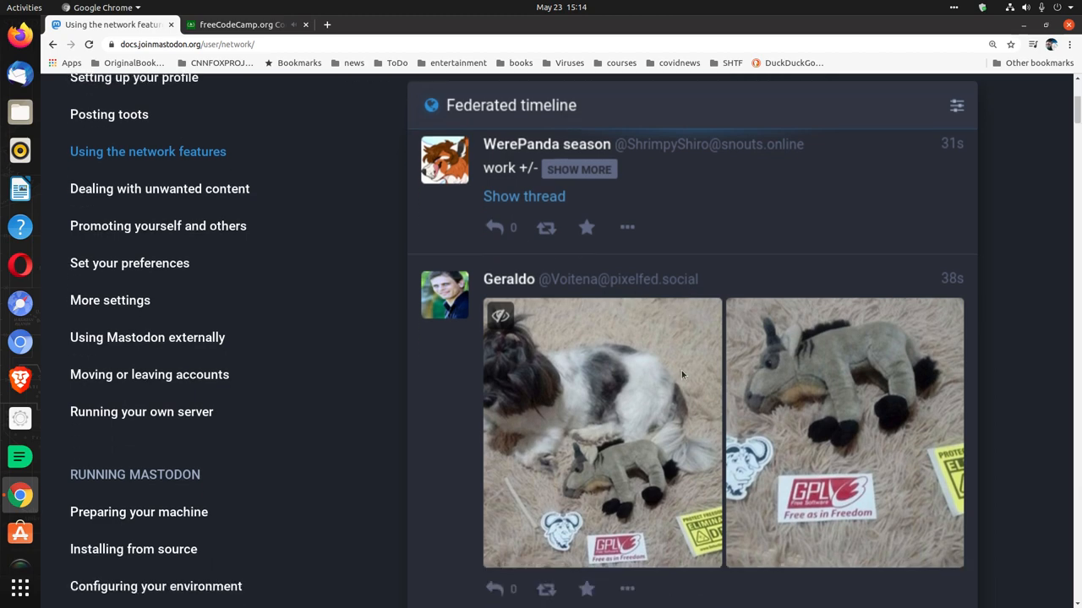
pyautogui.scroll(-3)
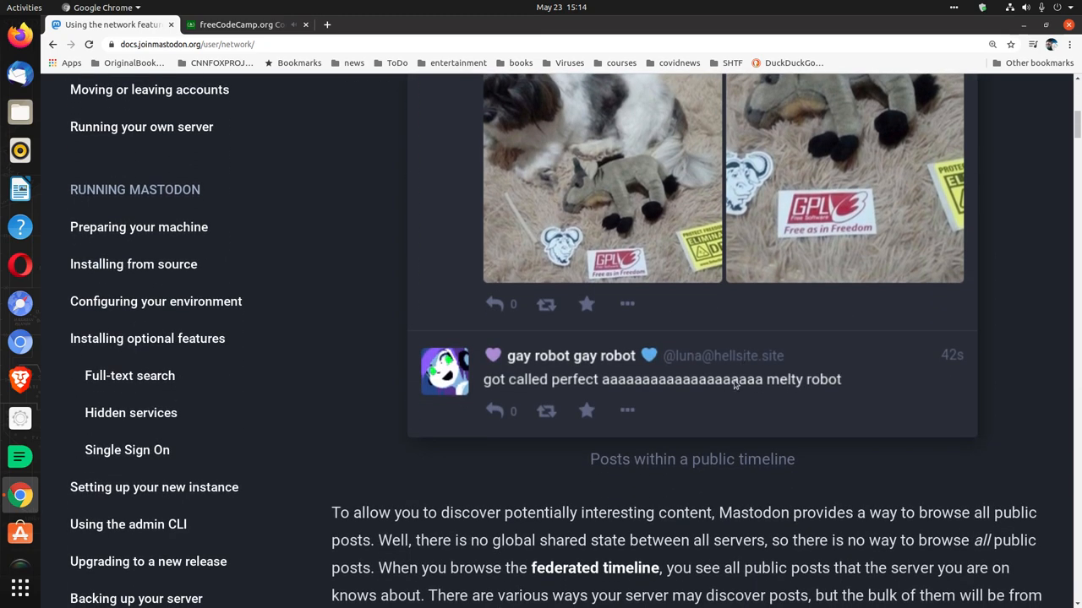
pyautogui.scroll(-3)
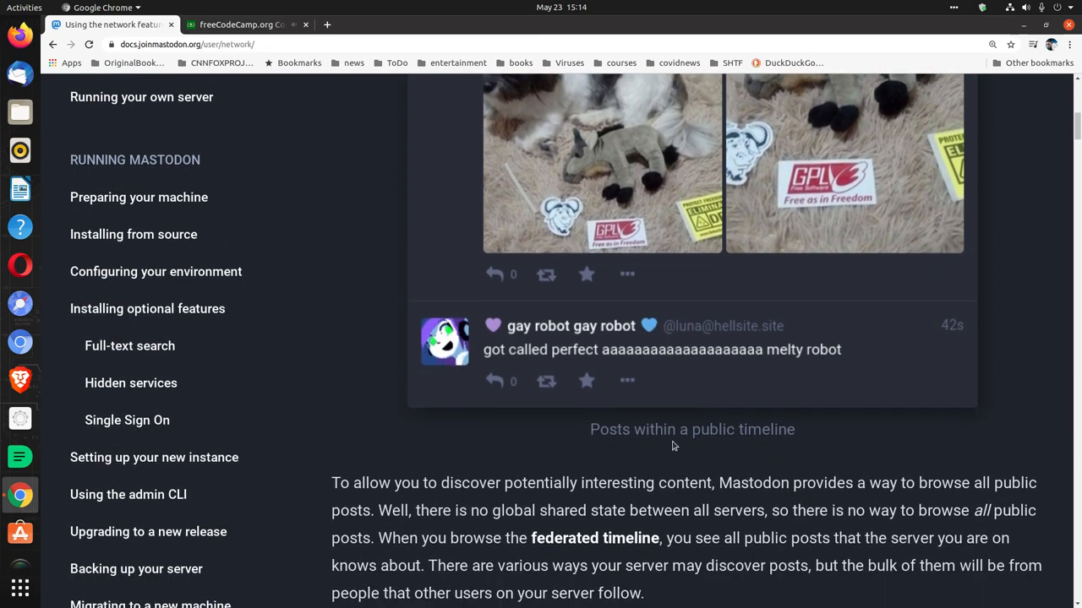
pyautogui.scroll(-3)
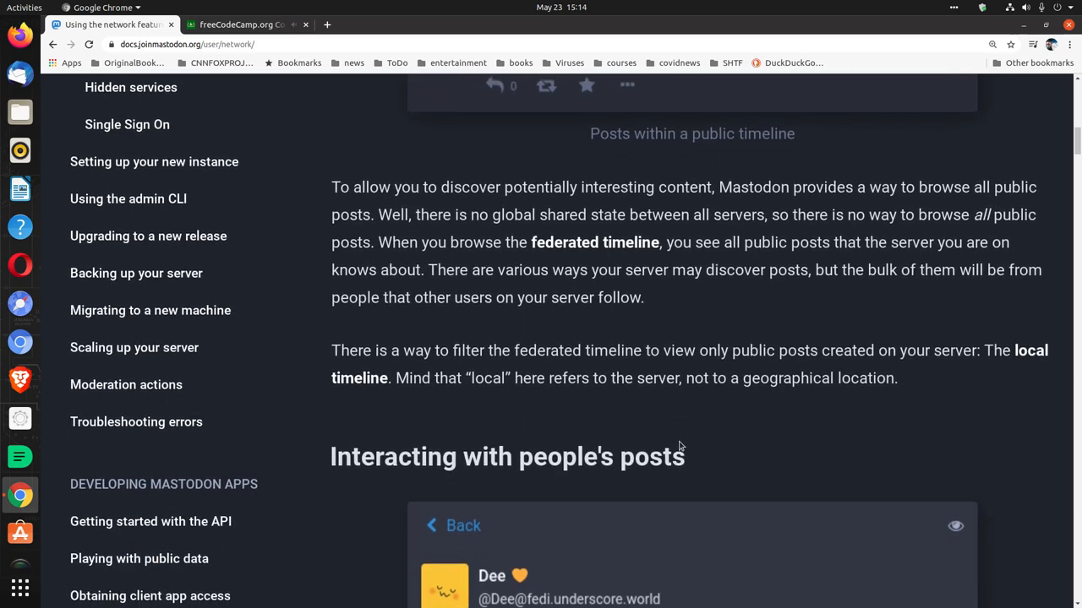
pyautogui.scroll(-3)
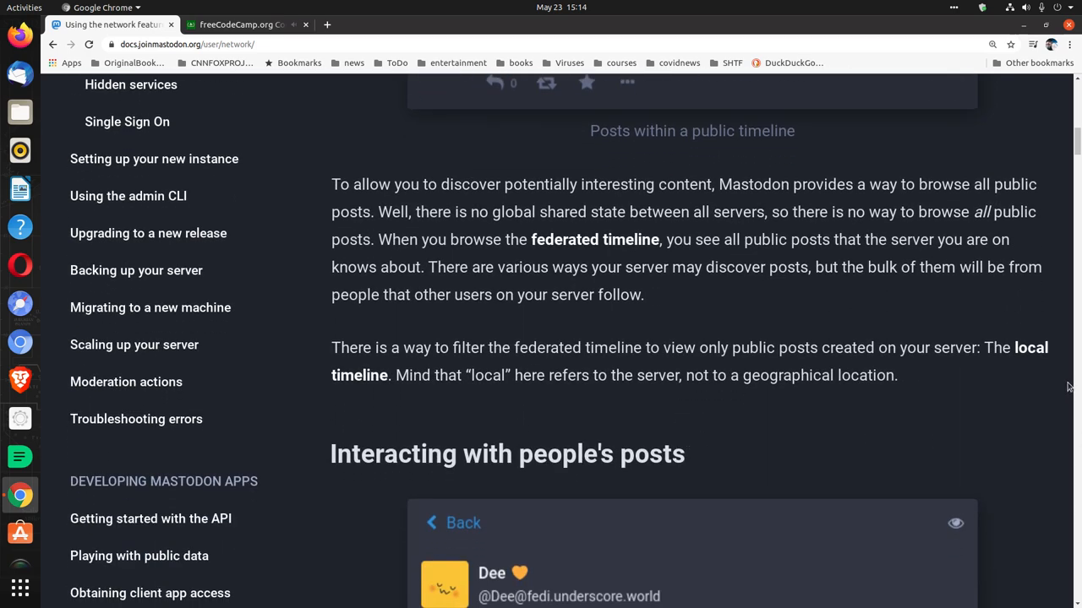
pyautogui.moveTo(1075, 387)
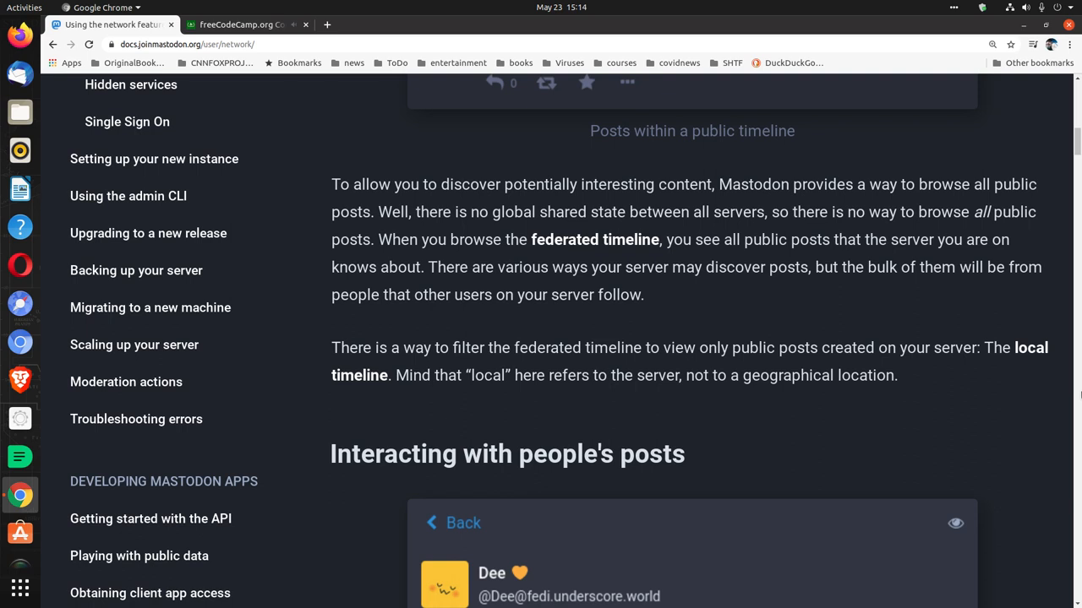
pyautogui.moveTo(1071, 375)
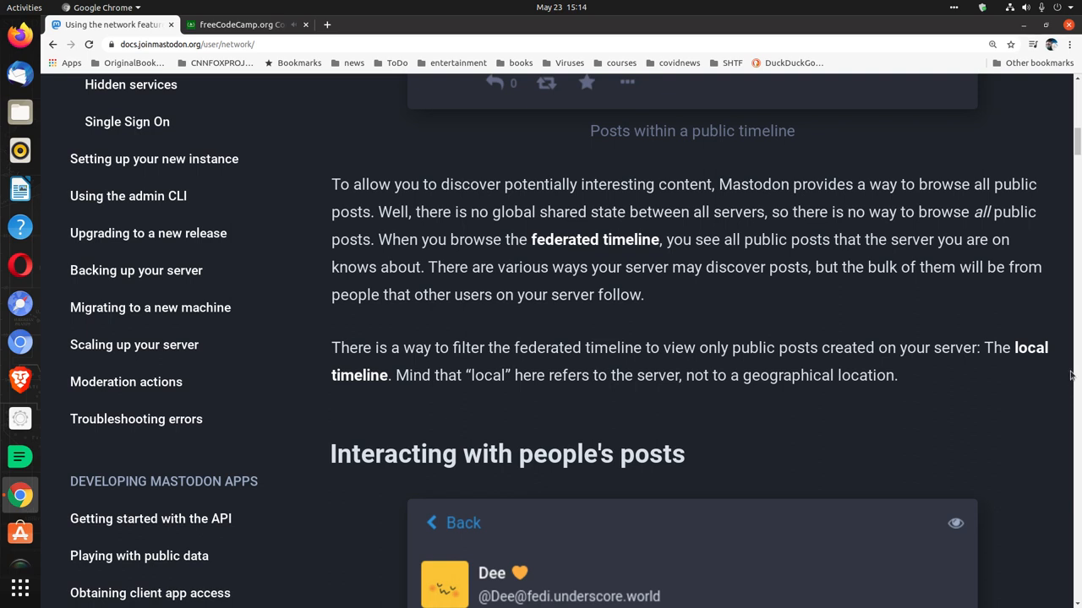
pyautogui.moveTo(1066, 373)
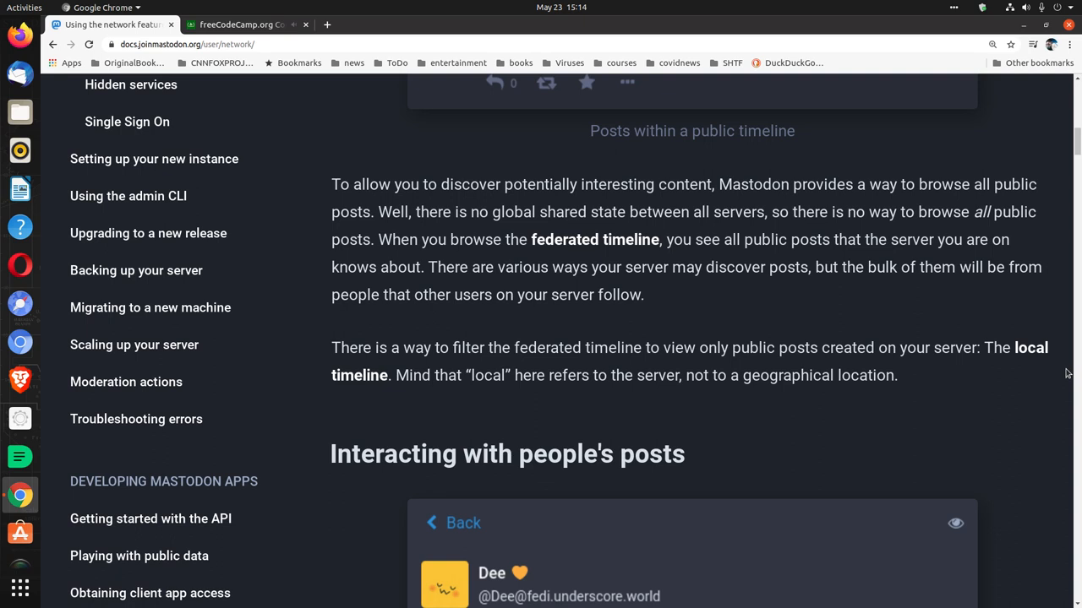
pyautogui.moveTo(1076, 384)
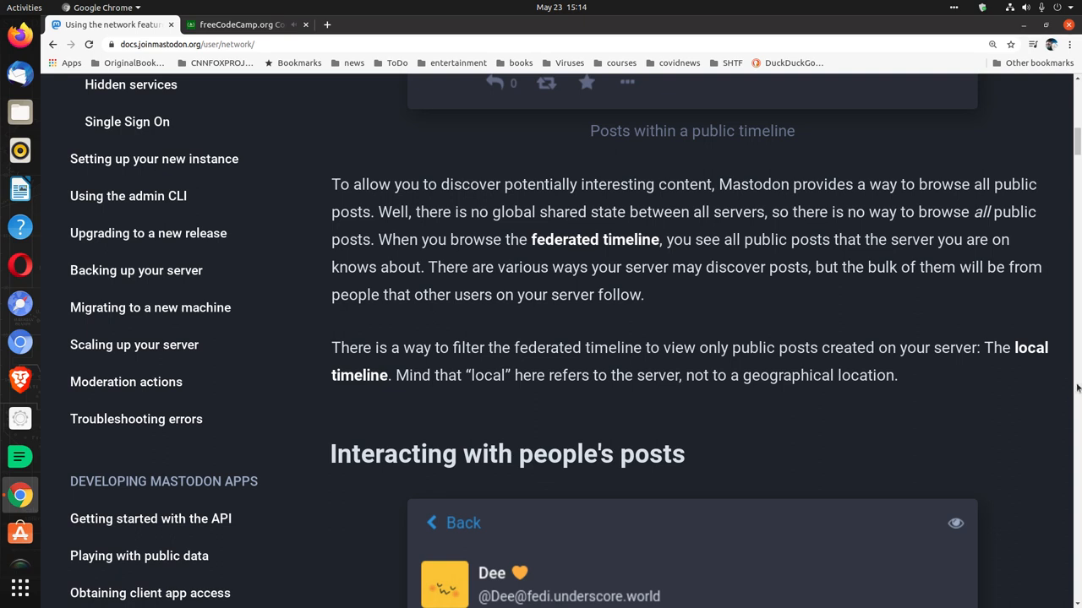
pyautogui.moveTo(1079, 441)
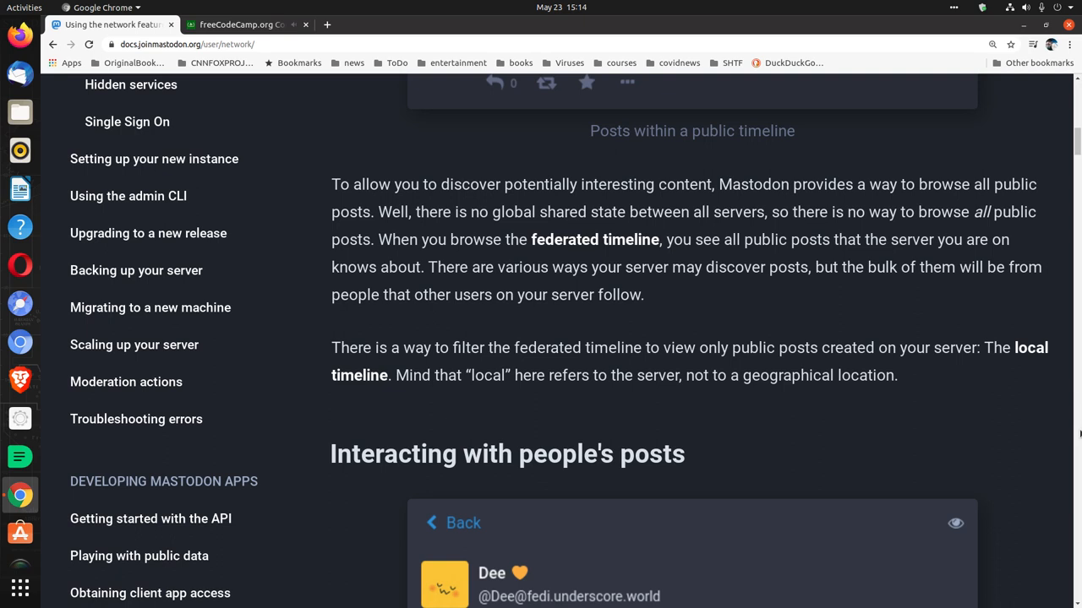
pyautogui.moveTo(1078, 428)
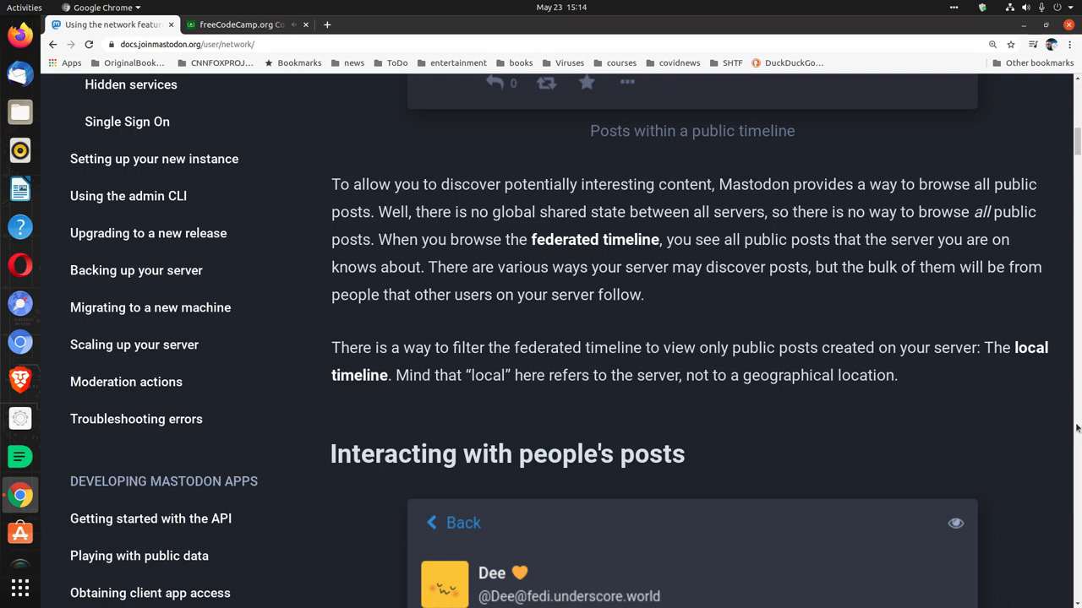
pyautogui.moveTo(1078, 456)
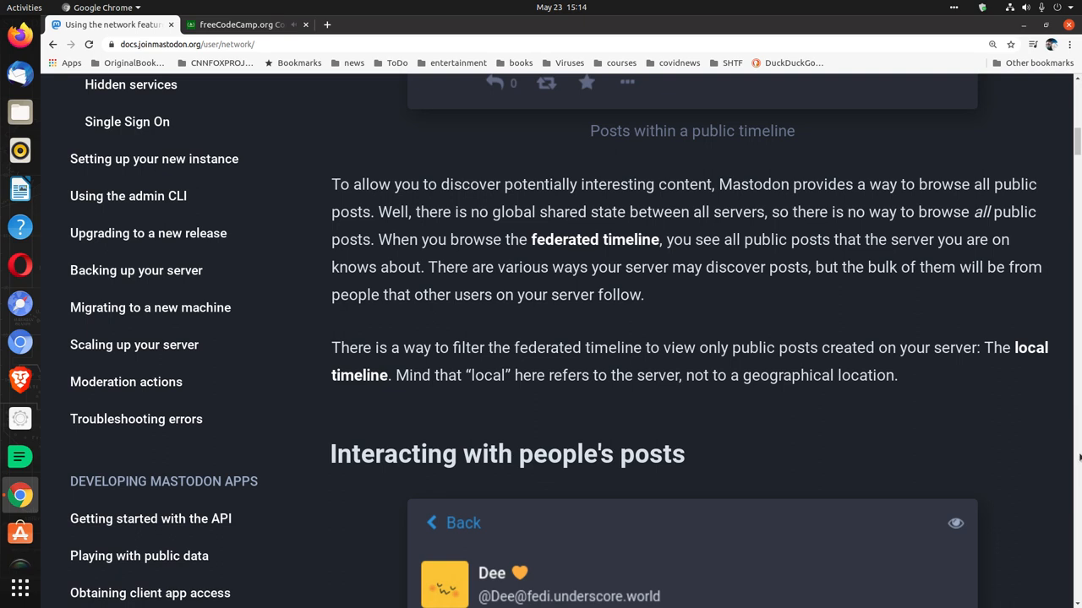
pyautogui.moveTo(1068, 464)
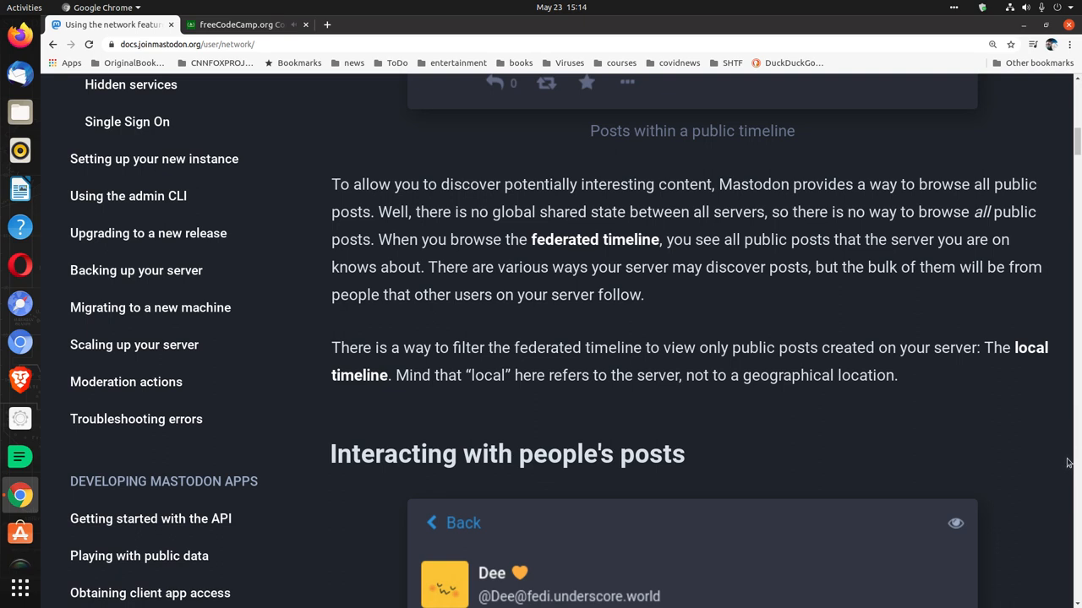
# Scroll to the Reply, Boost and Favourite list, glance at Code Radio, then return.
pyautogui.scroll(-3)
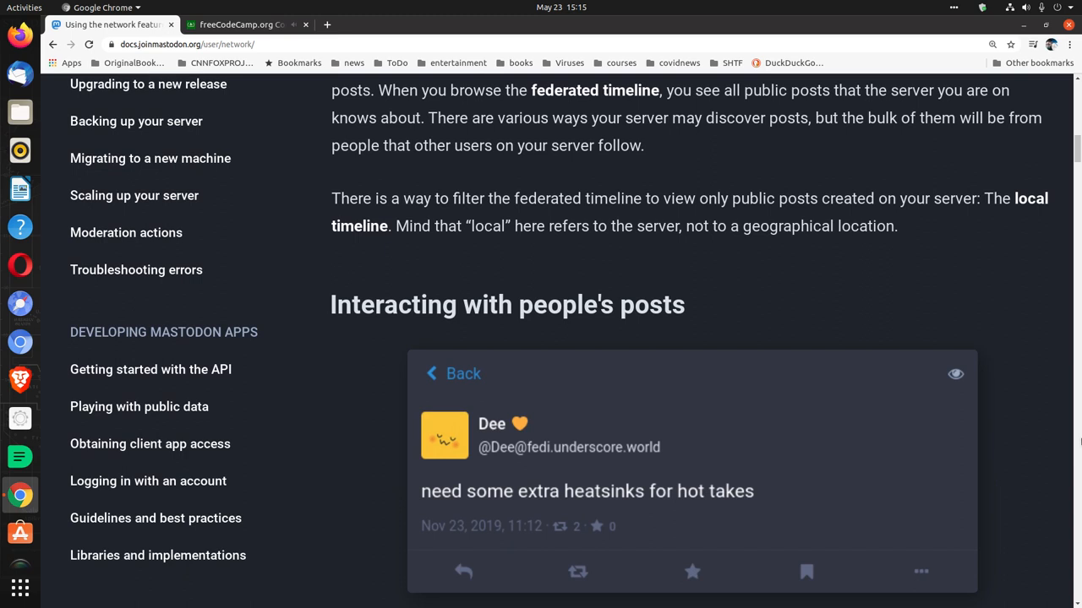
pyautogui.moveTo(1075, 440)
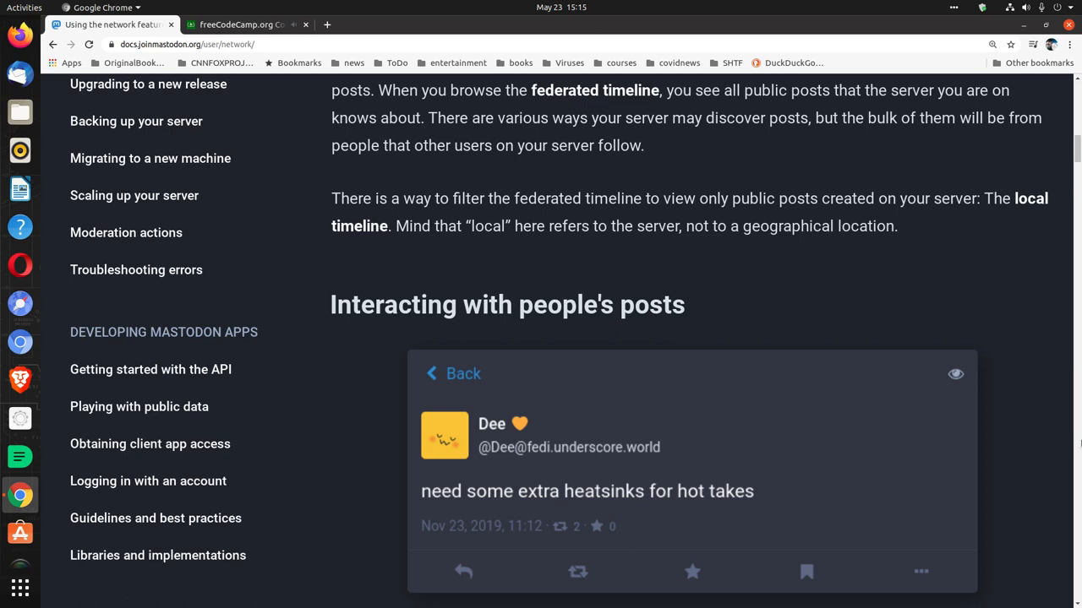
pyautogui.scroll(-3)
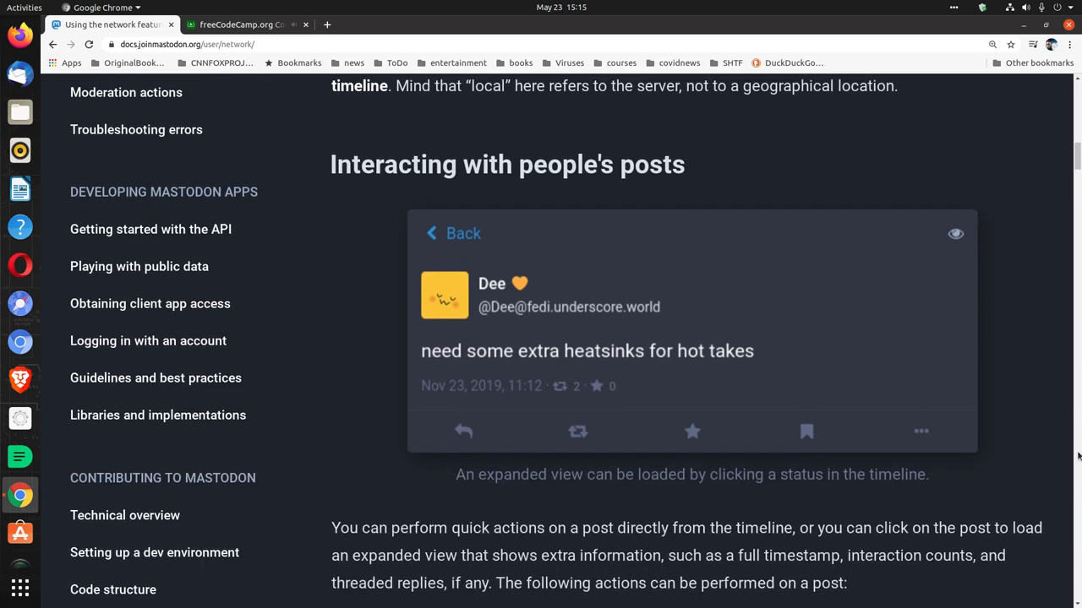
pyautogui.scroll(-3)
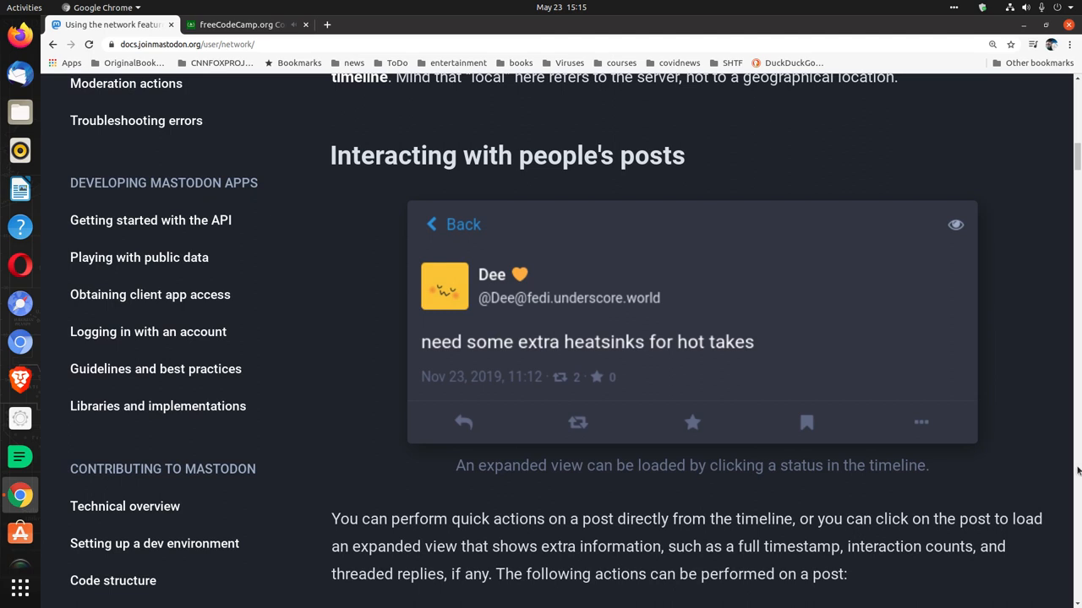
pyautogui.scroll(-3)
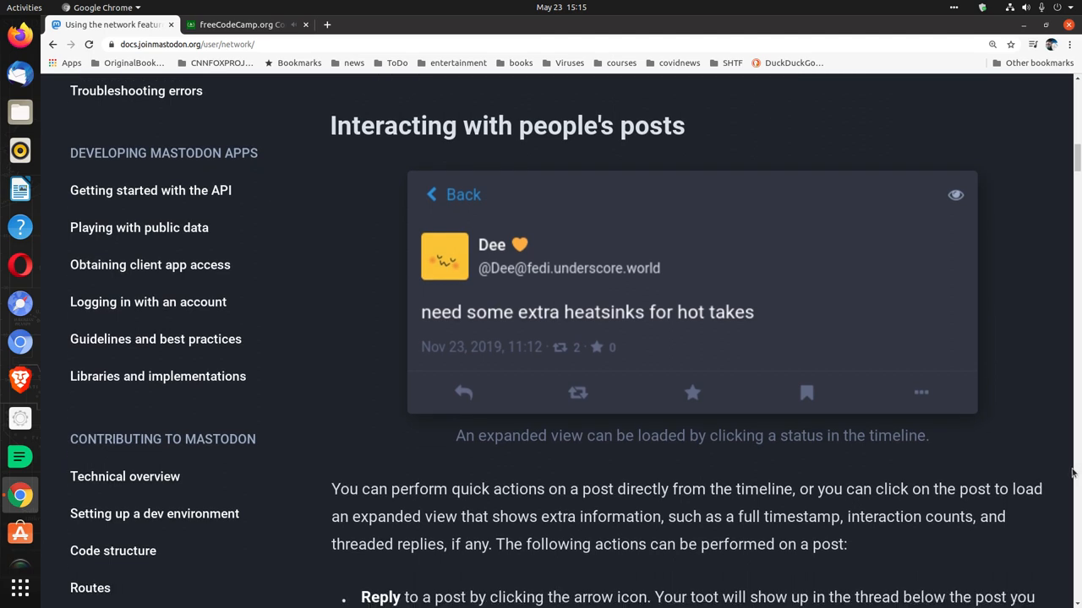
pyautogui.moveTo(678, 459)
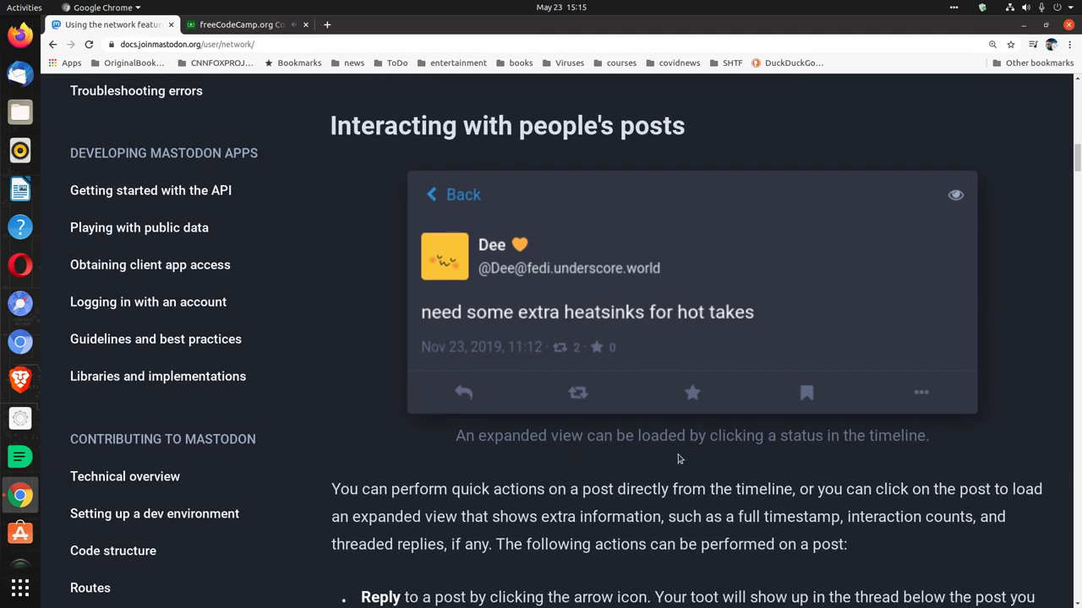
pyautogui.moveTo(796, 456)
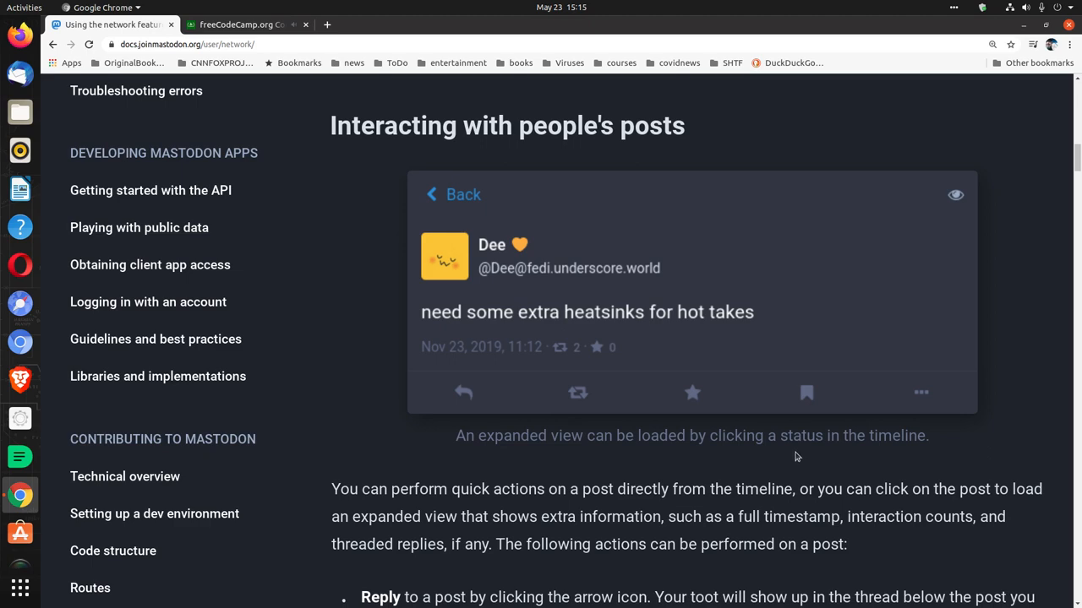
pyautogui.scroll(-3)
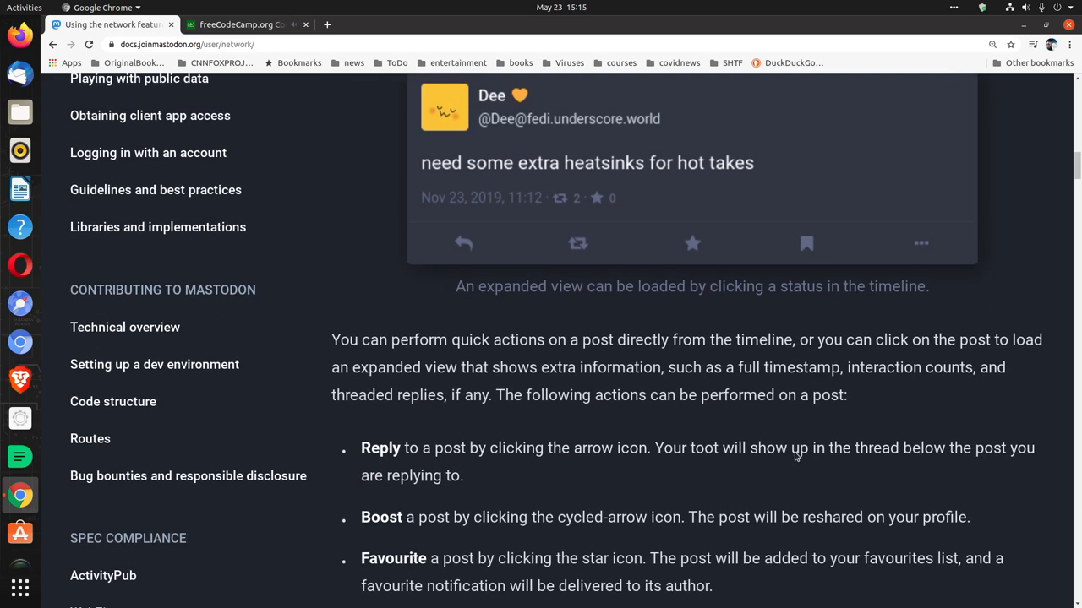
pyautogui.scroll(-3)
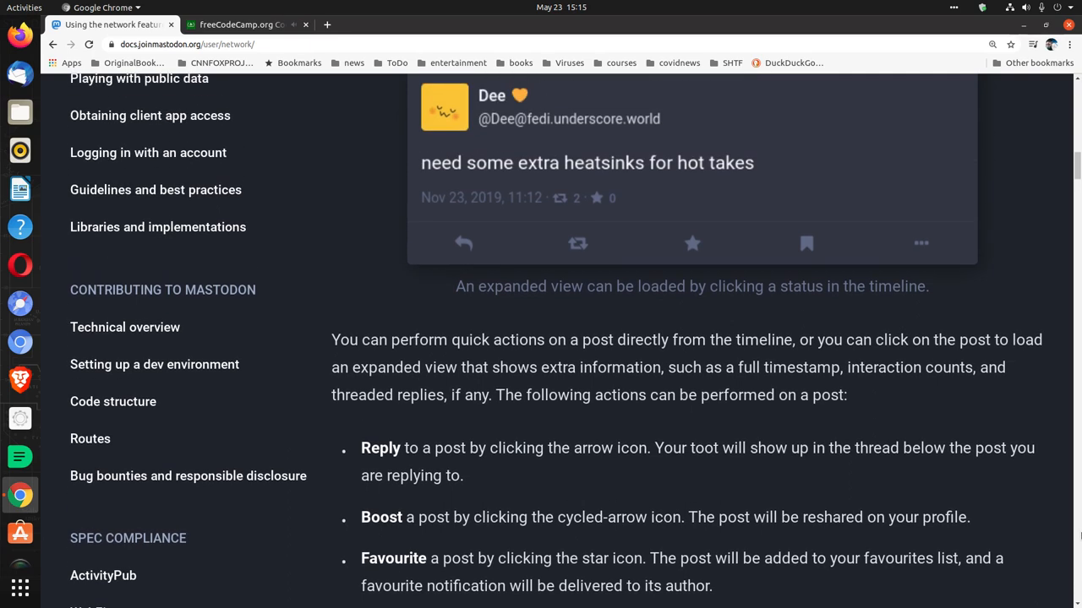
pyautogui.moveTo(1074, 511)
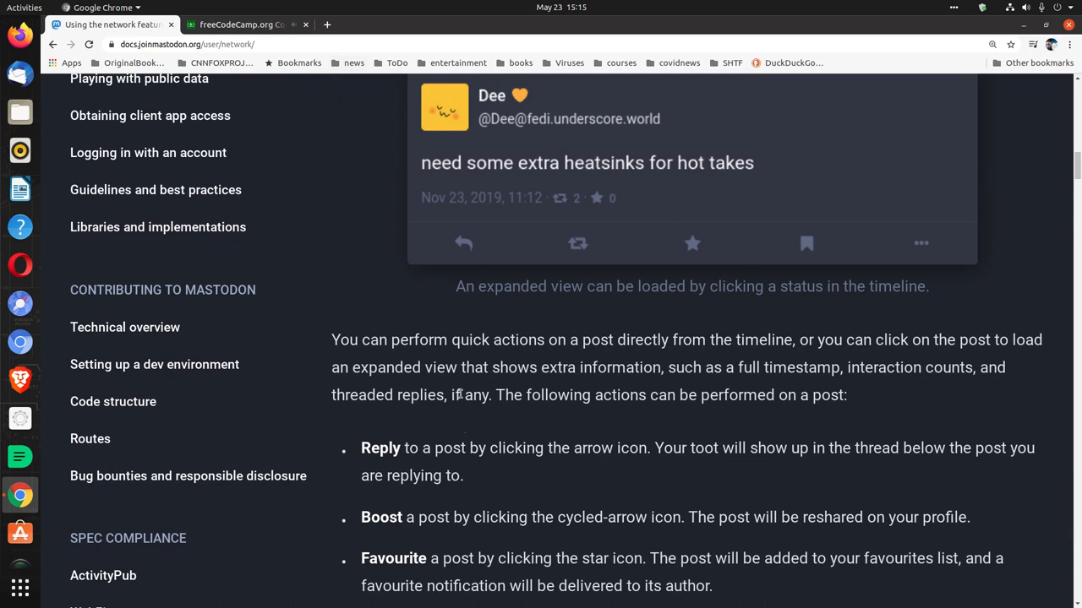
pyautogui.click(246, 25)
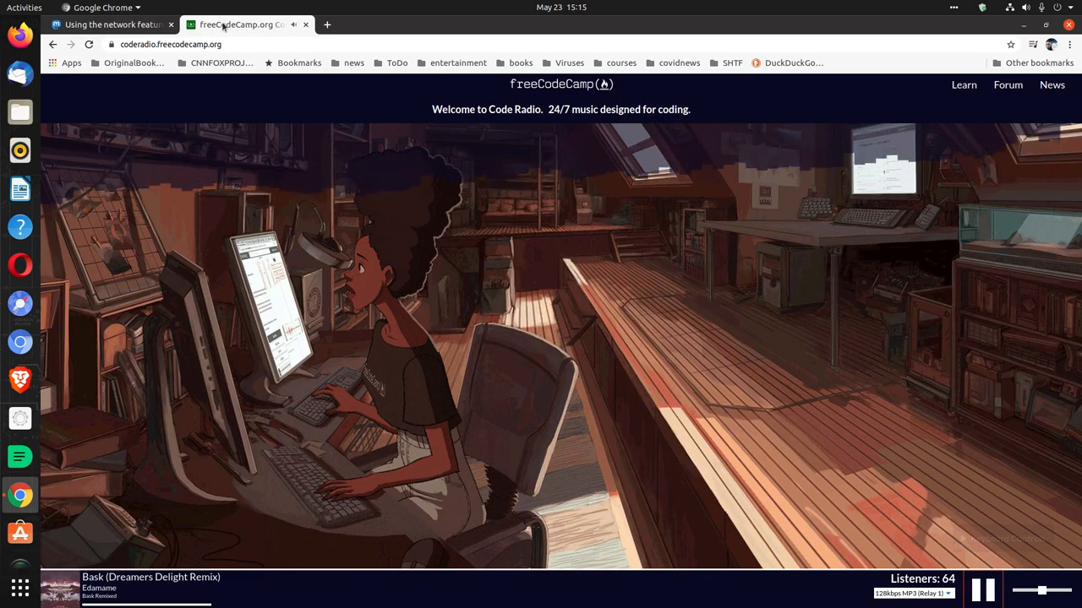
pyautogui.click(114, 24)
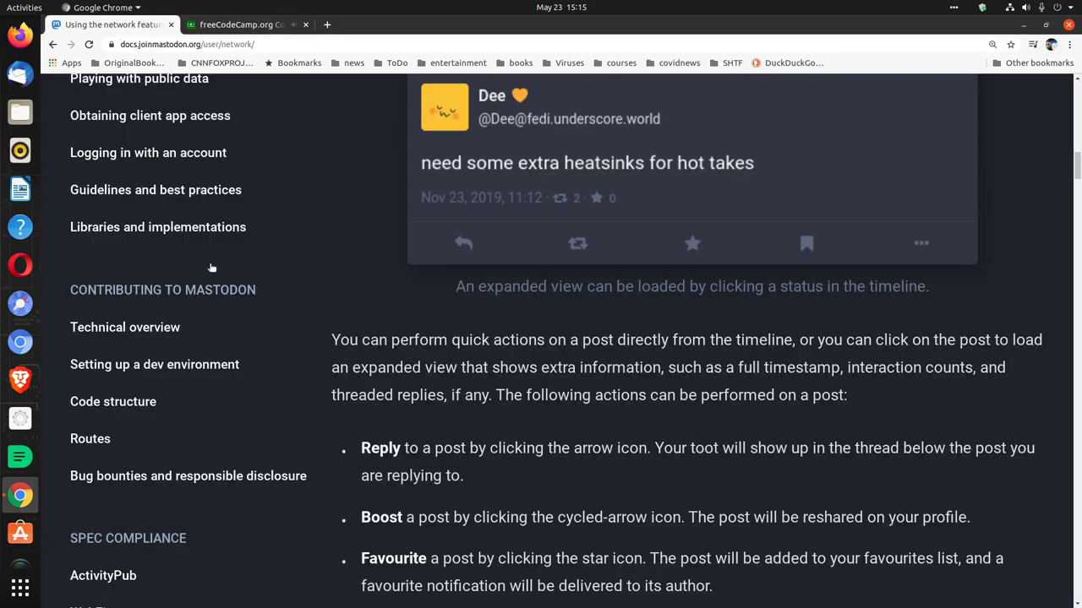
pyautogui.moveTo(571, 402)
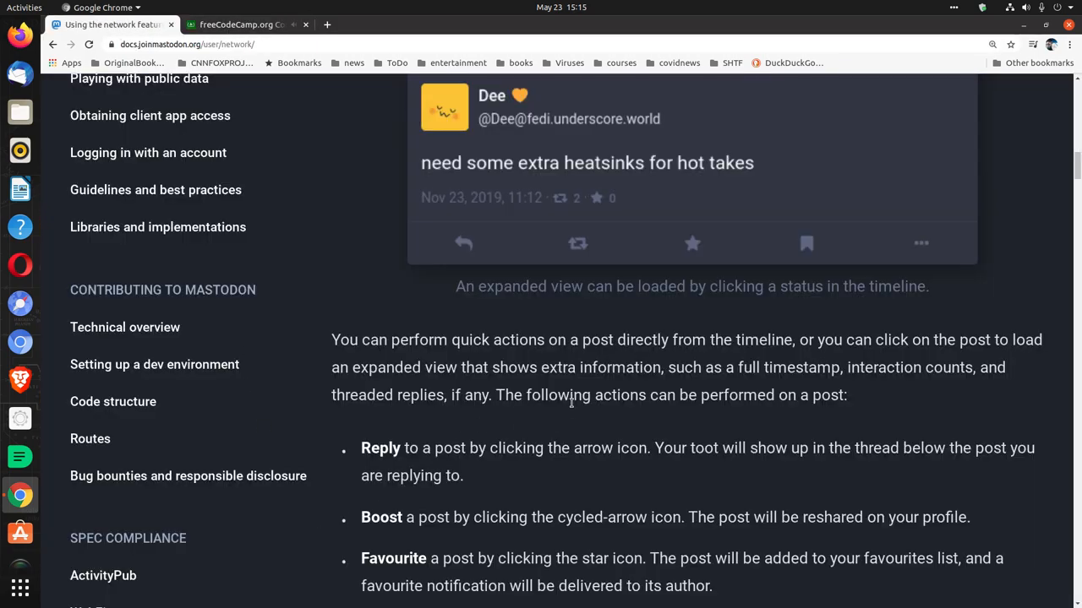
# Scroll through the Bookmark and options-menu post actions until the Notifications heading appears.
pyautogui.scroll(-3)
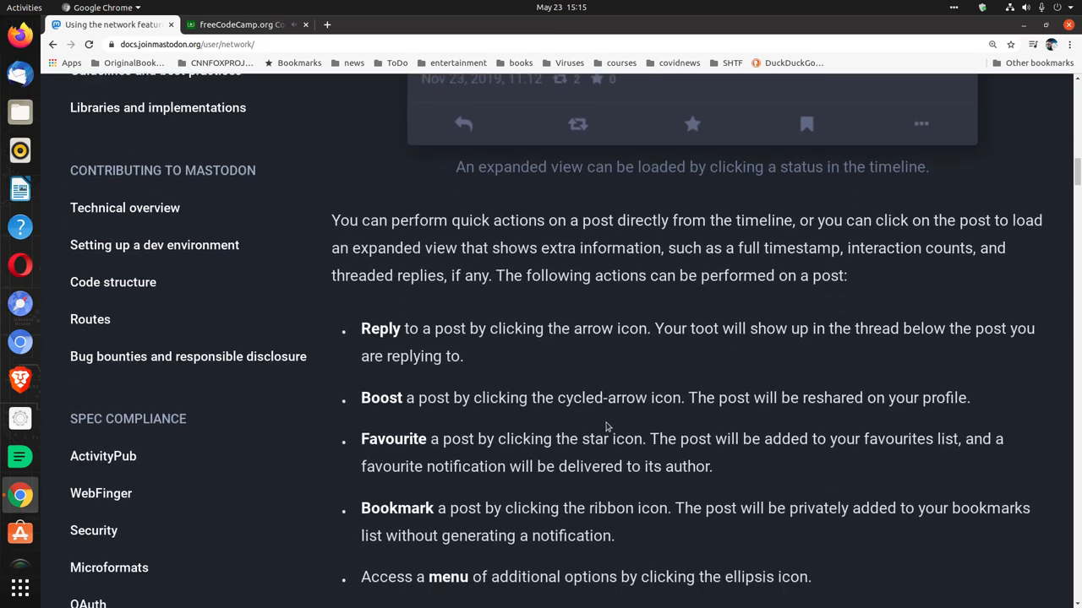
pyautogui.scroll(-3)
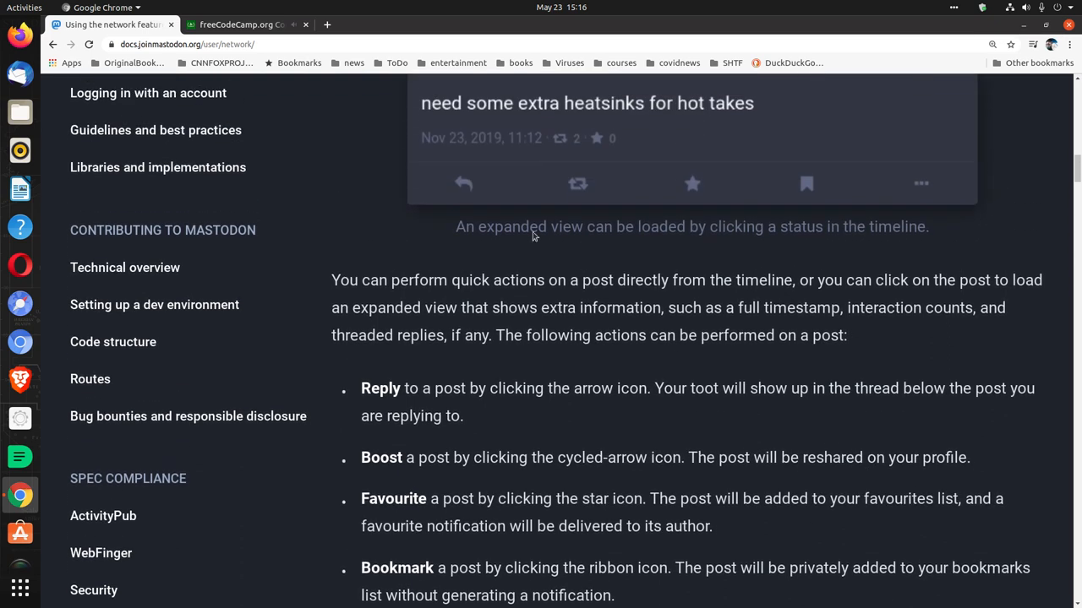
pyautogui.scroll(-3)
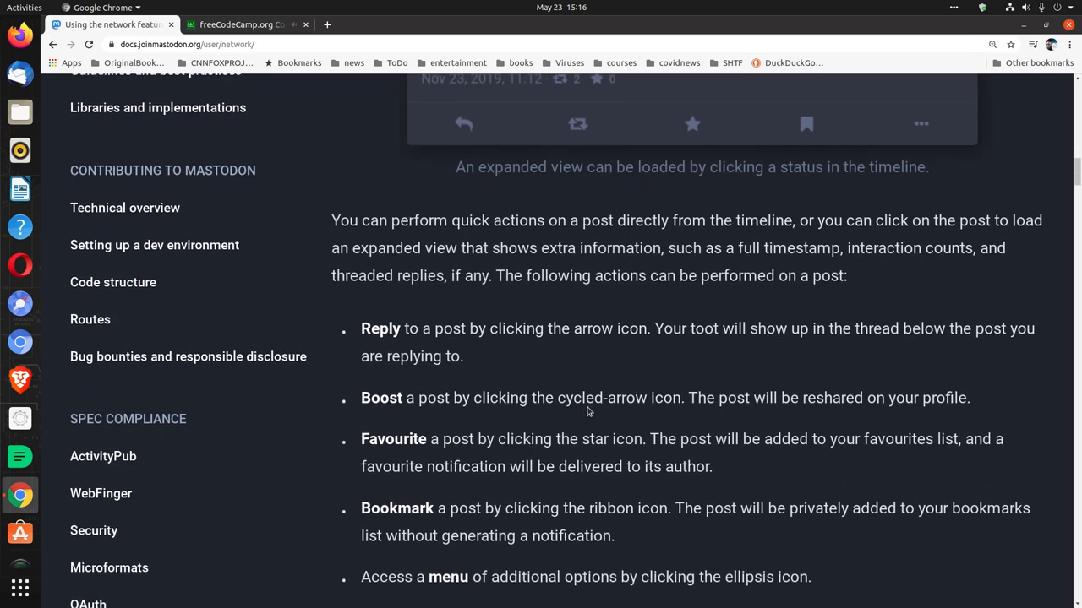
pyautogui.moveTo(500, 421)
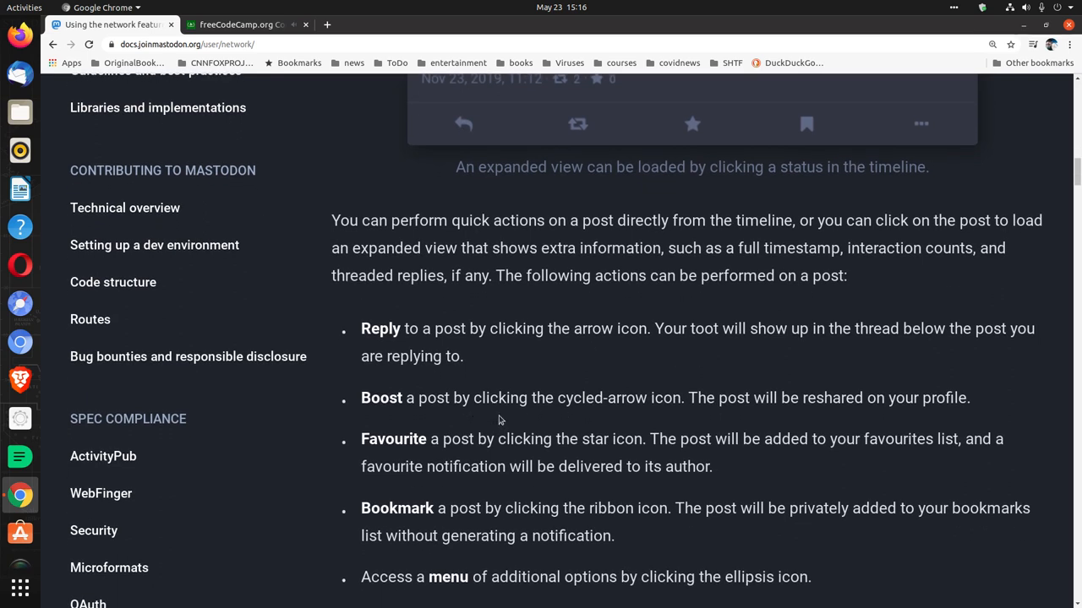
pyautogui.moveTo(580, 435)
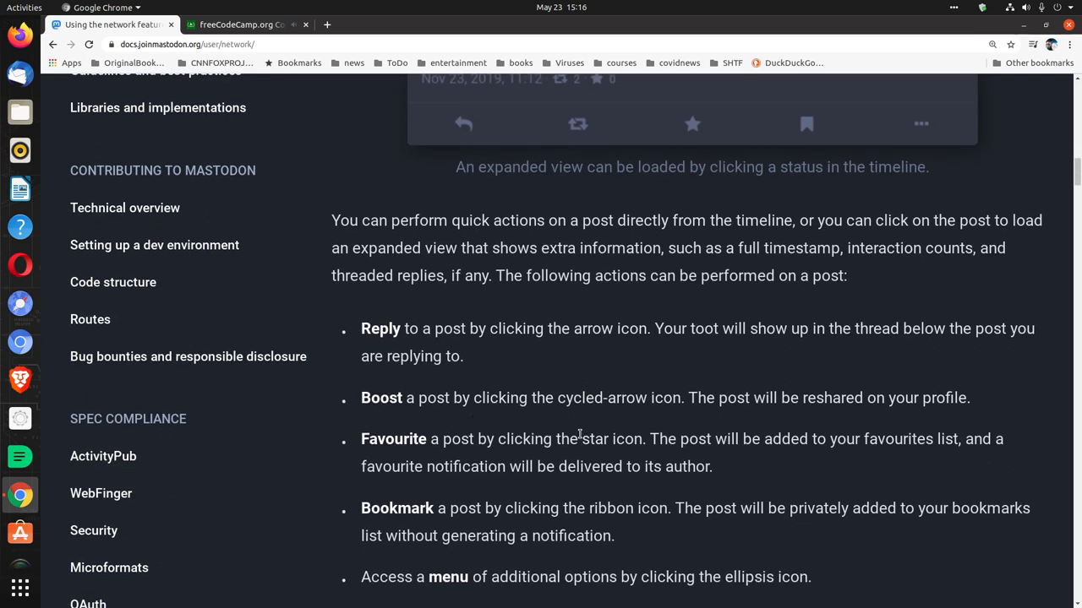
pyautogui.moveTo(753, 429)
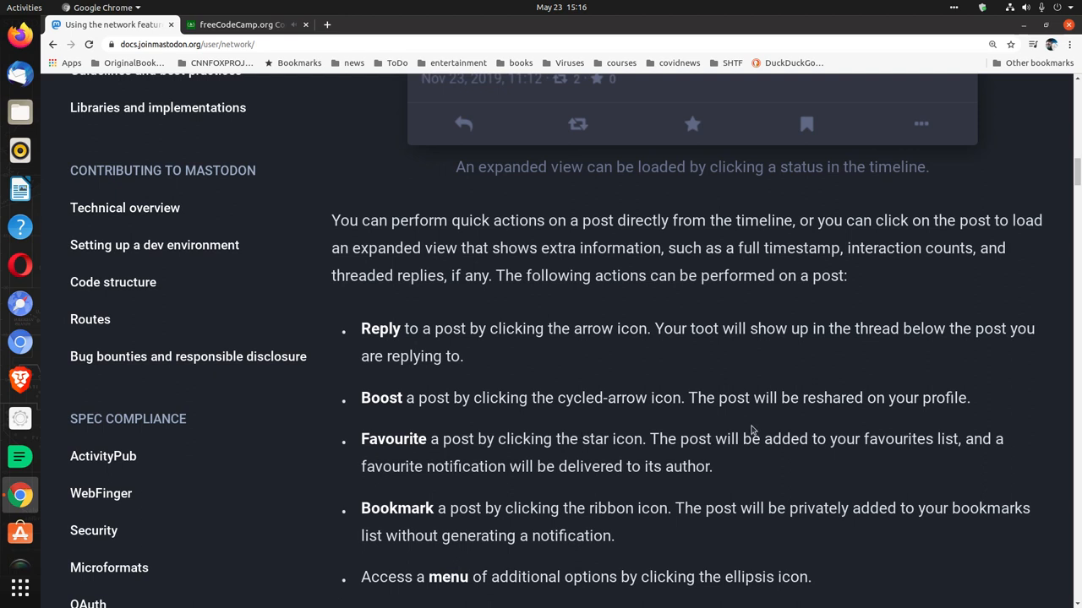
pyautogui.moveTo(690, 263)
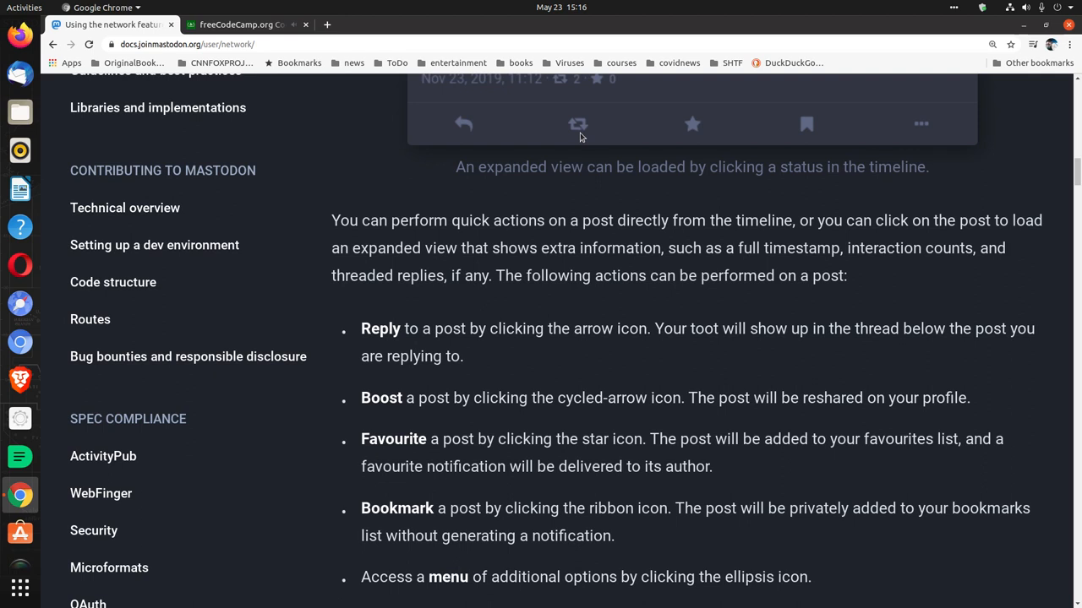
pyautogui.scroll(-3)
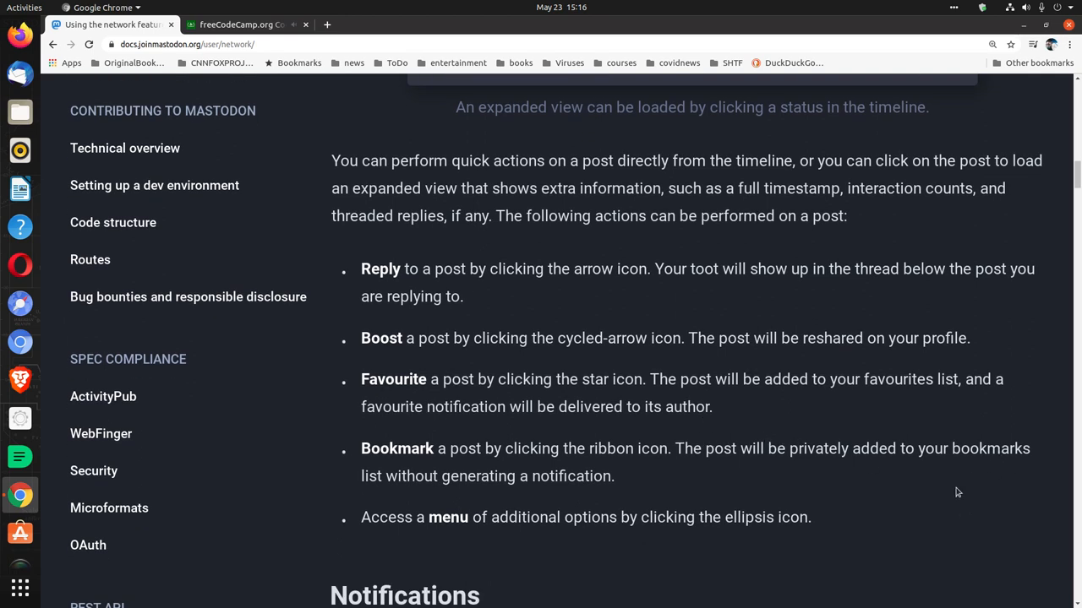
pyautogui.moveTo(1045, 502)
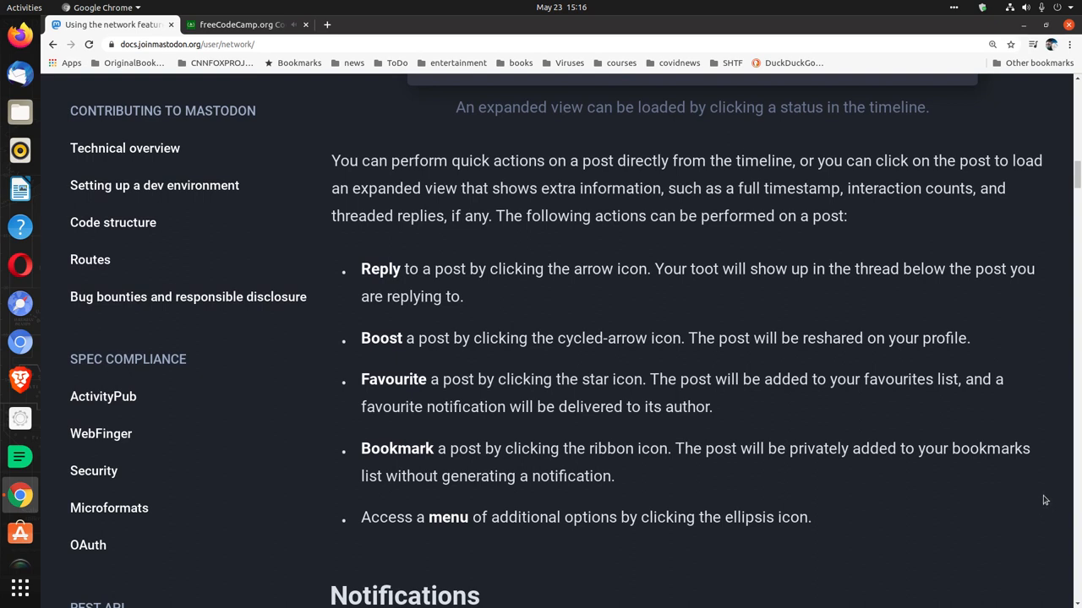
pyautogui.moveTo(1030, 499)
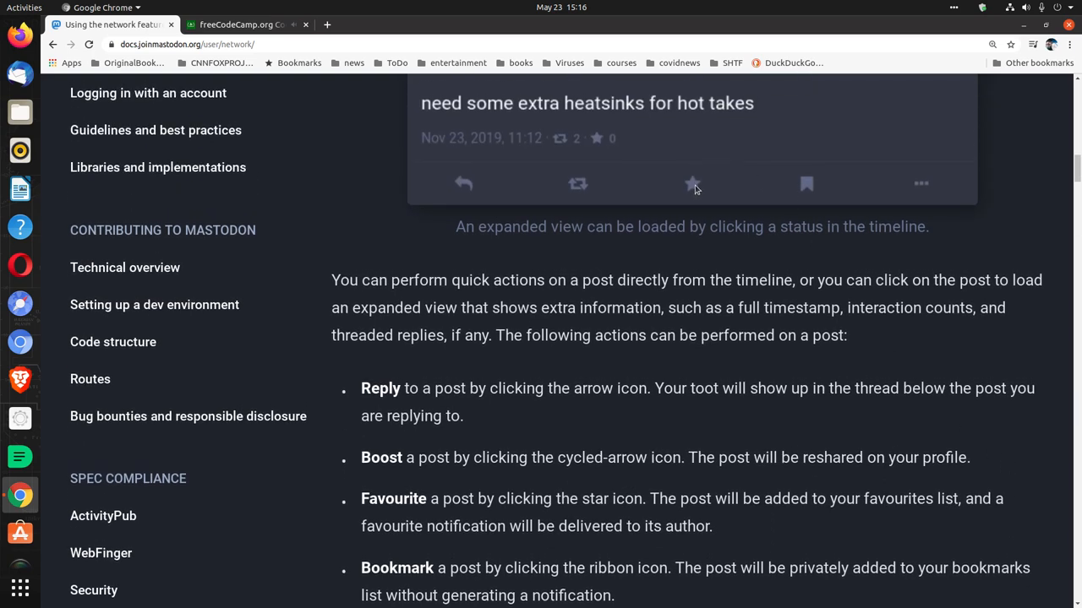
pyautogui.scroll(-3)
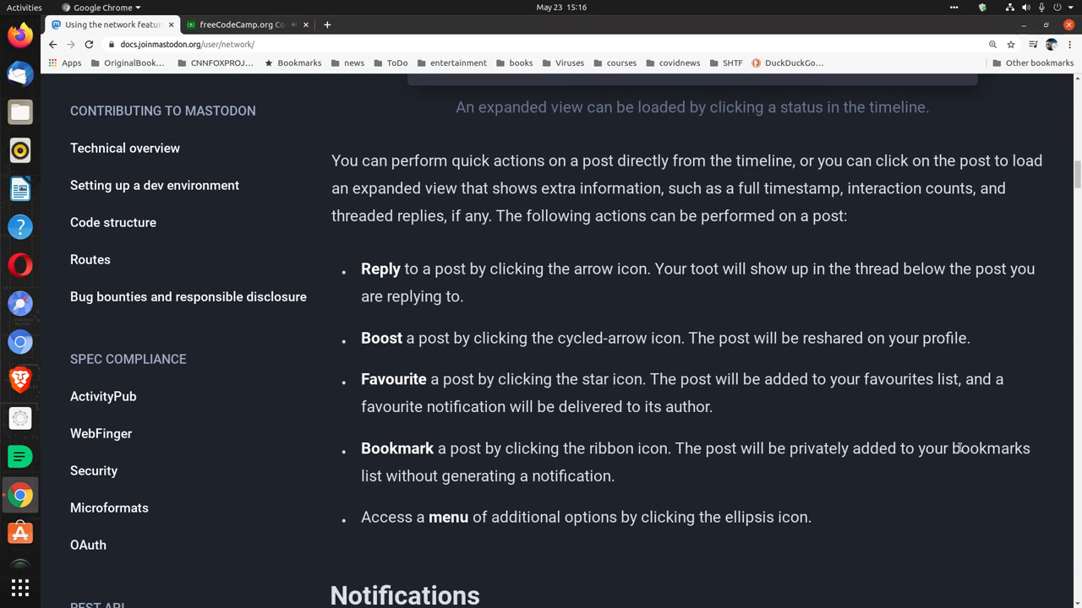
pyautogui.scroll(-3)
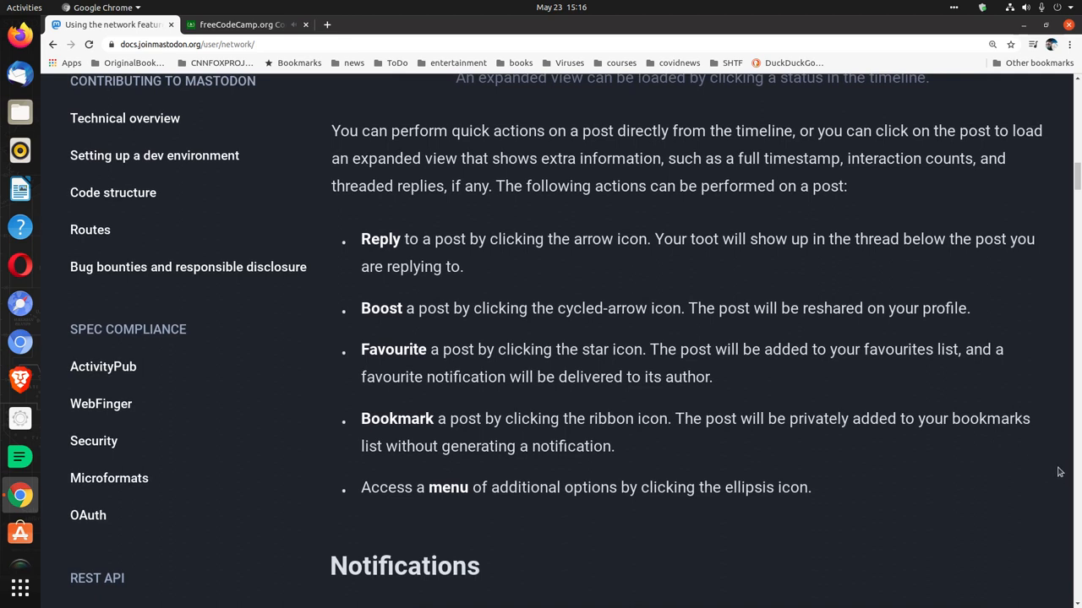
pyautogui.moveTo(1071, 466)
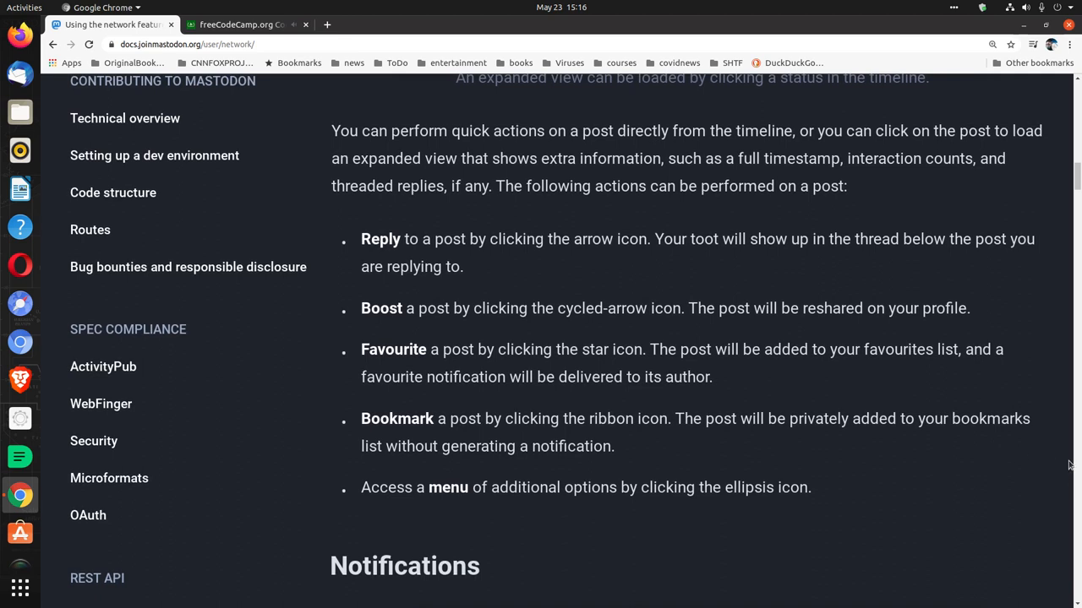
pyautogui.moveTo(1078, 458)
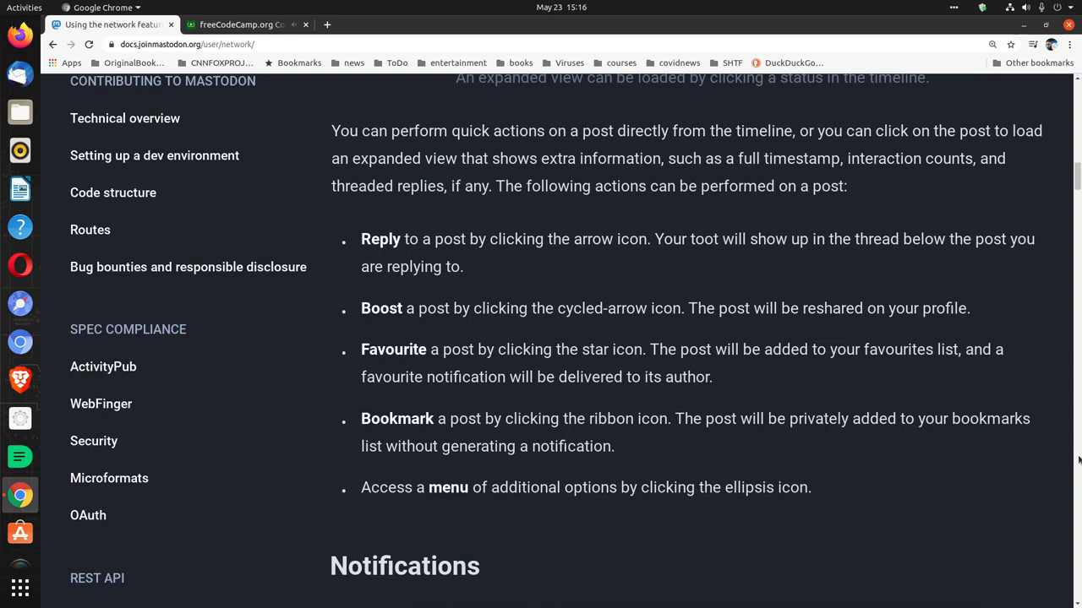
pyautogui.scroll(-3)
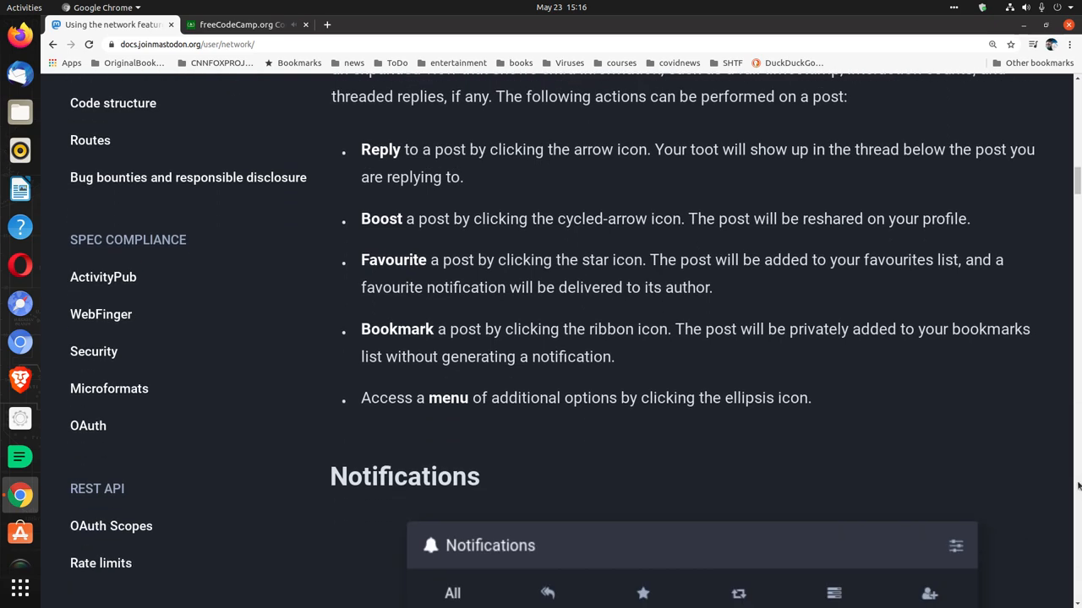
pyautogui.moveTo(1070, 499)
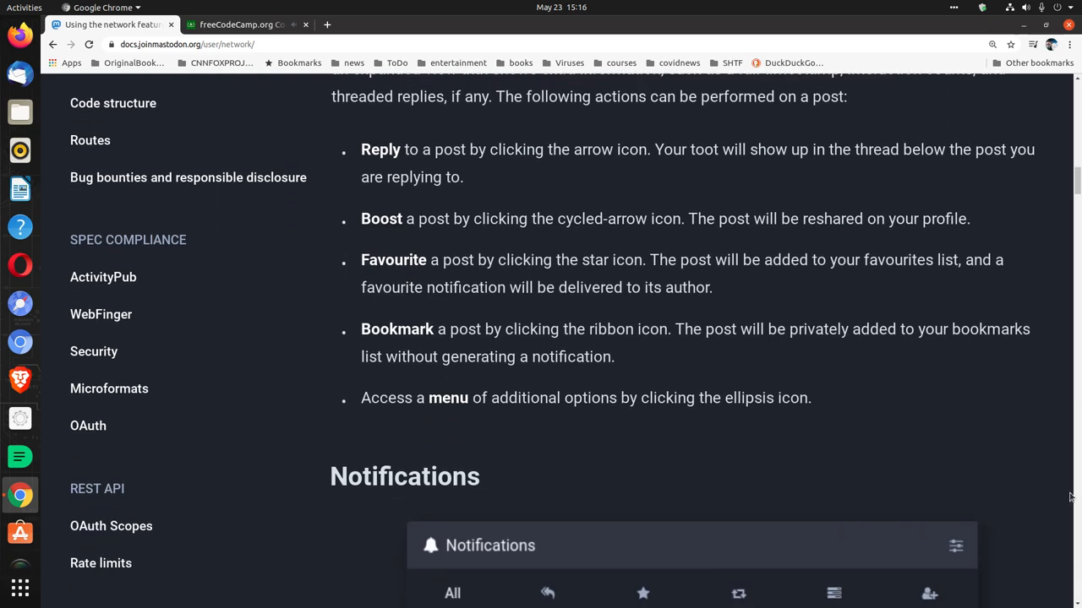
pyautogui.scroll(3)
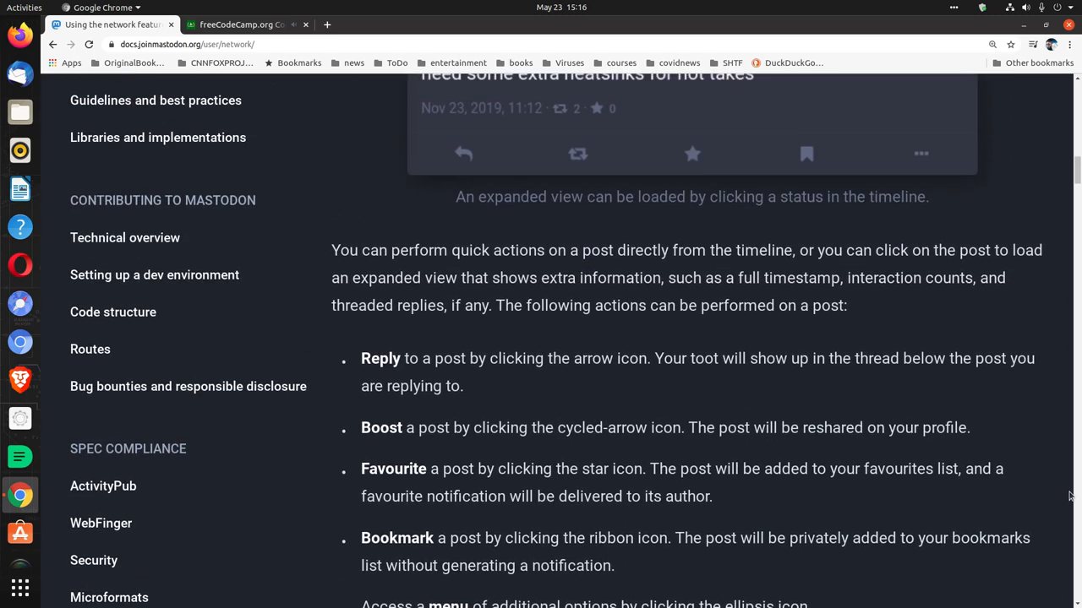
pyautogui.scroll(-3)
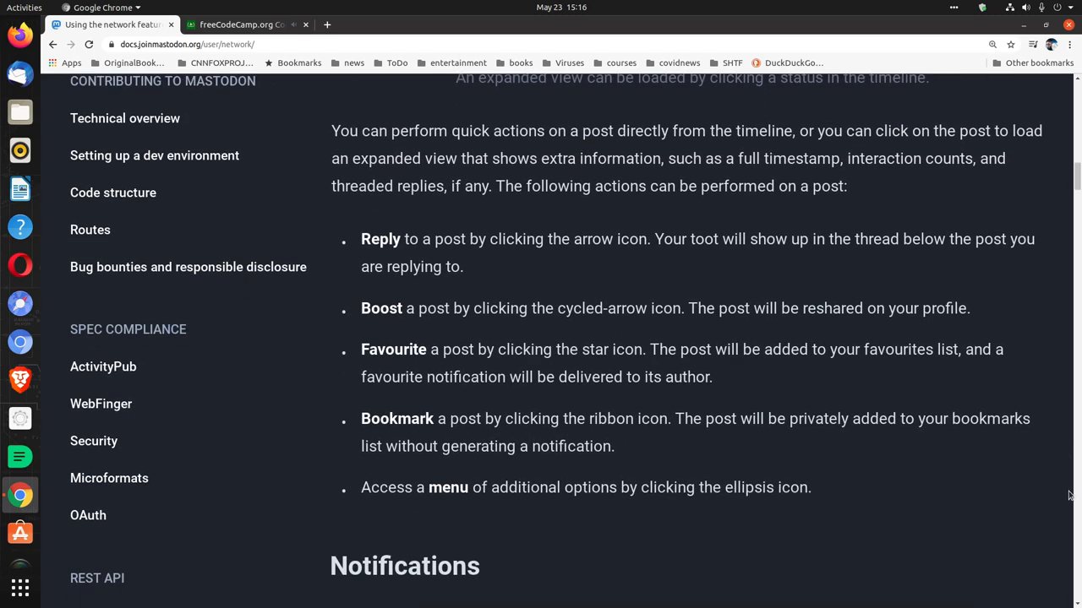
pyautogui.scroll(-3)
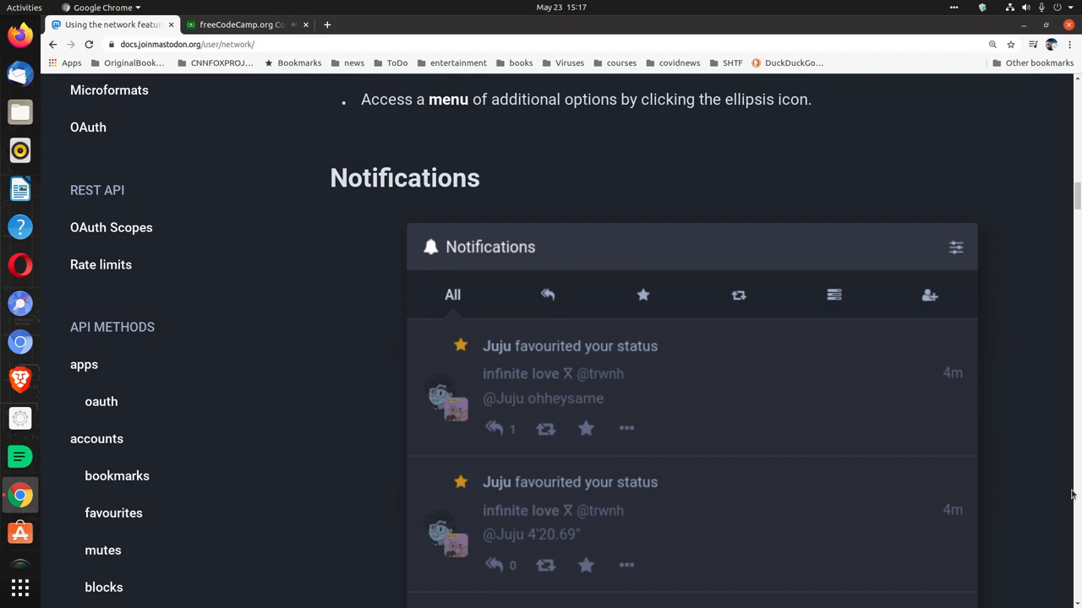
# Read down the notification types list, from Mentions through Follows.
pyautogui.scroll(-3)
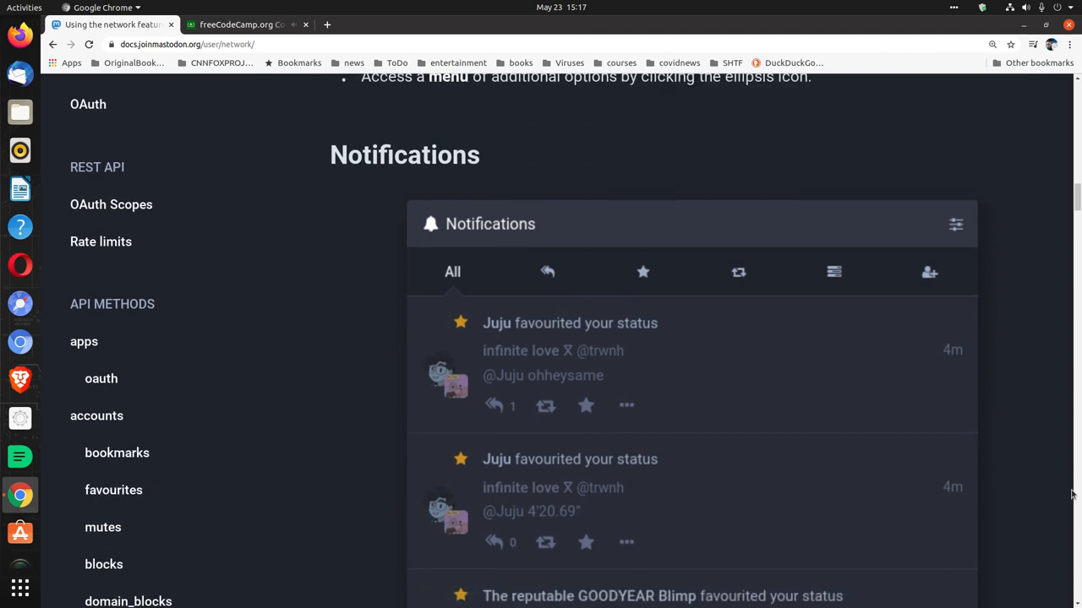
pyautogui.scroll(-3)
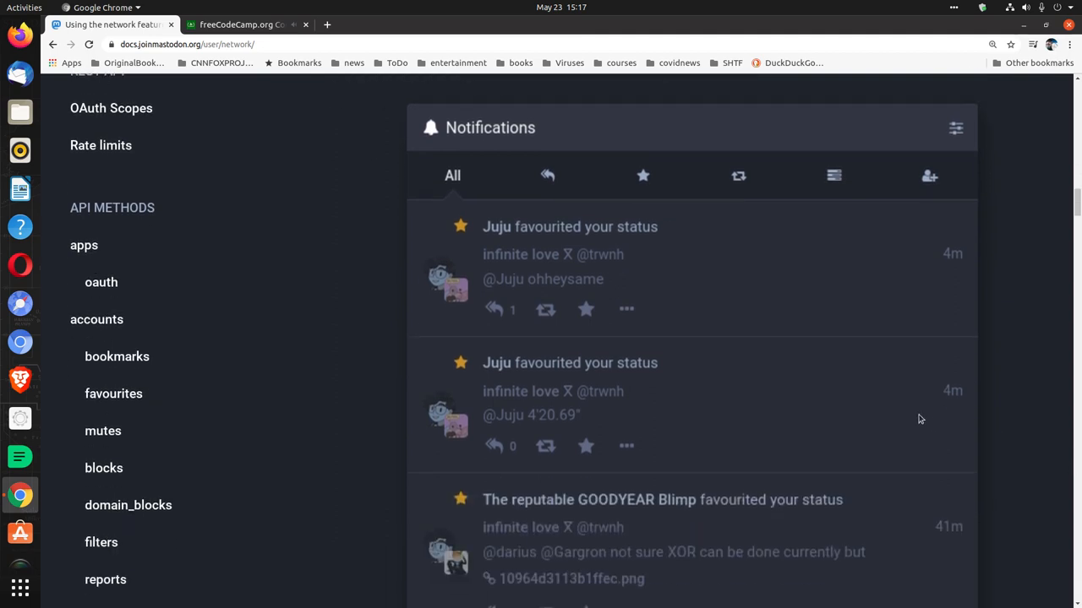
pyautogui.scroll(-3)
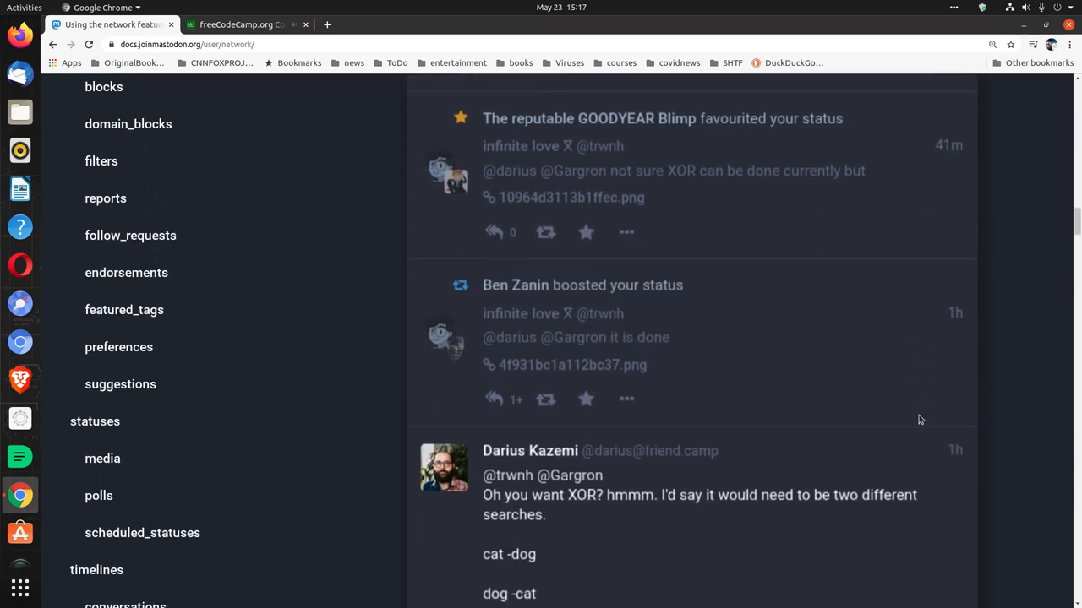
pyautogui.scroll(-3)
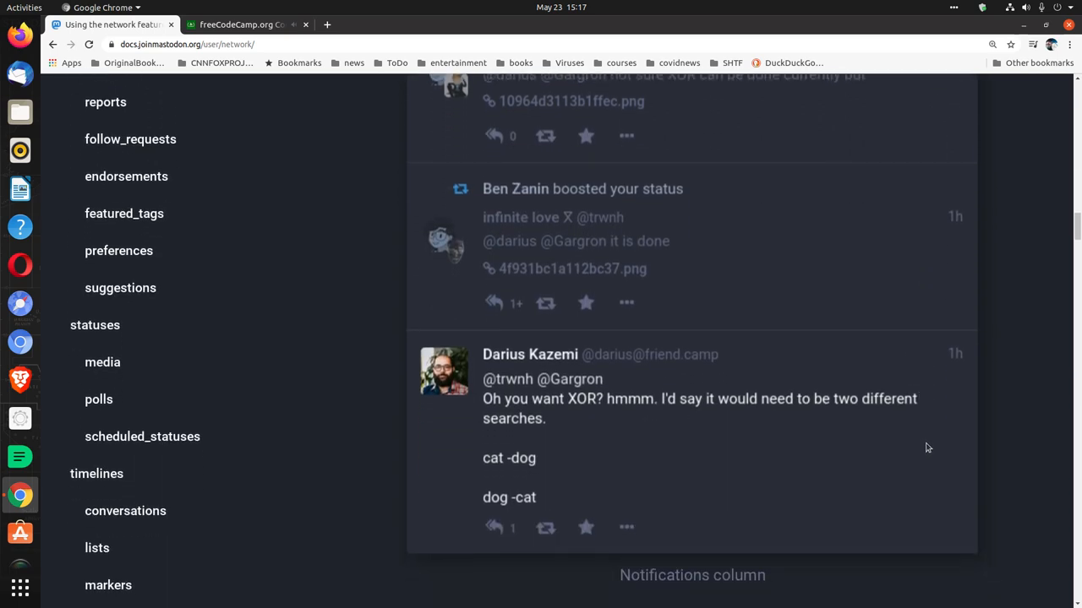
pyautogui.scroll(-3)
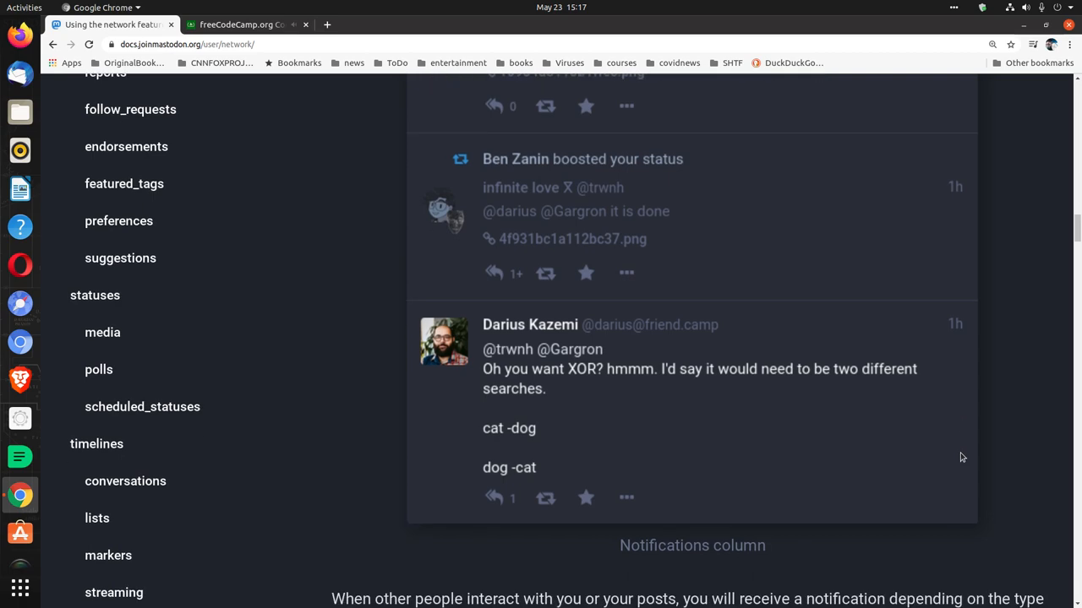
pyautogui.scroll(-3)
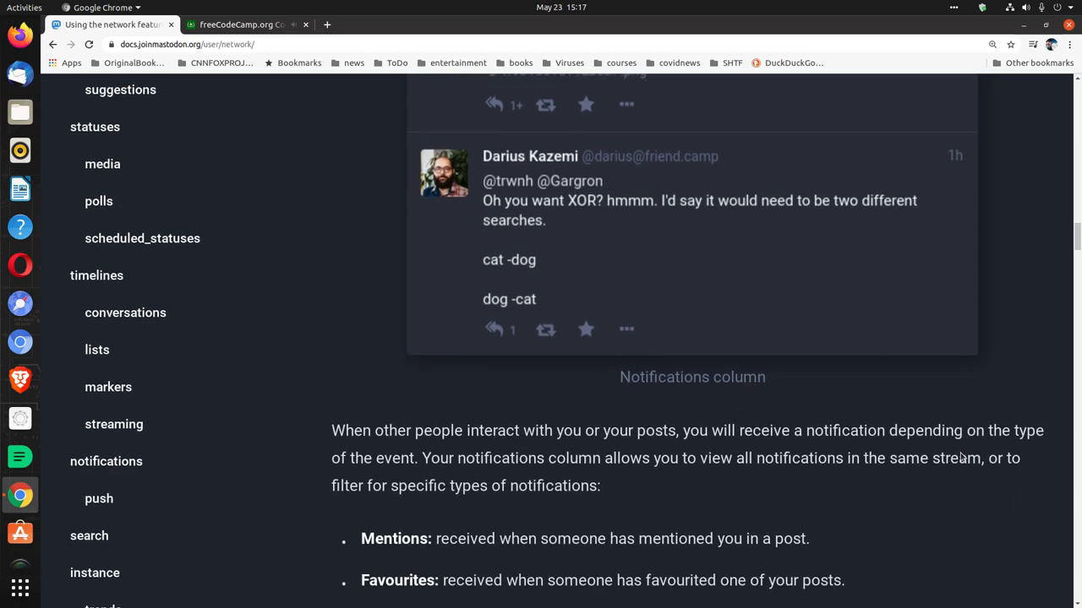
pyautogui.scroll(-3)
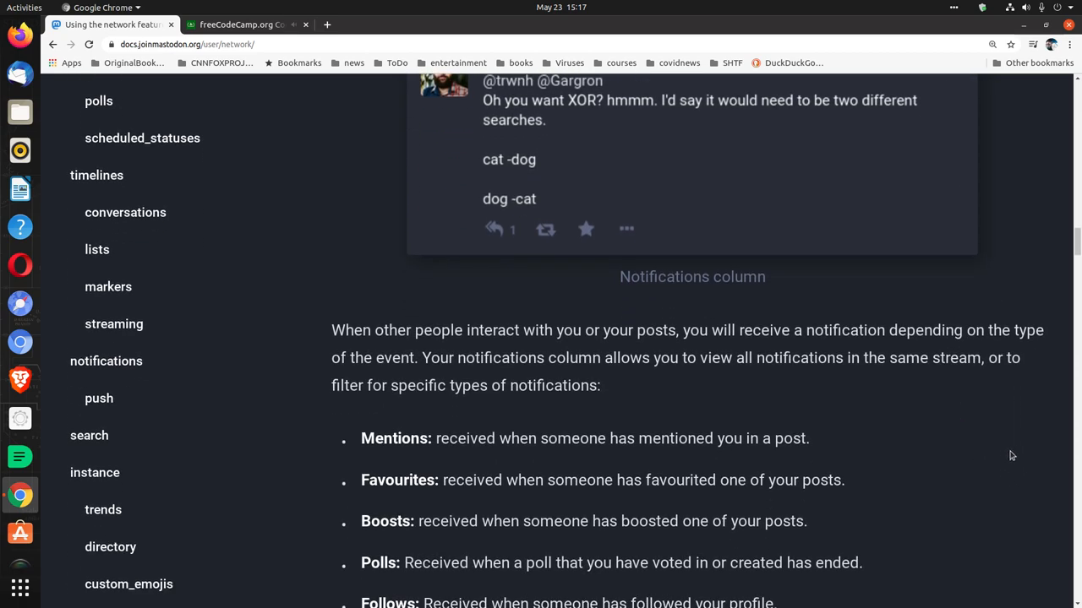
pyautogui.moveTo(998, 486)
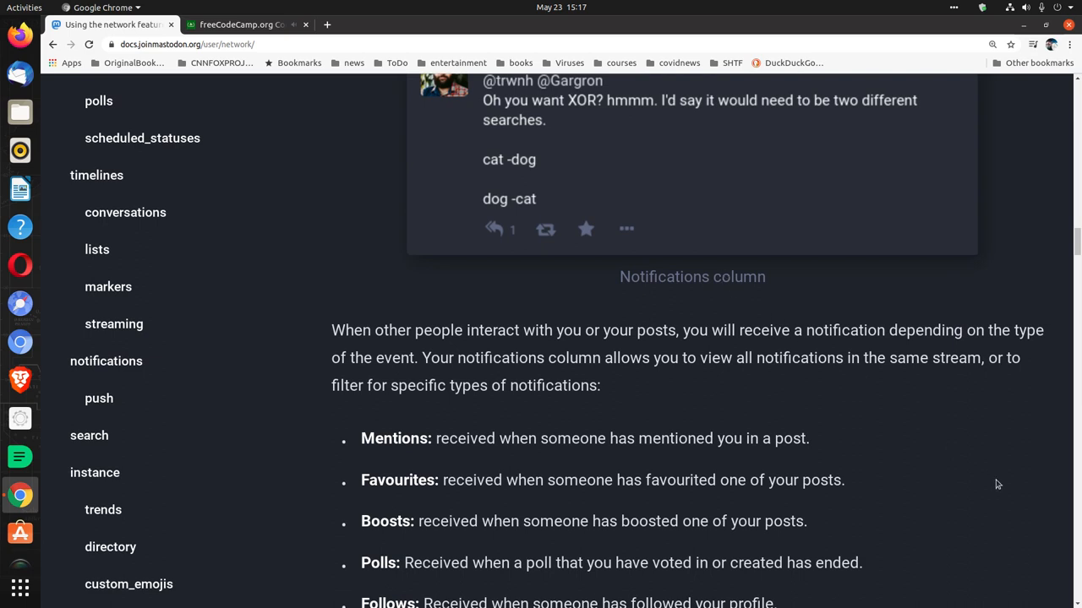
pyautogui.moveTo(1028, 479)
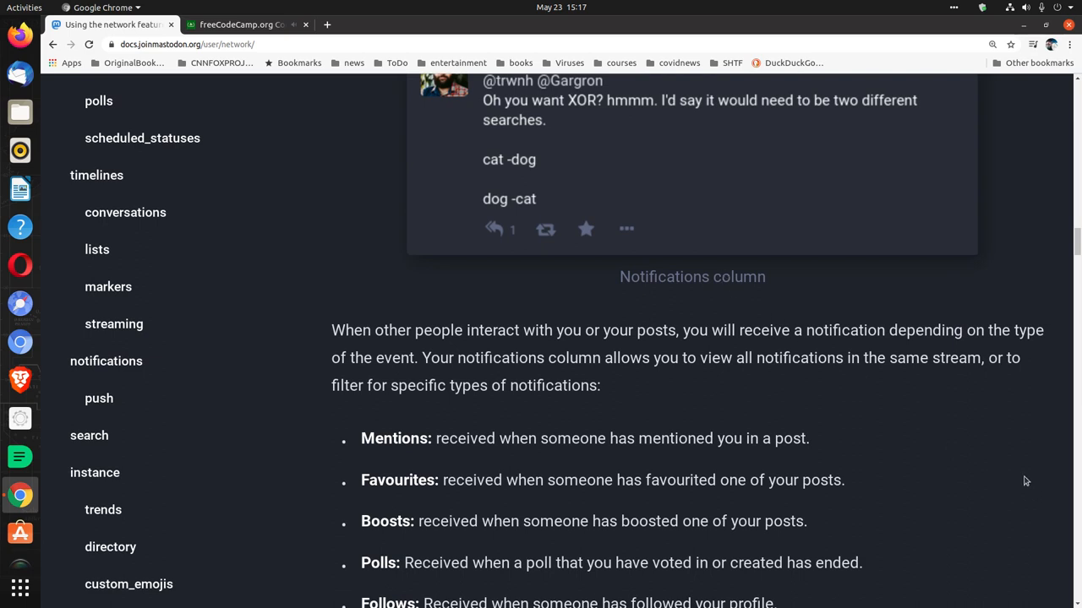
# Reach the Following profiles heading, briefly check Code Radio, and return to the docs.
pyautogui.scroll(-3)
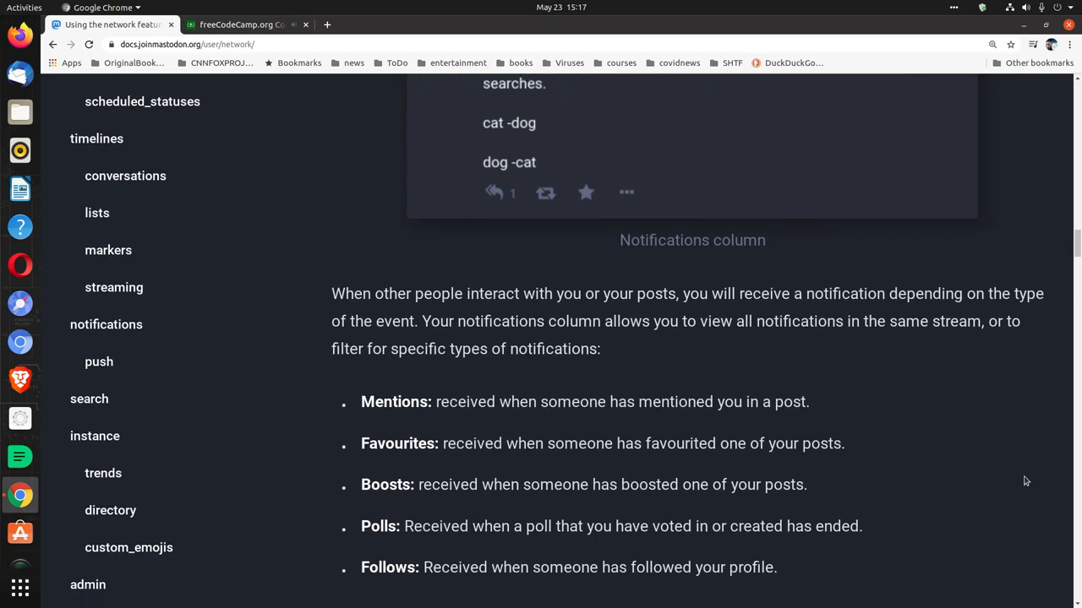
pyautogui.scroll(-3)
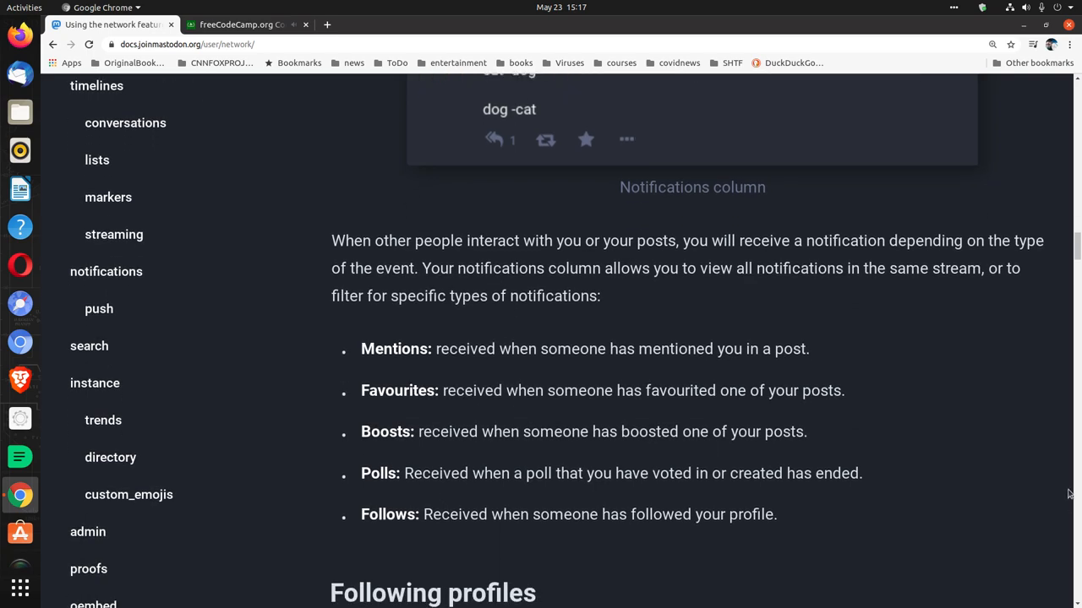
pyautogui.moveTo(1072, 474)
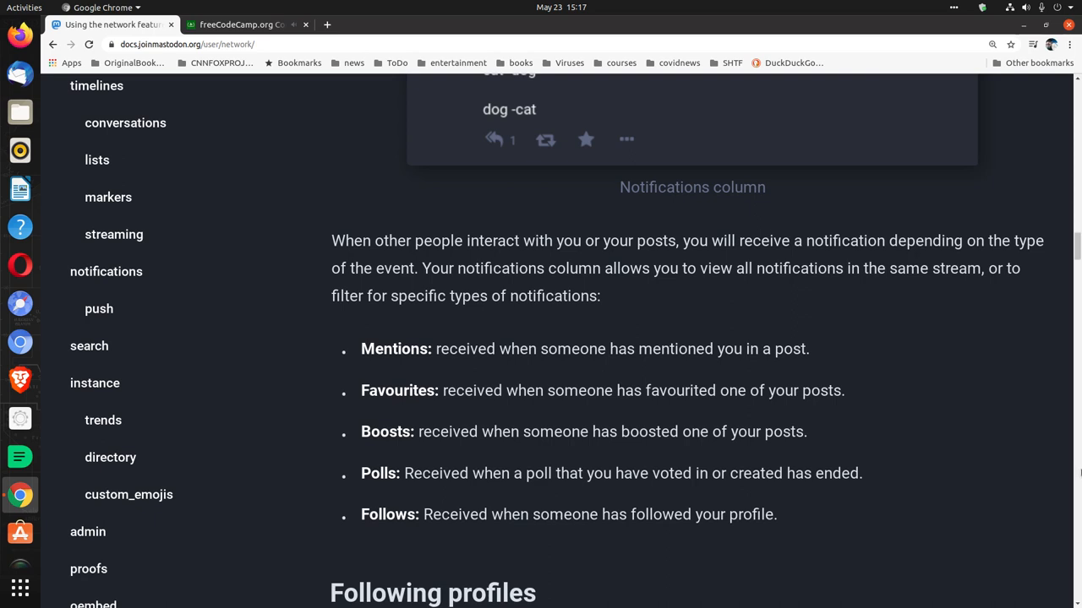
pyautogui.moveTo(1073, 492)
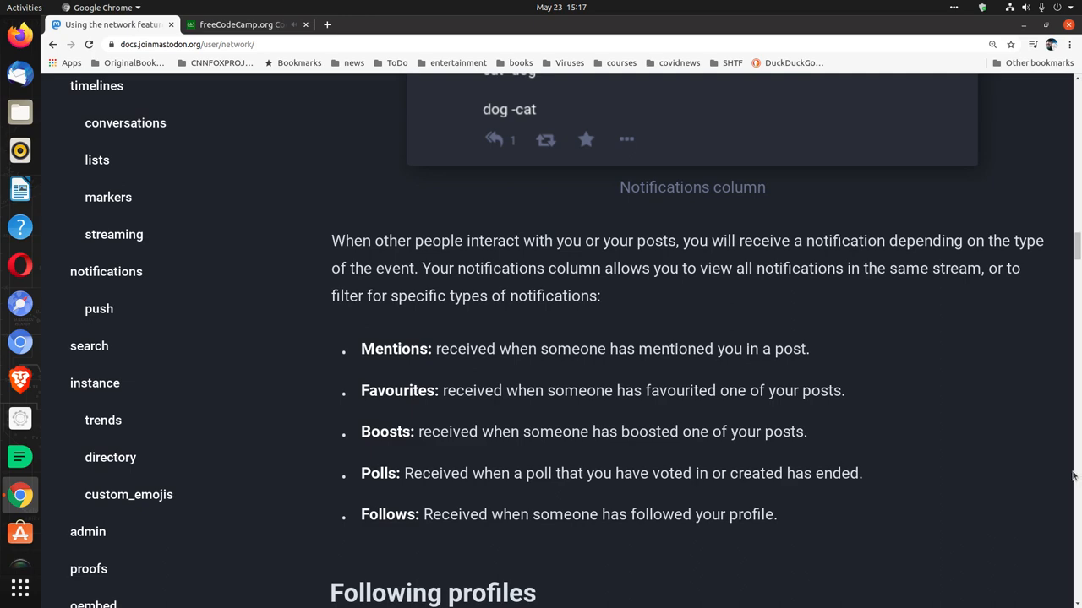
pyautogui.scroll(-3)
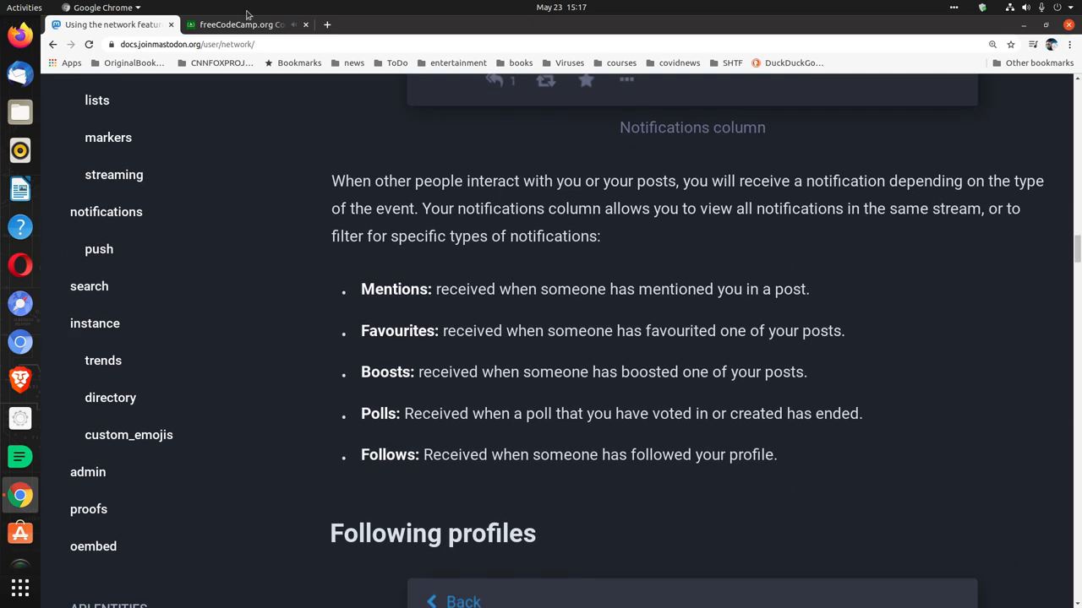
pyautogui.click(245, 25)
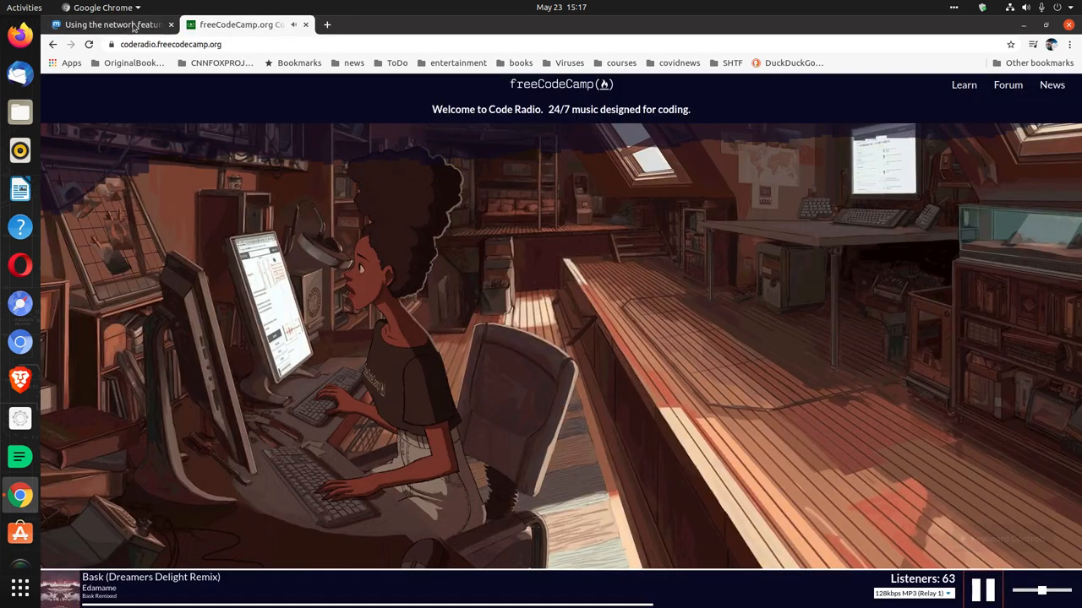
pyautogui.click(110, 23)
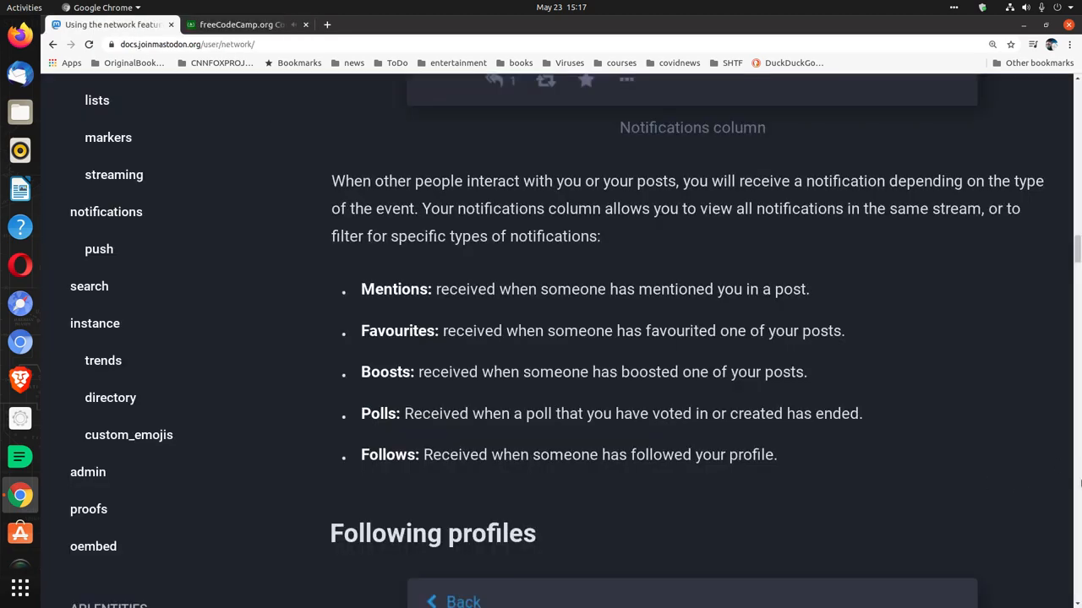
pyautogui.moveTo(1075, 468)
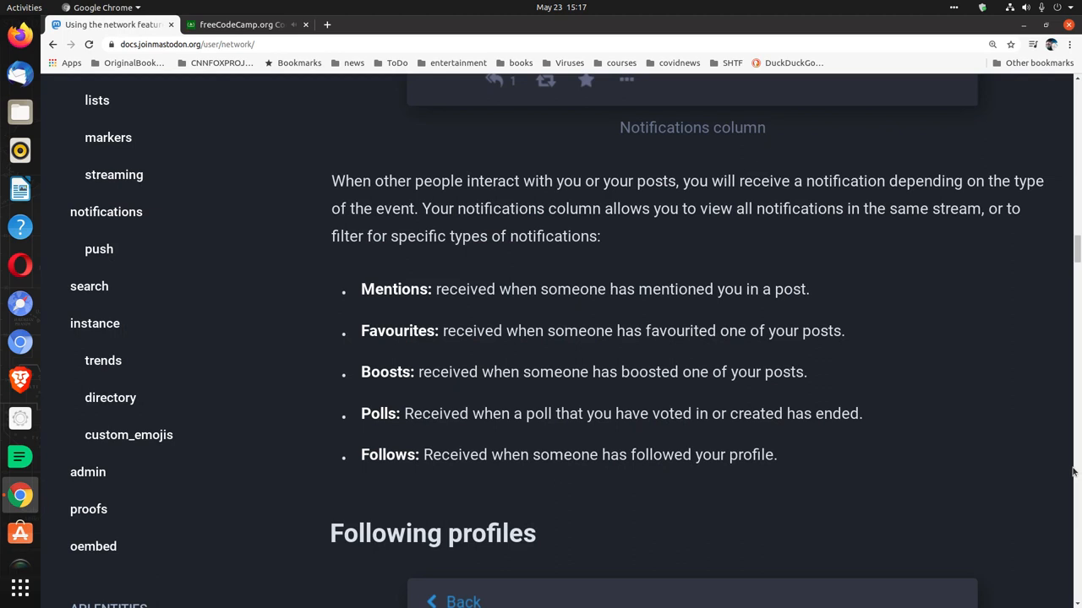
# Scroll down to Dee's example profile card with its Follow option.
pyautogui.scroll(-3)
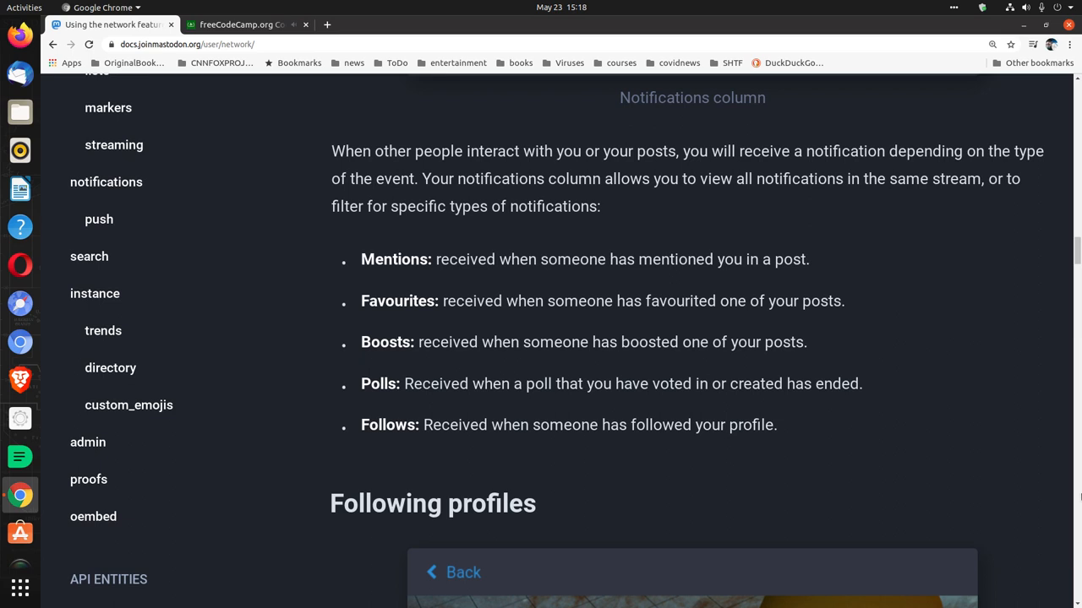
pyautogui.scroll(-3)
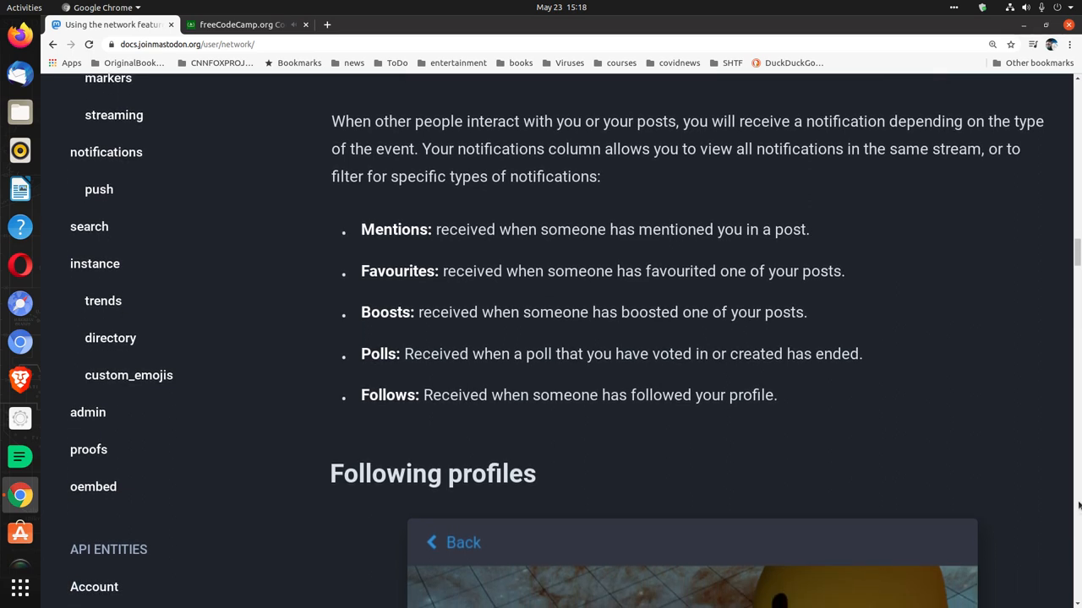
pyautogui.scroll(-3)
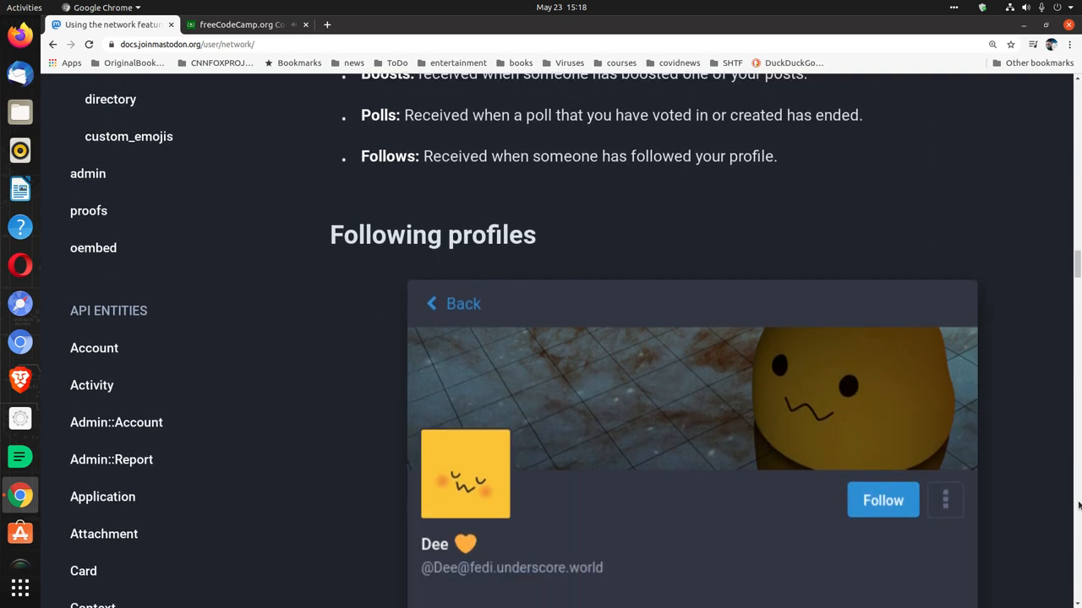
# Scroll past Dee's card to remote-following via pasted URL, with a brief Code Radio check.
pyautogui.scroll(-3)
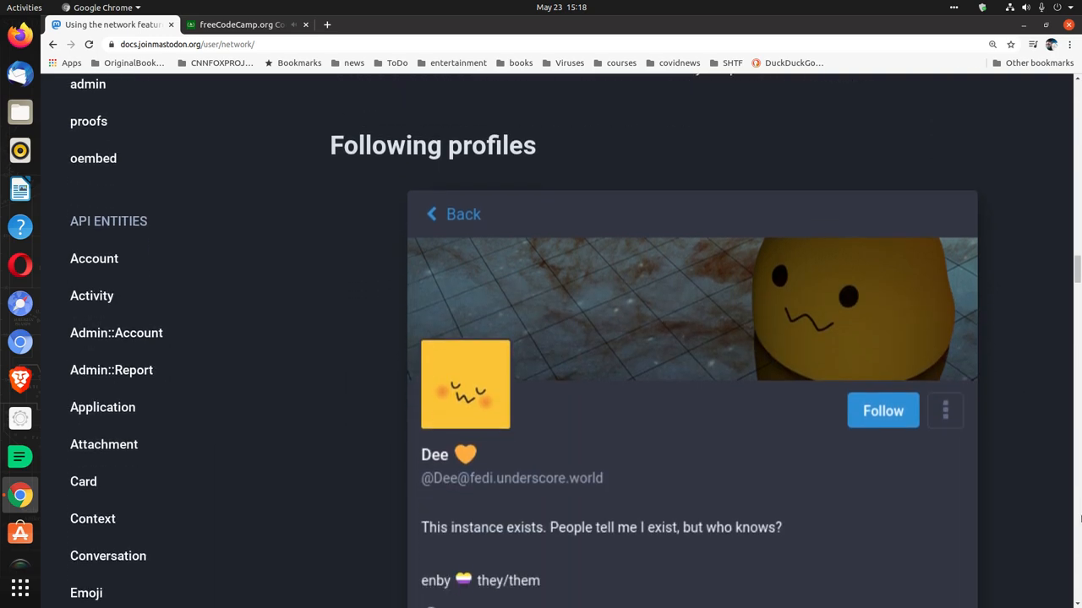
pyautogui.moveTo(1071, 505)
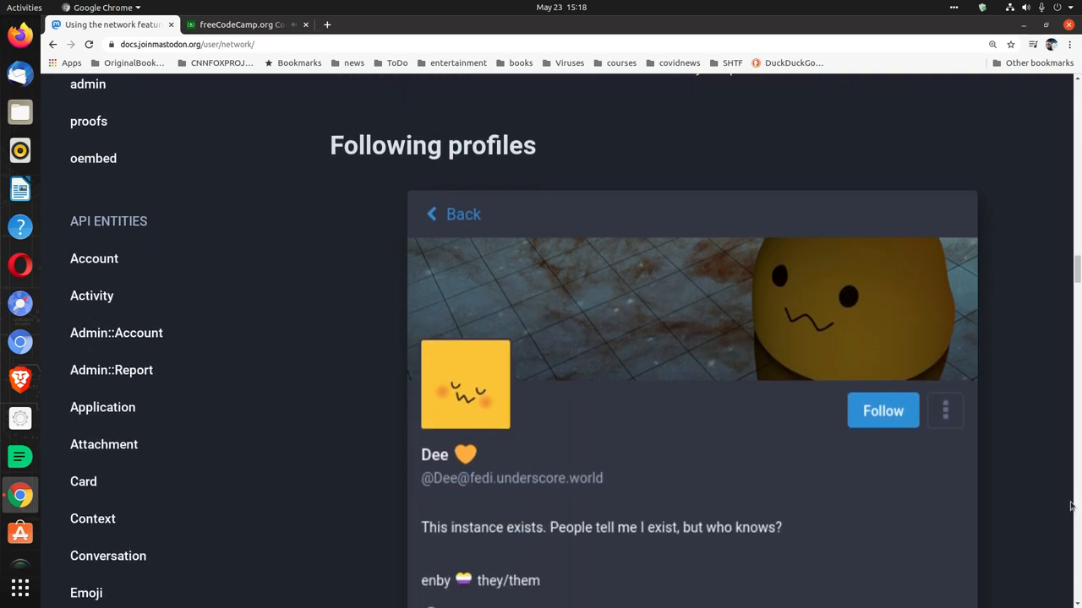
pyautogui.scroll(-3)
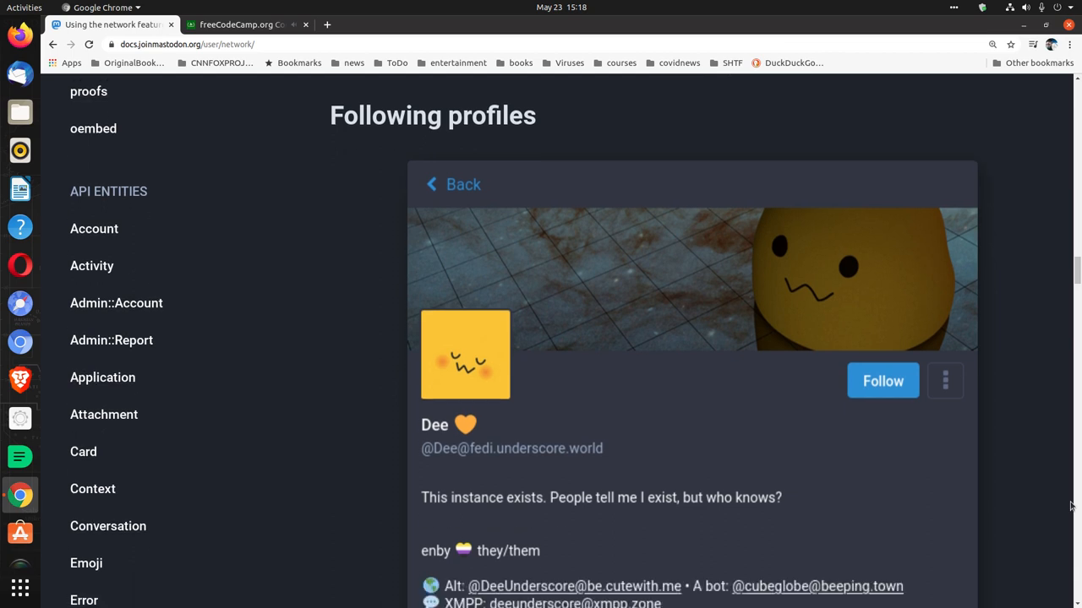
pyautogui.scroll(-3)
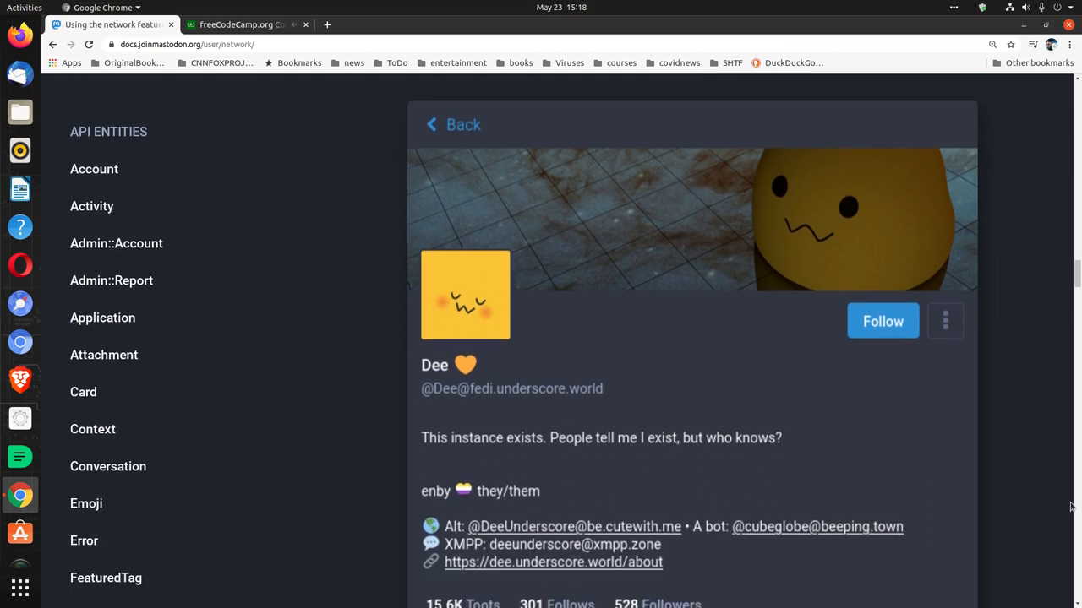
pyautogui.scroll(-3)
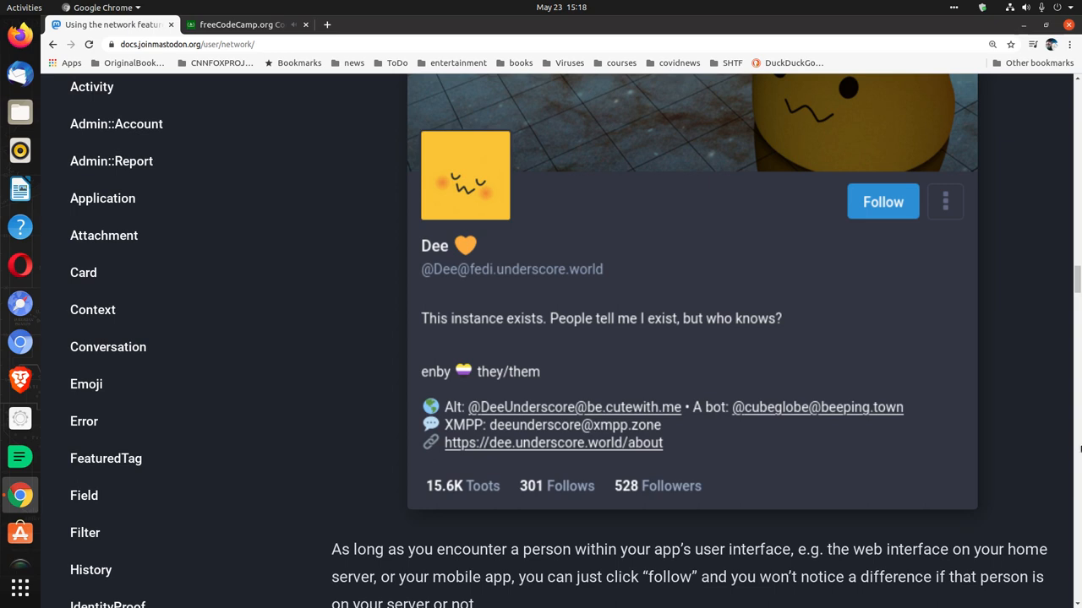
pyautogui.moveTo(1077, 450)
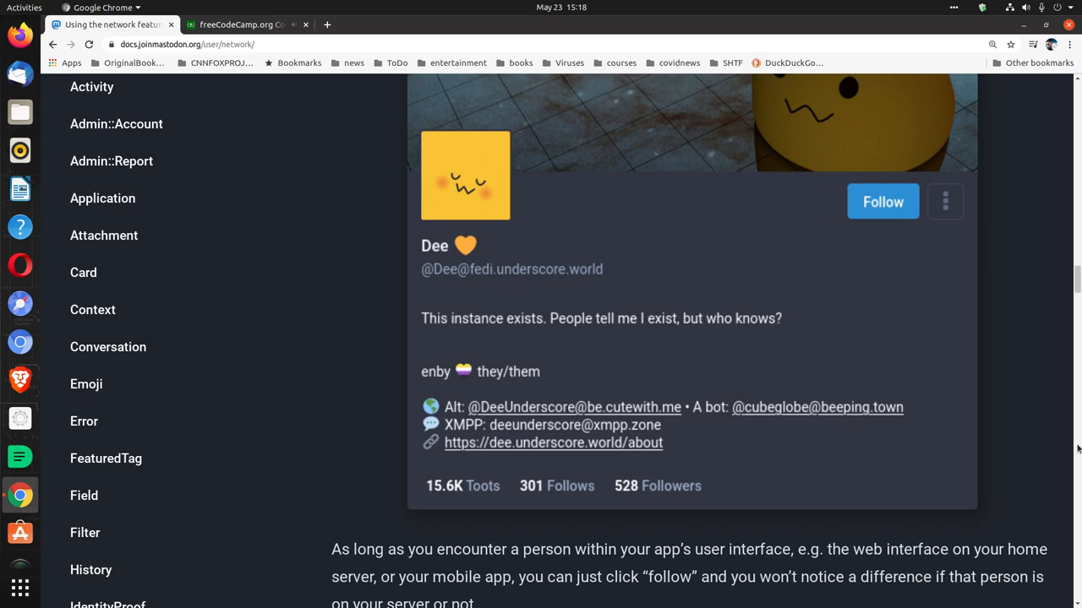
pyautogui.scroll(-3)
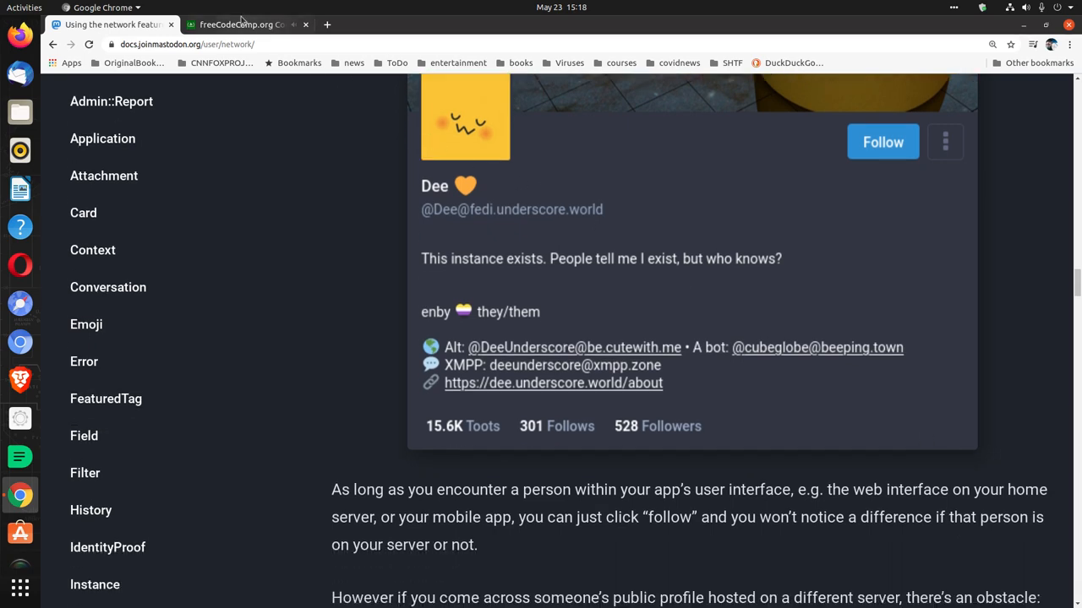
pyautogui.click(245, 24)
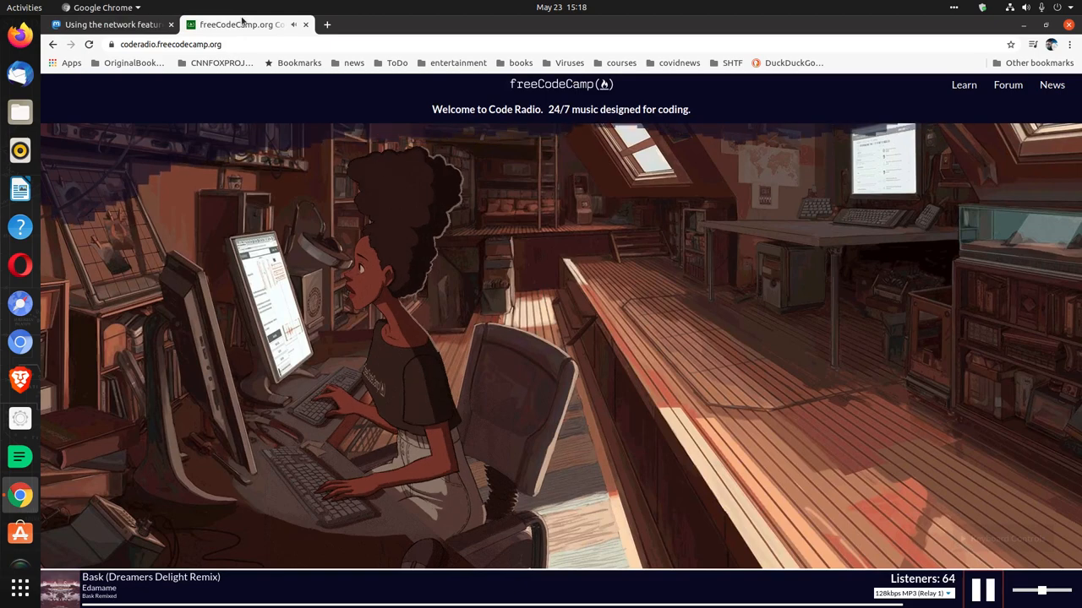
pyautogui.click(119, 25)
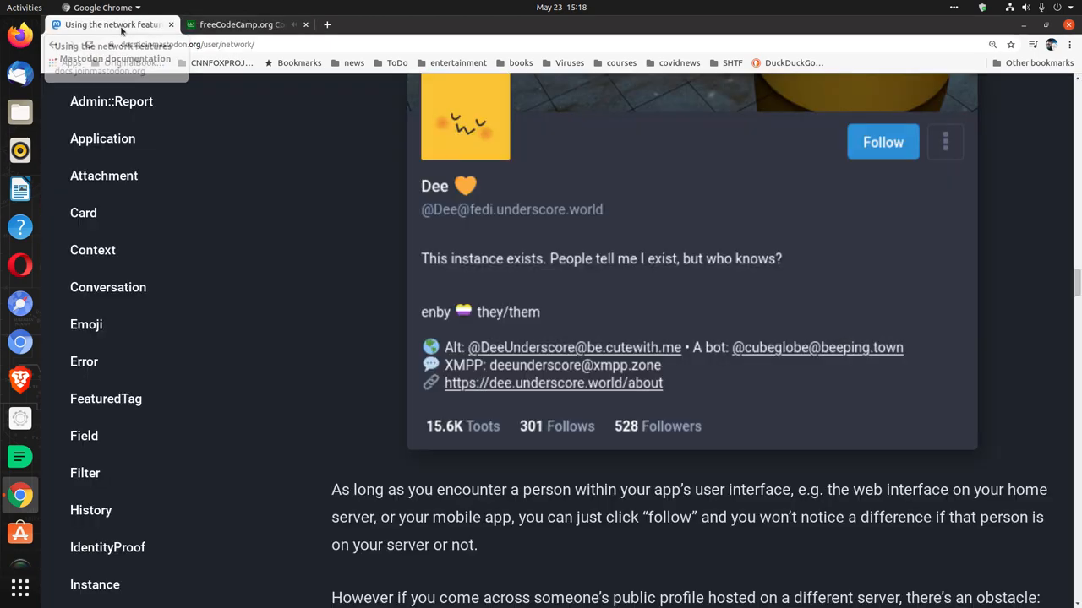
pyautogui.scroll(-3)
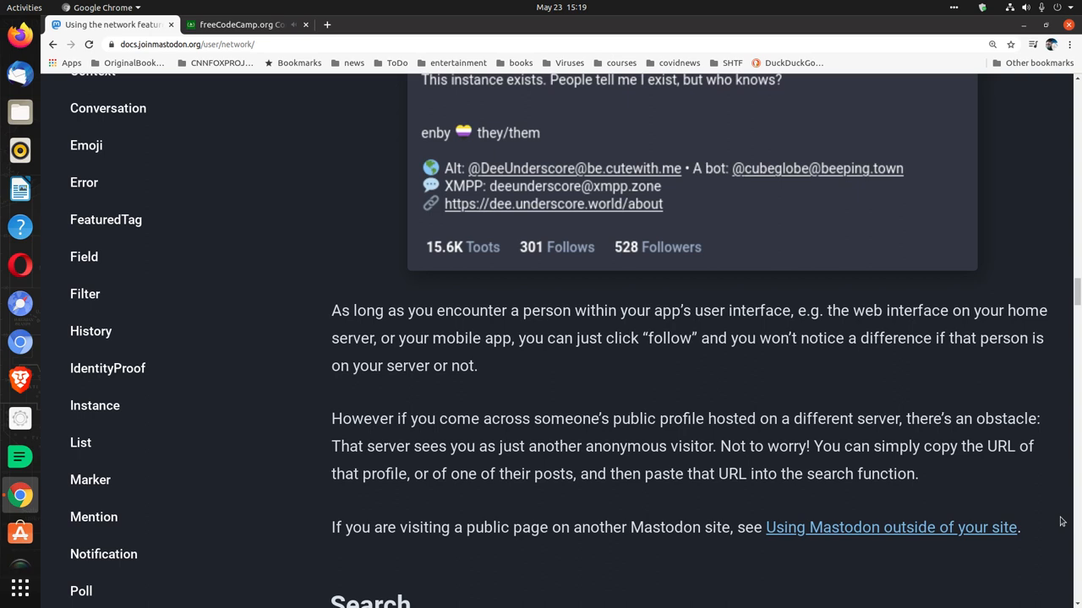
# Scroll to the Search section's advanced search format example and sidebar caption.
pyautogui.scroll(-3)
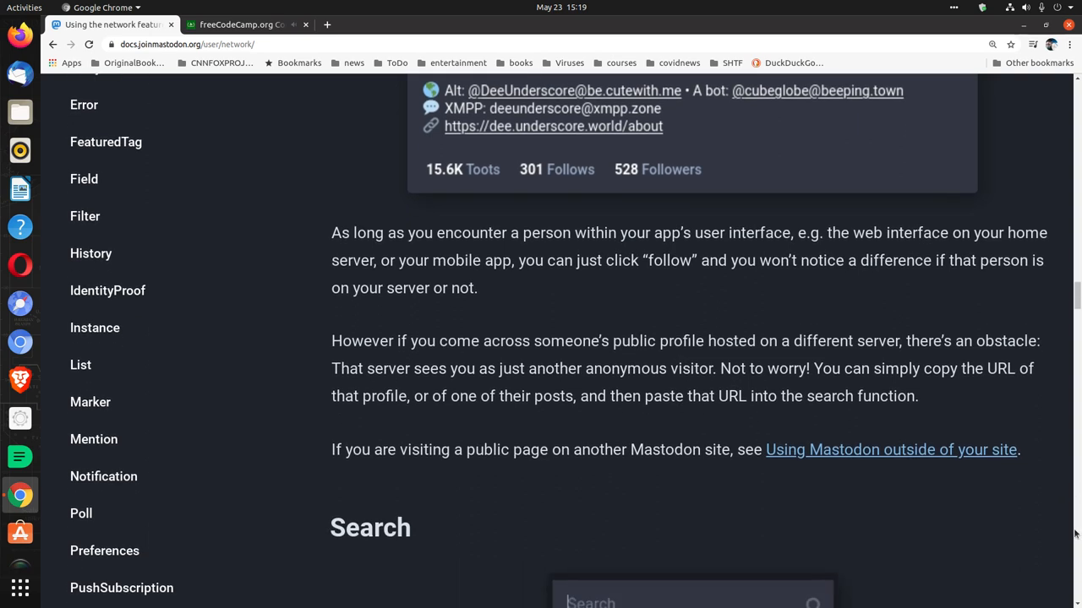
pyautogui.scroll(-3)
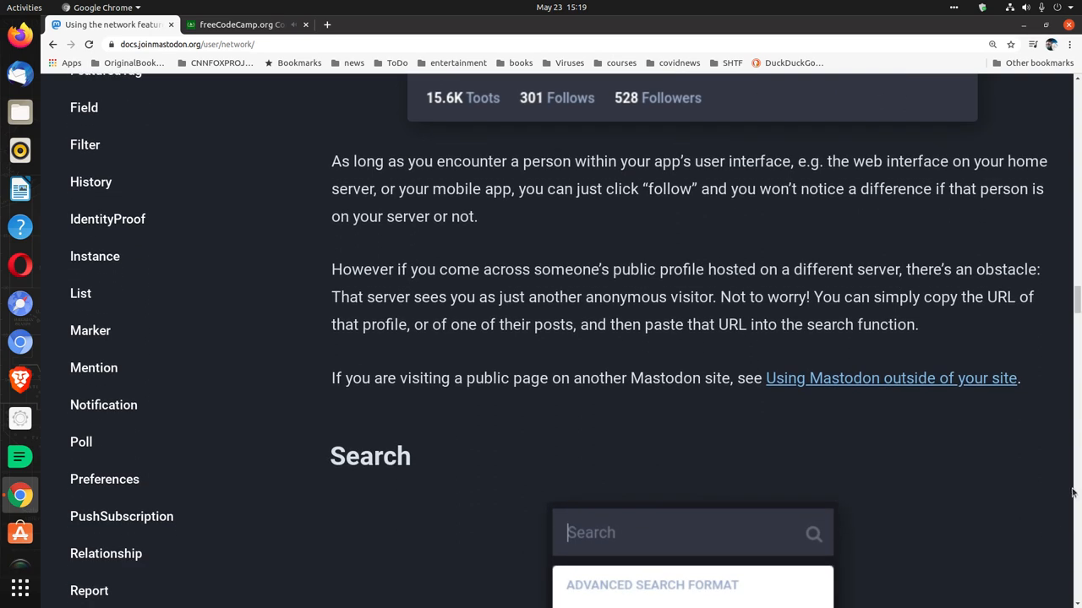
pyautogui.moveTo(1068, 498)
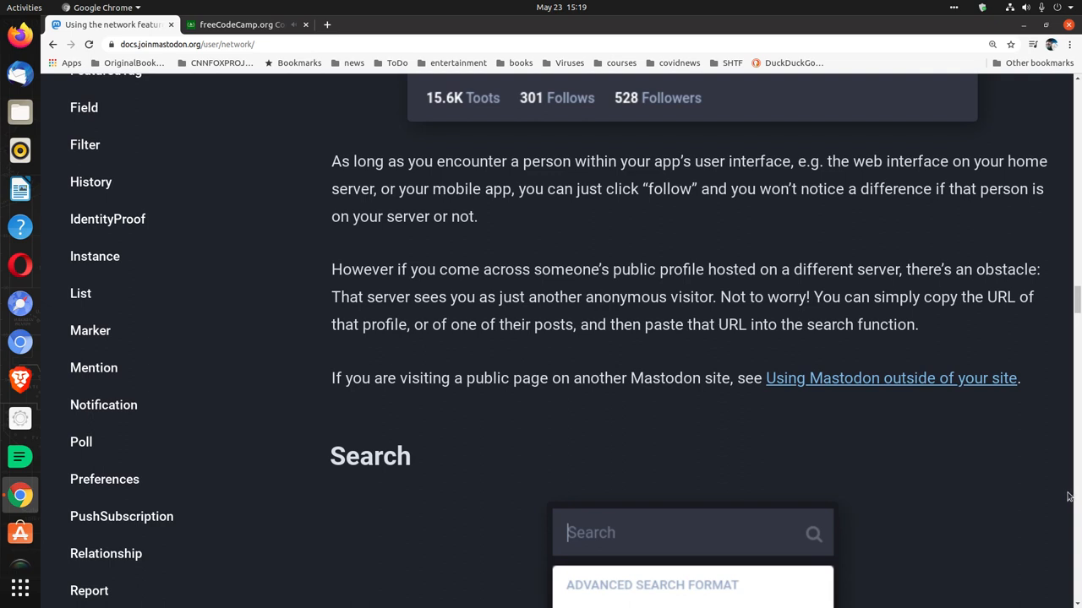
pyautogui.moveTo(891, 379)
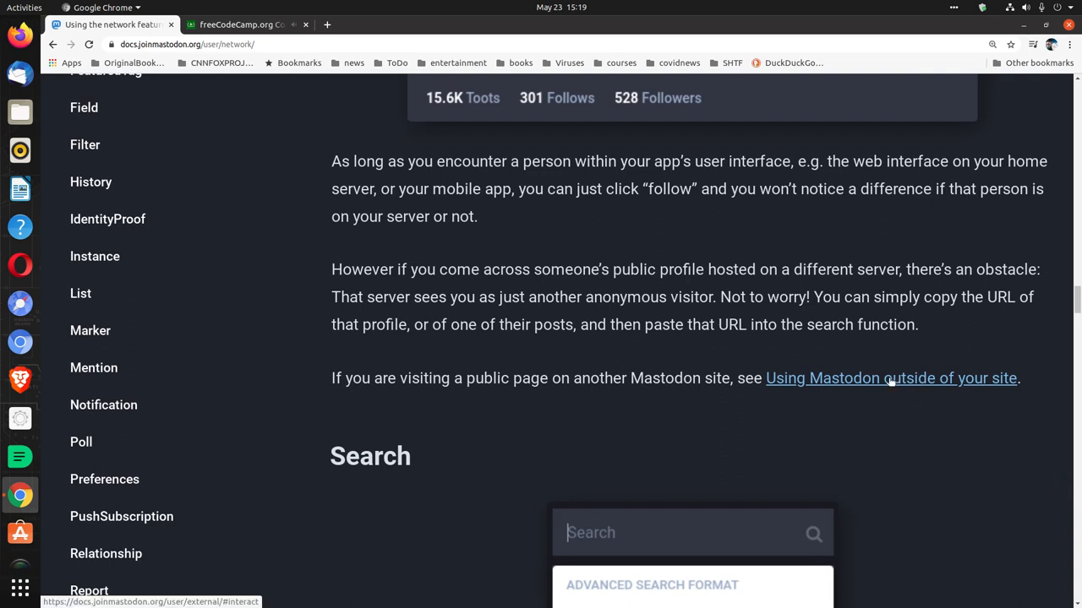
pyautogui.scroll(-3)
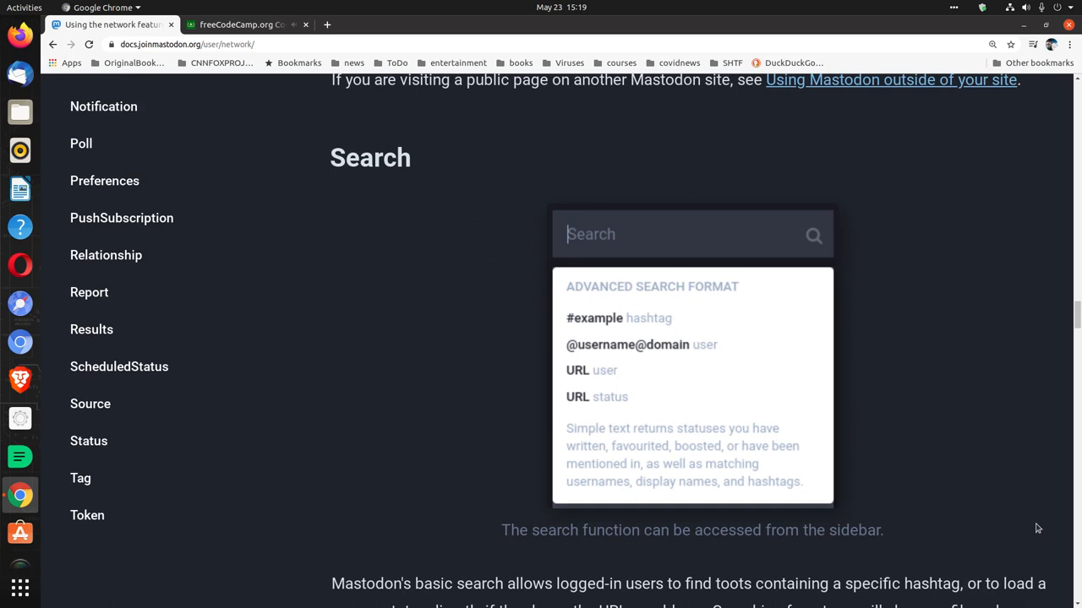
# Scroll to the basic search explanation, then check Code Radio and come back.
pyautogui.scroll(-3)
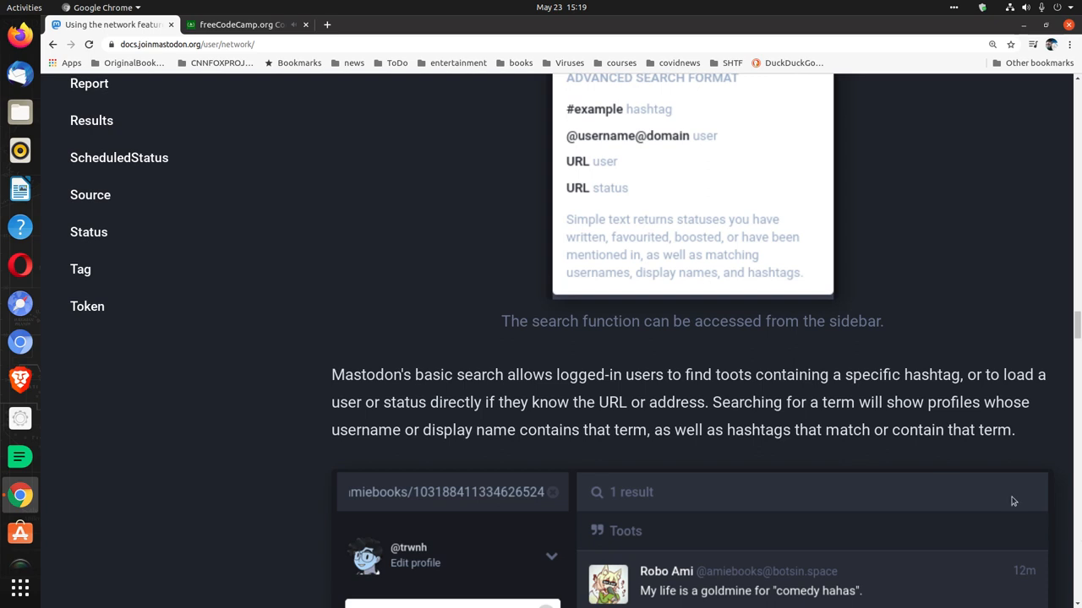
pyautogui.click(245, 24)
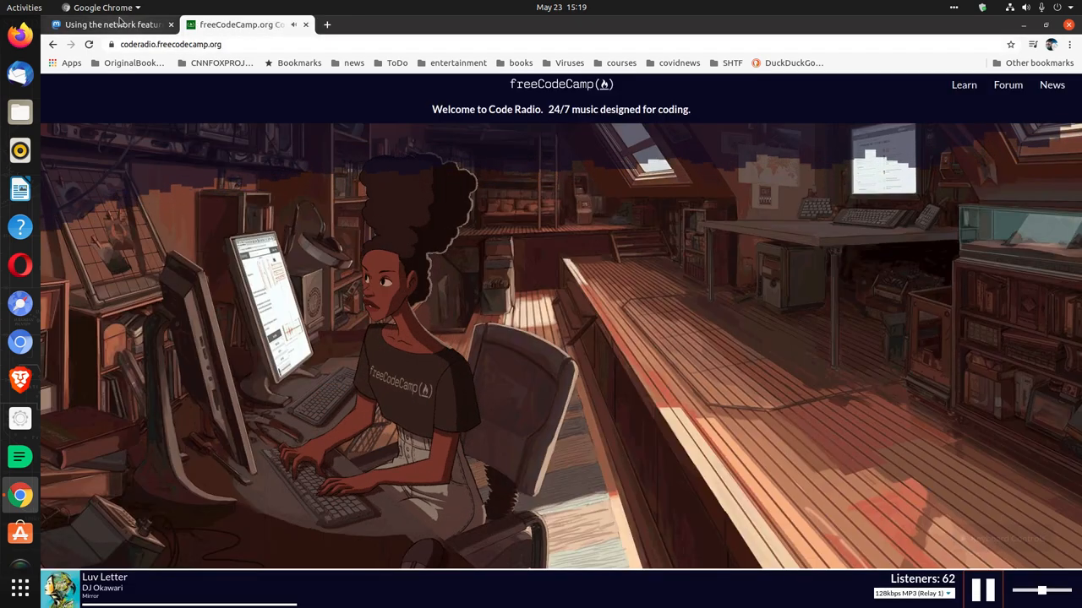
pyautogui.click(118, 24)
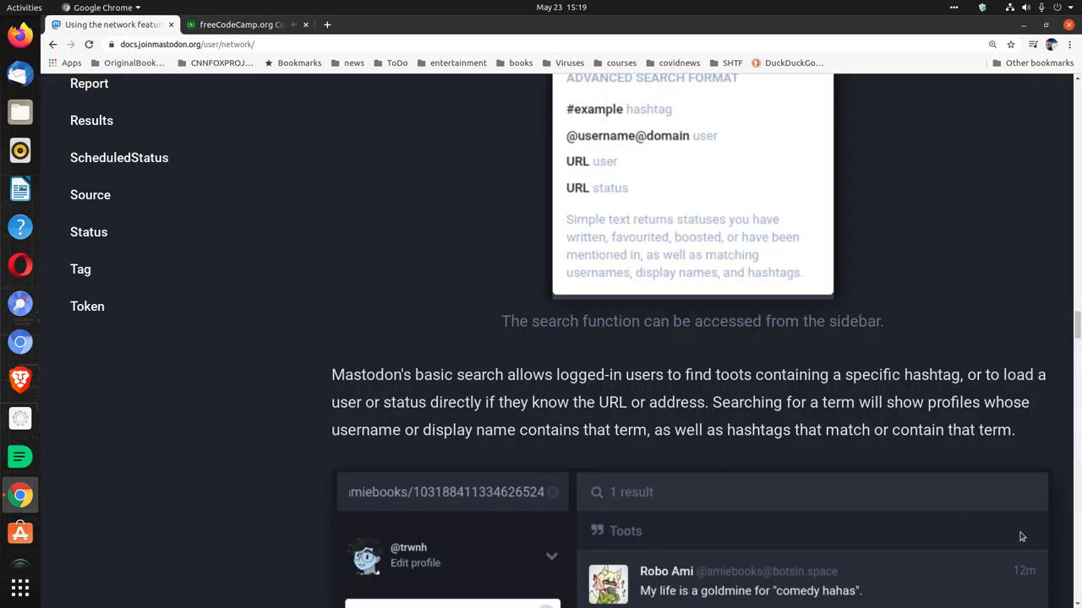
# Scroll past the toot-by-URL caption to the People results for "cats".
pyautogui.scroll(-3)
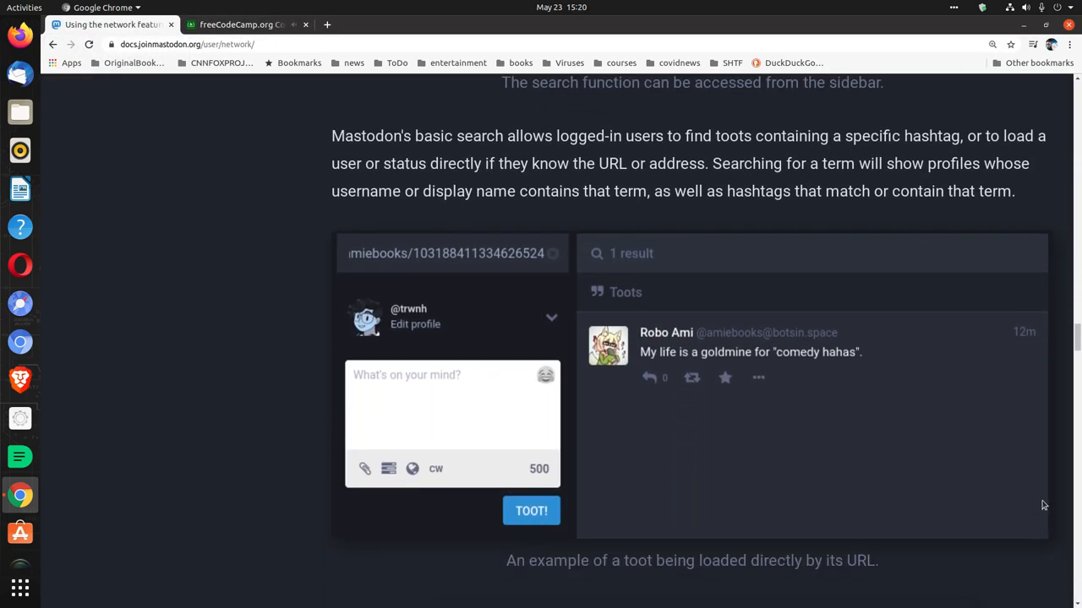
pyautogui.moveTo(1050, 530)
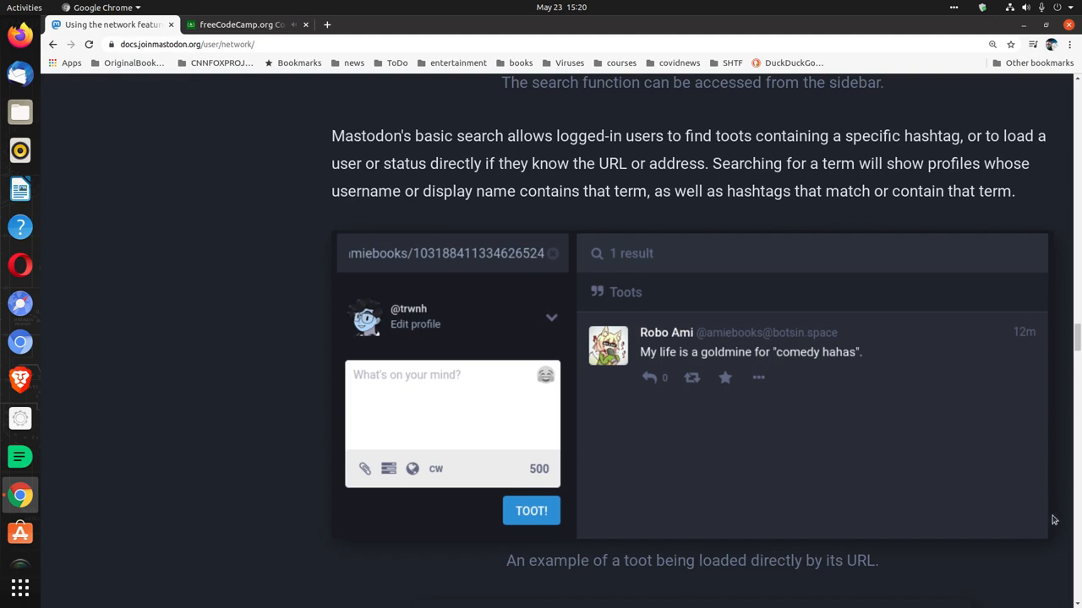
pyautogui.moveTo(1052, 524)
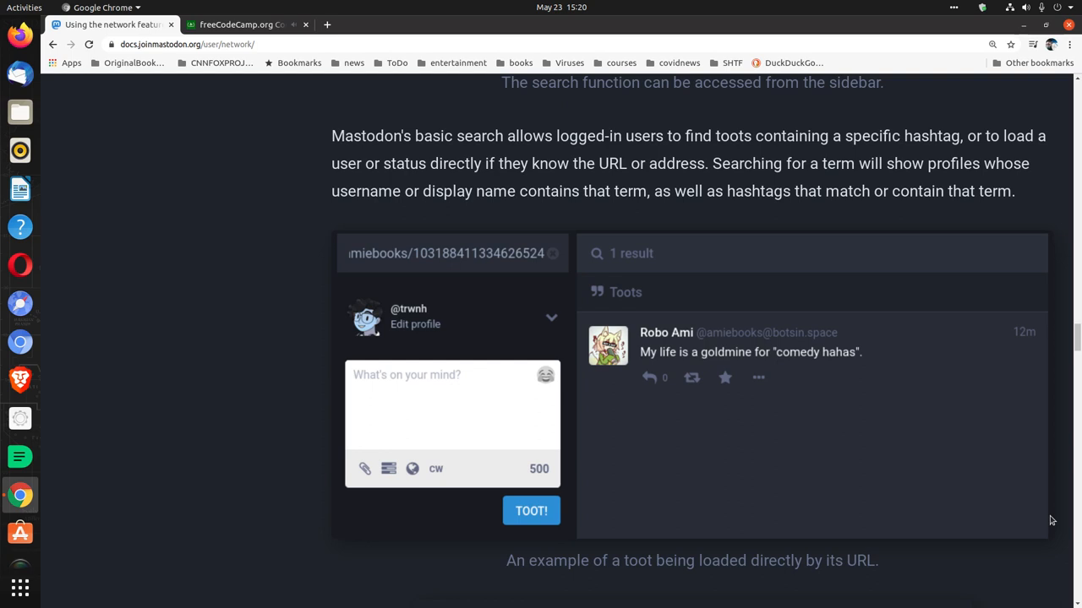
pyautogui.scroll(-3)
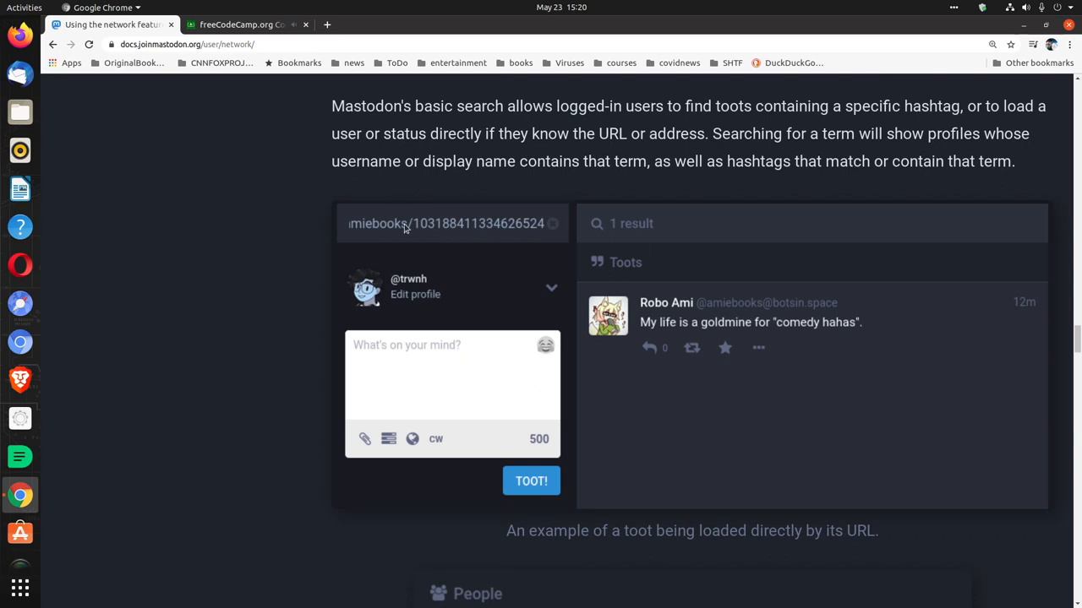
pyautogui.moveTo(475, 247)
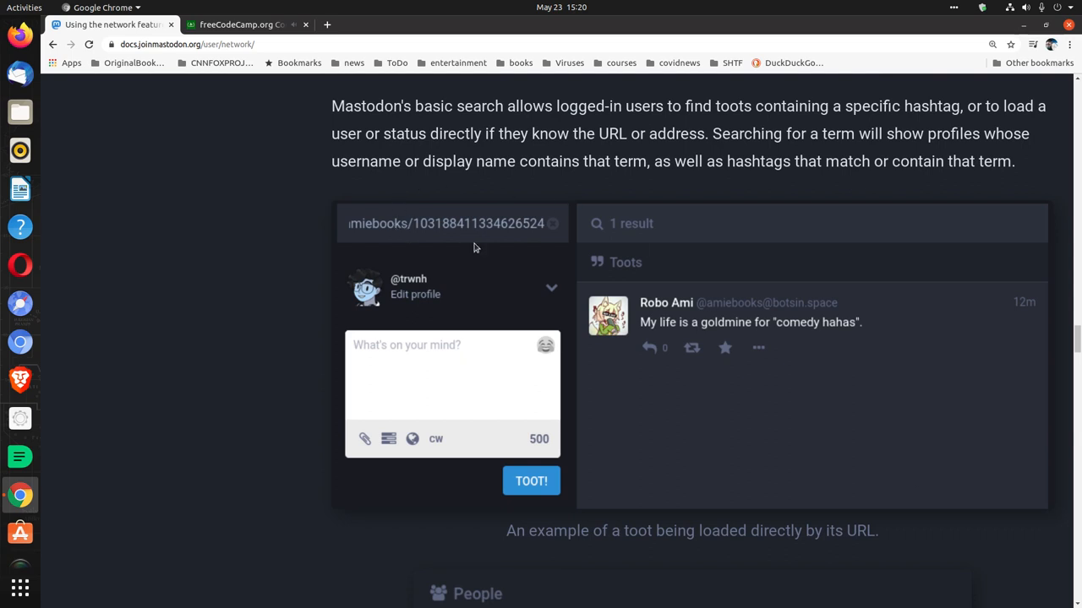
pyautogui.scroll(-3)
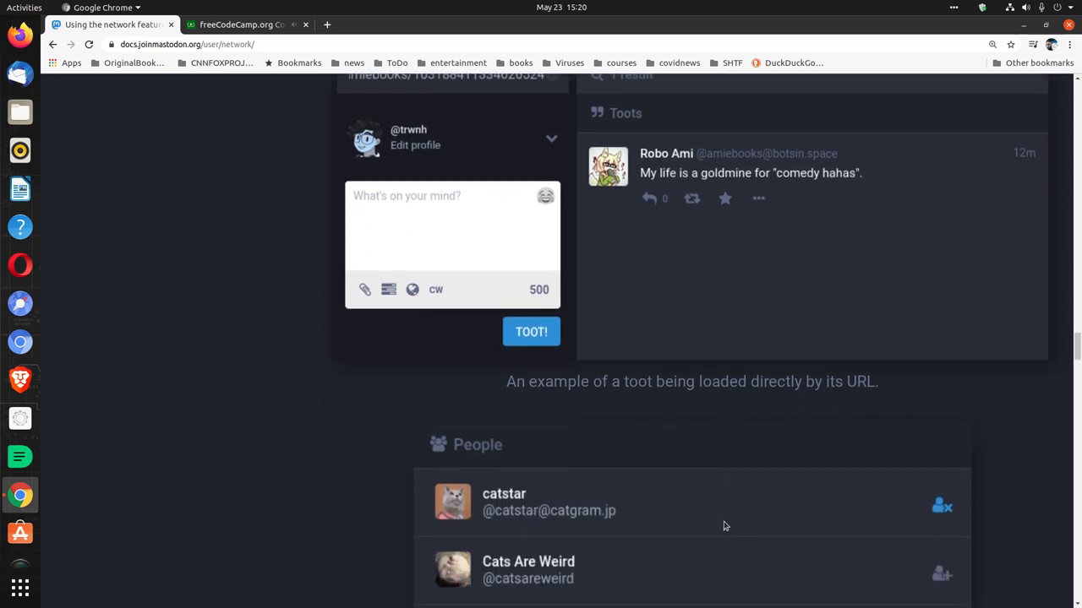
# Scroll to the "cats" Hashtags example and the optional full-text search paragraph.
pyautogui.scroll(-3)
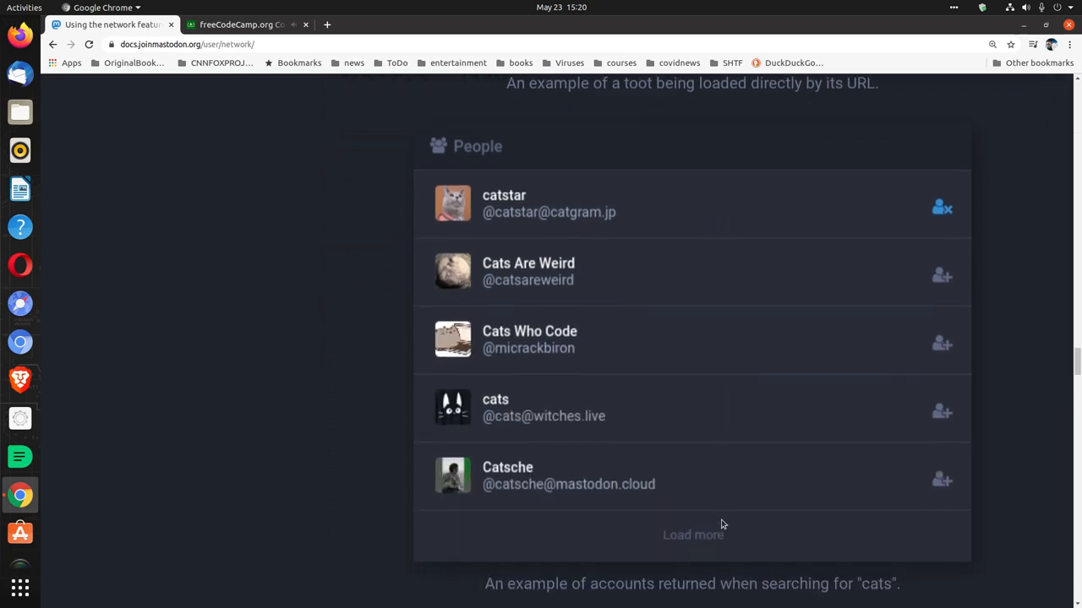
pyautogui.scroll(-3)
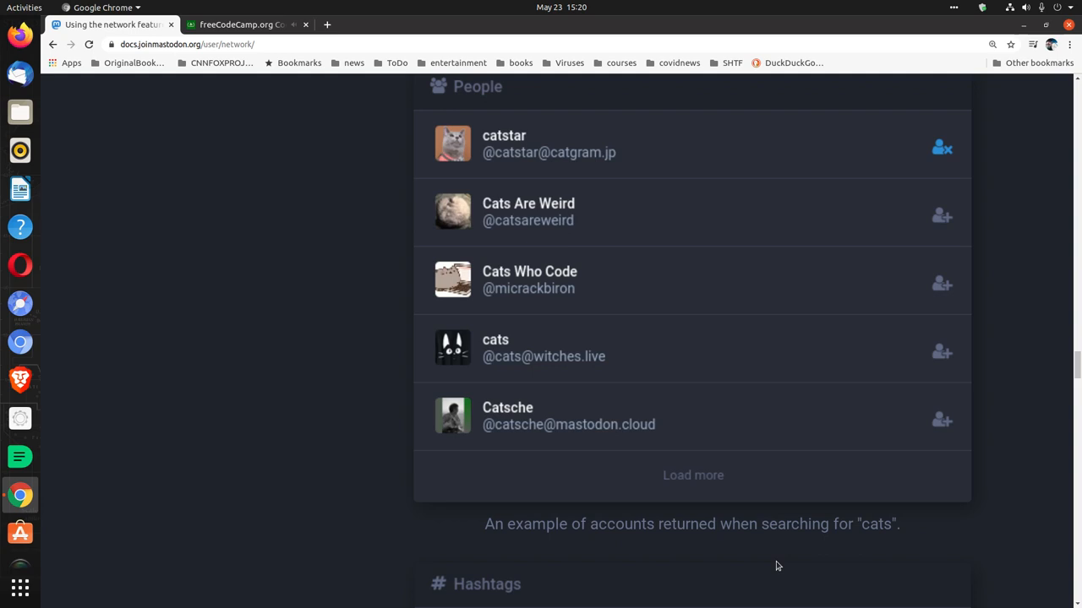
pyautogui.scroll(-3)
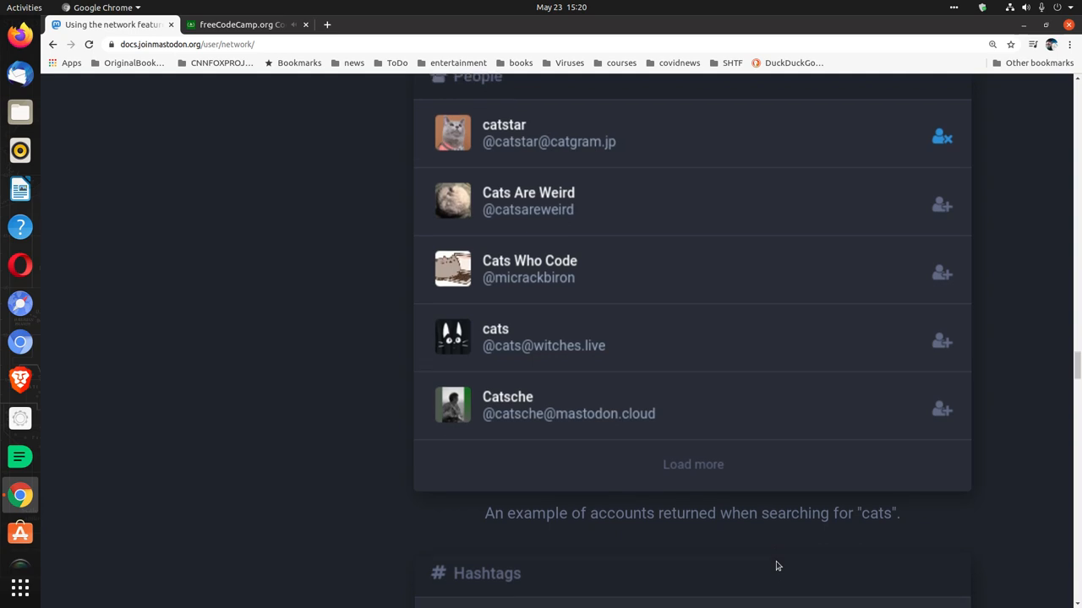
pyautogui.scroll(-3)
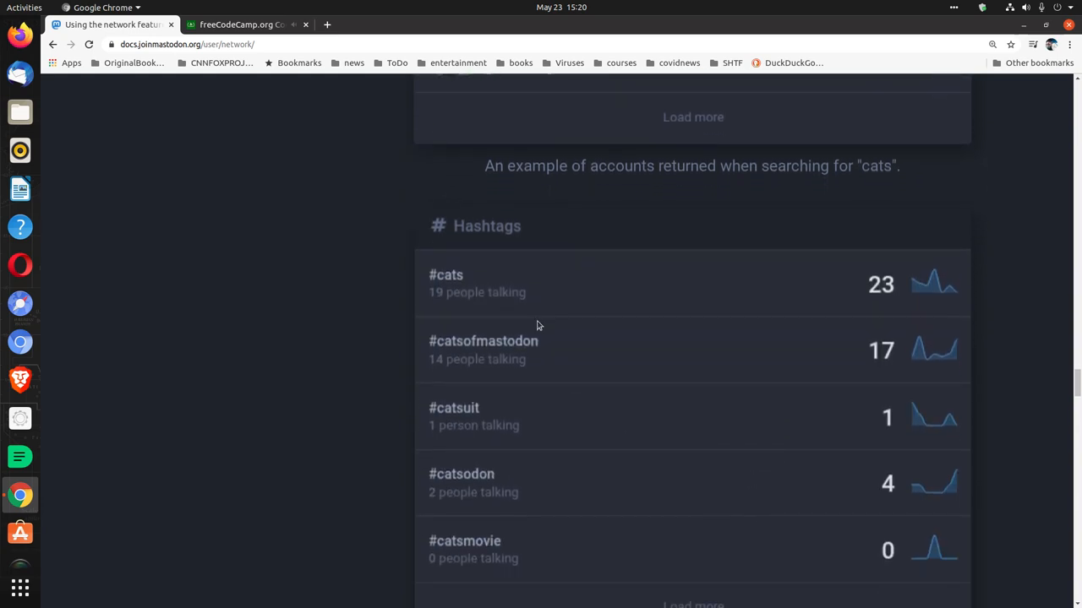
pyautogui.scroll(-3)
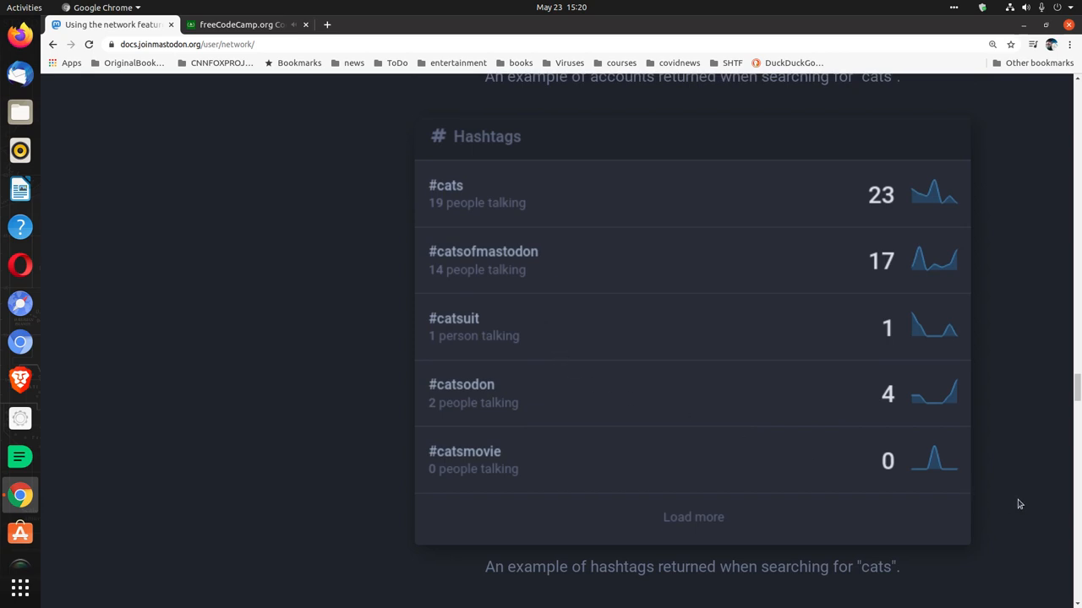
pyautogui.scroll(-3)
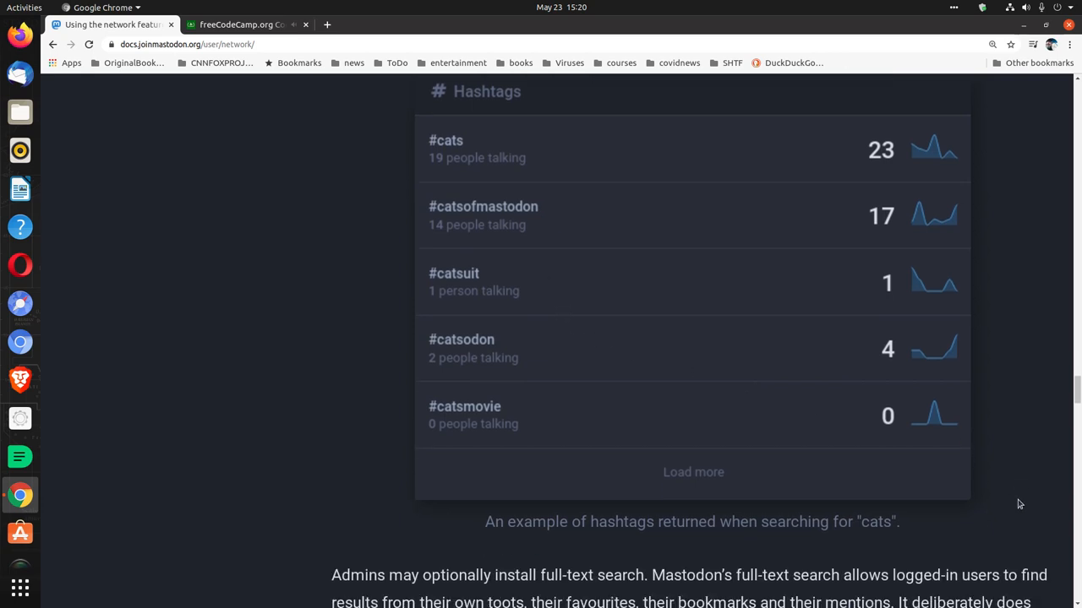
pyautogui.scroll(-3)
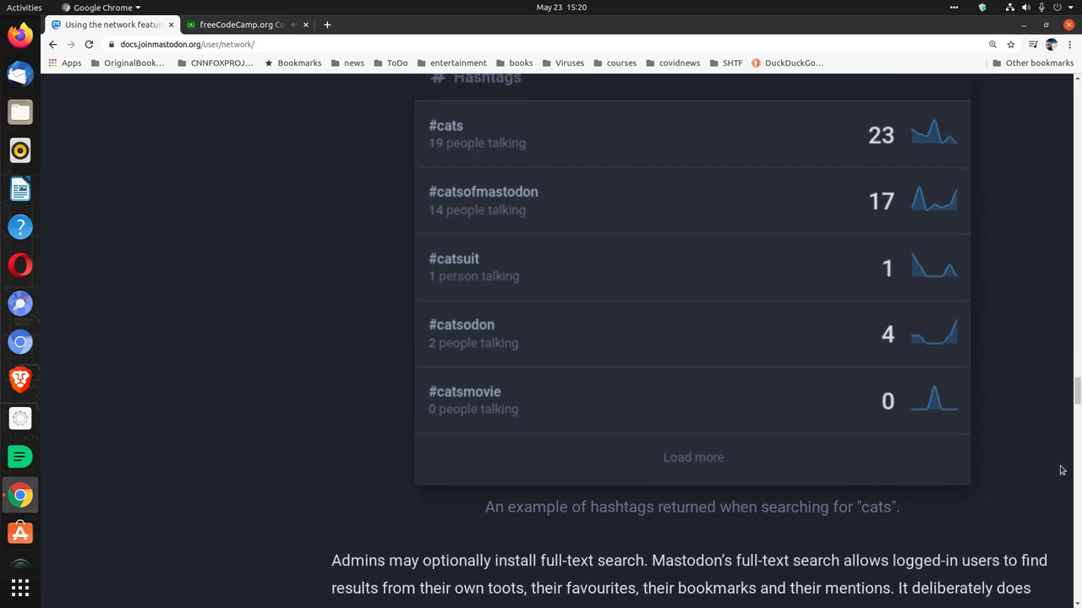
pyautogui.moveTo(1076, 480)
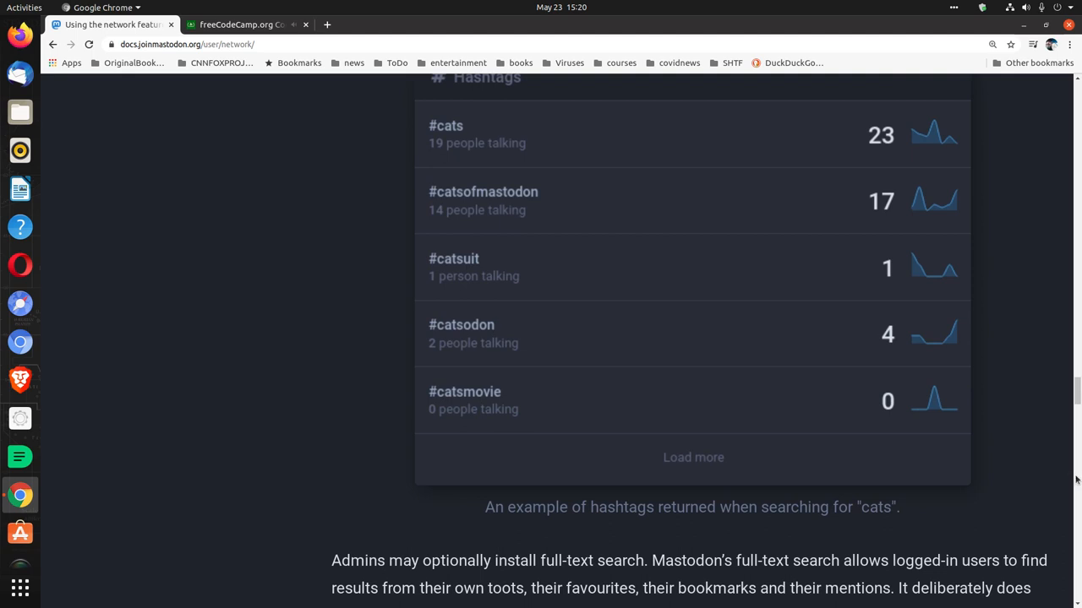
pyautogui.scroll(-3)
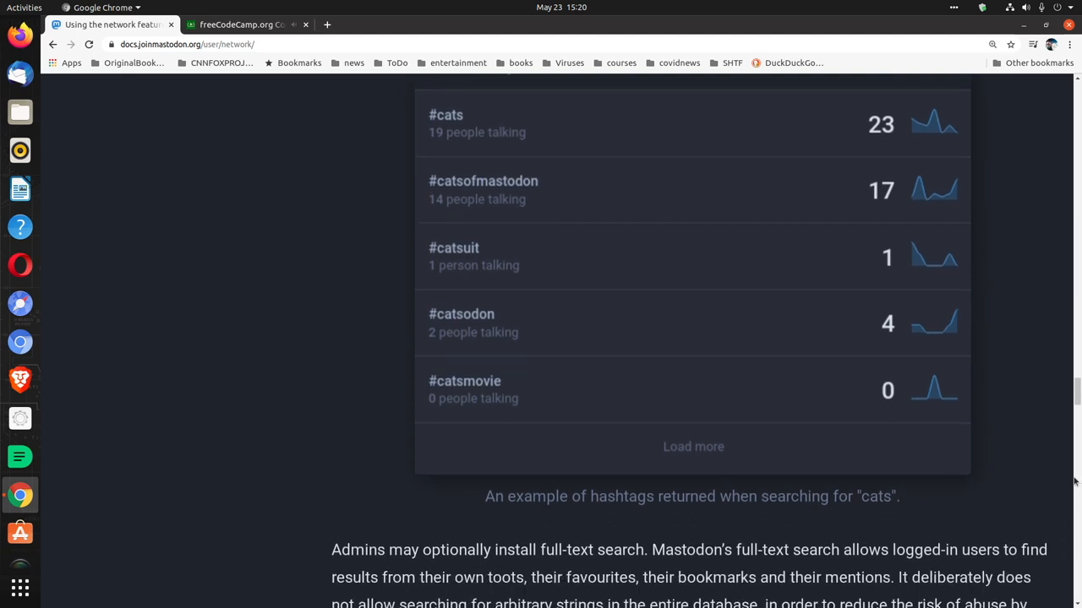
# Read the exact-phrase, -exclude and +include search operators down to the Direct conversations example.
pyautogui.scroll(-3)
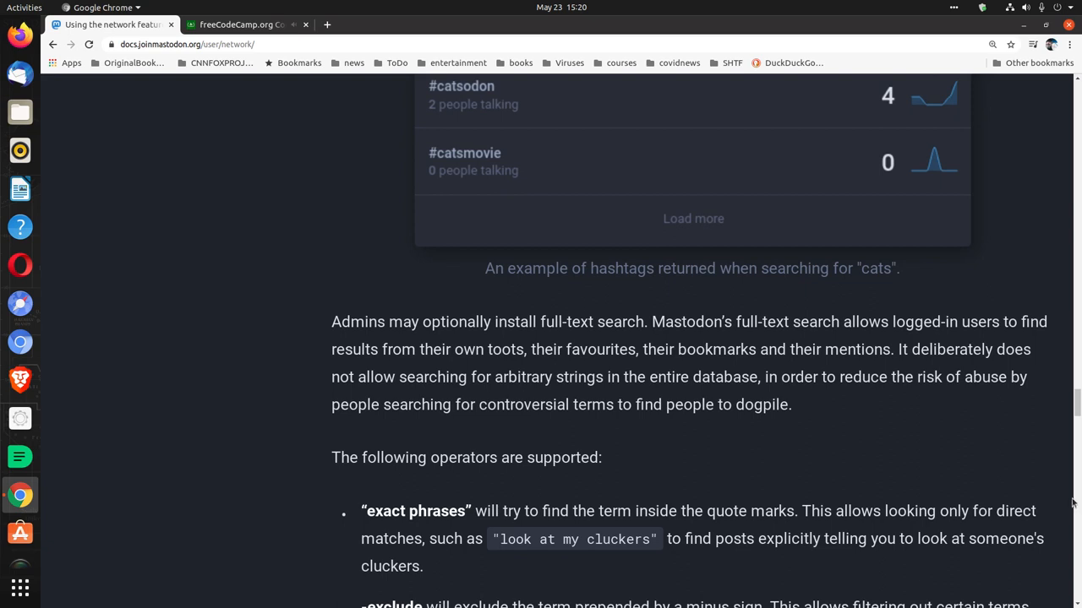
pyautogui.moveTo(1077, 529)
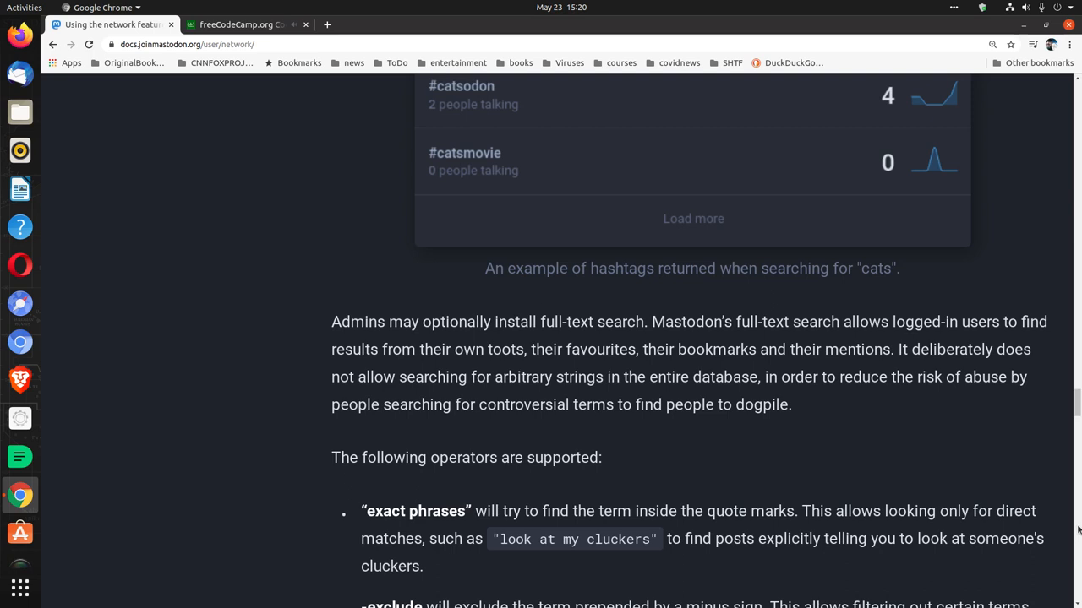
pyautogui.scroll(-3)
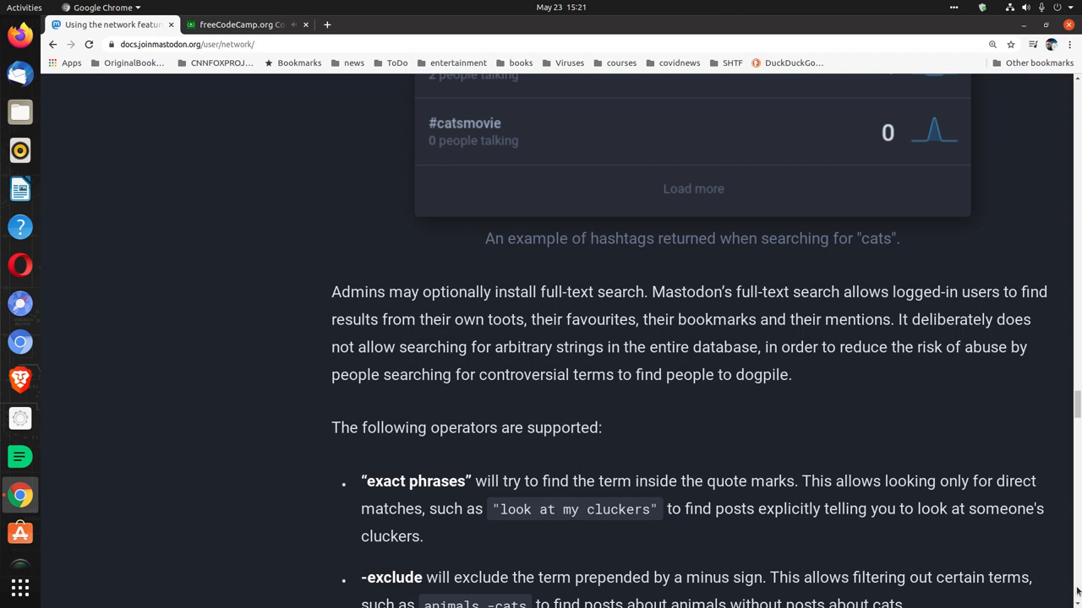
pyautogui.scroll(-3)
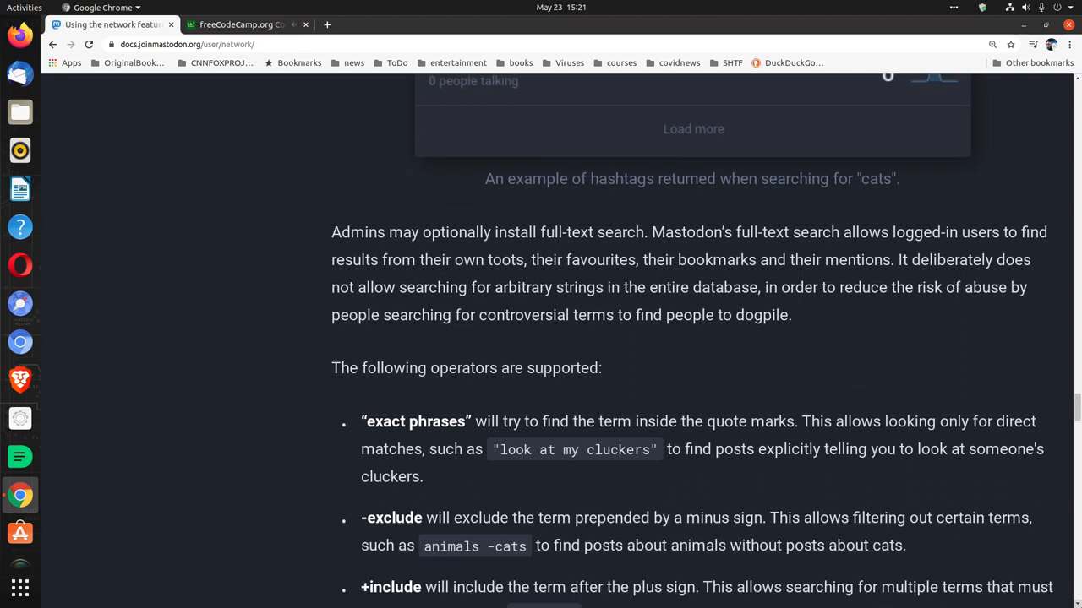
pyautogui.scroll(-3)
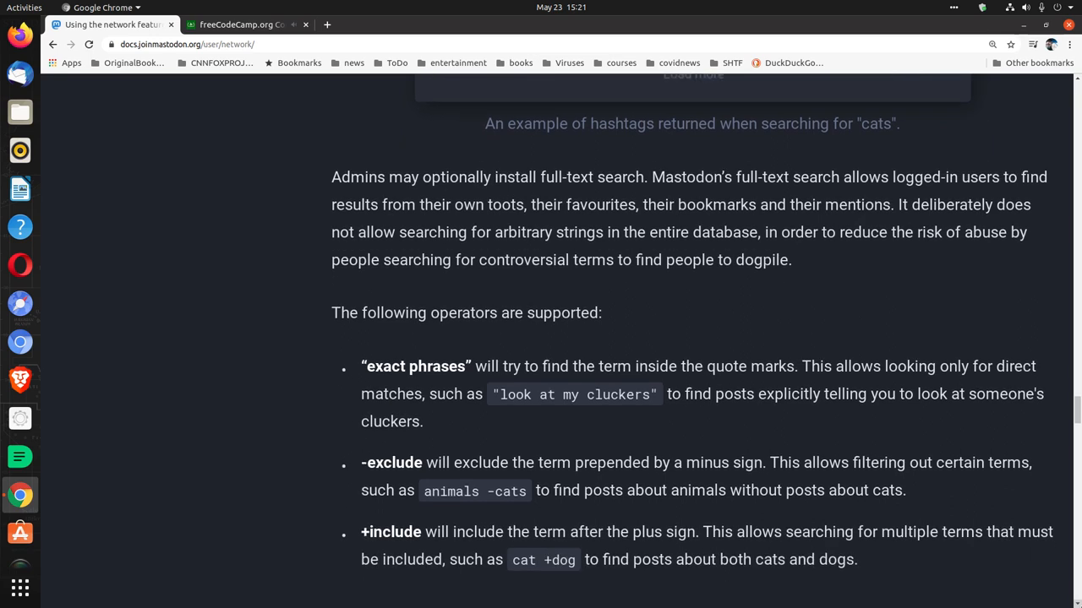
pyautogui.scroll(-3)
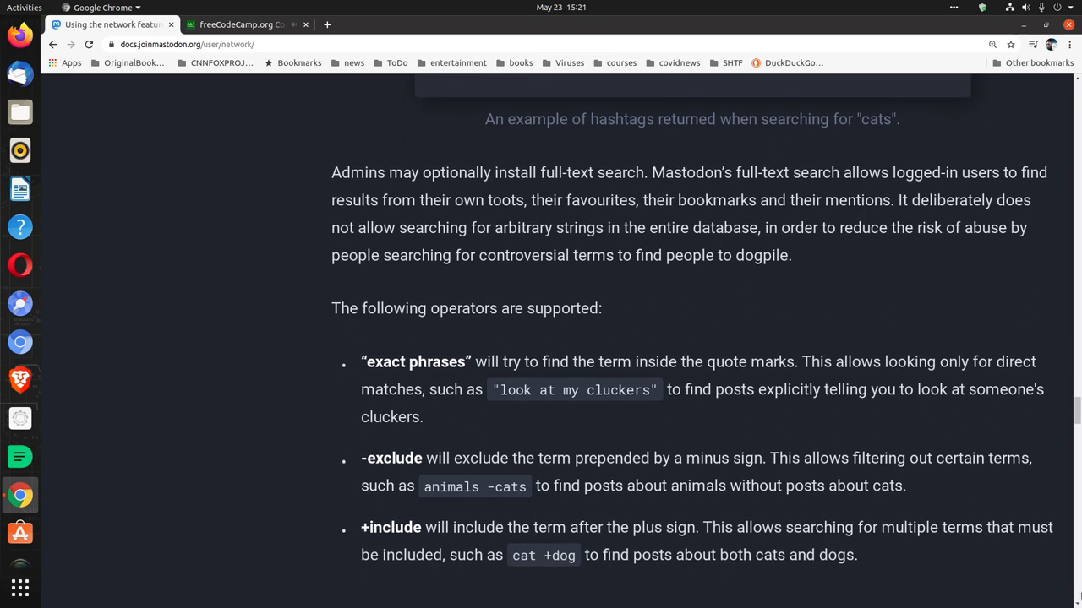
pyautogui.moveTo(1071, 591)
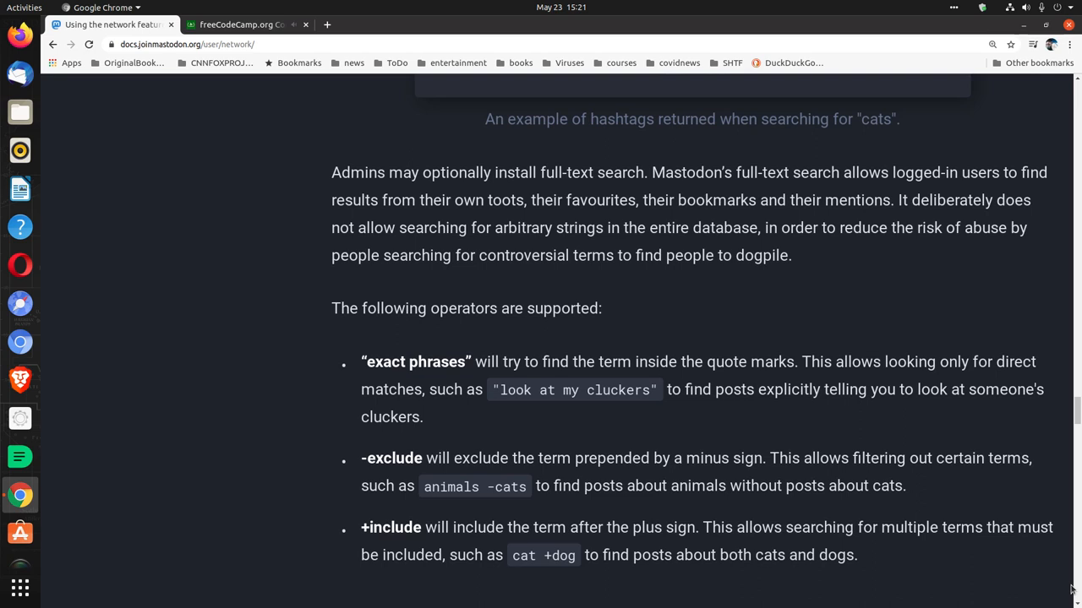
pyautogui.scroll(-3)
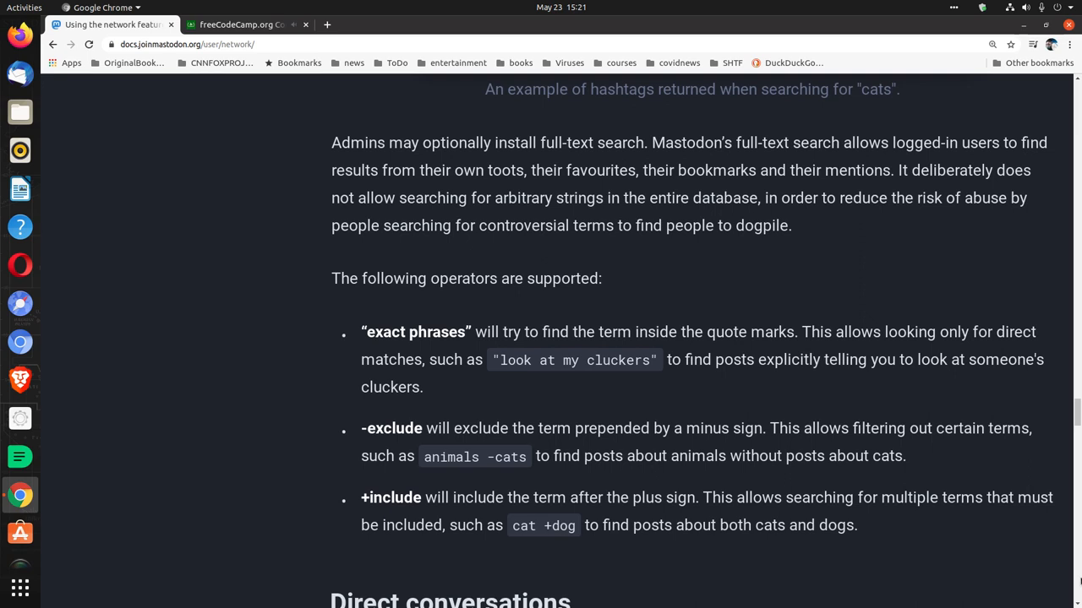
pyautogui.scroll(-3)
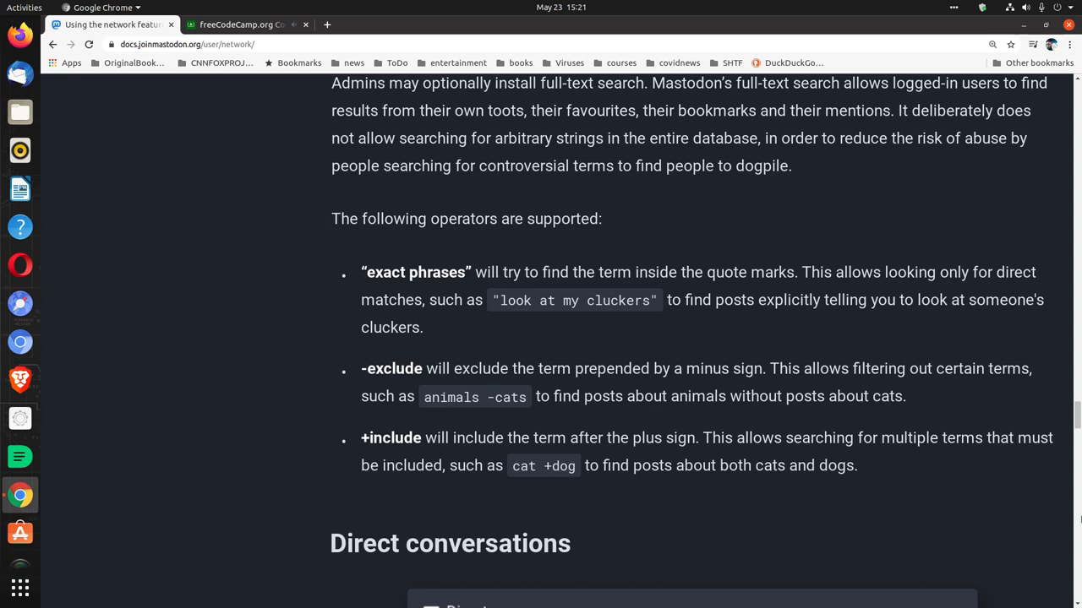
pyautogui.scroll(-3)
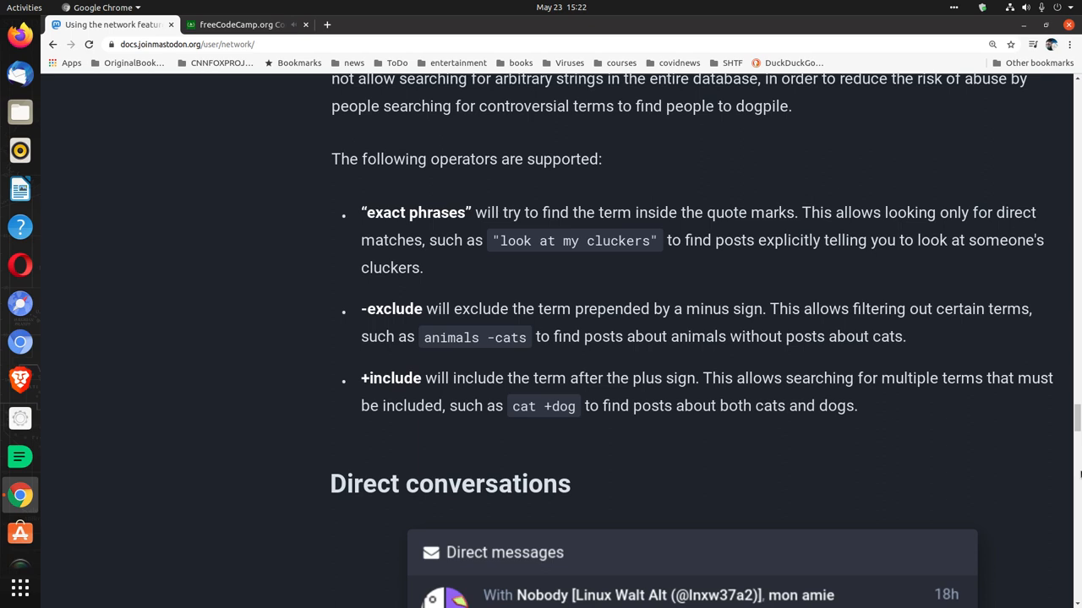
pyautogui.scroll(-3)
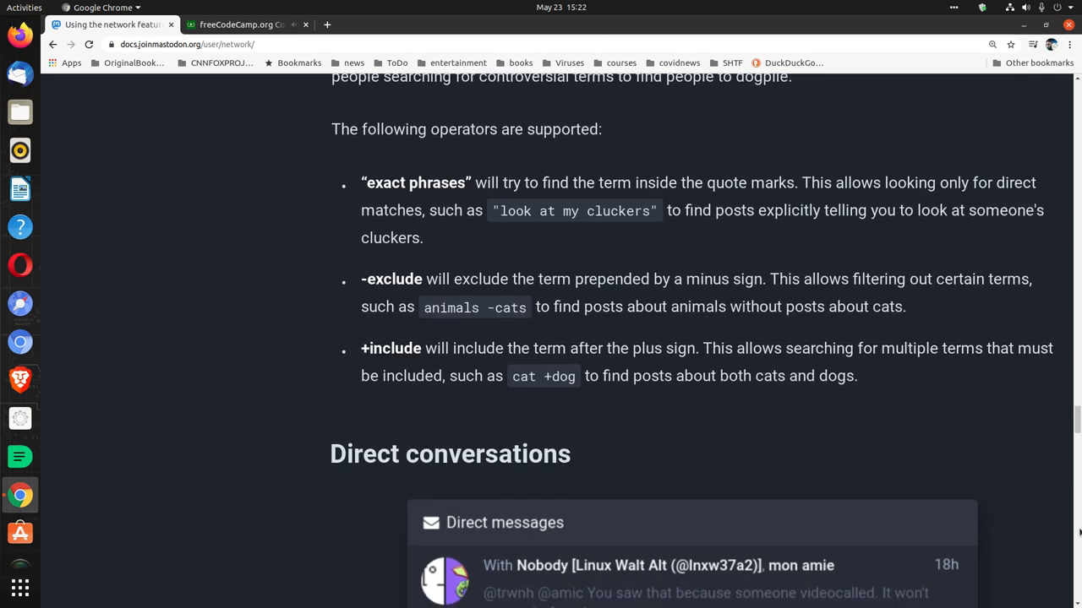
pyautogui.moveTo(1074, 538)
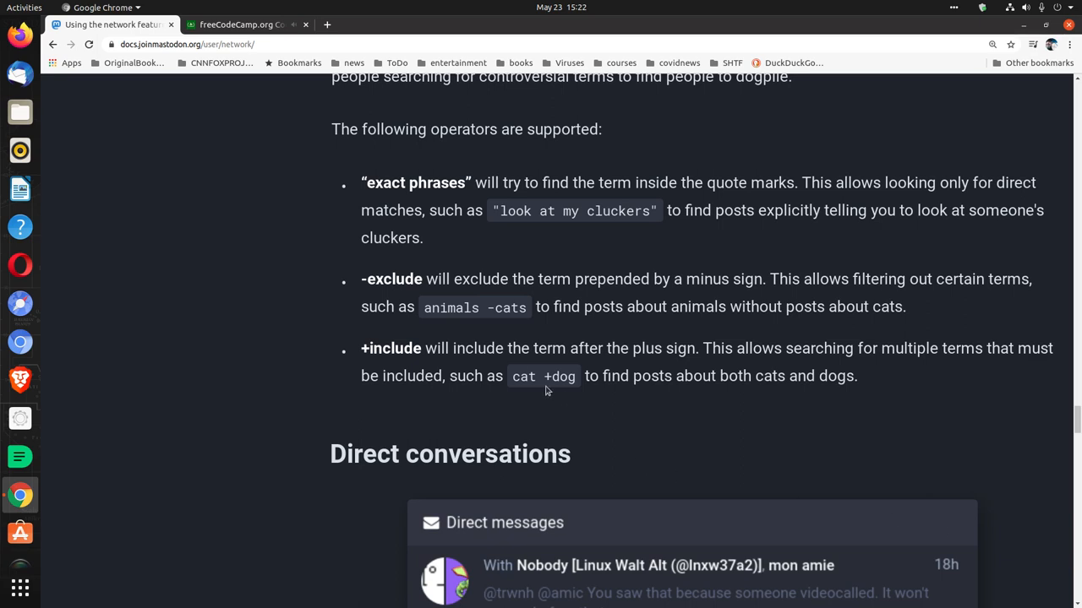
pyautogui.moveTo(578, 393)
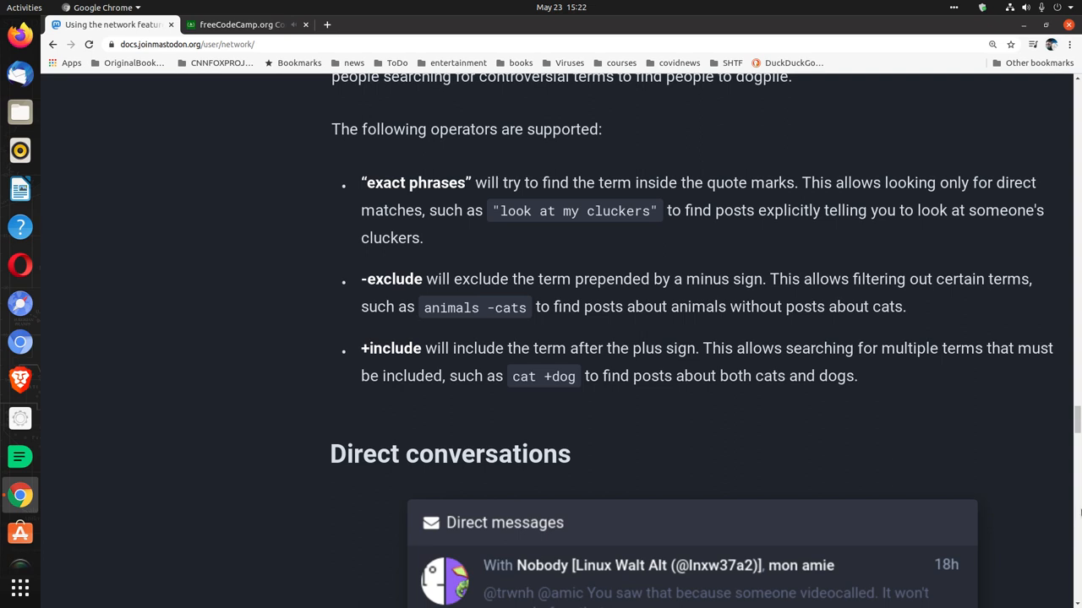
pyautogui.scroll(-3)
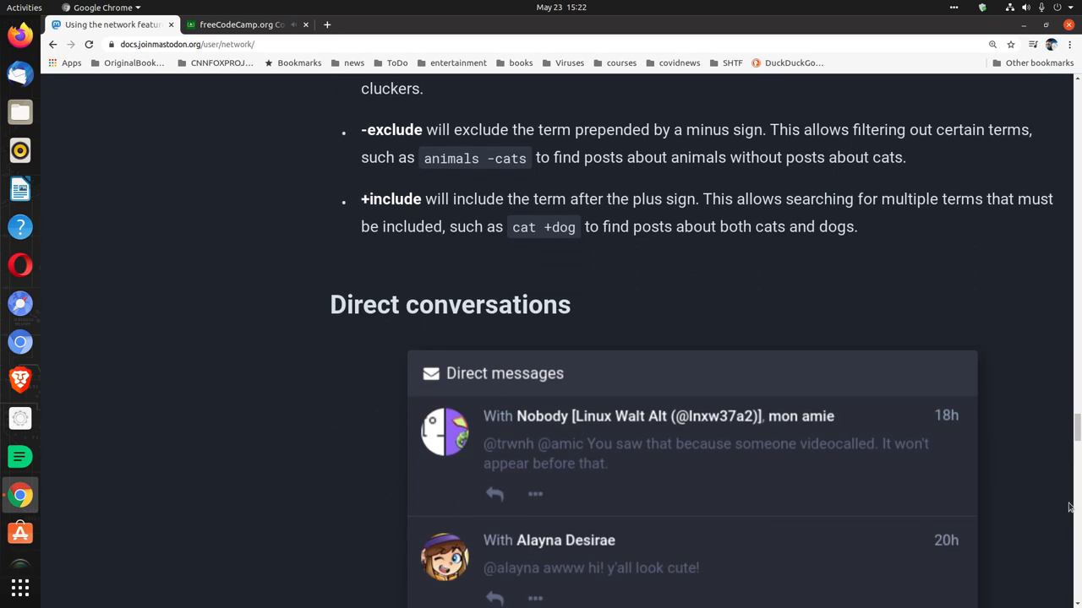
# Read about 'direct'-visibility toots to the conversation thread screenshot, briefly checking Code Radio.
pyautogui.scroll(-3)
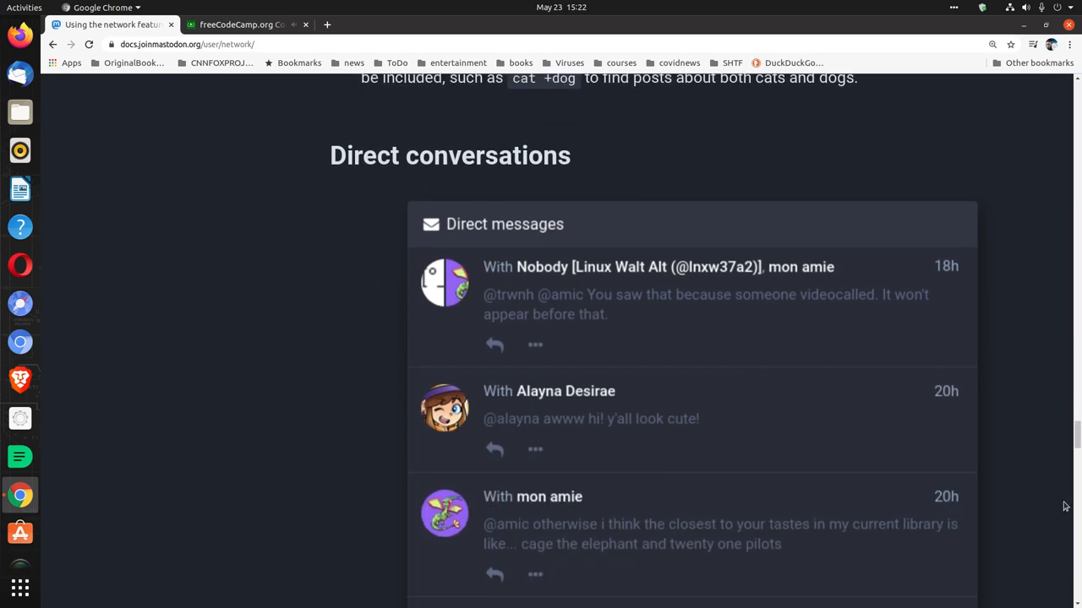
pyautogui.moveTo(1069, 558)
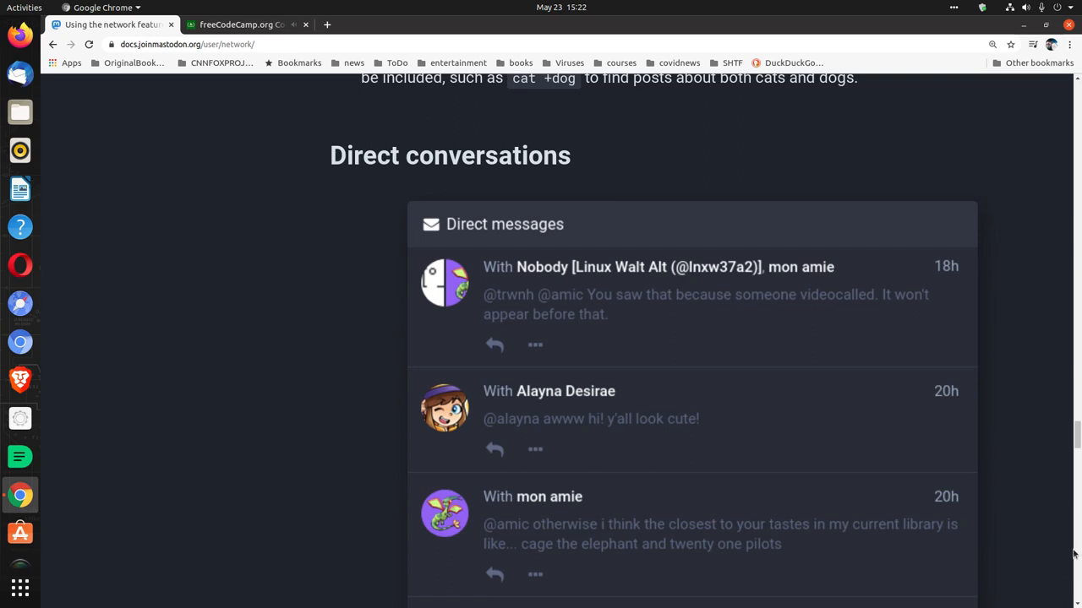
pyautogui.scroll(-3)
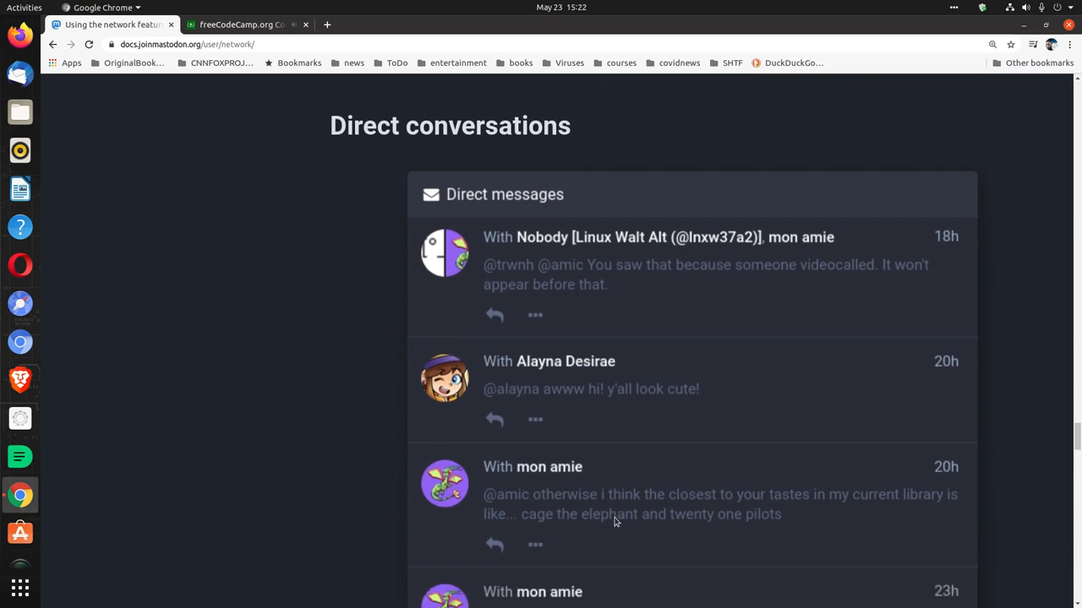
pyautogui.scroll(-3)
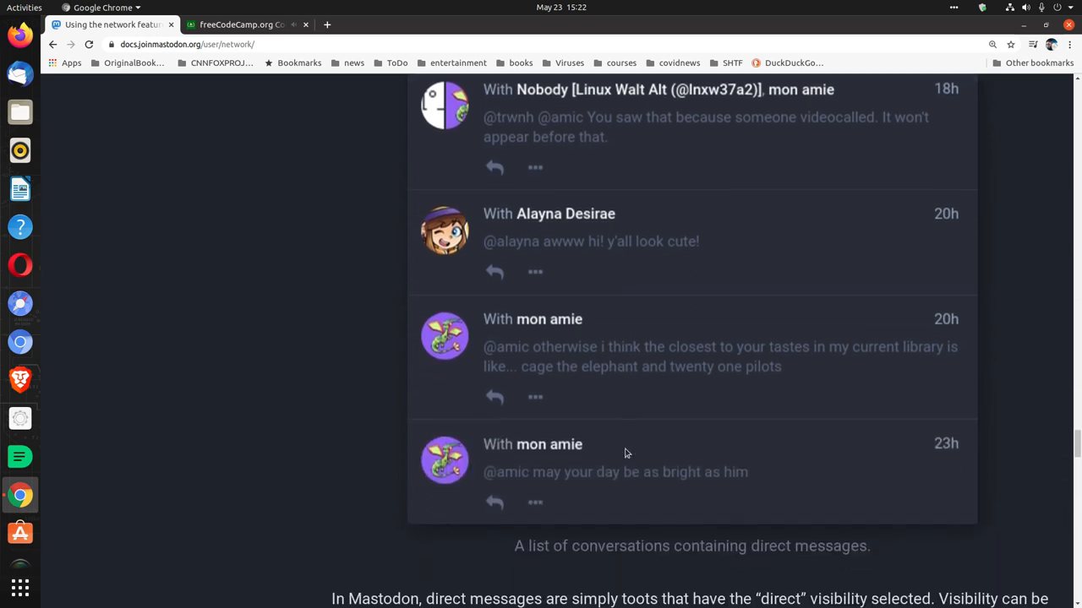
pyautogui.scroll(-3)
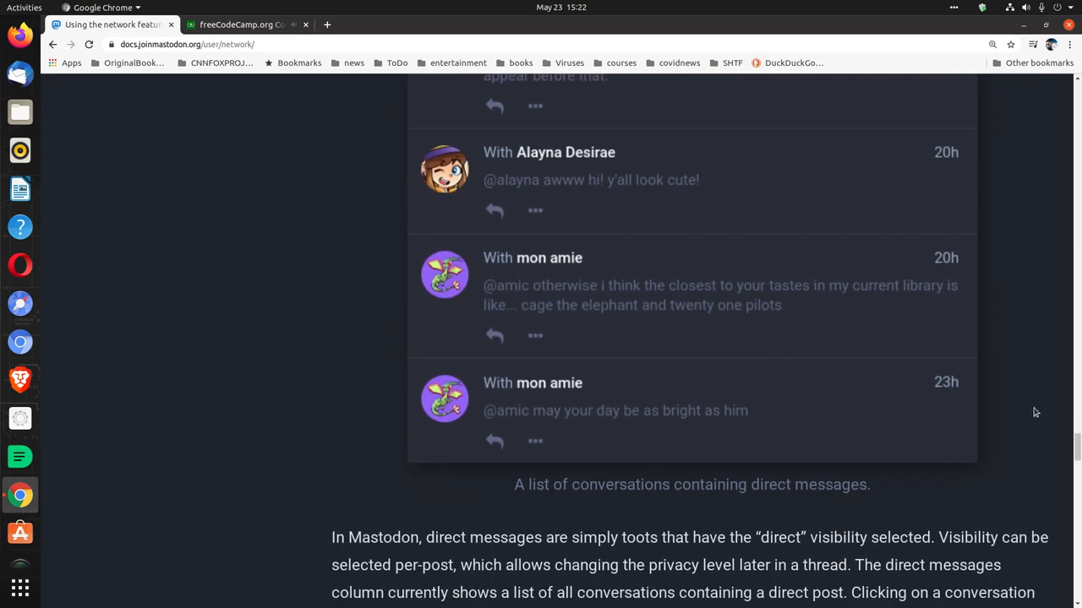
pyautogui.moveTo(1056, 415)
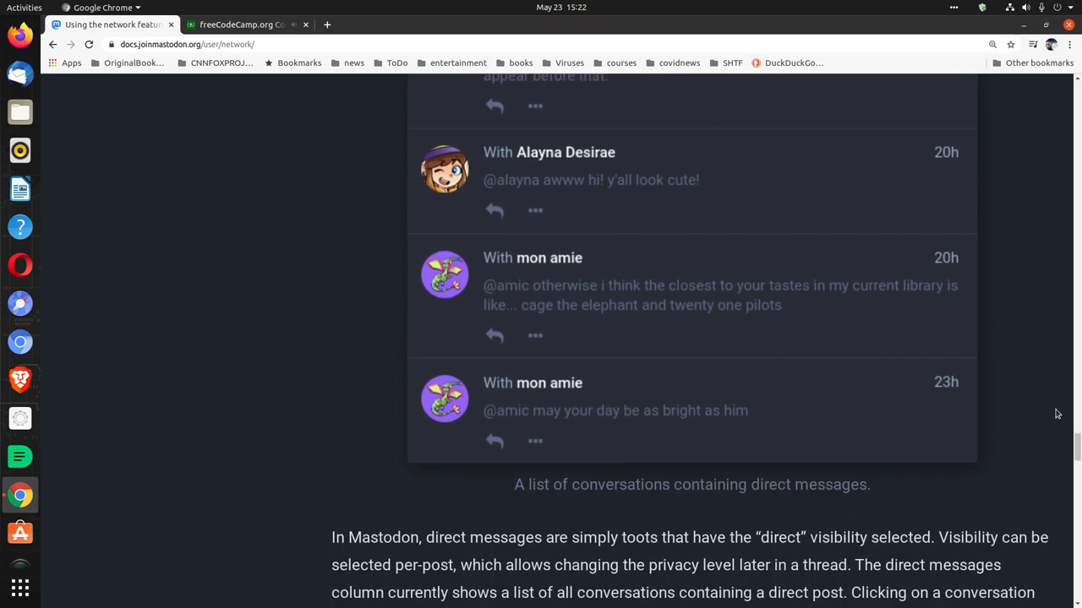
pyautogui.scroll(-3)
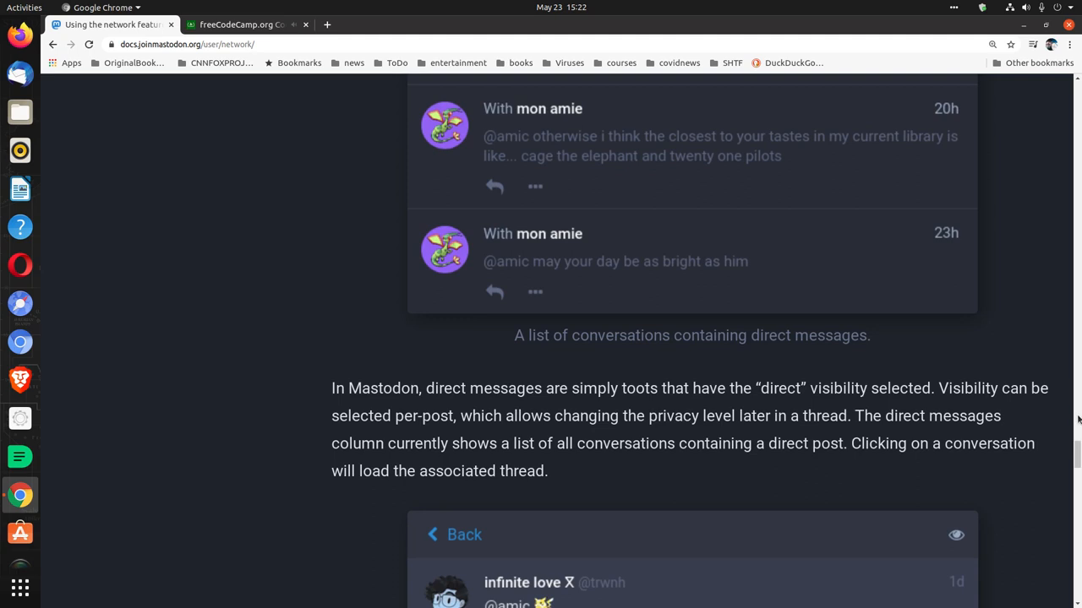
pyautogui.scroll(-3)
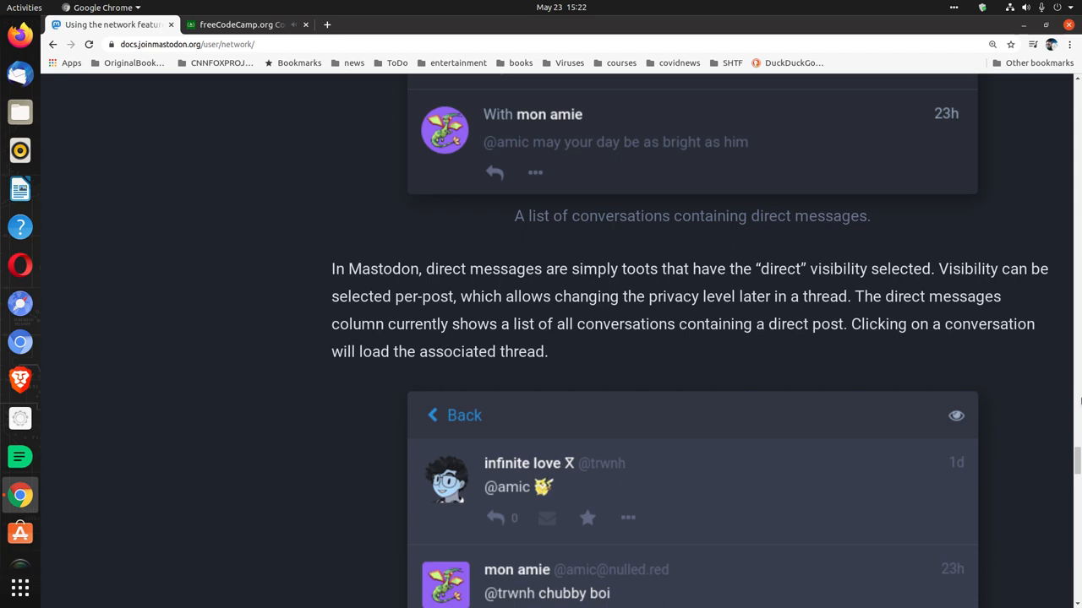
pyautogui.scroll(-3)
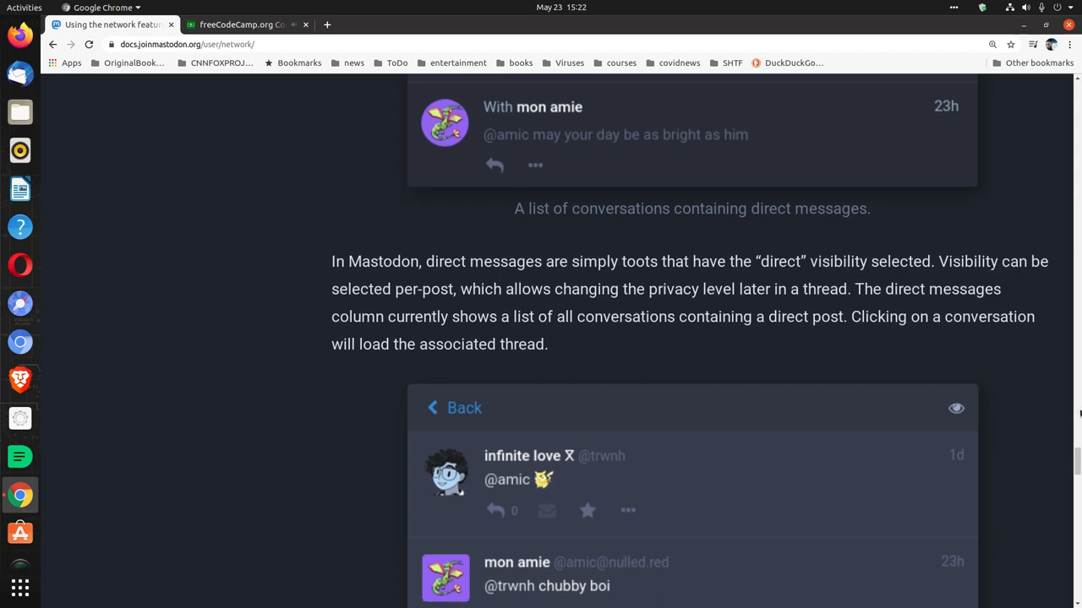
pyautogui.scroll(-3)
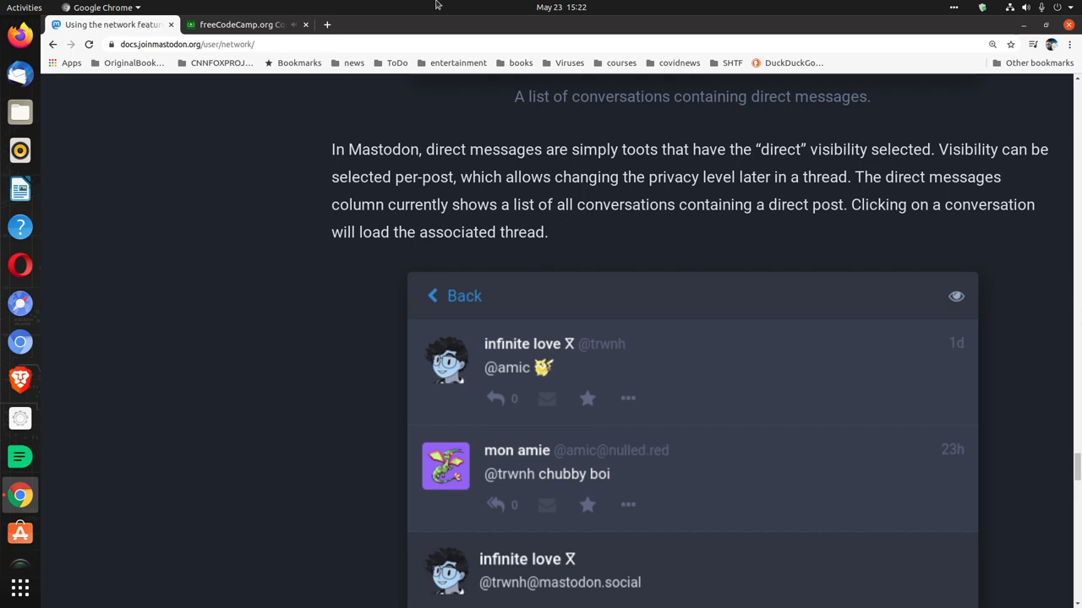
pyautogui.click(245, 25)
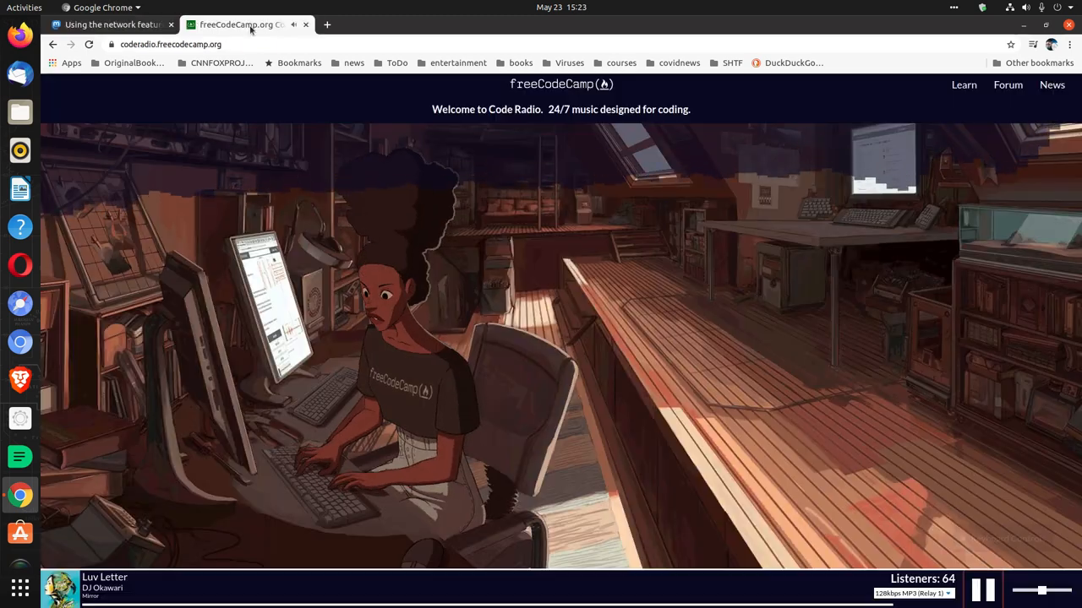
pyautogui.click(110, 24)
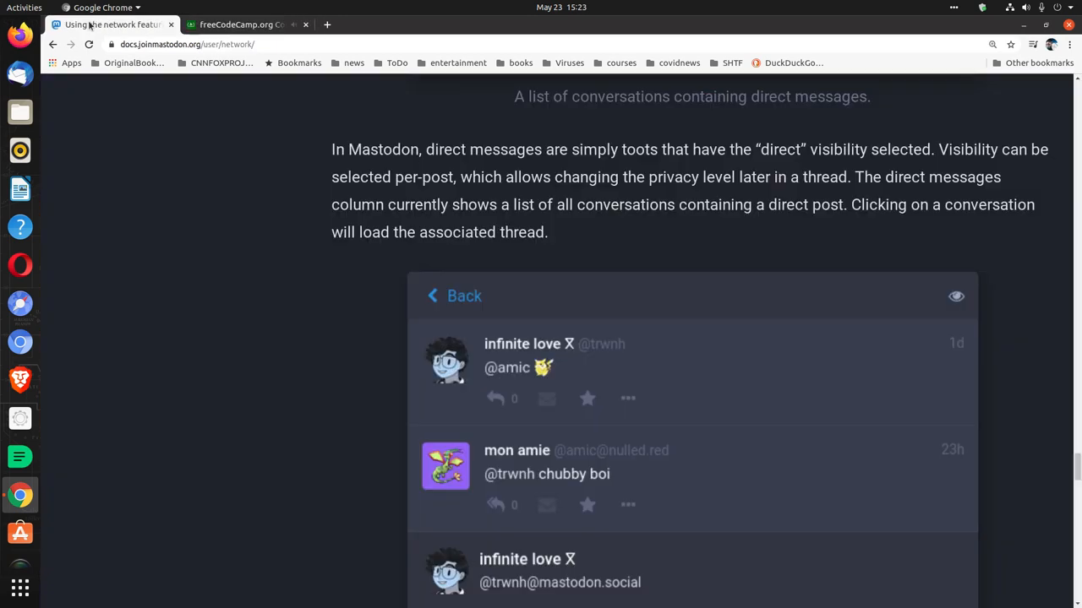
# Read into the List timelines section and its list timeline example.
pyautogui.scroll(-3)
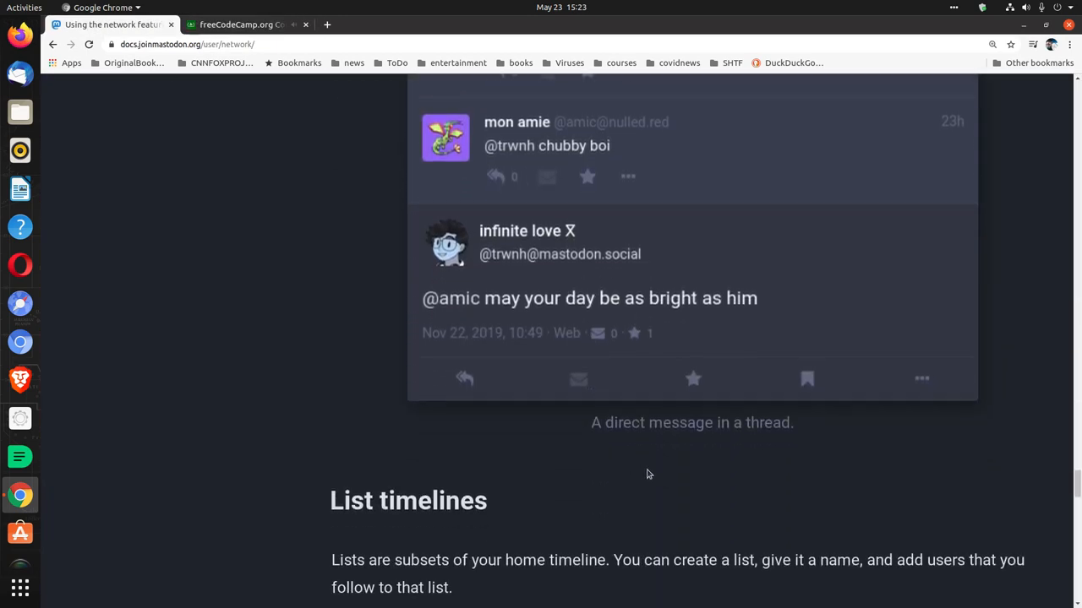
pyautogui.scroll(-3)
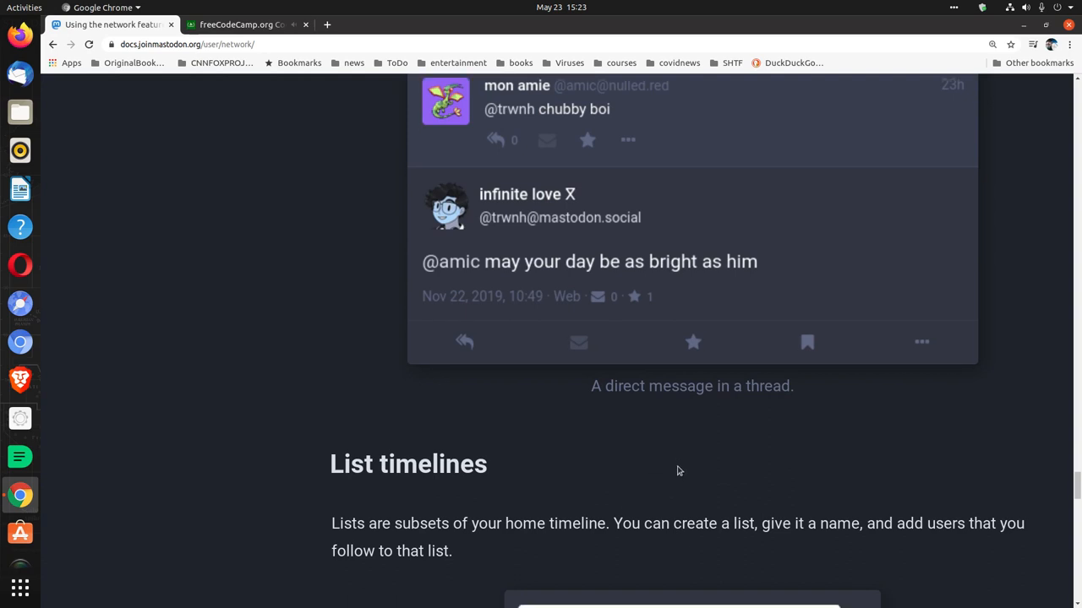
pyautogui.scroll(-3)
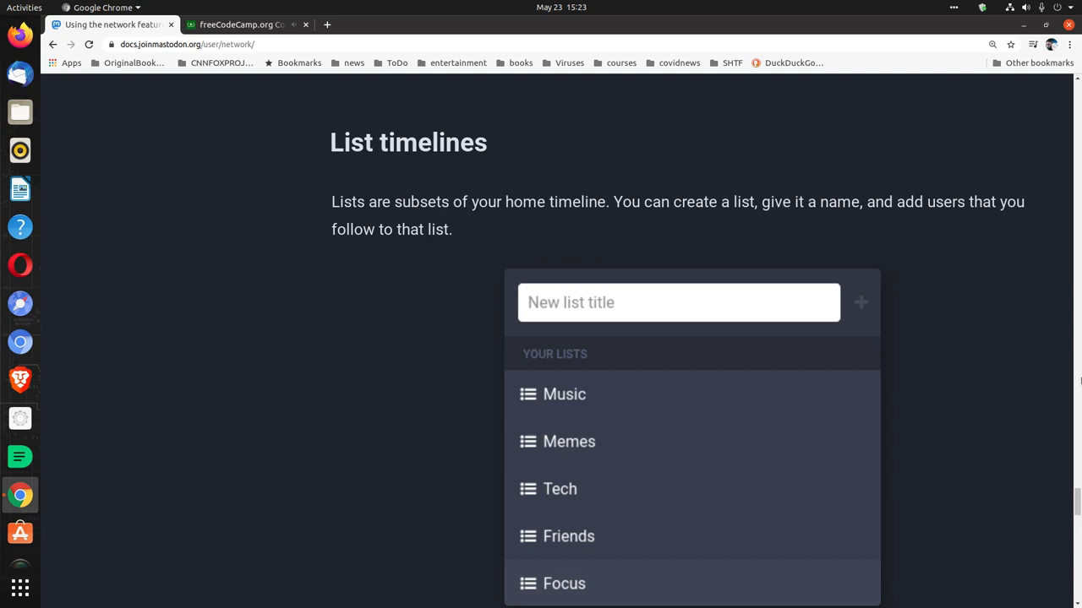
pyautogui.scroll(-3)
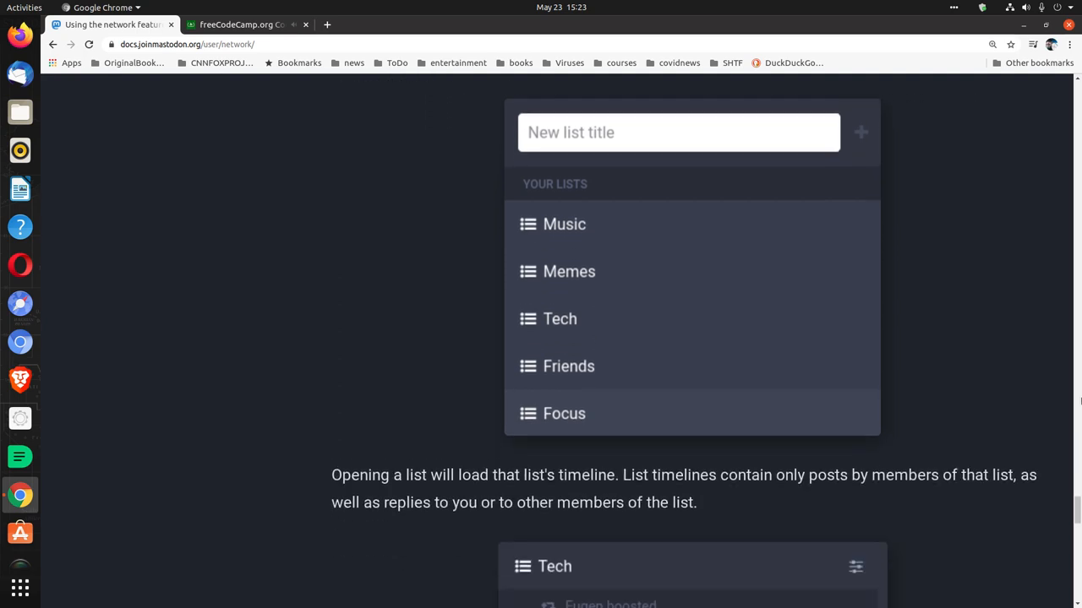
pyautogui.scroll(-3)
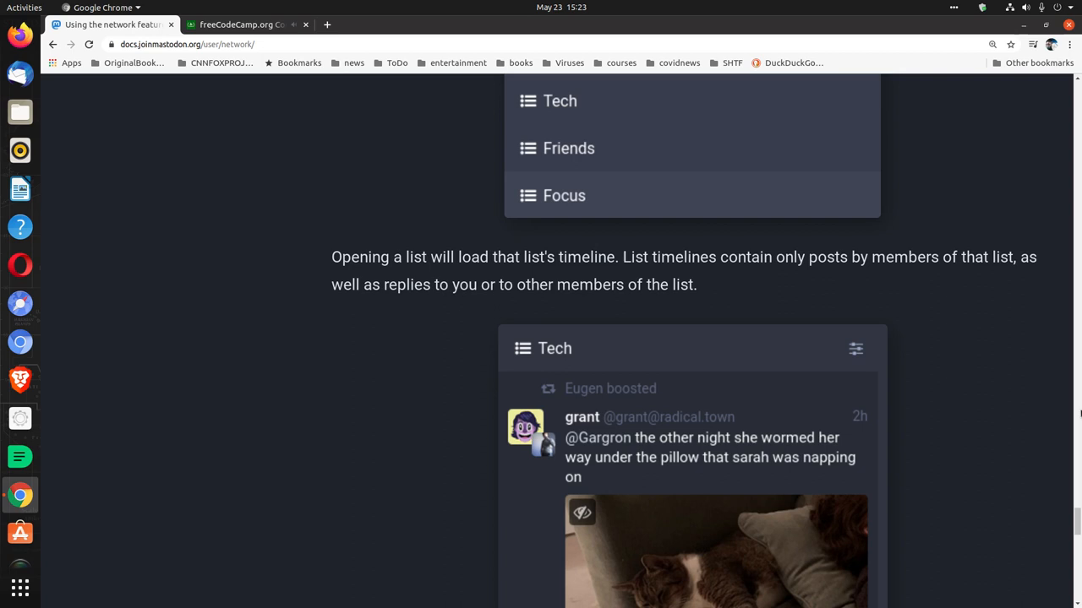
pyautogui.scroll(-3)
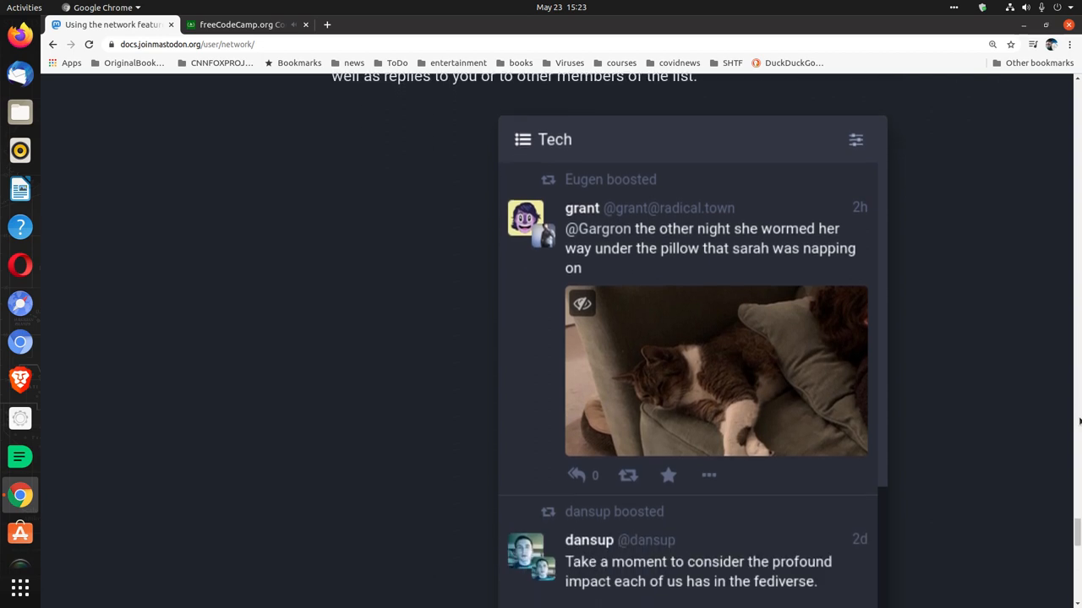
pyautogui.scroll(-3)
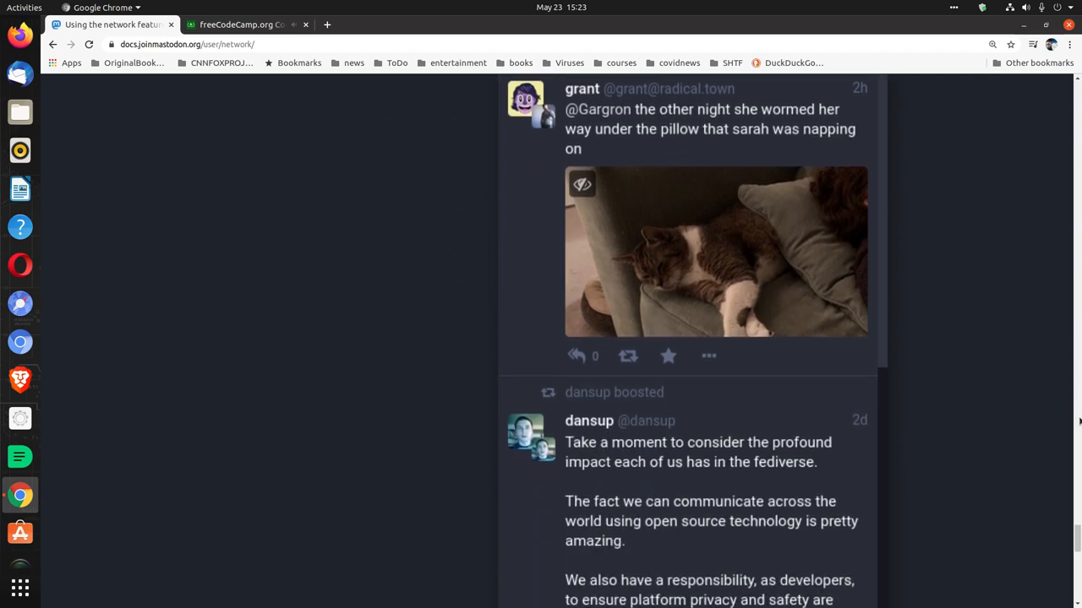
pyautogui.scroll(-3)
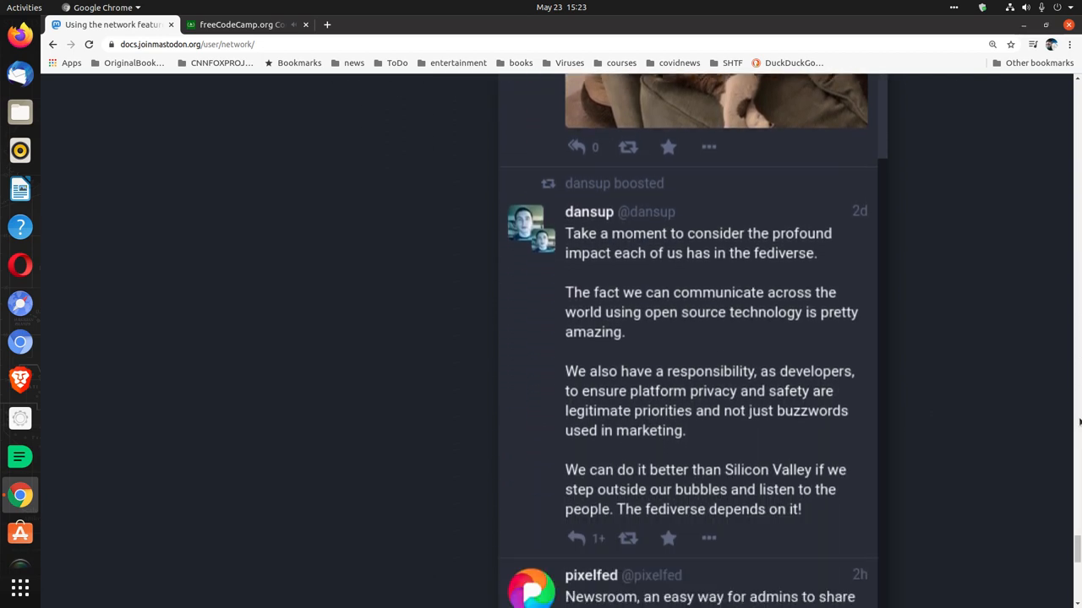
# Reach the page footer, then show the Code Radio tab playing Emancipator's 'Barnacles'.
pyautogui.scroll(-3)
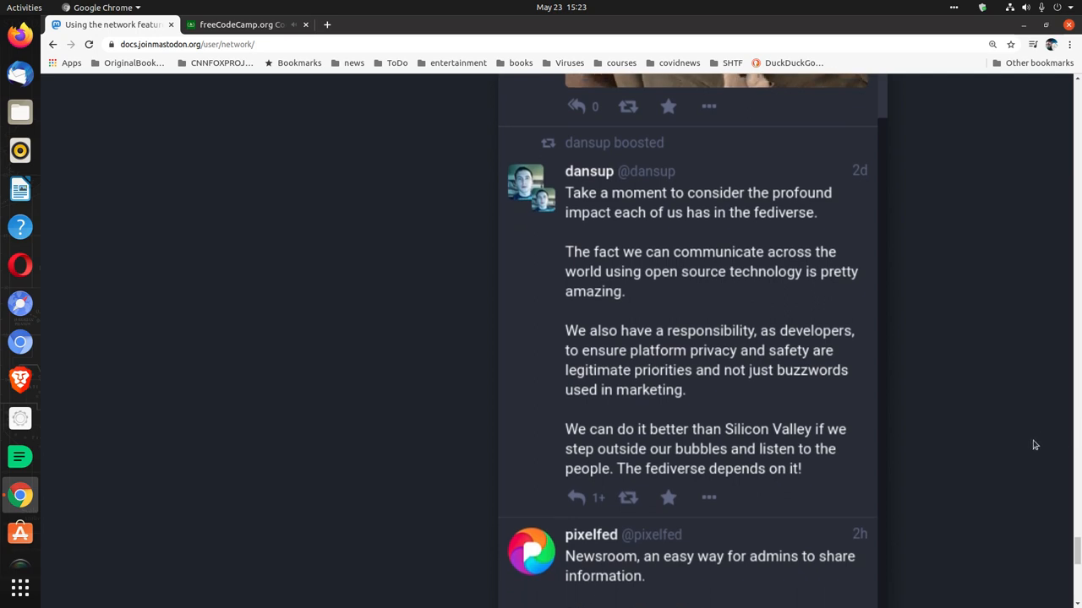
pyautogui.scroll(-3)
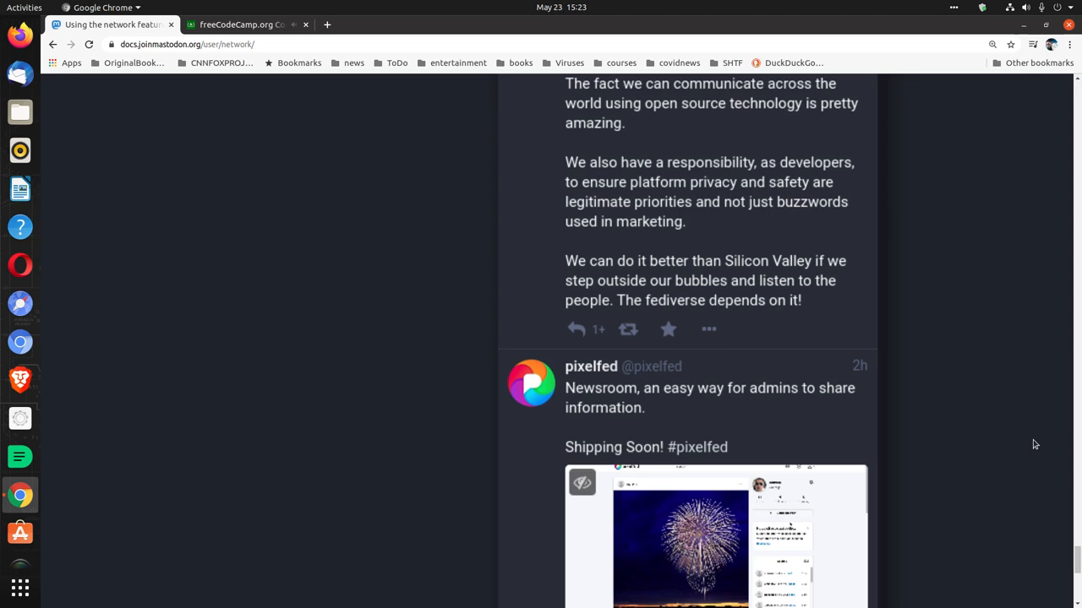
pyautogui.scroll(-3)
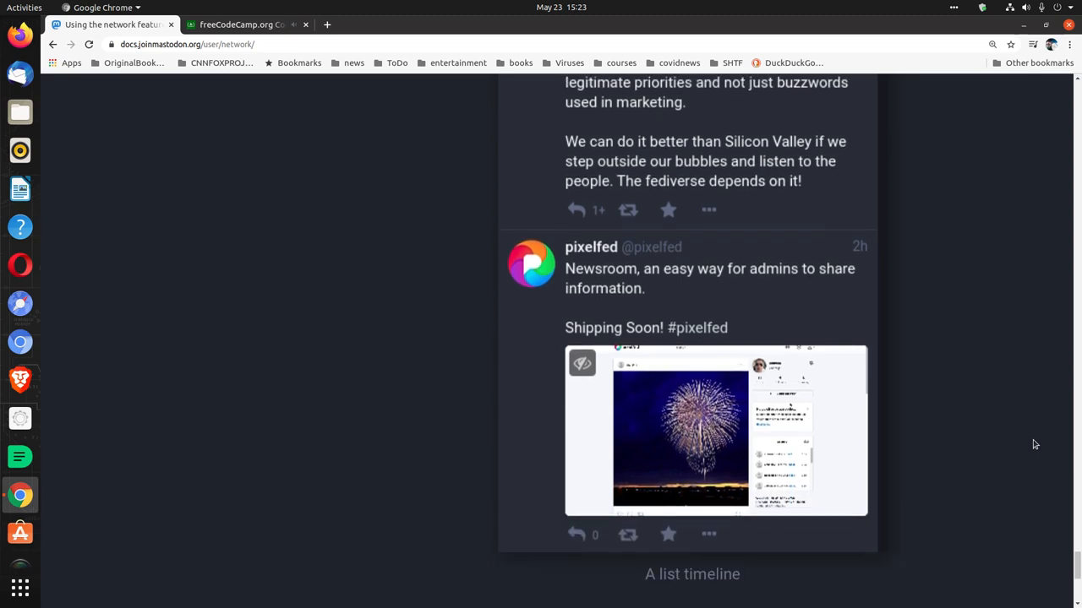
pyautogui.scroll(-3)
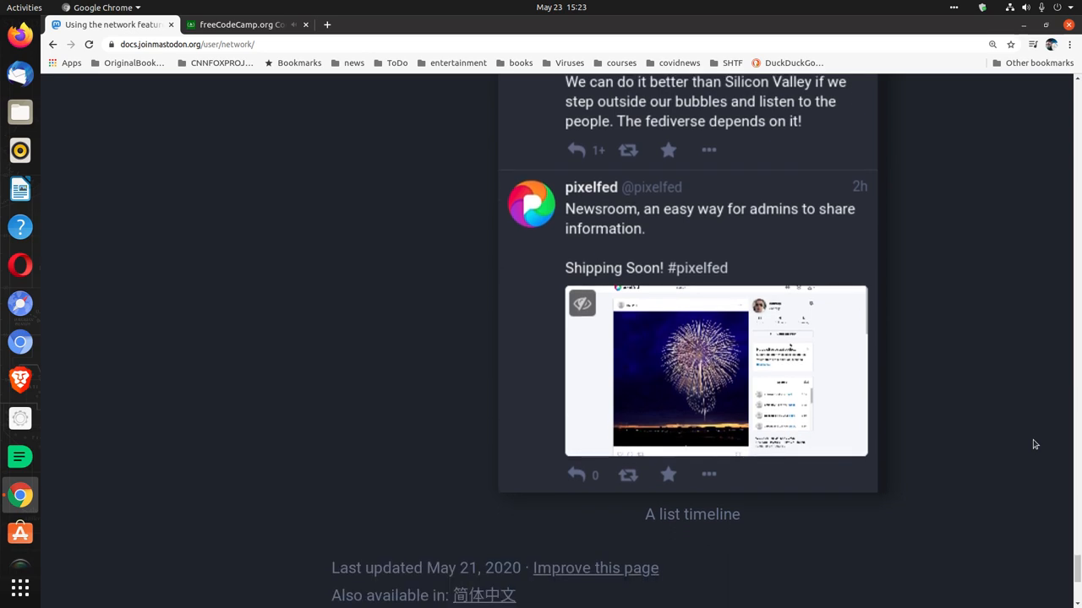
pyautogui.scroll(-3)
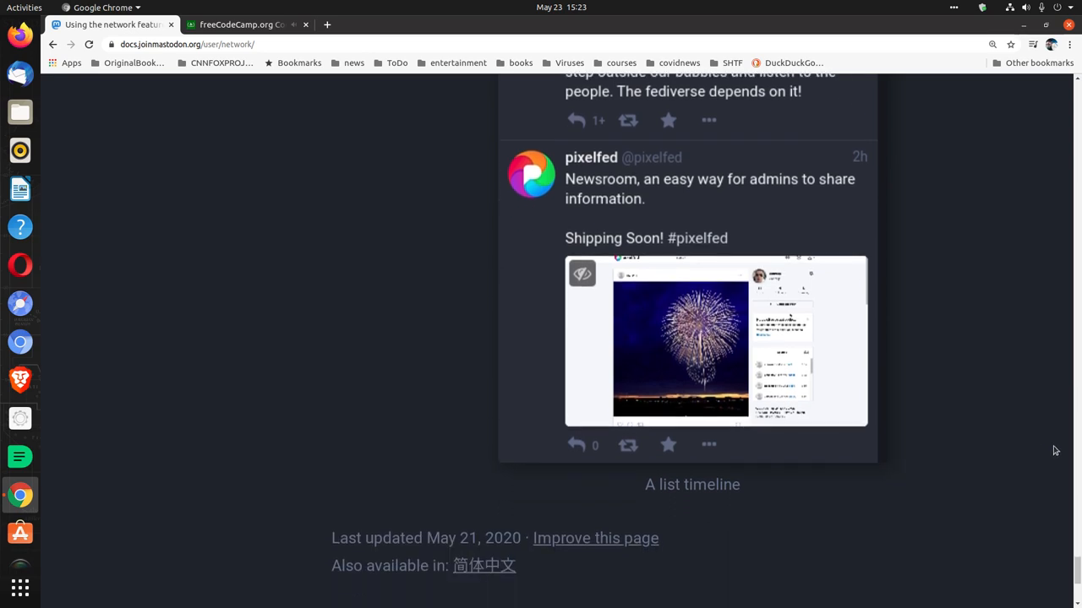
pyautogui.scroll(-3)
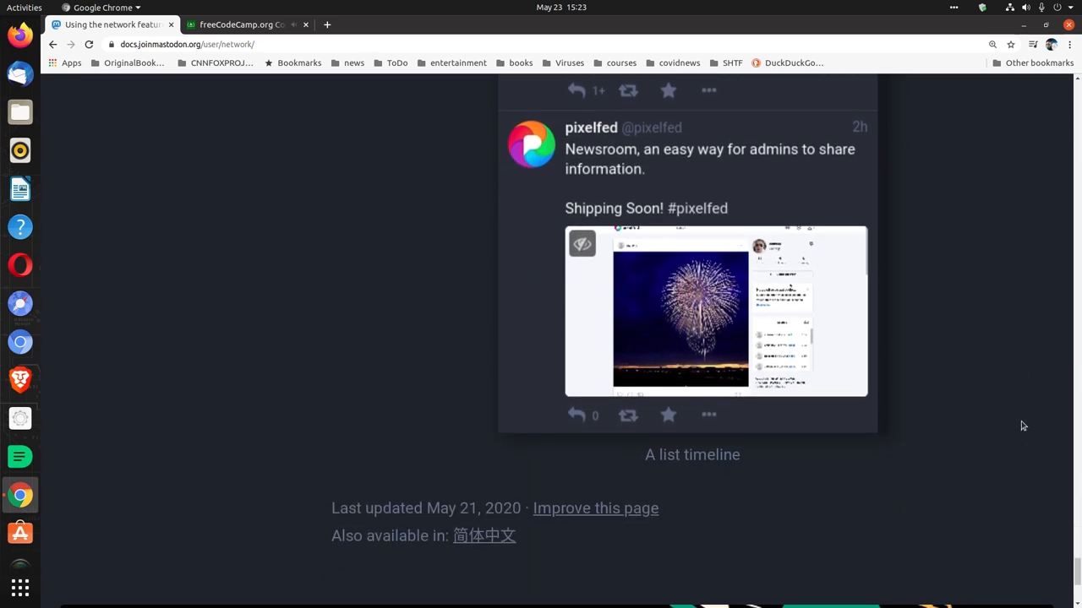
pyautogui.scroll(-3)
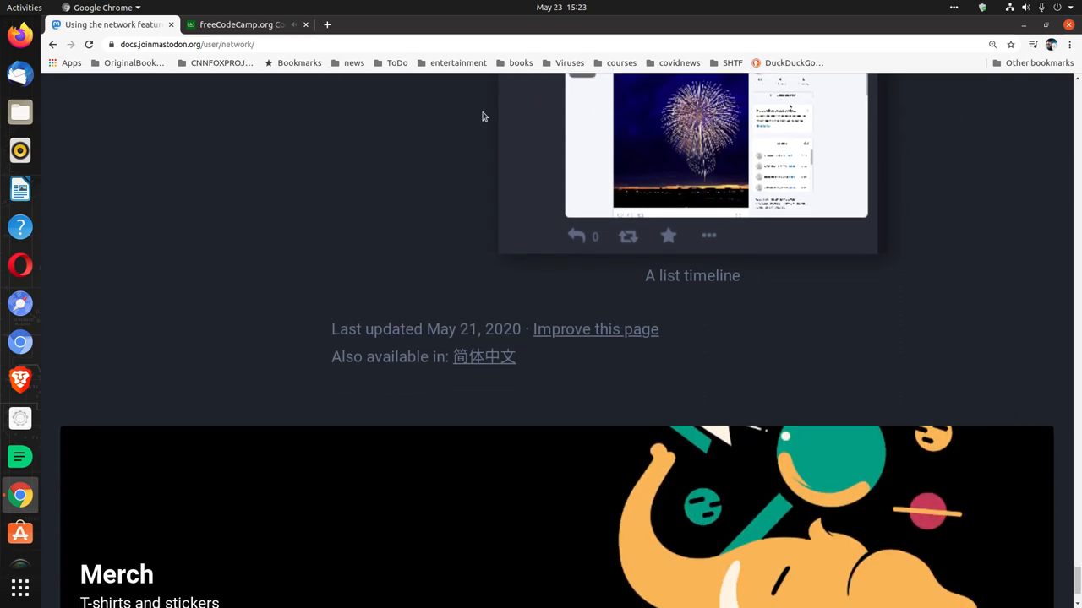
pyautogui.click(245, 25)
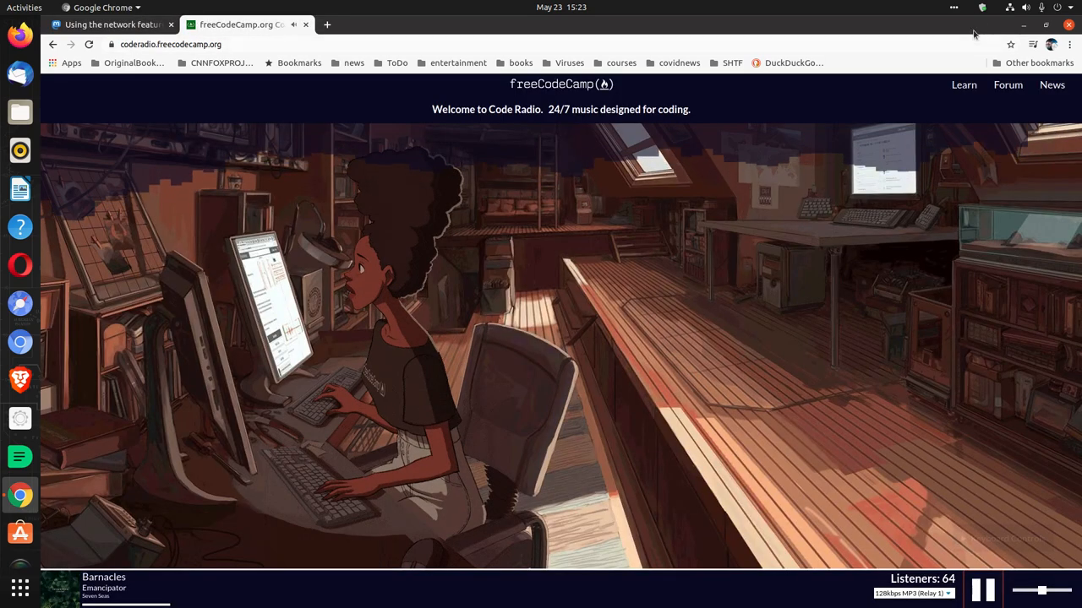
pyautogui.click(947, 9)
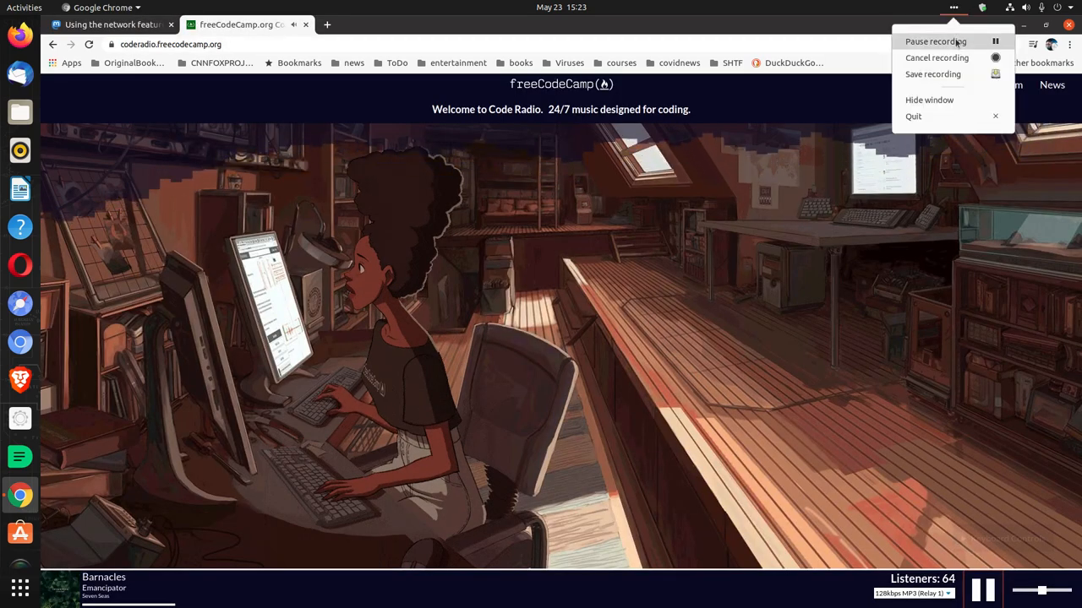